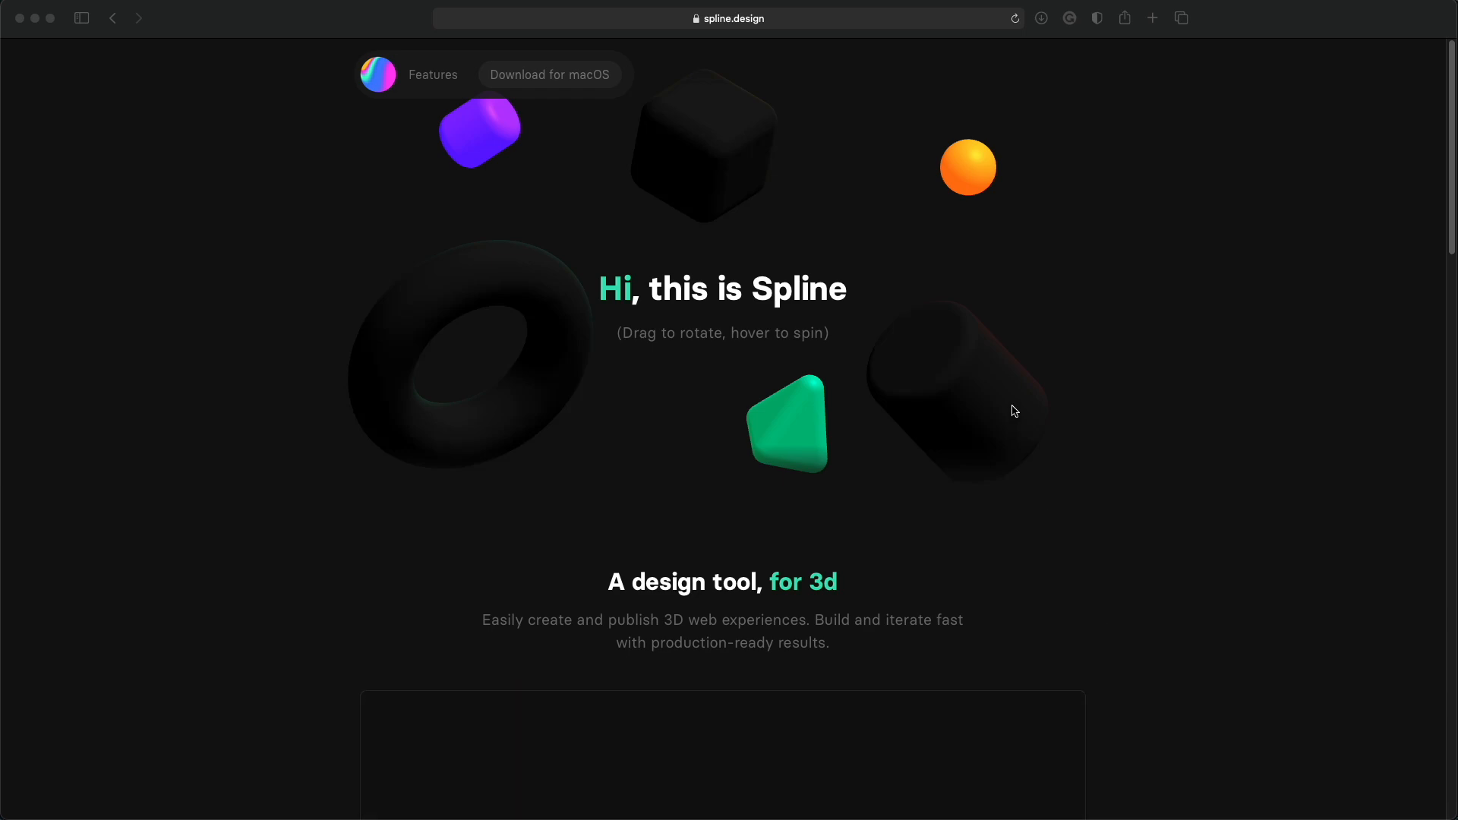
{"action": "mouse_move", "coordinate": [1023, 407]}
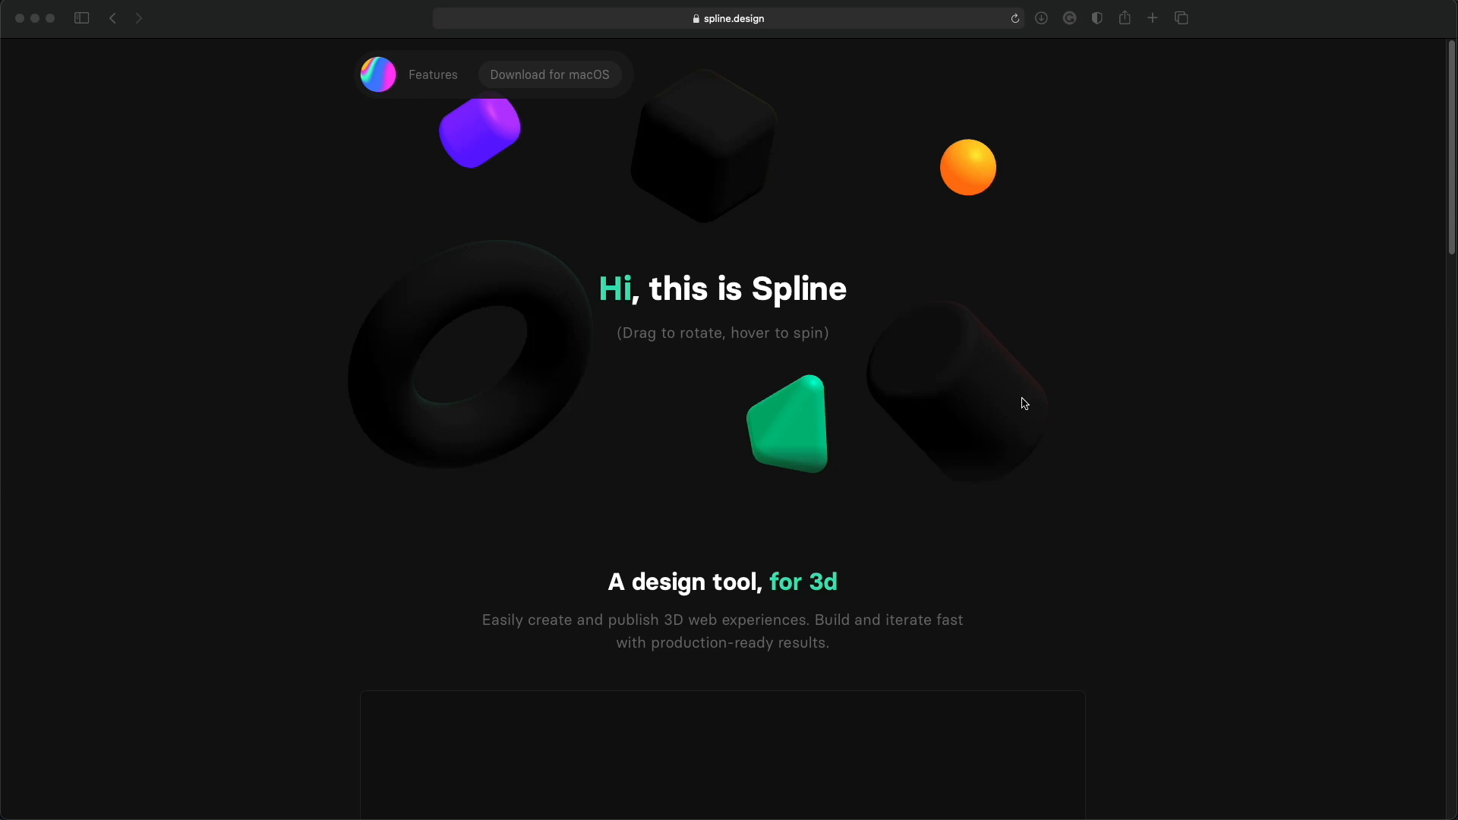
{"action": "mouse_move", "coordinate": [1019, 409]}
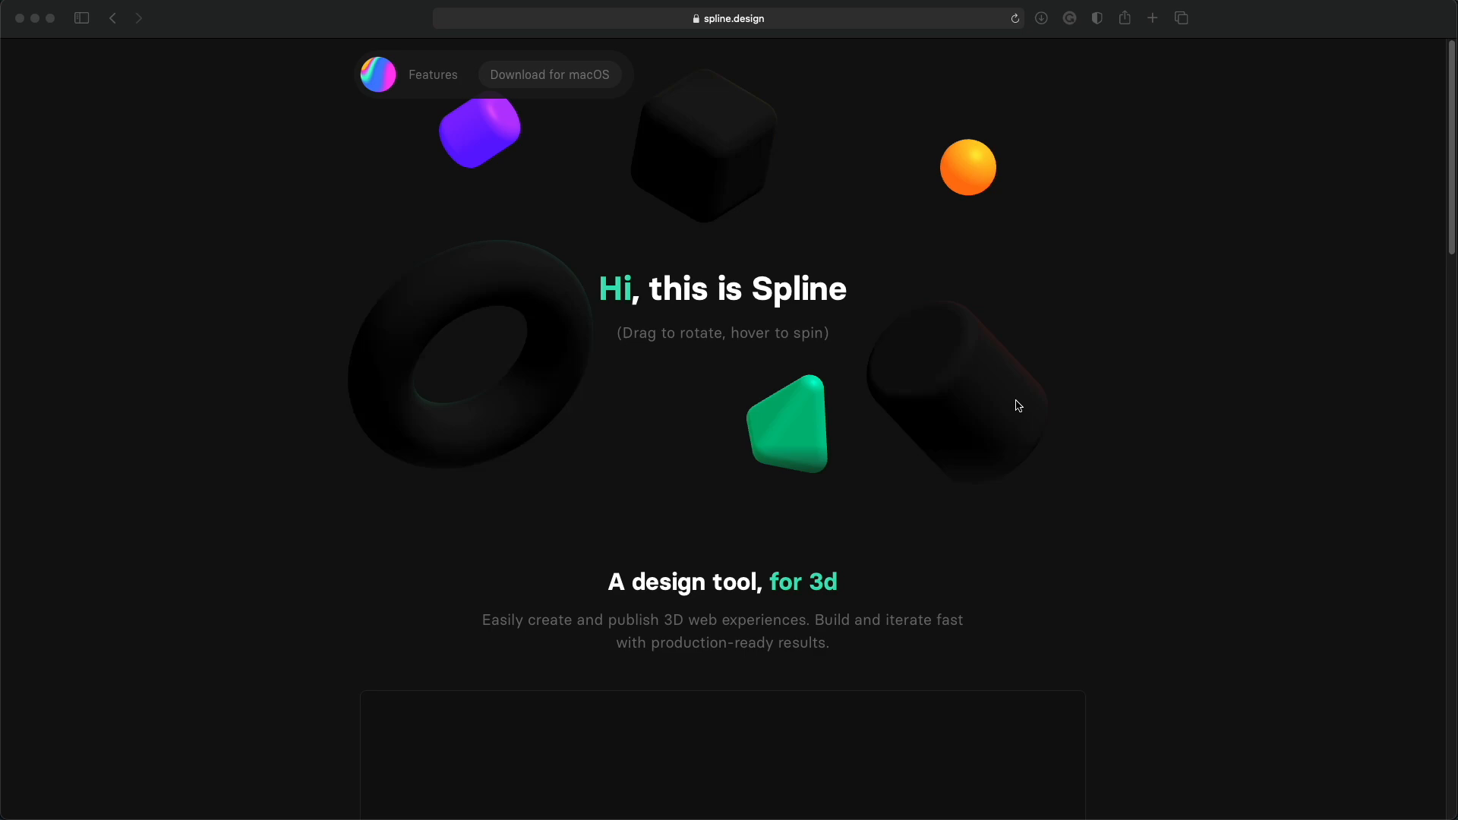
{"action": "mouse_move", "coordinate": [1018, 415]}
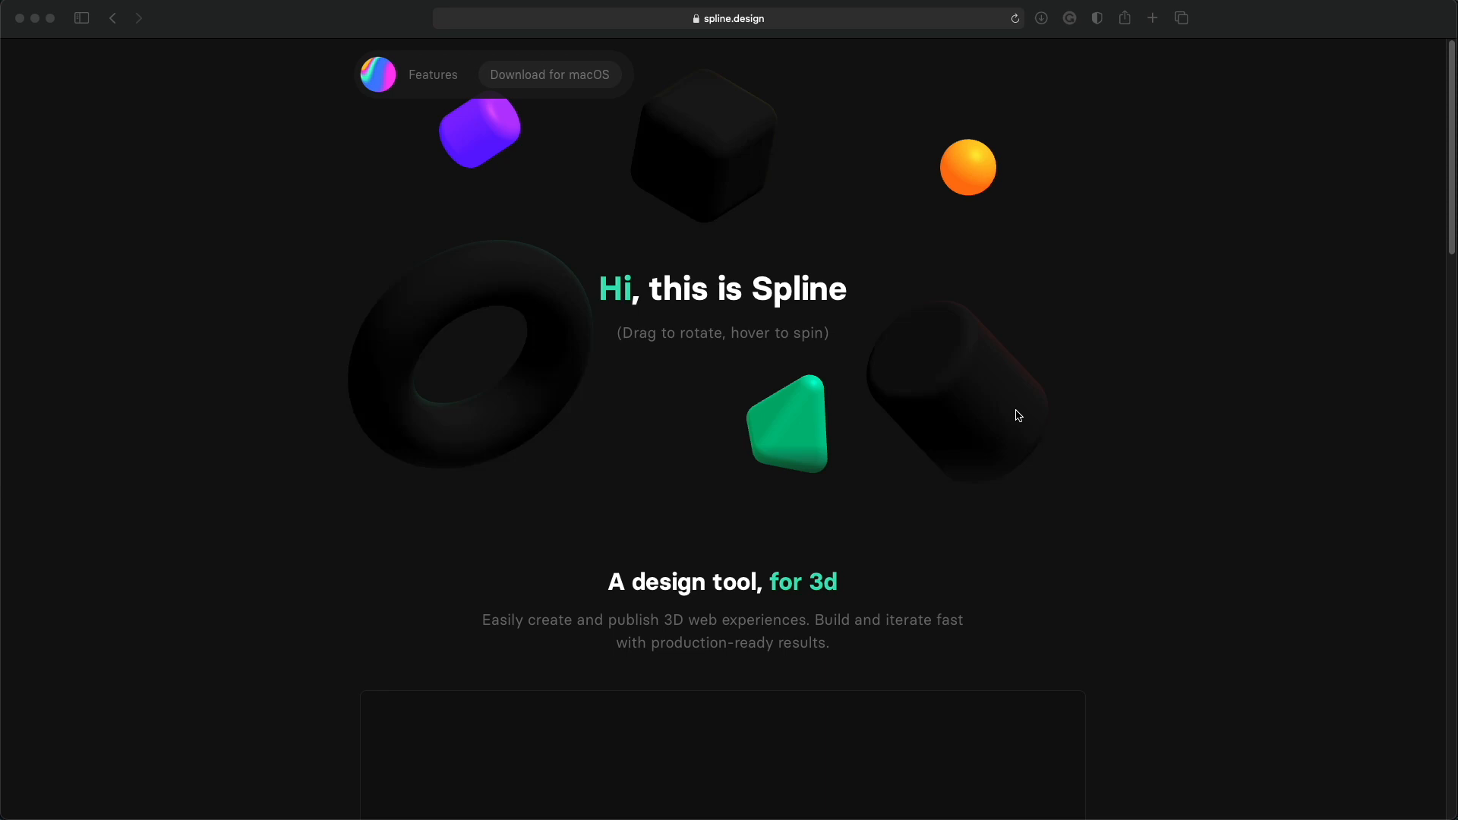
{"action": "mouse_move", "coordinate": [1024, 410]}
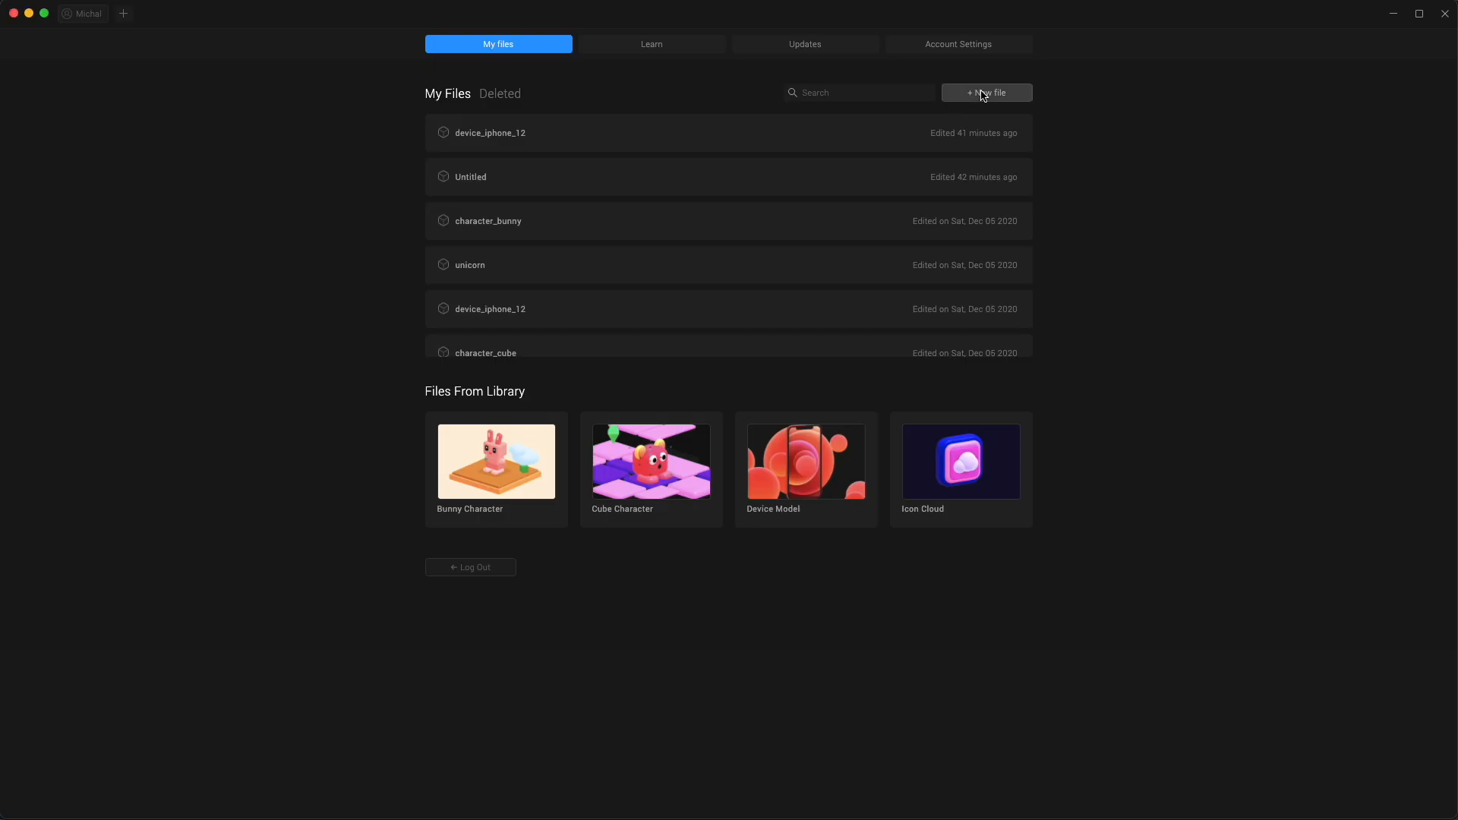
Step: Create a new untitled file and switch to Front view, removing the default rectangle
{"action": "left_click", "coordinate": [987, 92]}
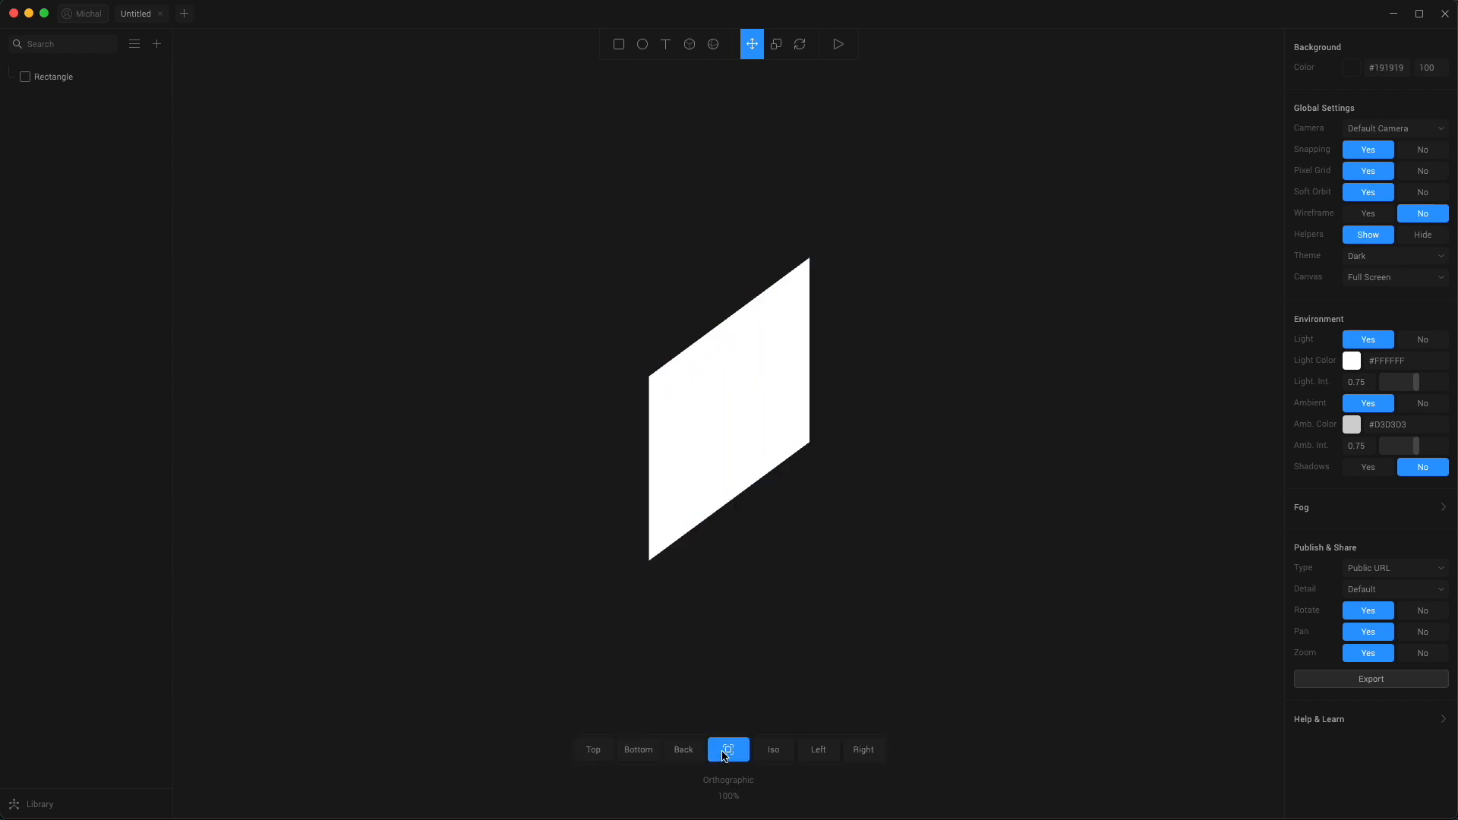
{"action": "left_click", "coordinate": [729, 750]}
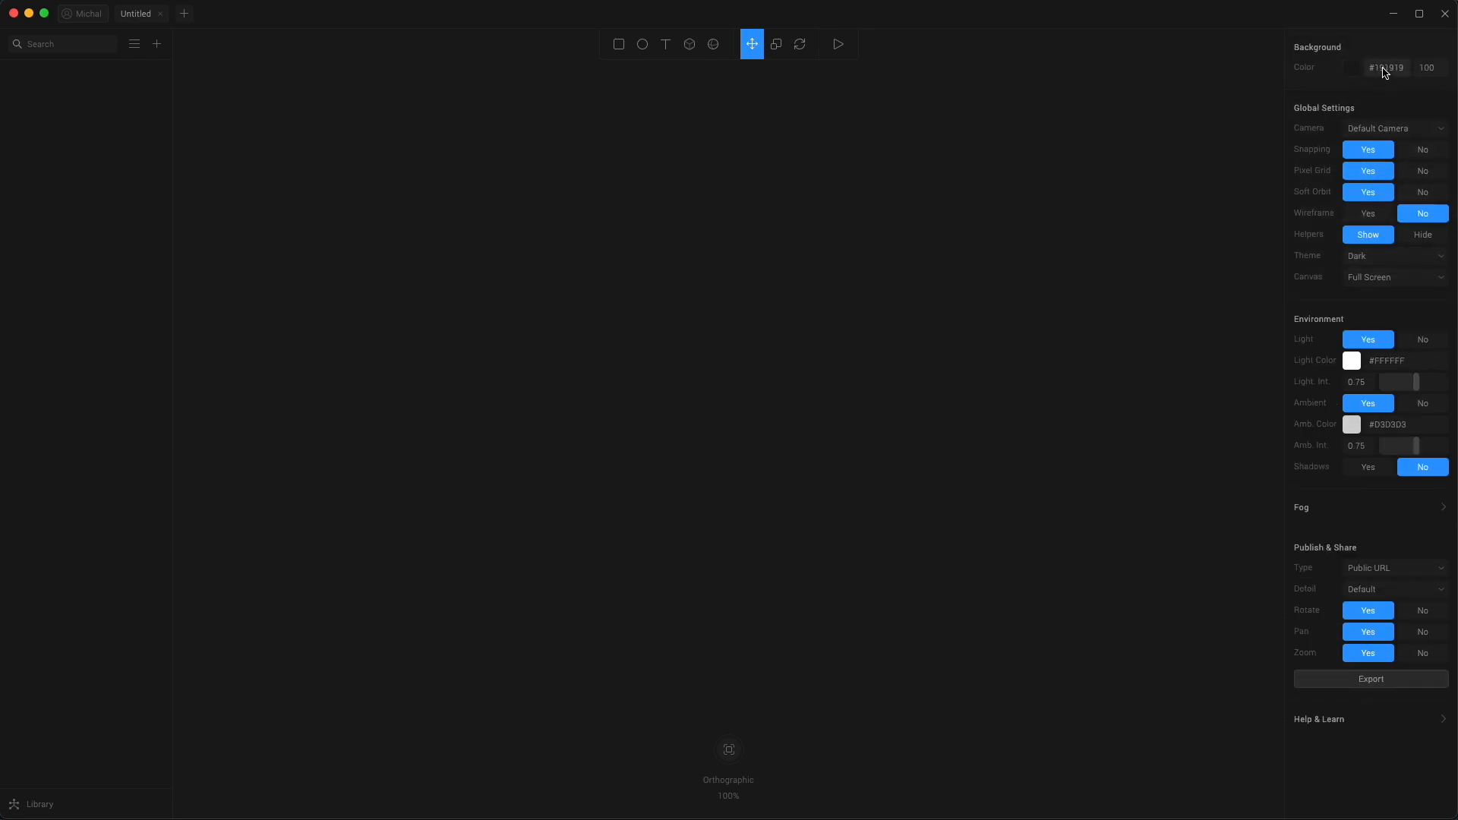
Step: Set the background colour hex value to FFFFFF
{"action": "left_click", "coordinate": [1386, 68]}
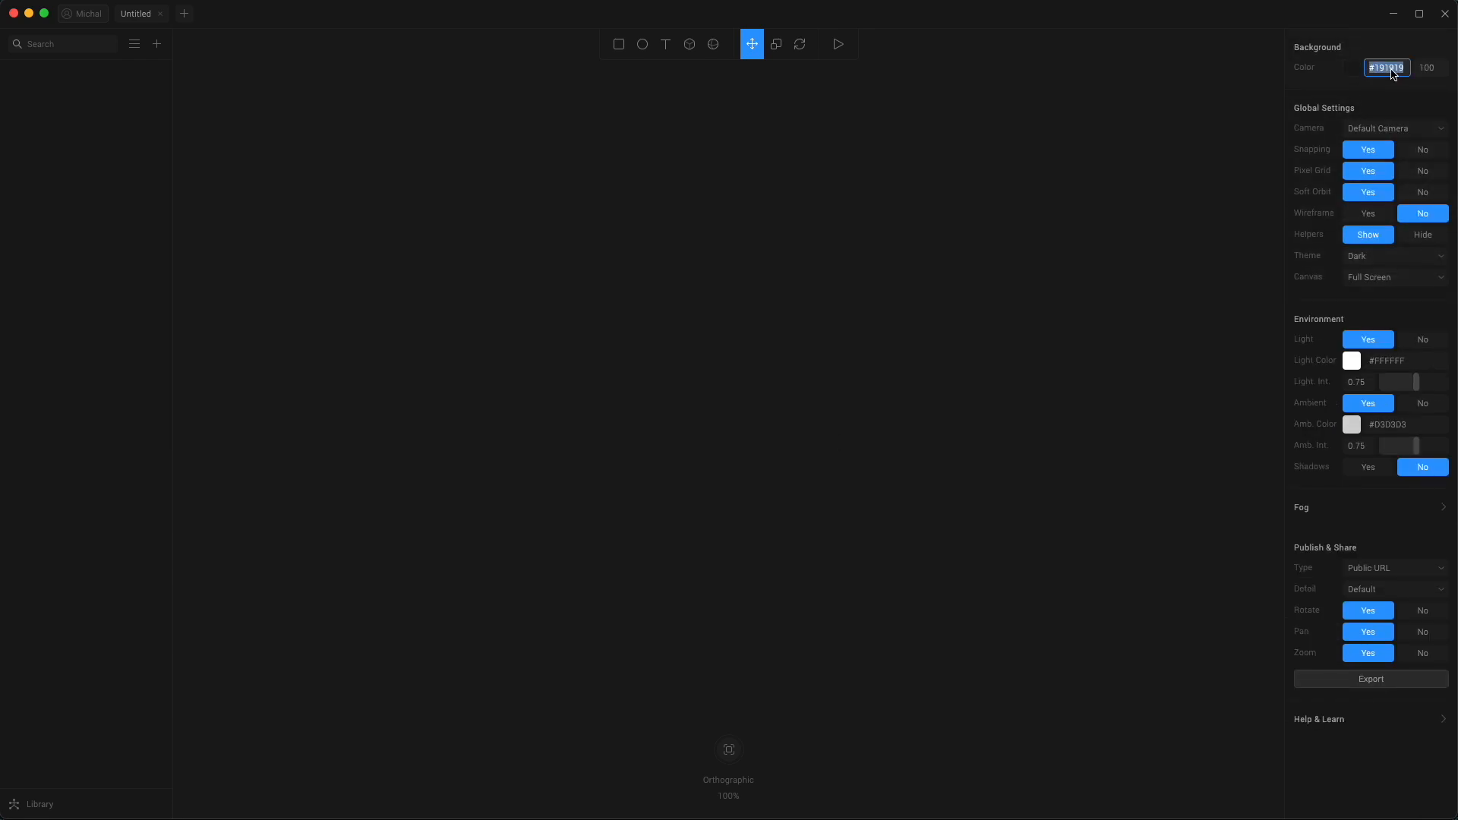
{"action": "type", "text": "FFFFFF"}
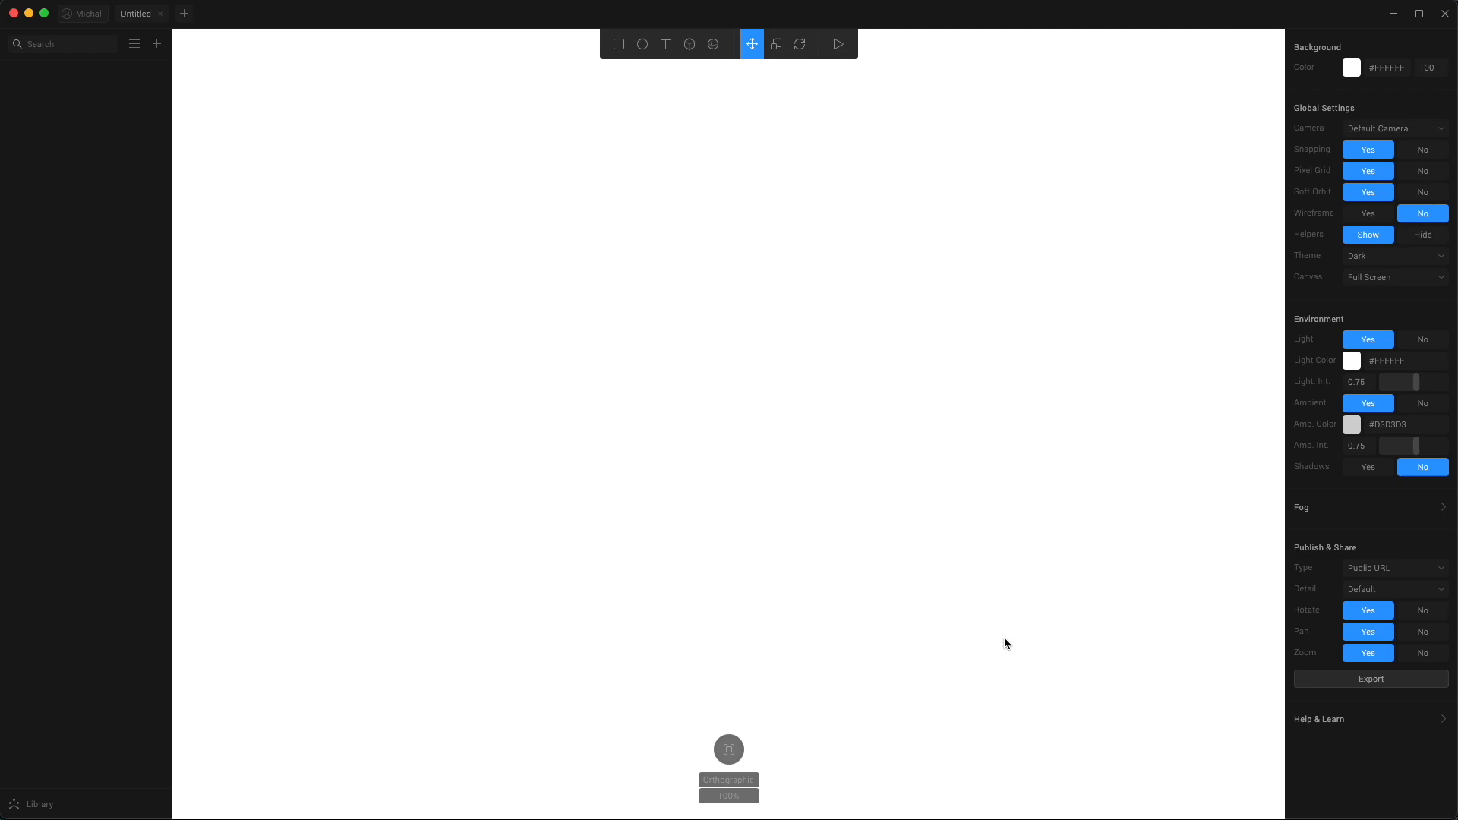
{"action": "mouse_move", "coordinate": [637, 376]}
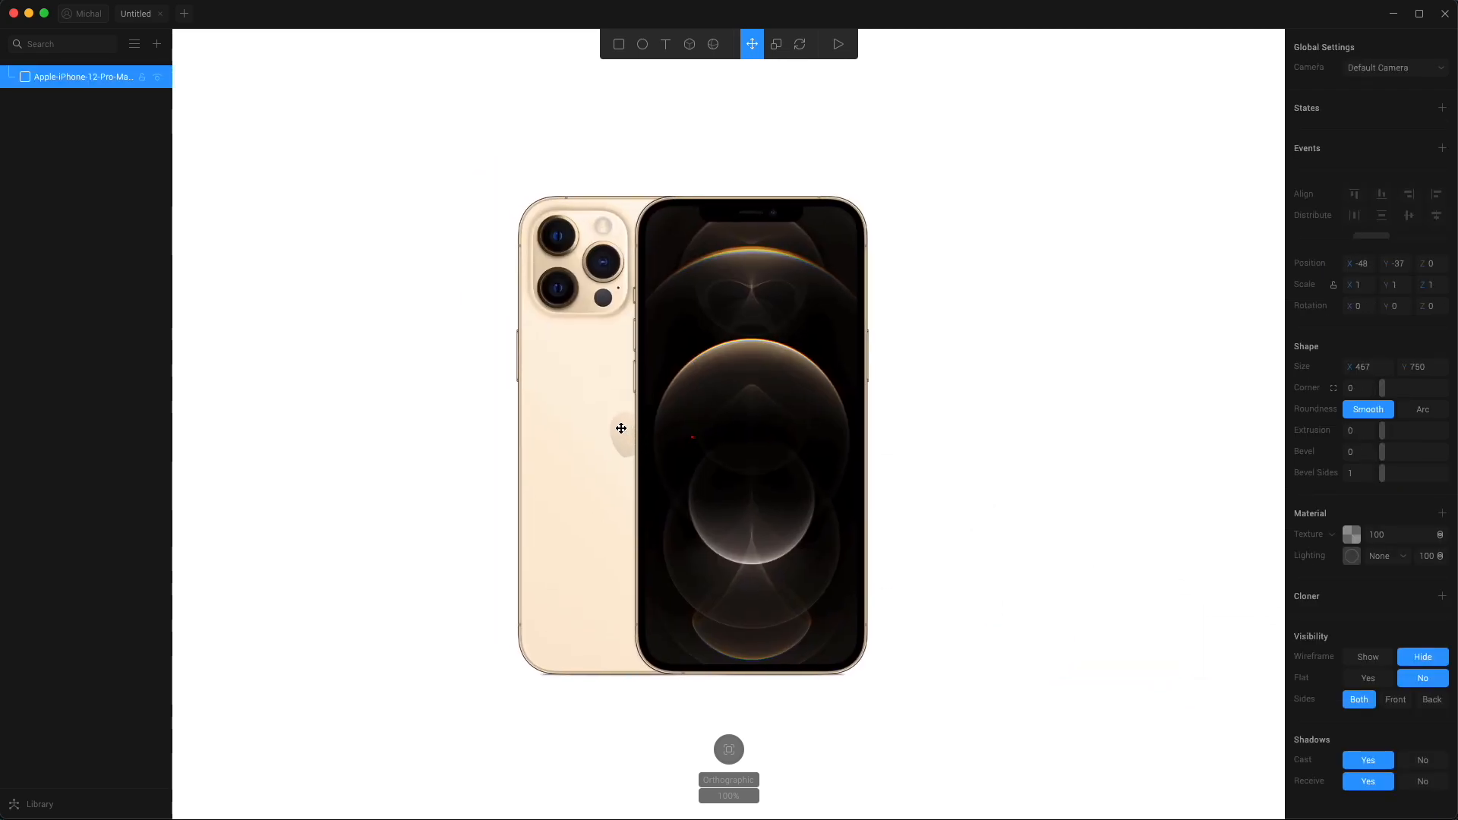
Step: Centre the iPhone 12 Pro Max photo in the scene, orbit to check it, then return to Front view
{"action": "left_click_drag", "start_coordinate": [621, 428], "coordinate": [728, 386]}
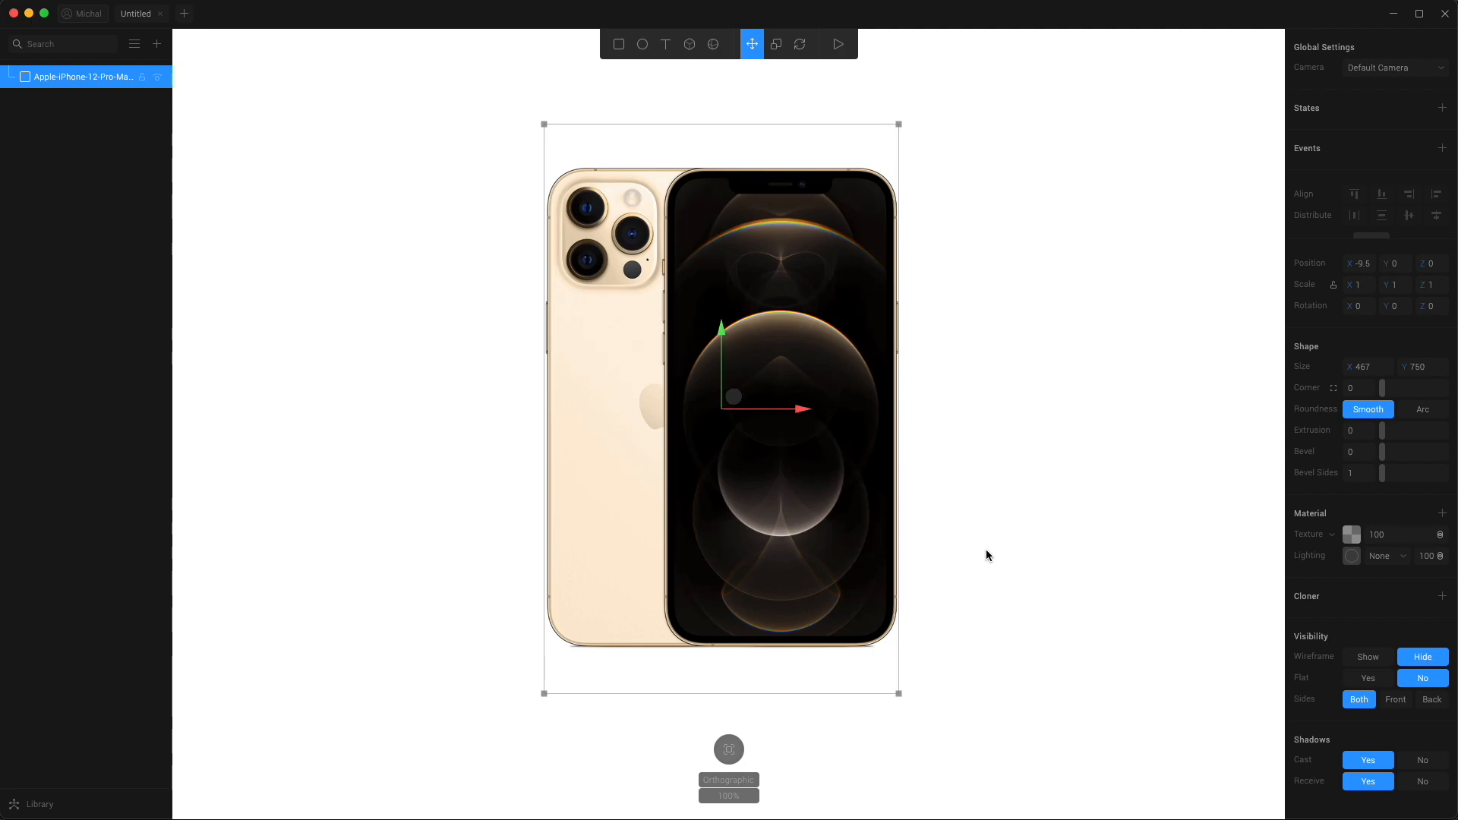
{"action": "mouse_move", "coordinate": [955, 389]}
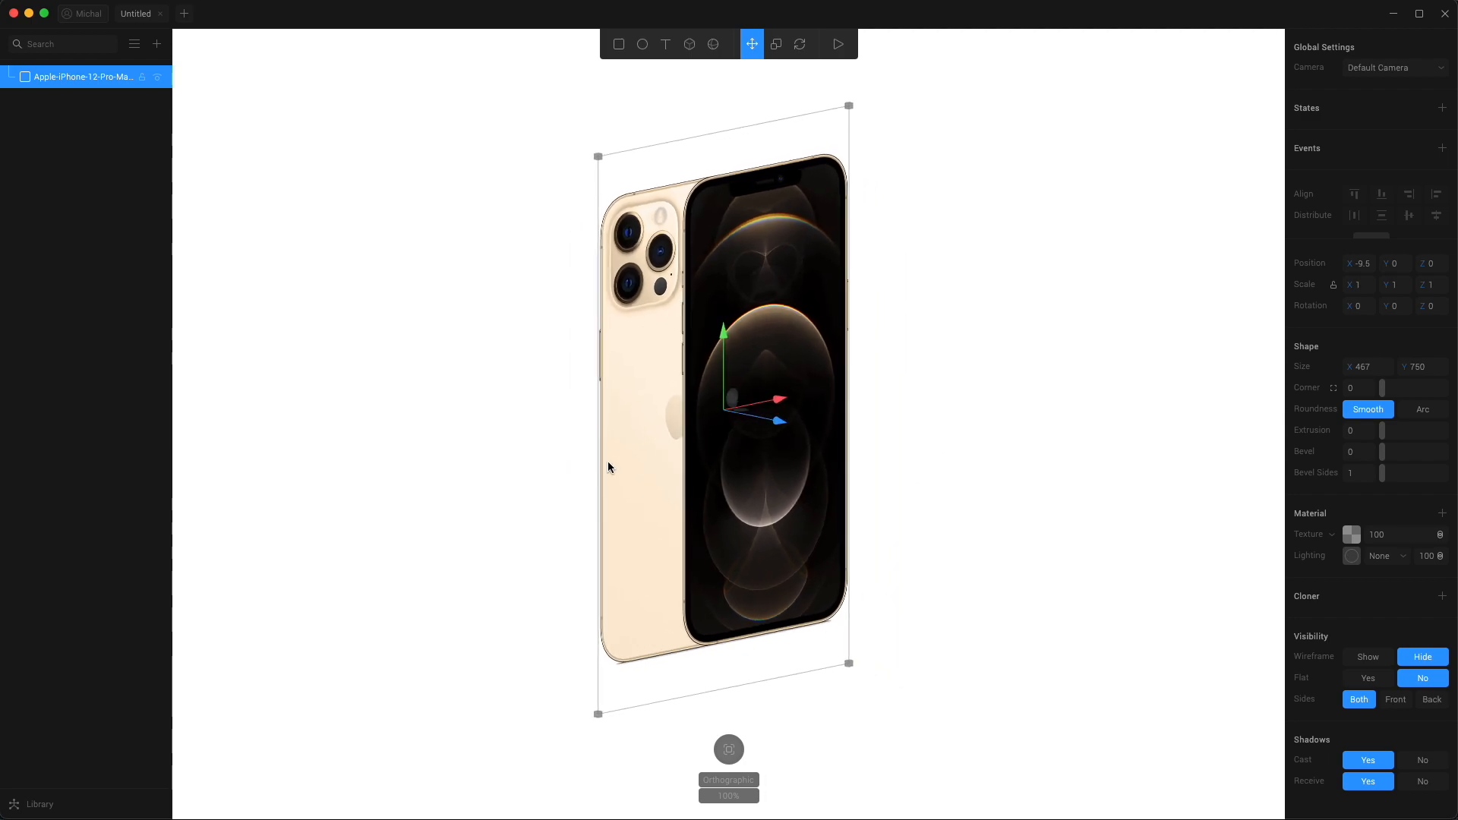
{"action": "left_click_drag", "start_coordinate": [609, 468], "coordinate": [548, 471]}
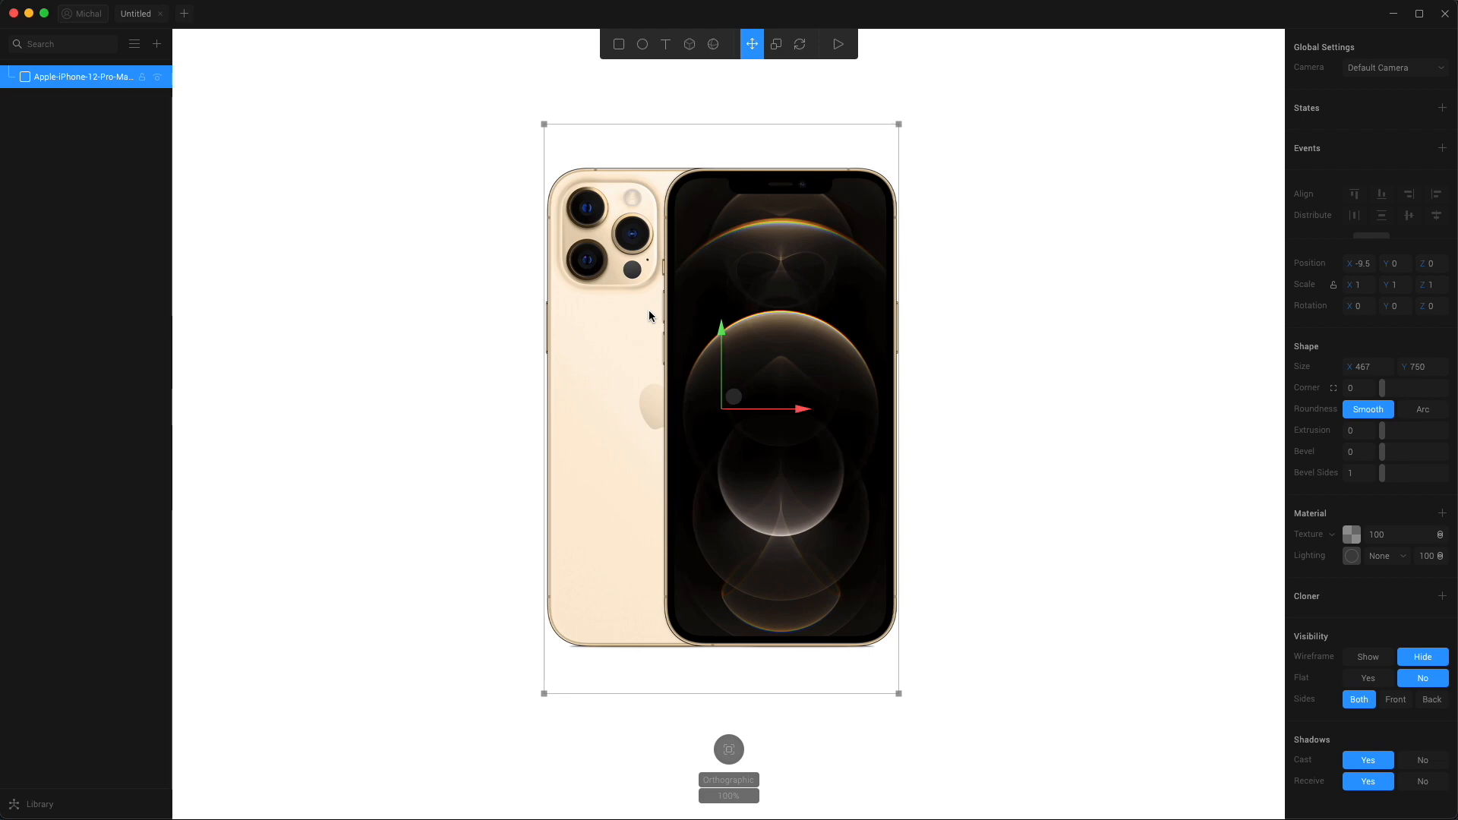
{"action": "left_click", "coordinate": [619, 43]}
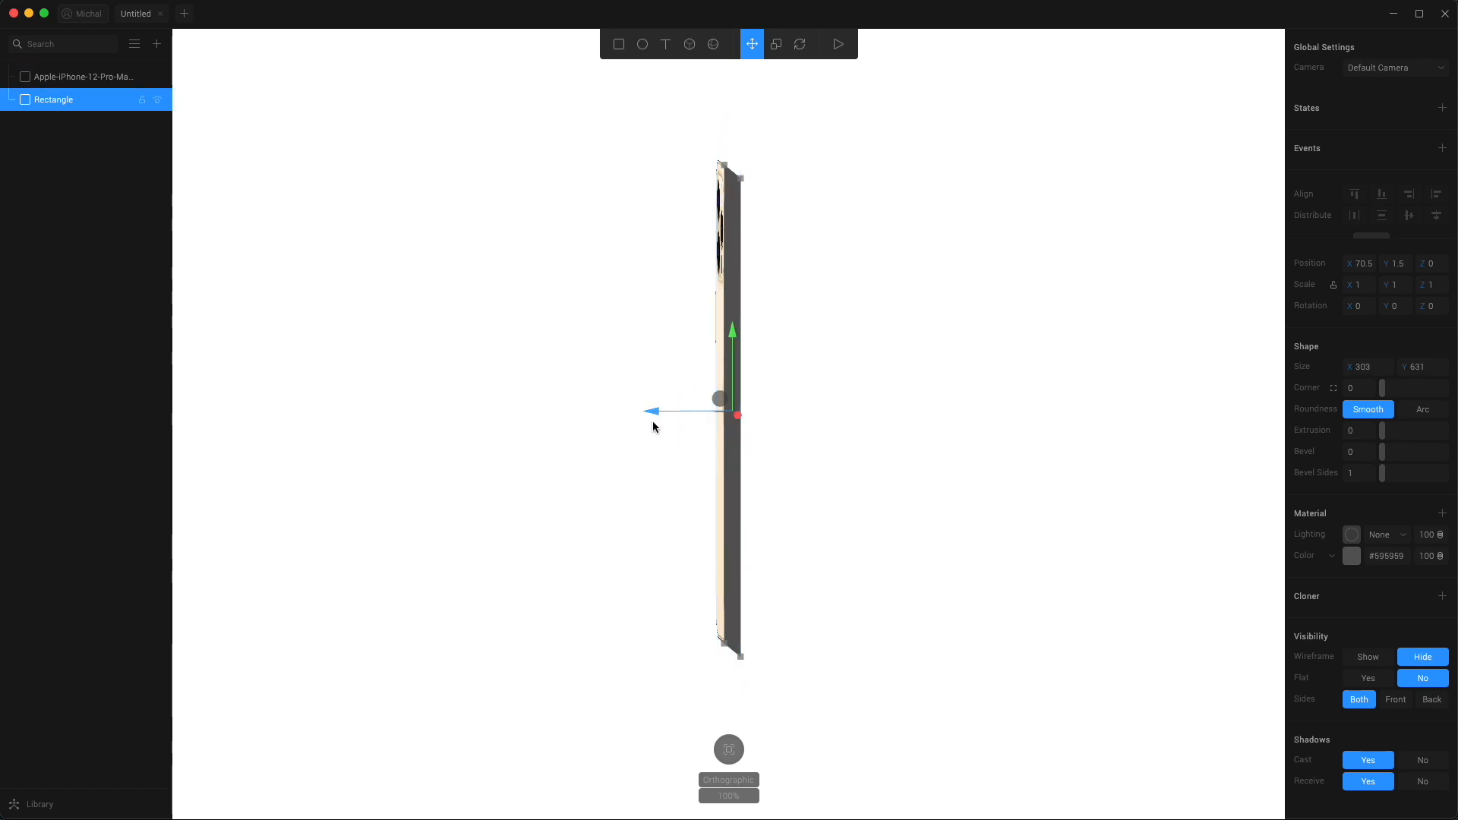
{"action": "mouse_move", "coordinate": [657, 415]}
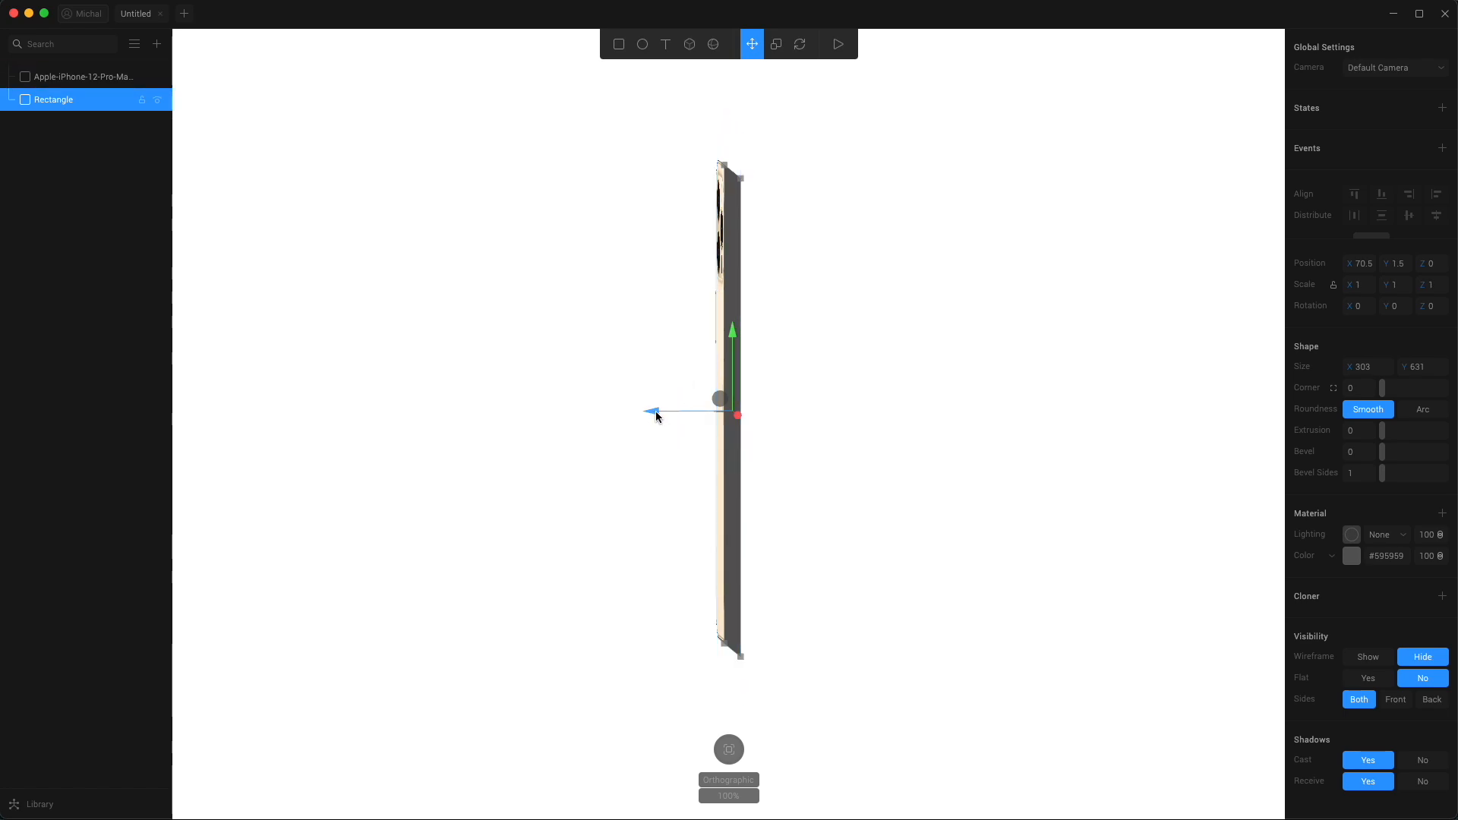
Step: Drag the rectangle's Z arrow forward to depth 44.1, in front of the phone image
{"action": "left_click_drag", "start_coordinate": [737, 416], "coordinate": [704, 415]}
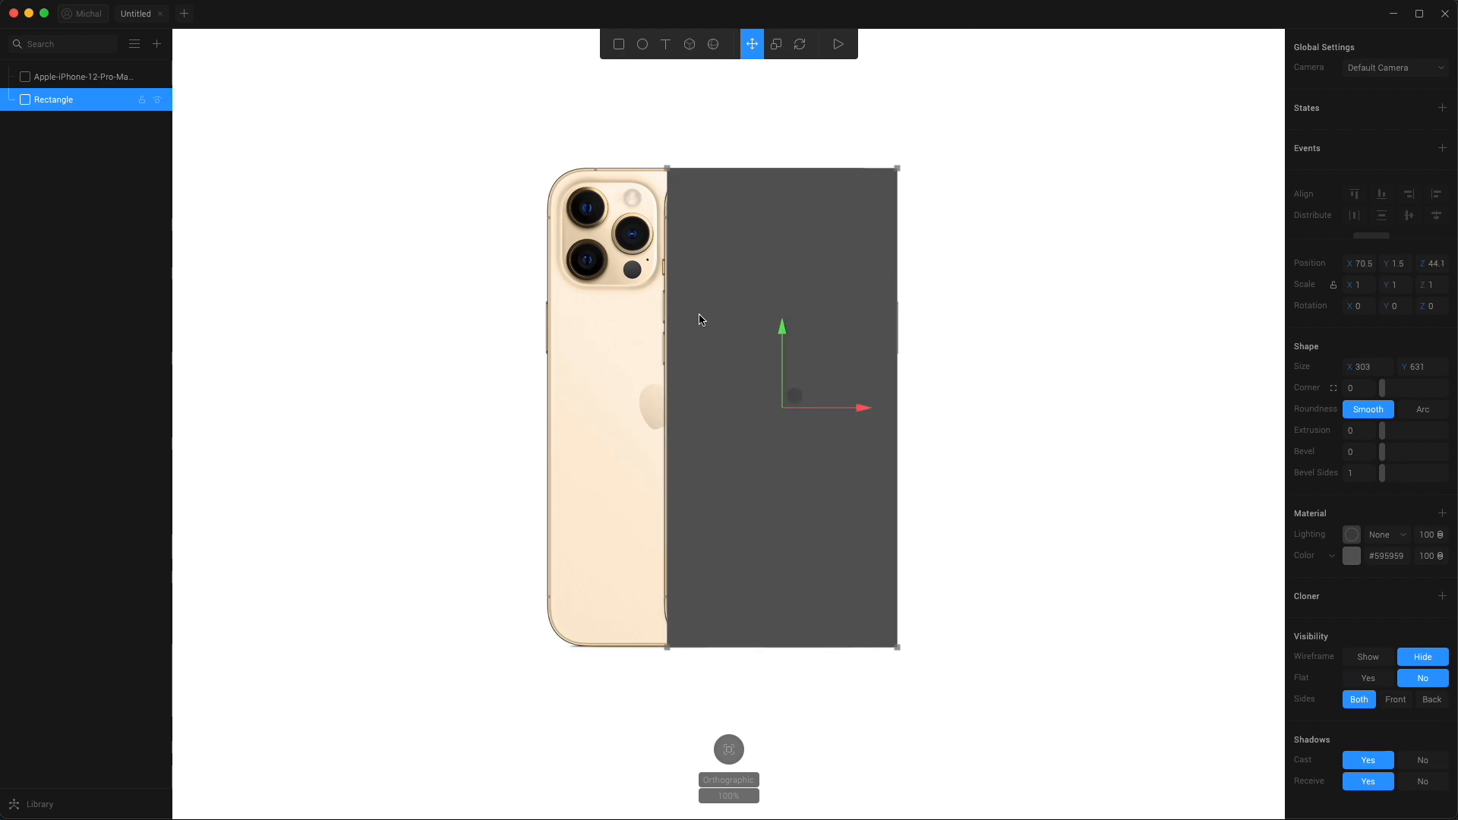
{"action": "mouse_move", "coordinate": [1354, 568]}
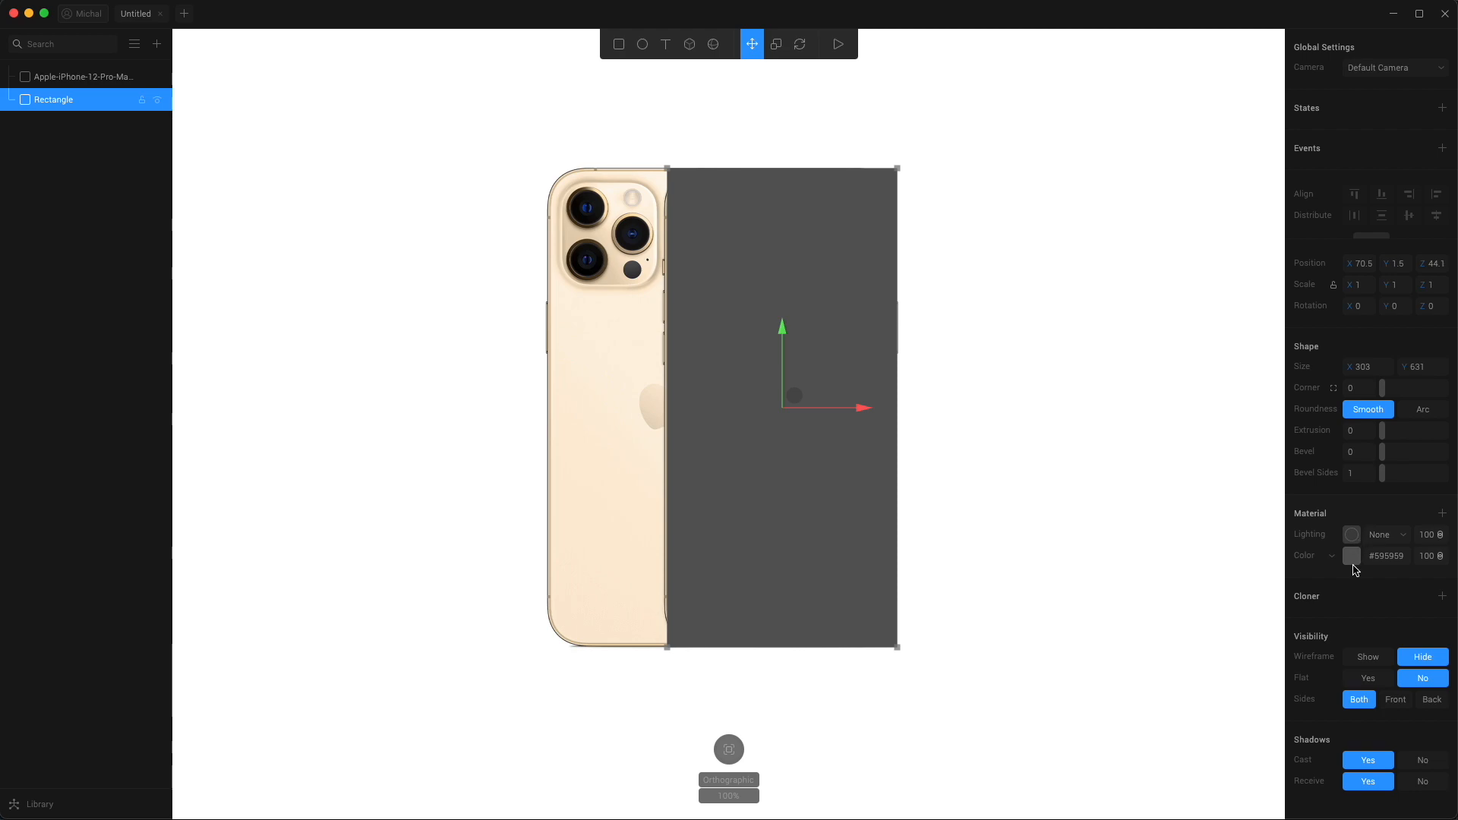
Step: Make the rectangle red at 60% opacity, align it, set width 305, and round its corners
{"action": "left_click", "coordinate": [1351, 556]}
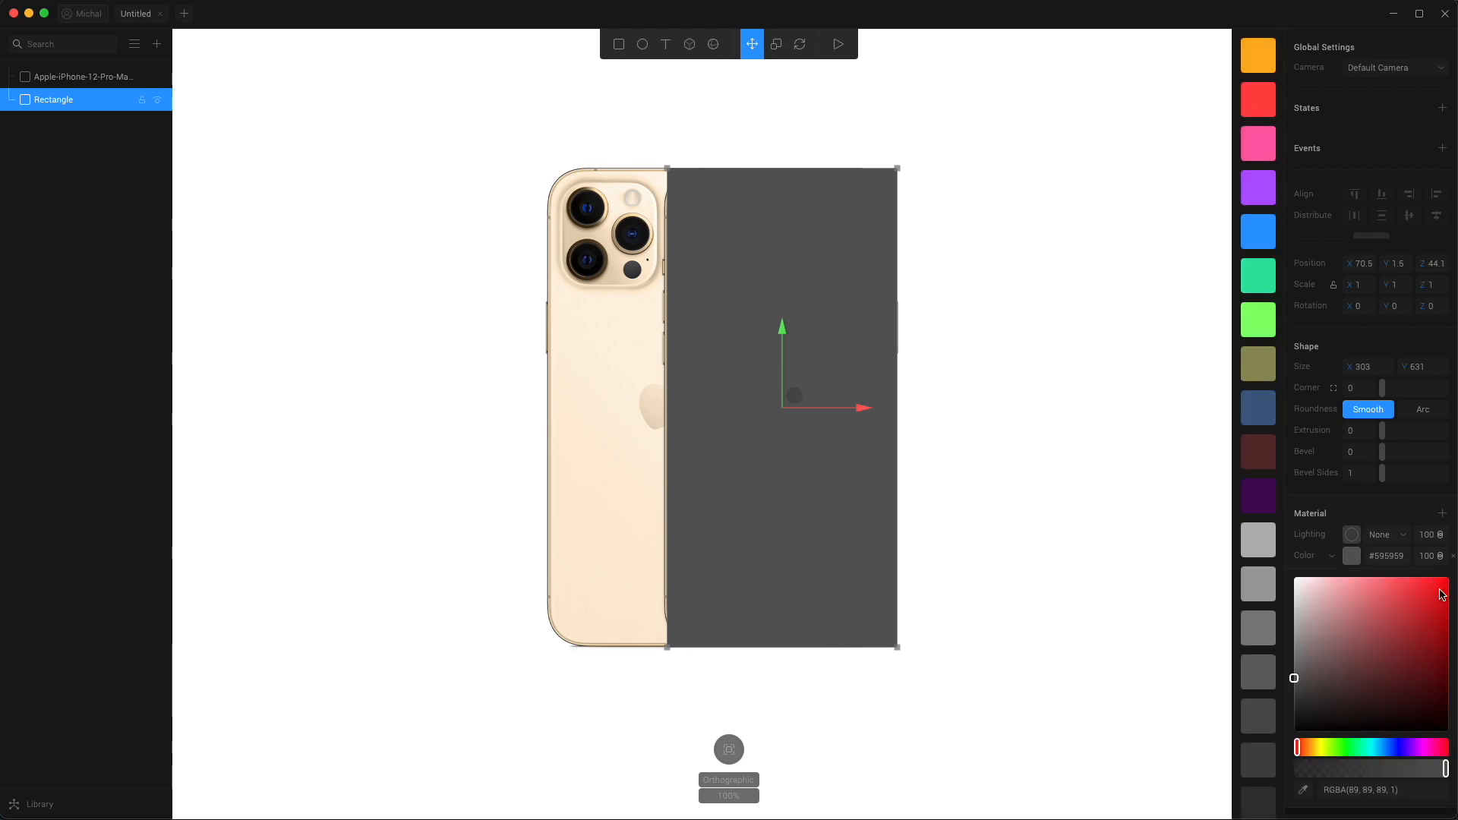
{"action": "left_click", "coordinate": [1442, 595]}
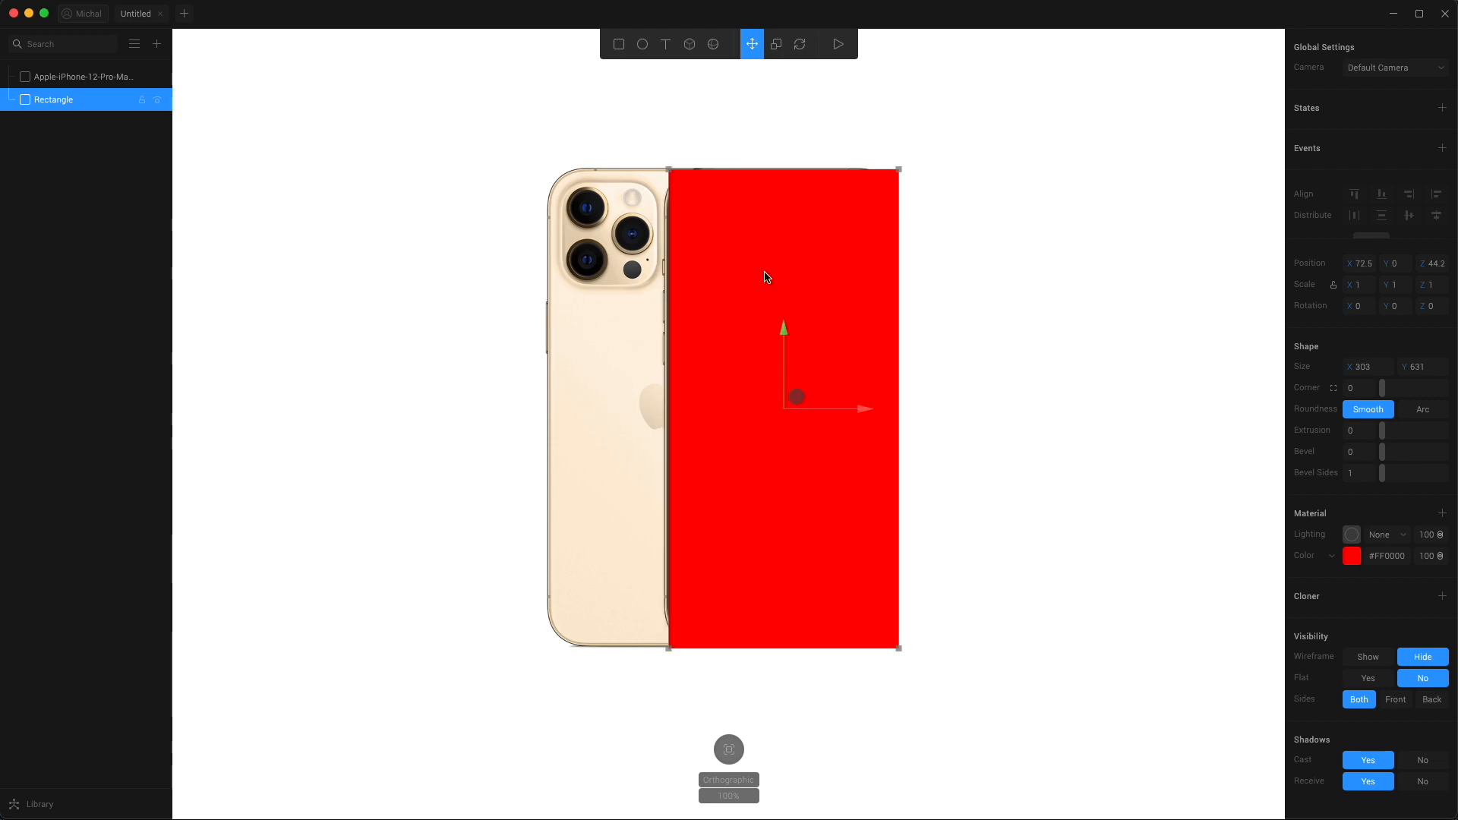
{"action": "key", "text": "cmd"}
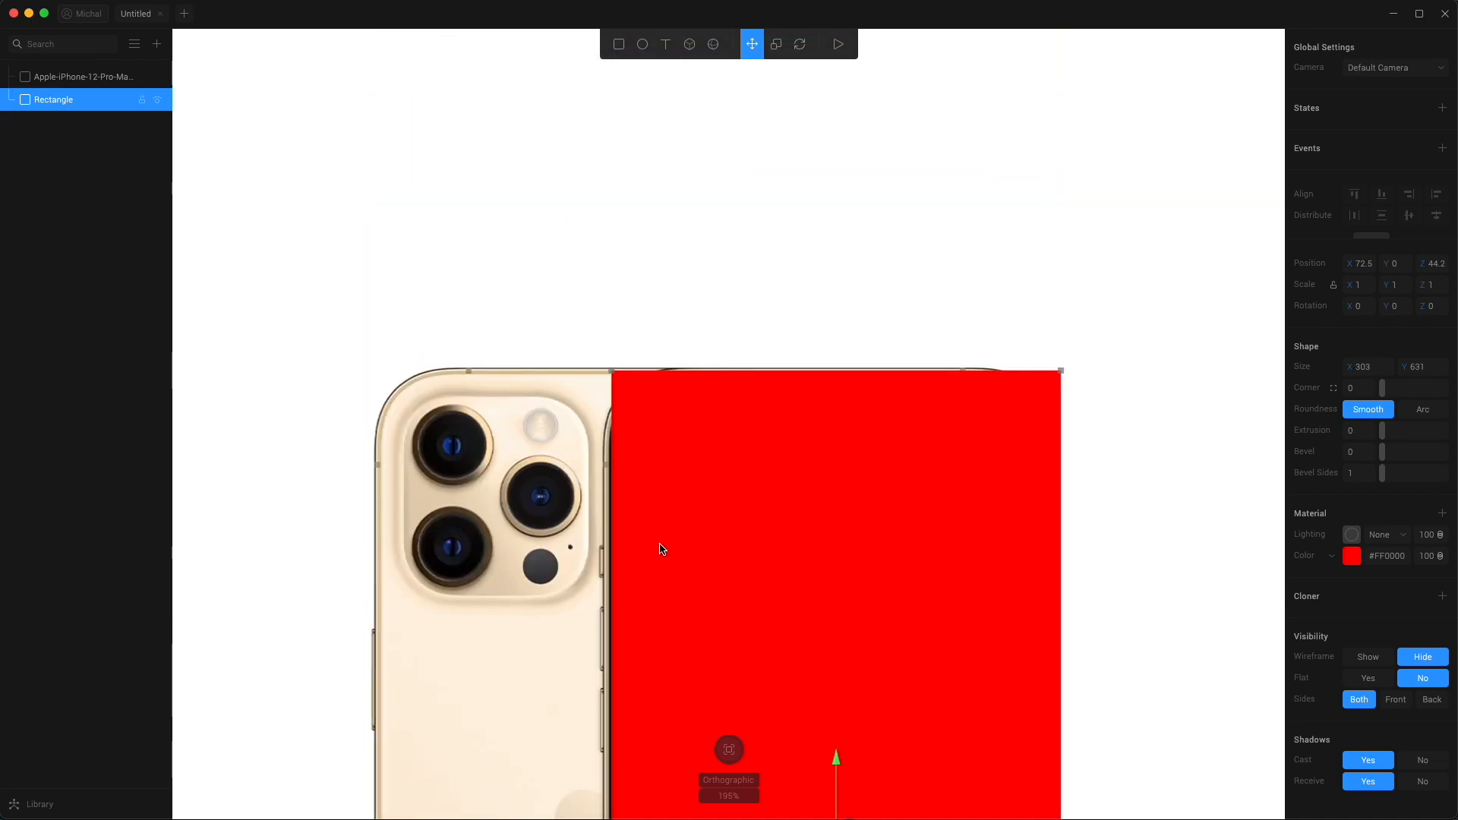
{"action": "left_click_drag", "start_coordinate": [837, 548], "coordinate": [828, 549]}
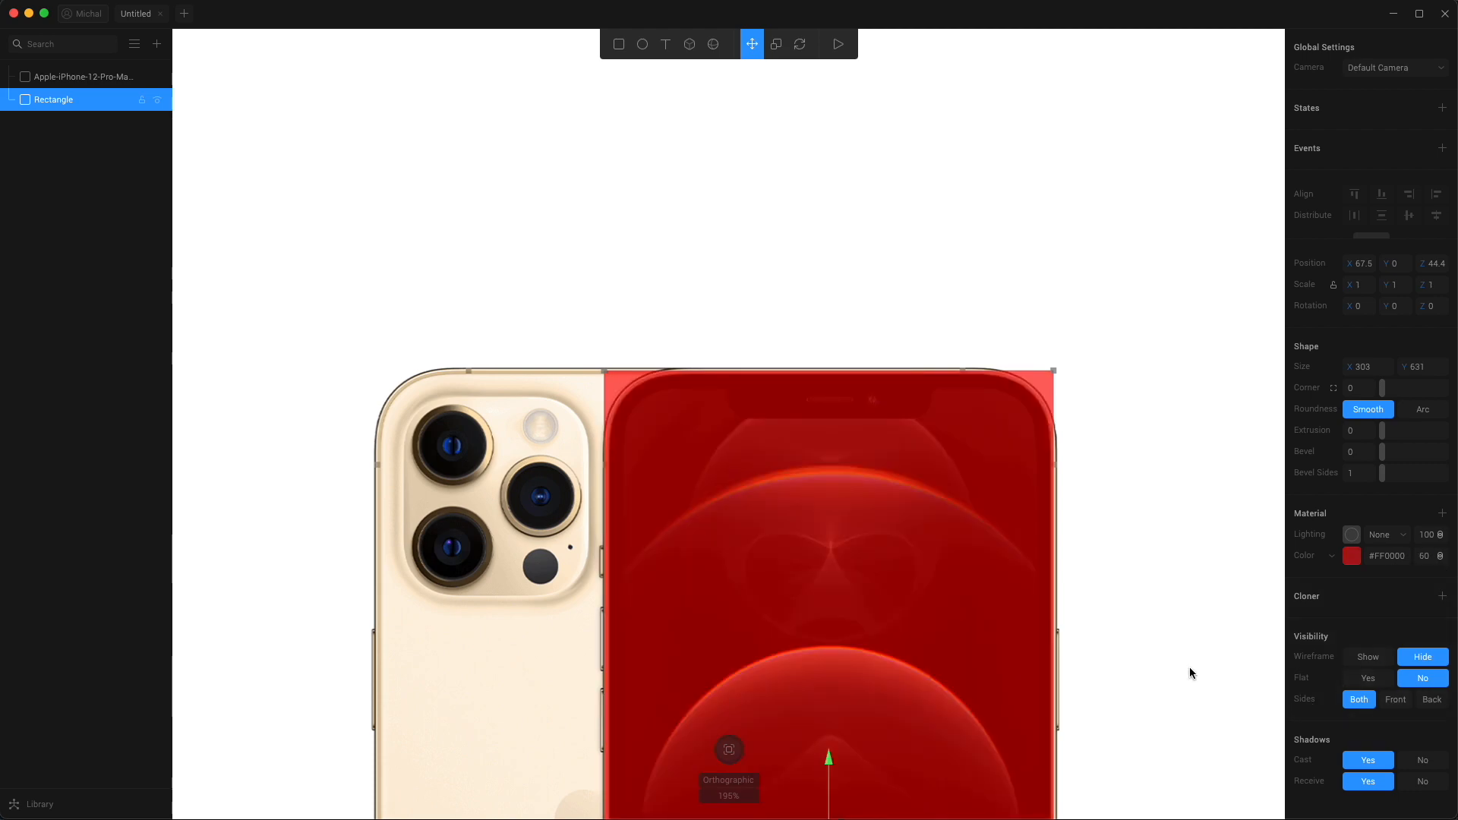
{"action": "left_click", "coordinate": [1367, 367]}
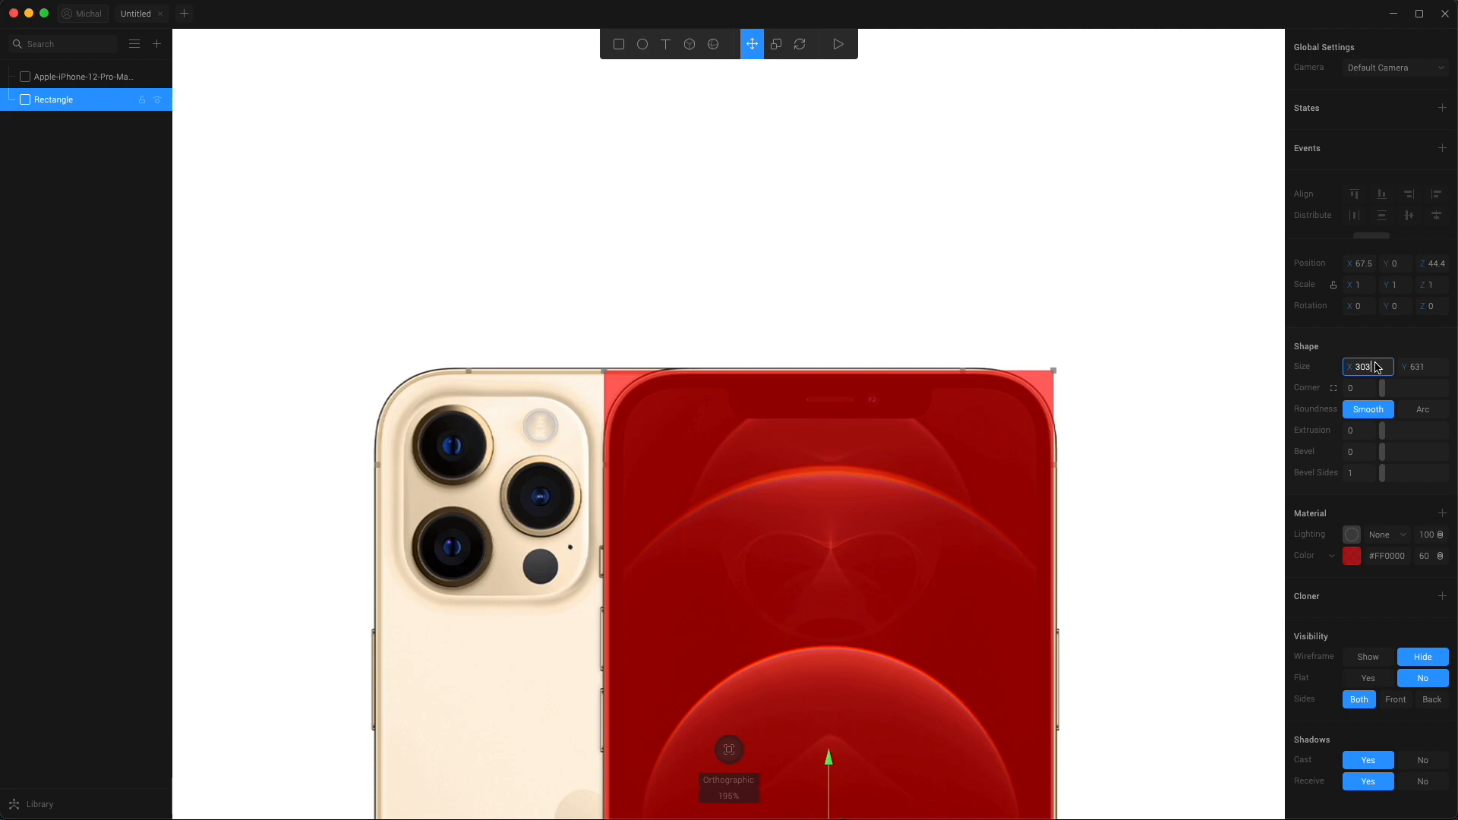
{"action": "type", "text": "305"}
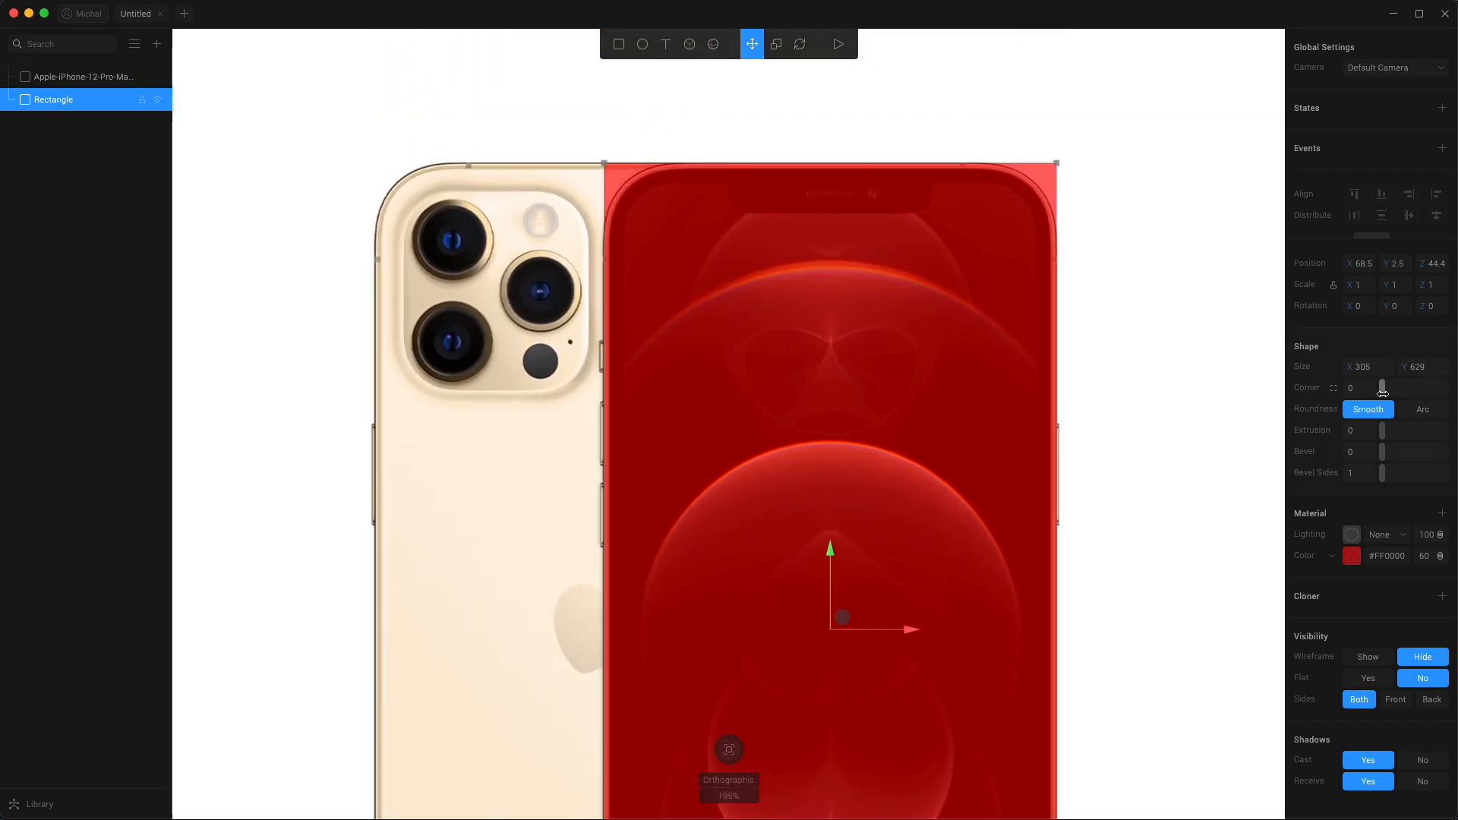
{"action": "left_click_drag", "start_coordinate": [1383, 388], "coordinate": [1400, 389]}
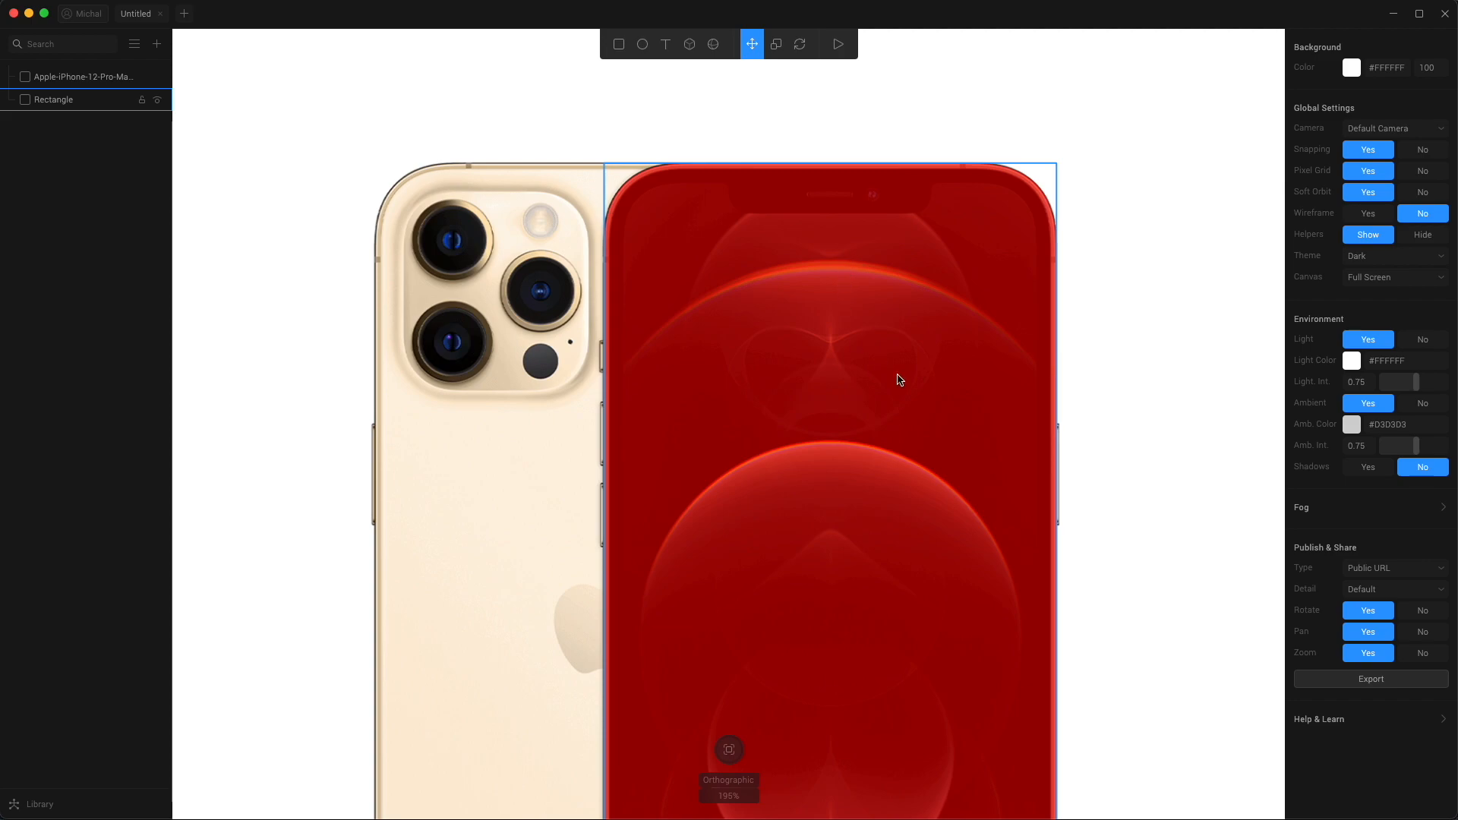
Step: Move the panel beside the phone, colour it solid orange #FFB221, and set extrusion 20
{"action": "scroll", "scroll_direction": "down", "scroll_amount": 3}
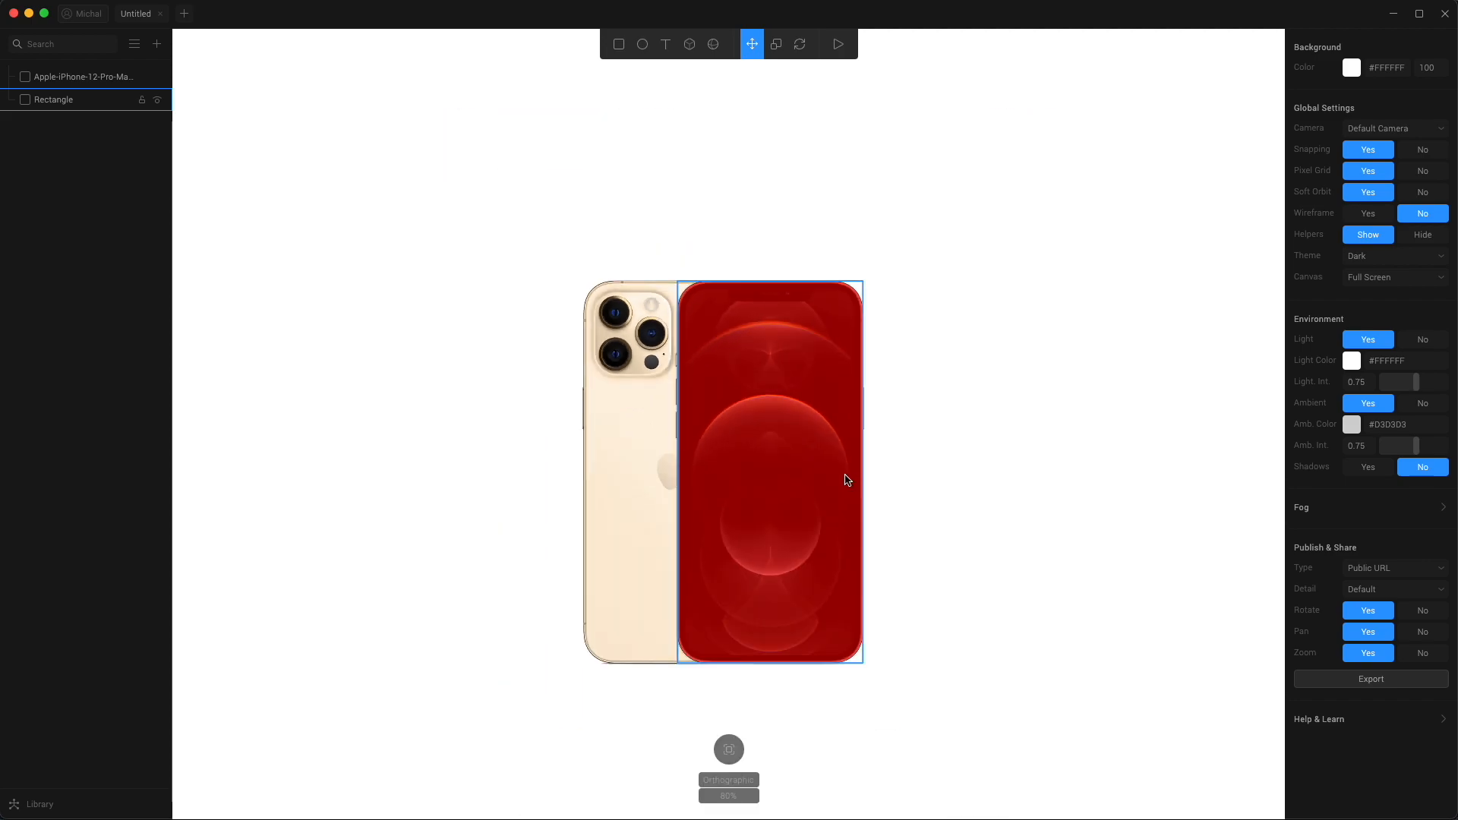
{"action": "mouse_move", "coordinate": [753, 489]}
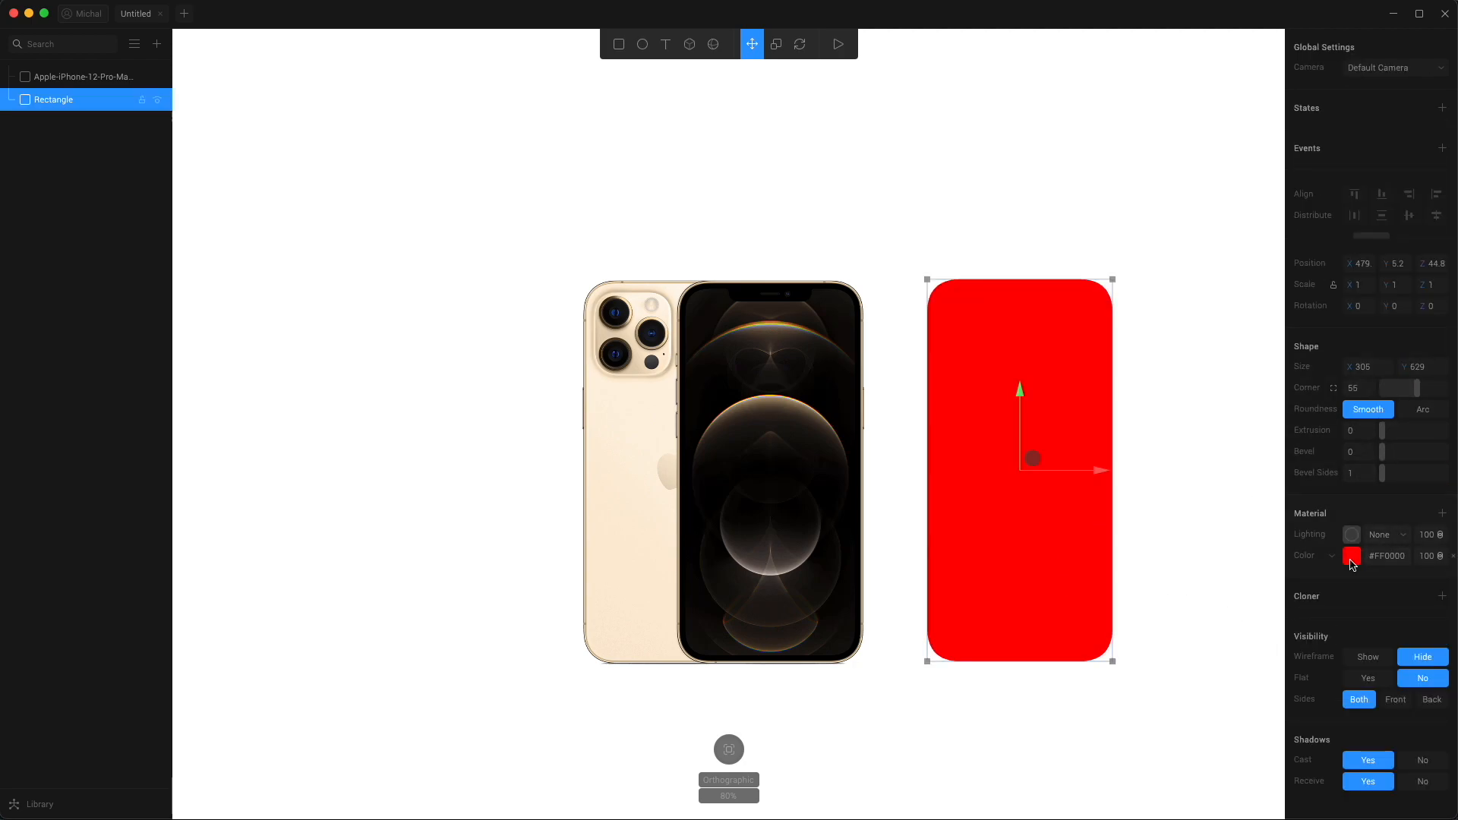
{"action": "left_click", "coordinate": [1351, 555]}
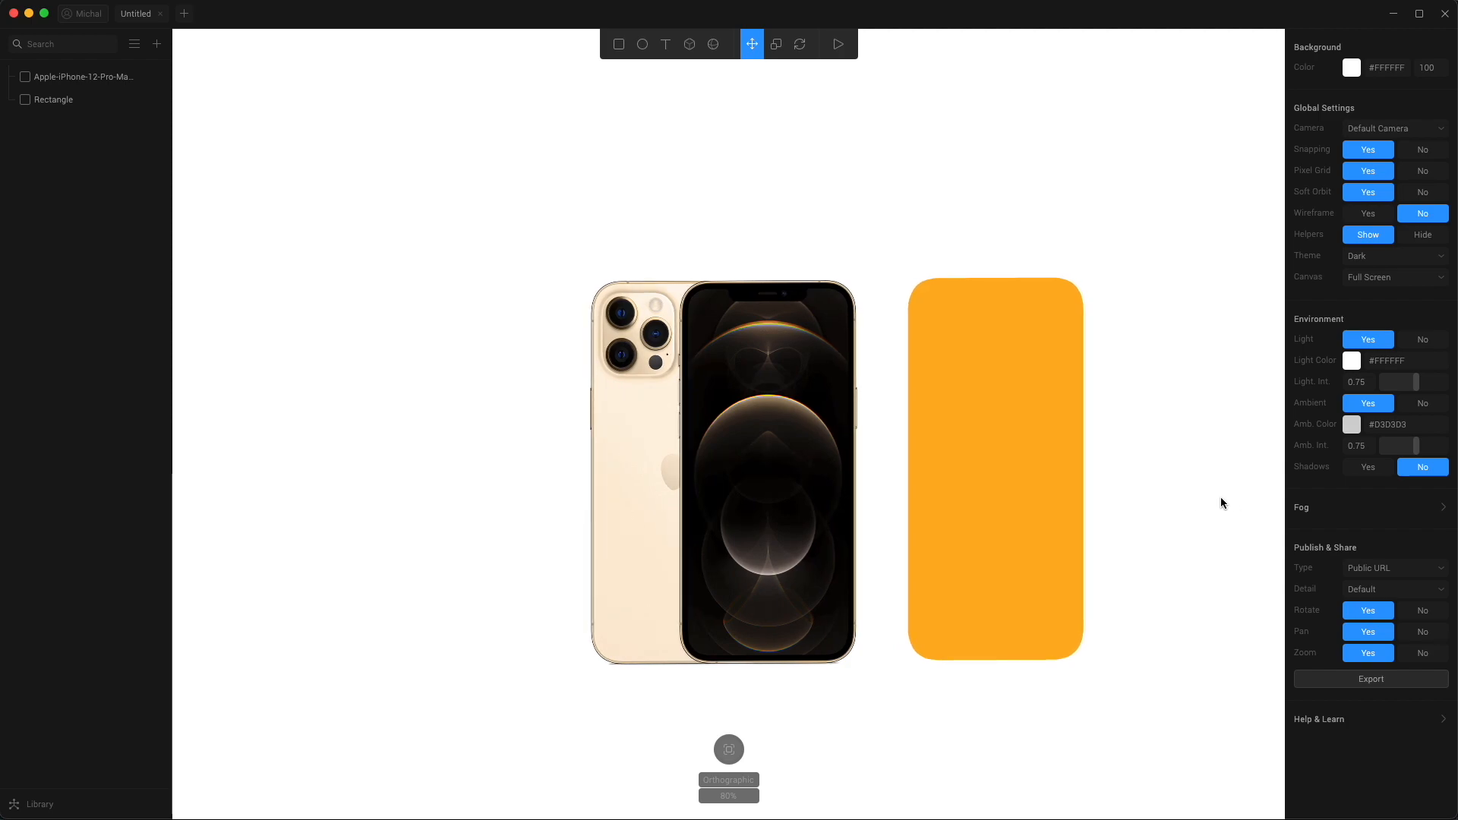
{"action": "left_click", "coordinate": [54, 99]}
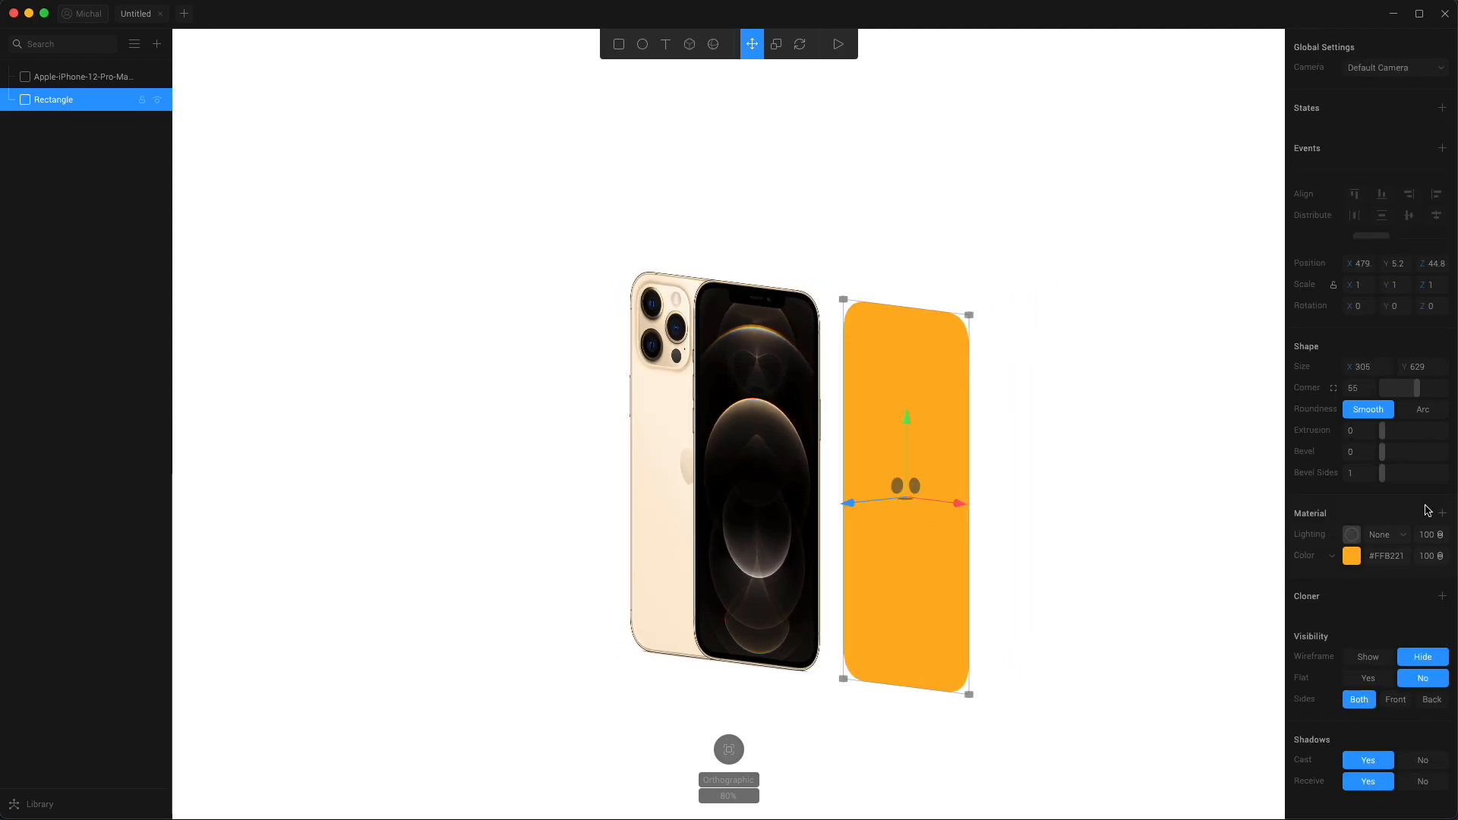
{"action": "type", "text": "20"}
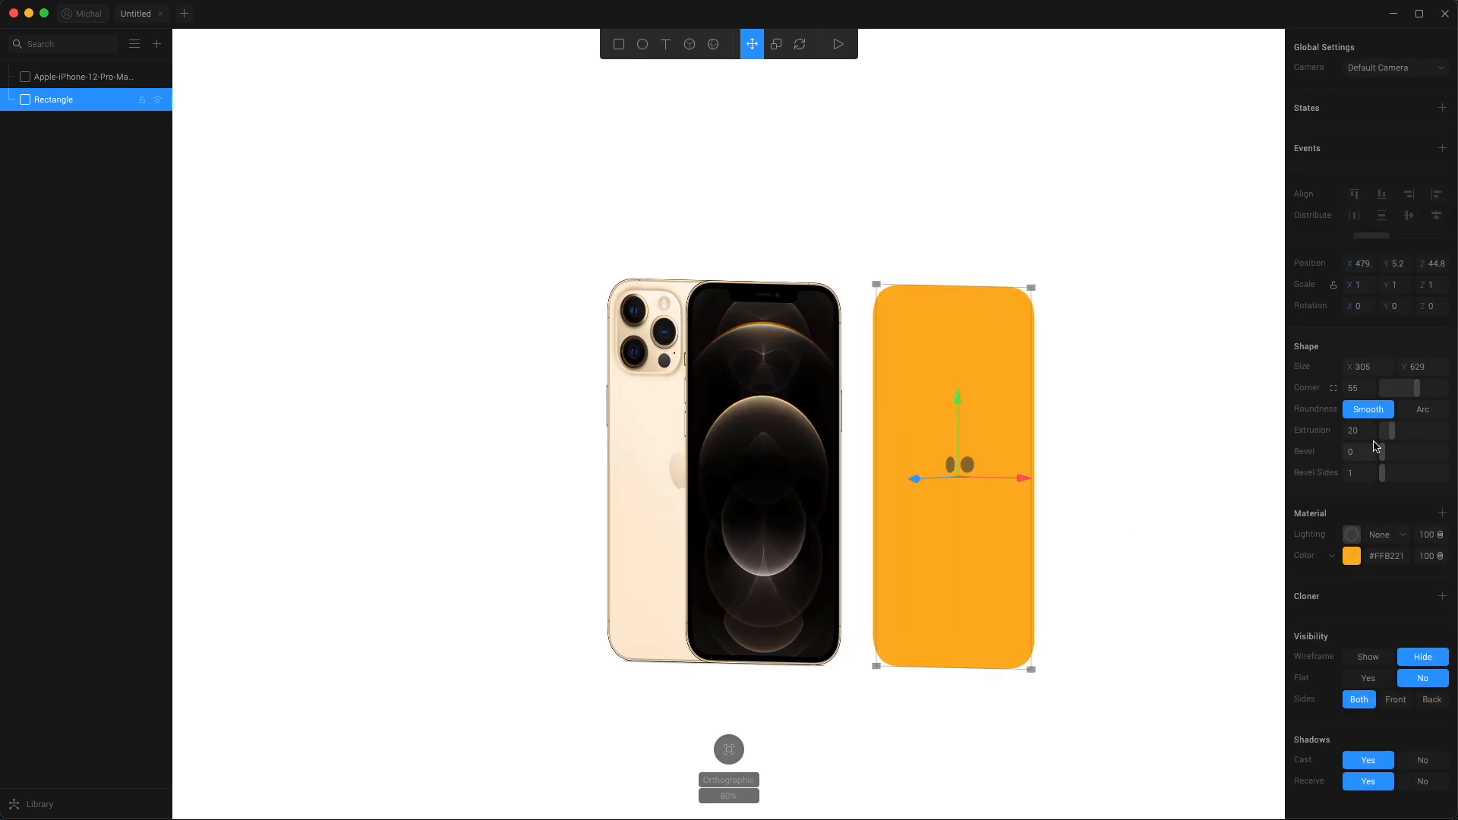
Step: Change the panel's Material Lighting from None to a lit shading model
{"action": "left_click", "coordinate": [1386, 534]}
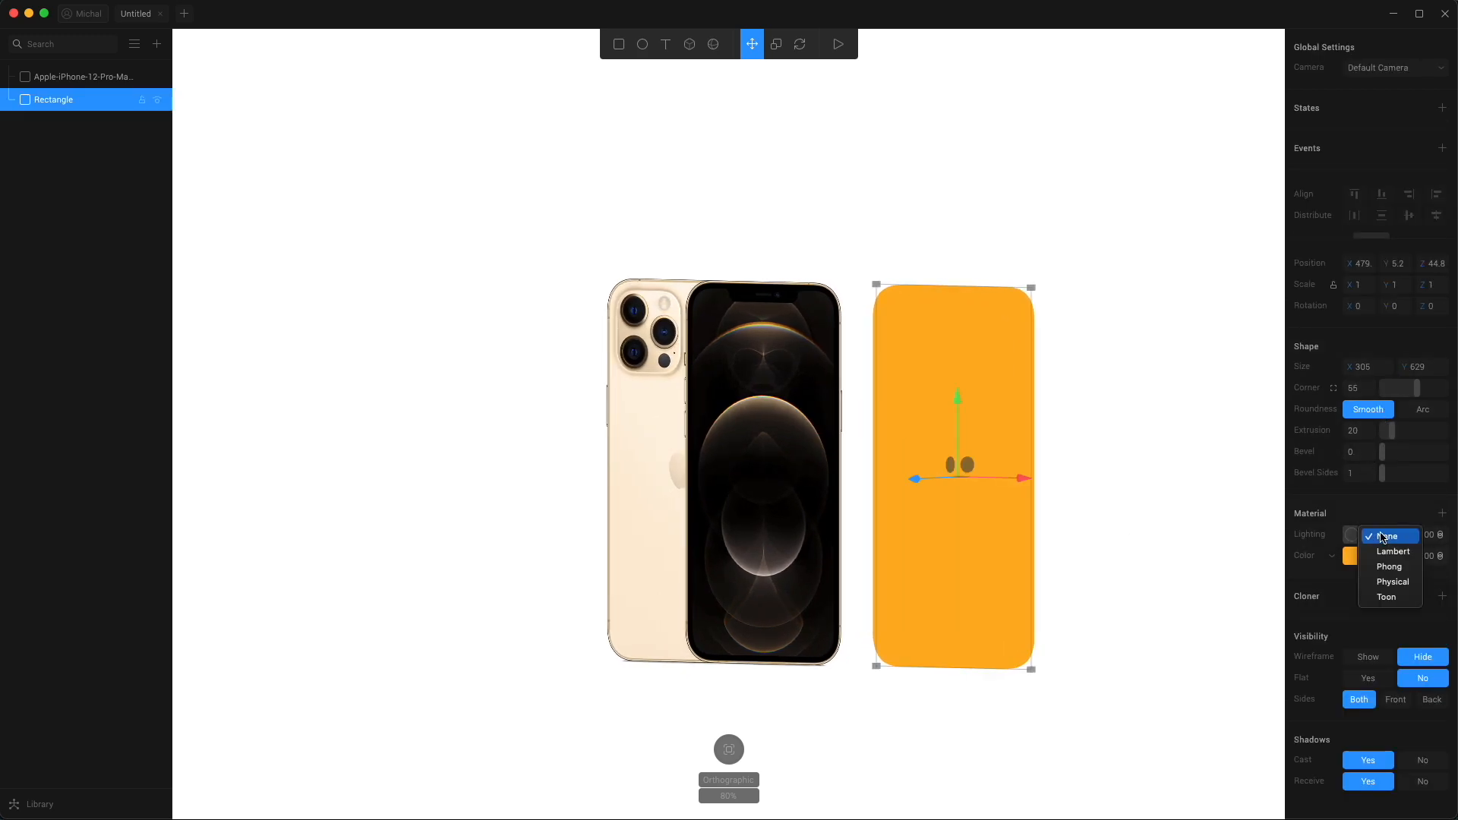
{"action": "left_click", "coordinate": [1392, 582]}
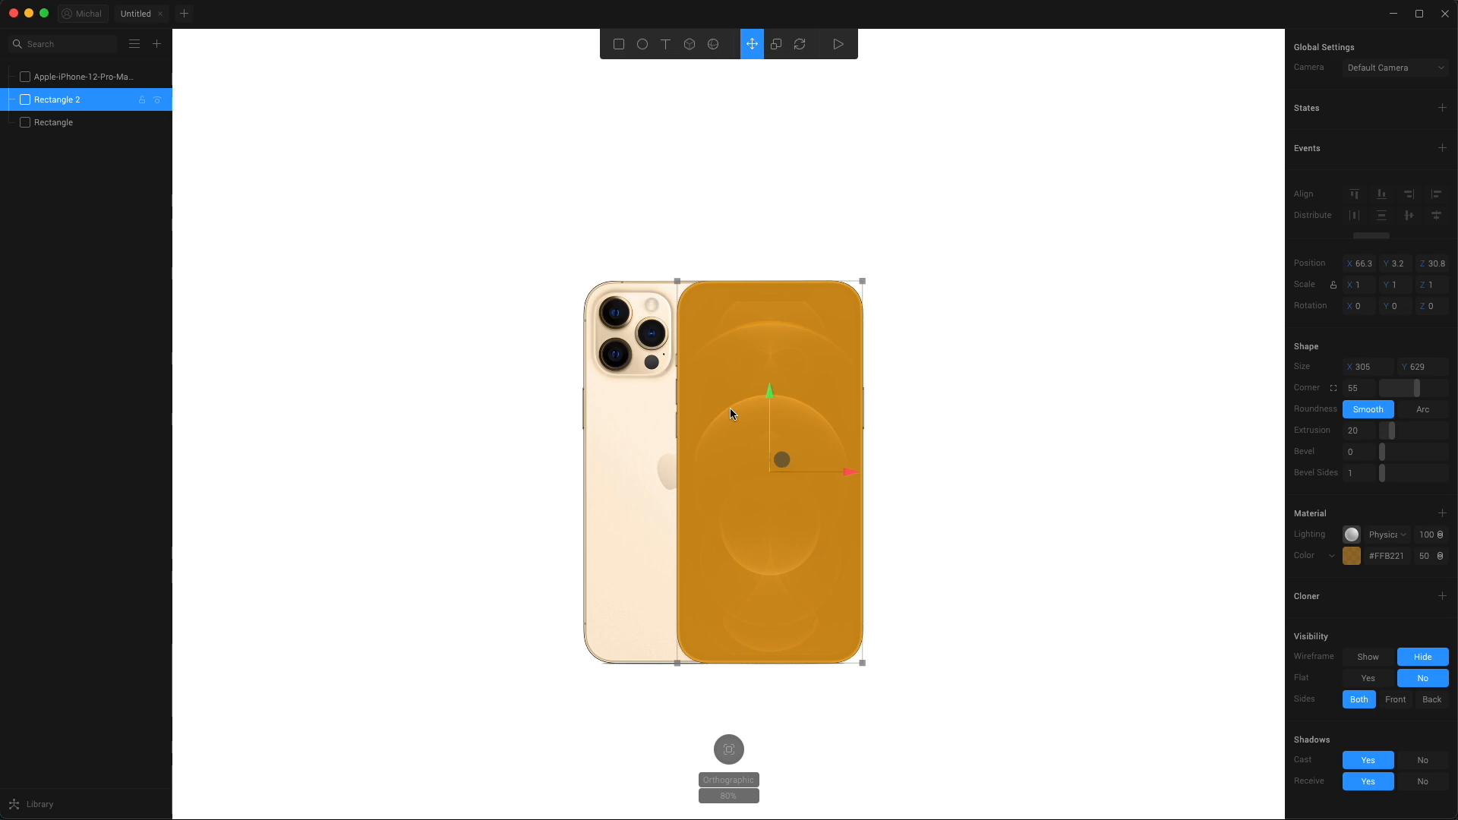
Step: Colour Rectangle 2 black, set its extrusion to 1, and push it forward
{"action": "left_click", "coordinate": [1352, 556]}
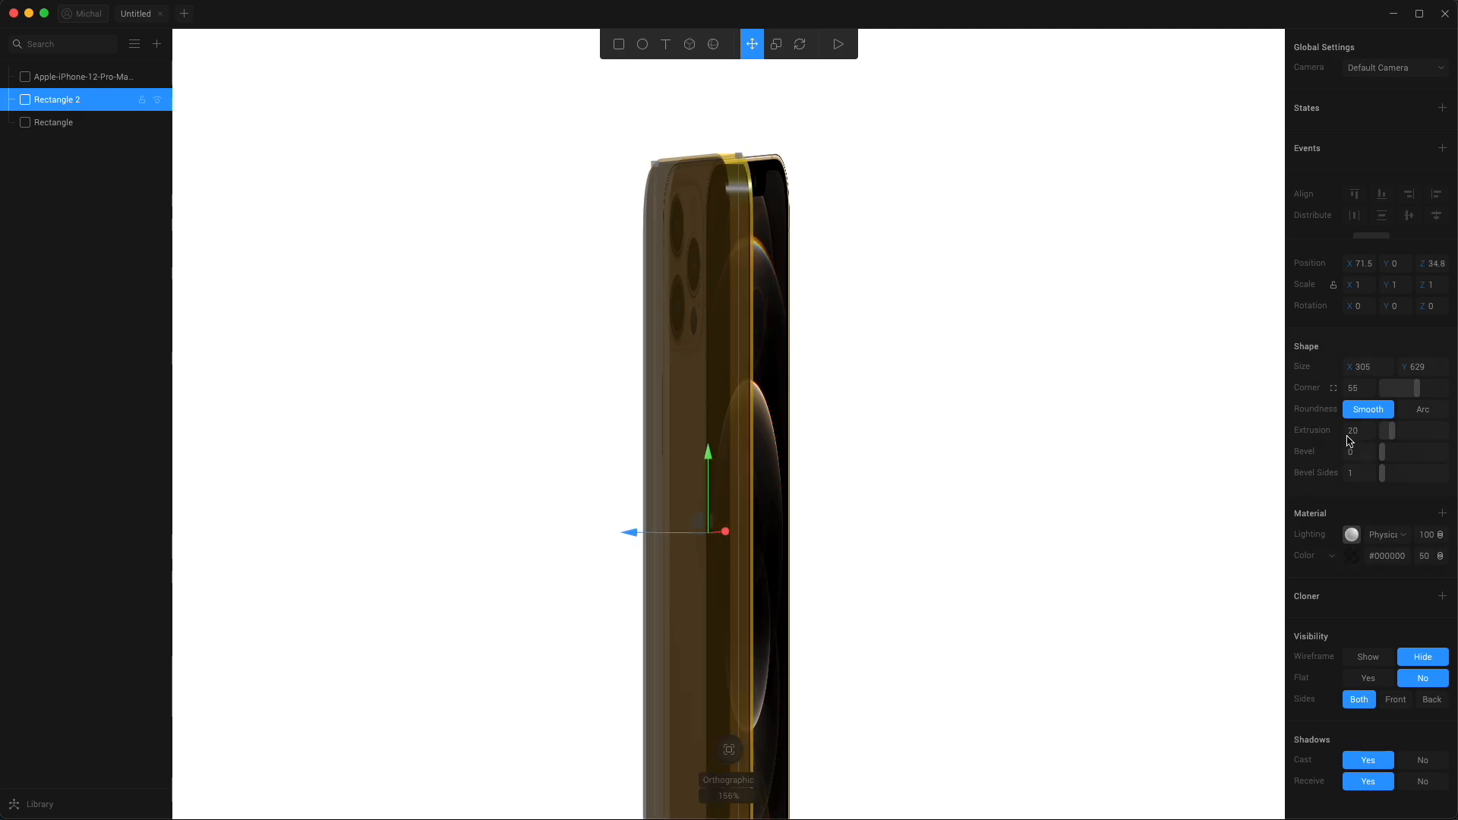
{"action": "left_click", "coordinate": [1358, 430]}
{"action": "type", "text": "1"}
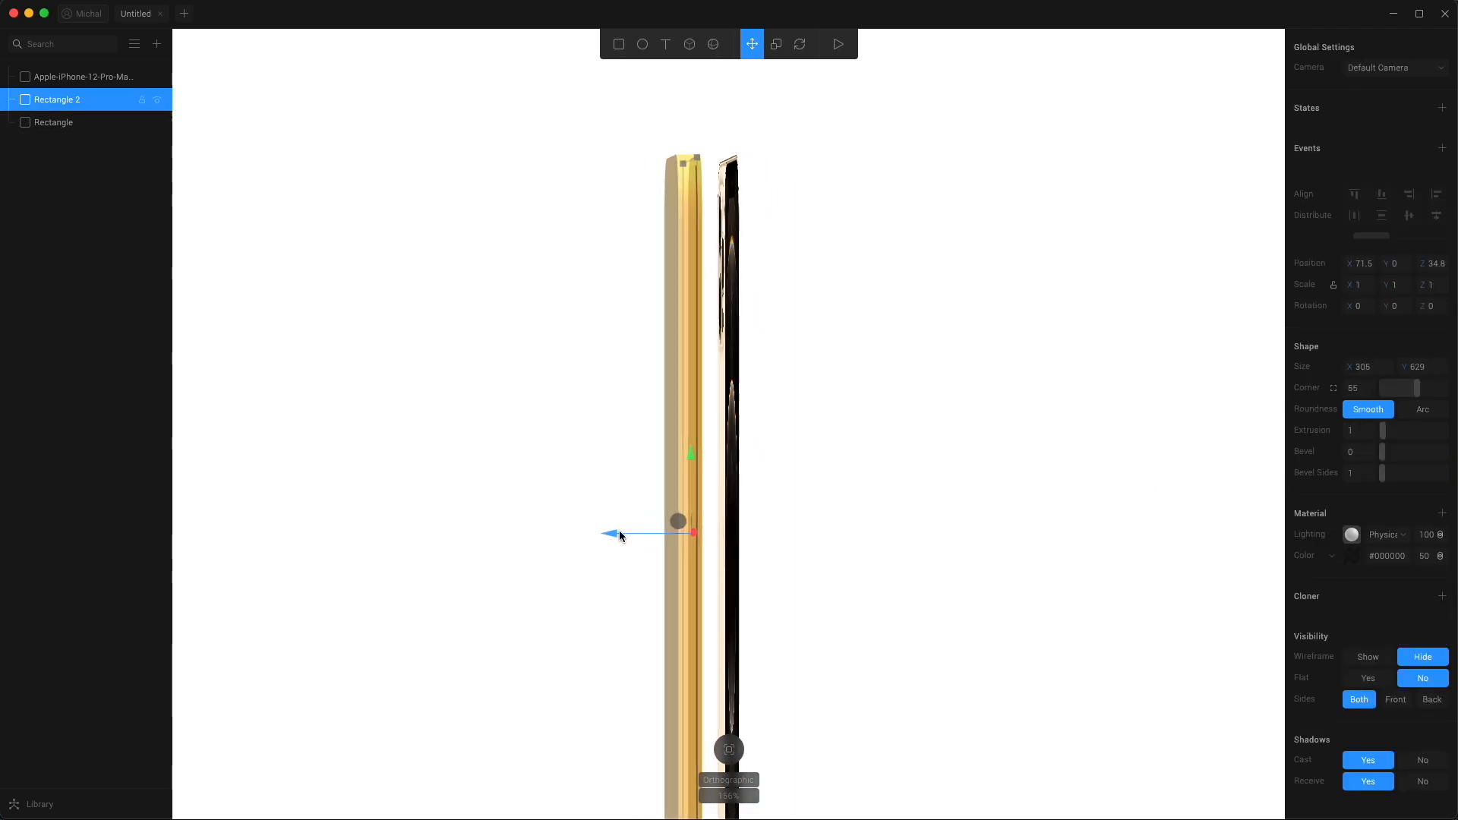
{"action": "left_click_drag", "start_coordinate": [621, 534], "coordinate": [605, 535]}
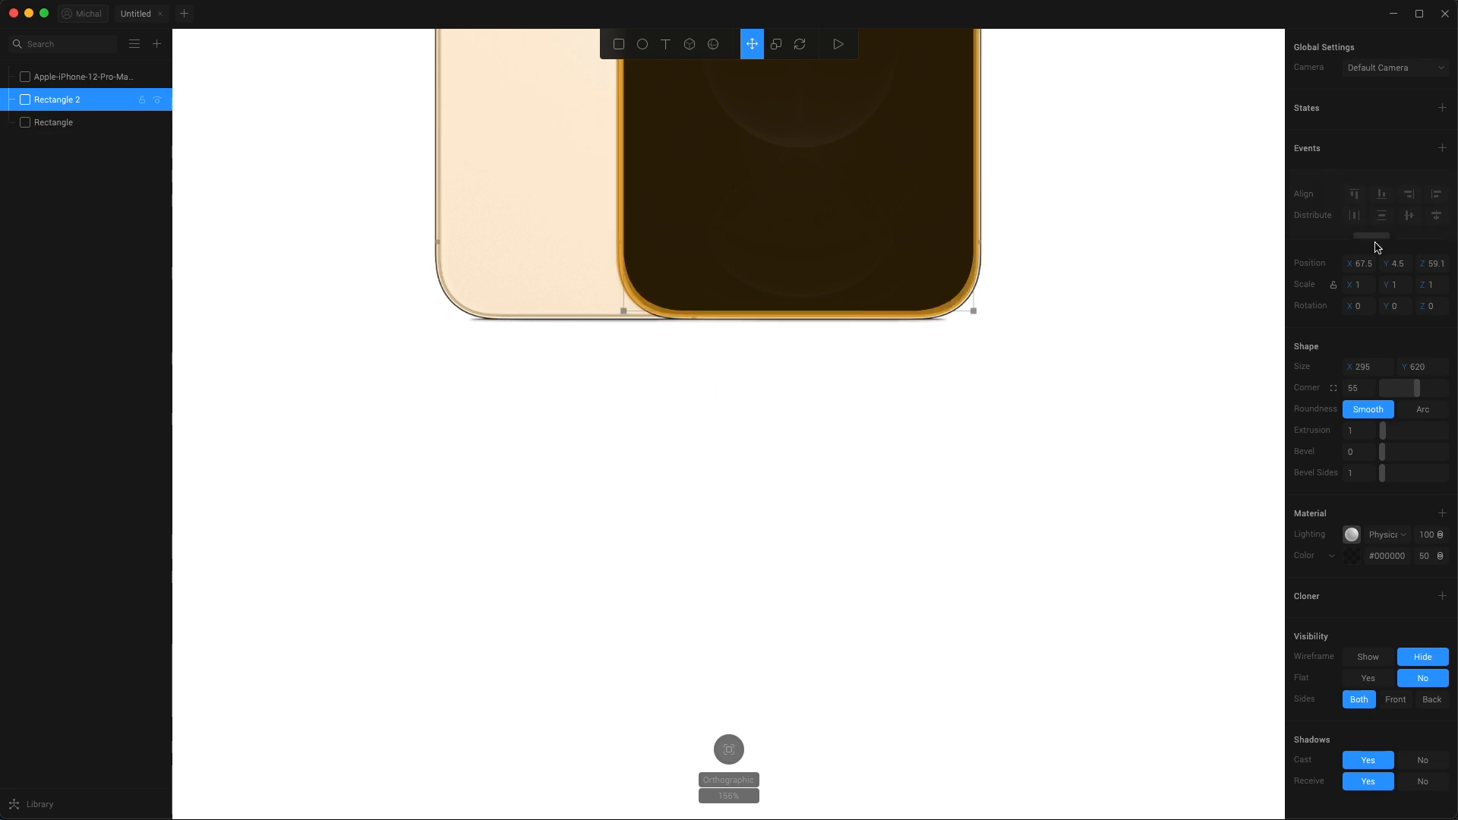
Step: Set Rectangle 2's width to 298 and adjust its Y position to centre it
{"action": "left_click", "coordinate": [1424, 367]}
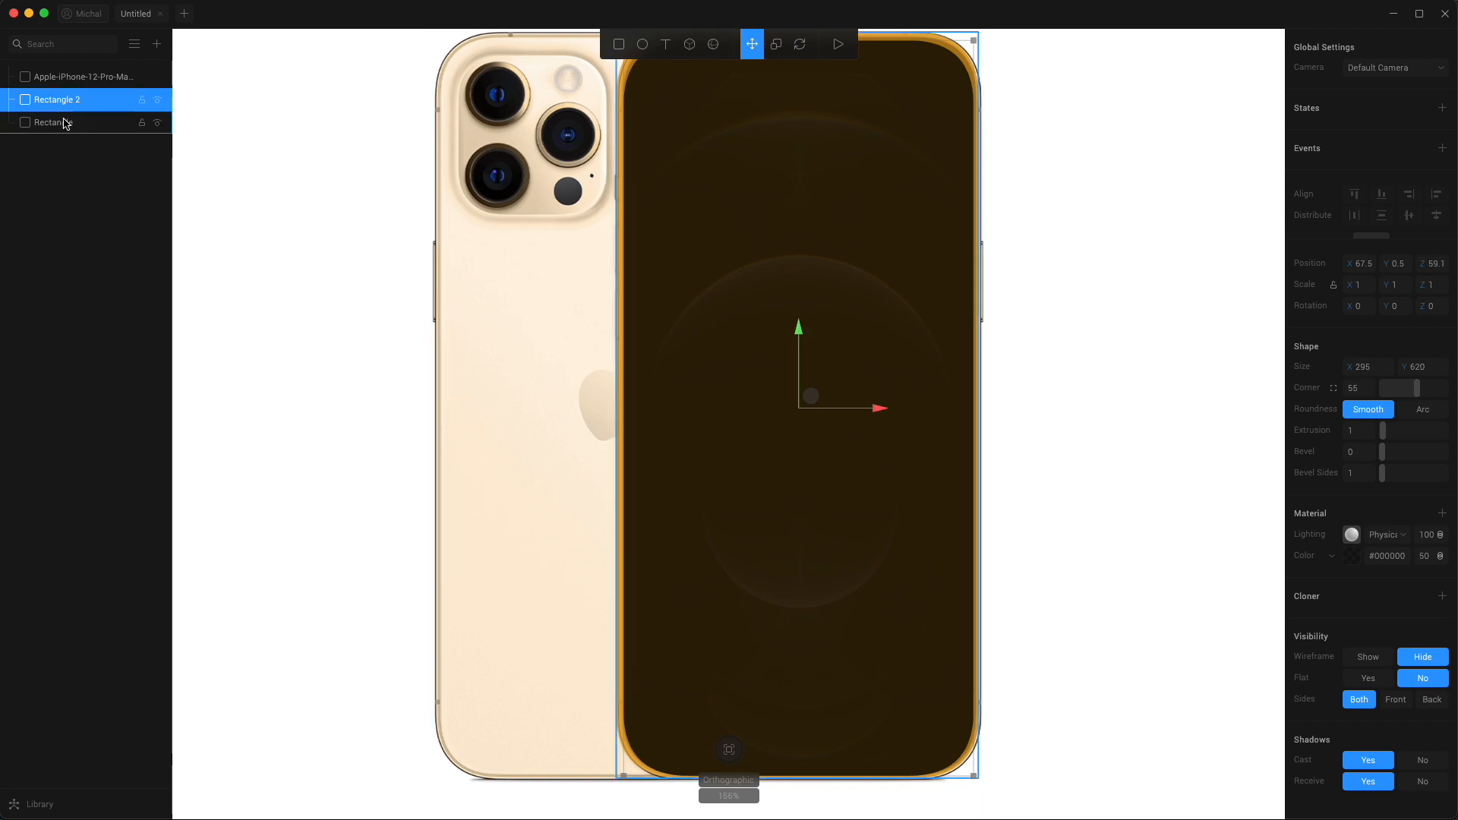
{"action": "left_click", "coordinate": [53, 123]}
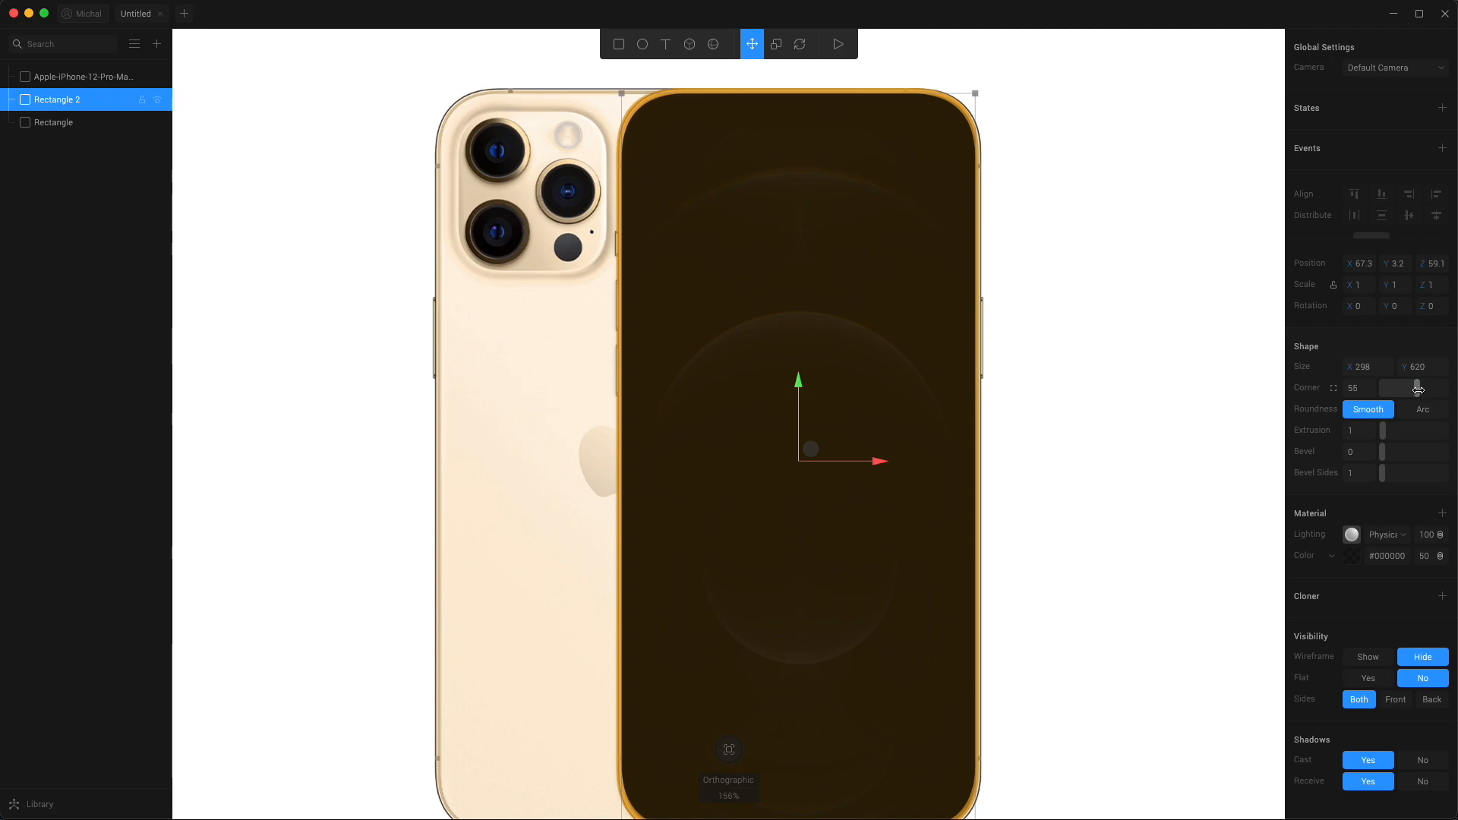
{"action": "left_click_drag", "start_coordinate": [1418, 388], "coordinate": [1413, 388]}
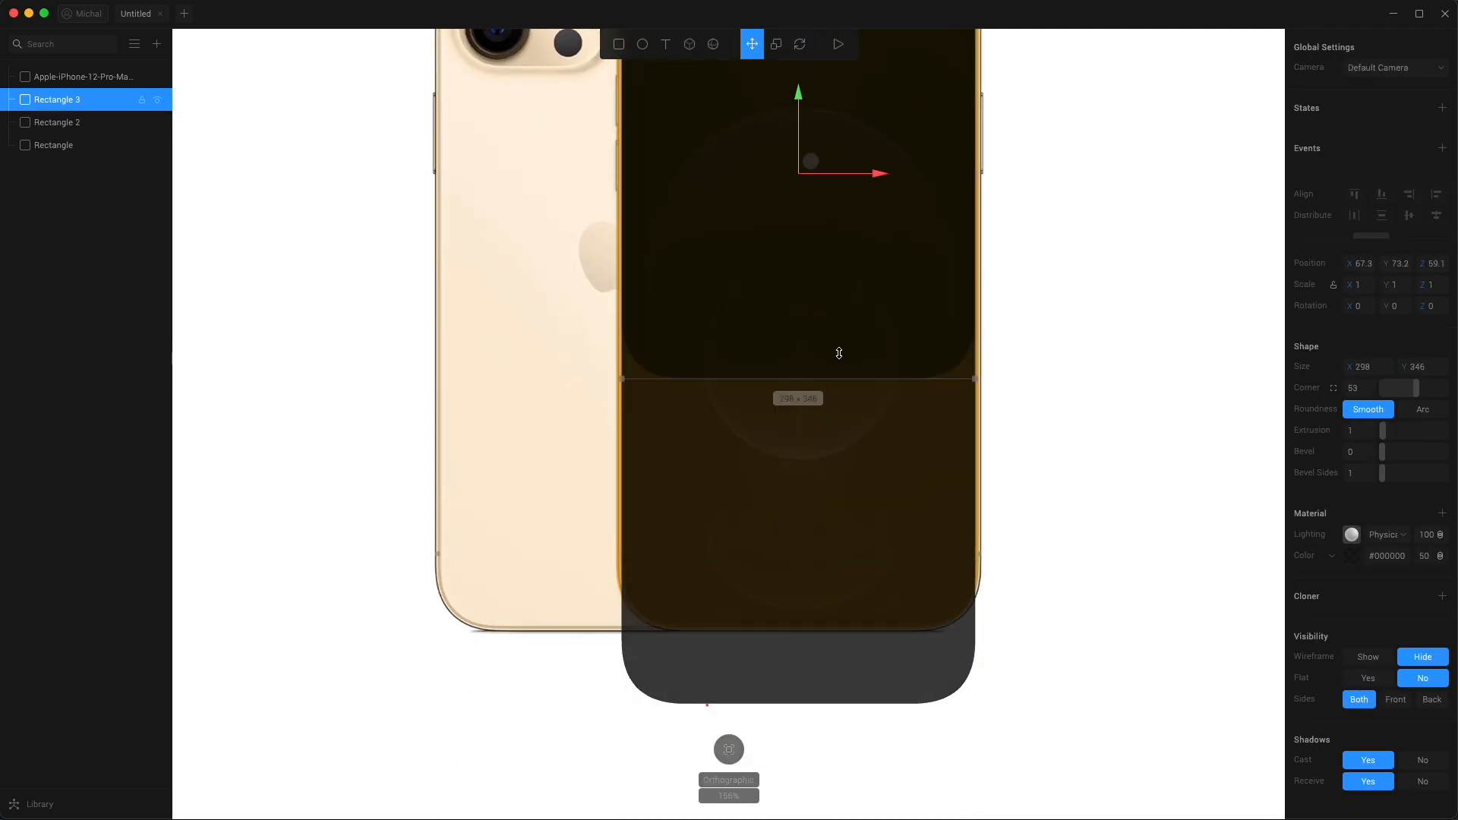
Step: Shrink a new rectangle into a 134×30 notch at the screen top, with two corners squared
{"action": "left_click", "coordinate": [57, 122]}
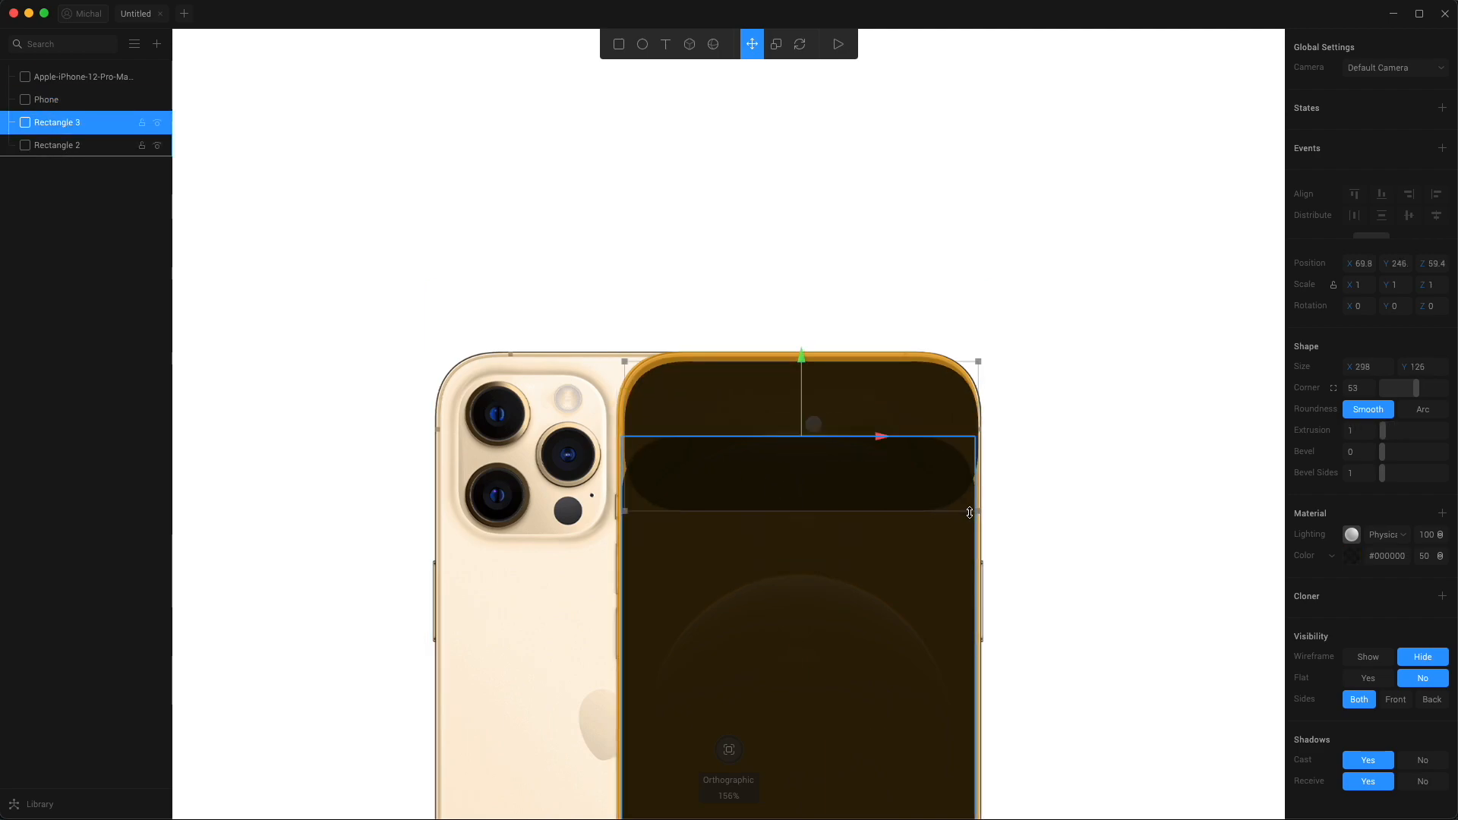
{"action": "left_click_drag", "start_coordinate": [975, 509], "coordinate": [878, 391]}
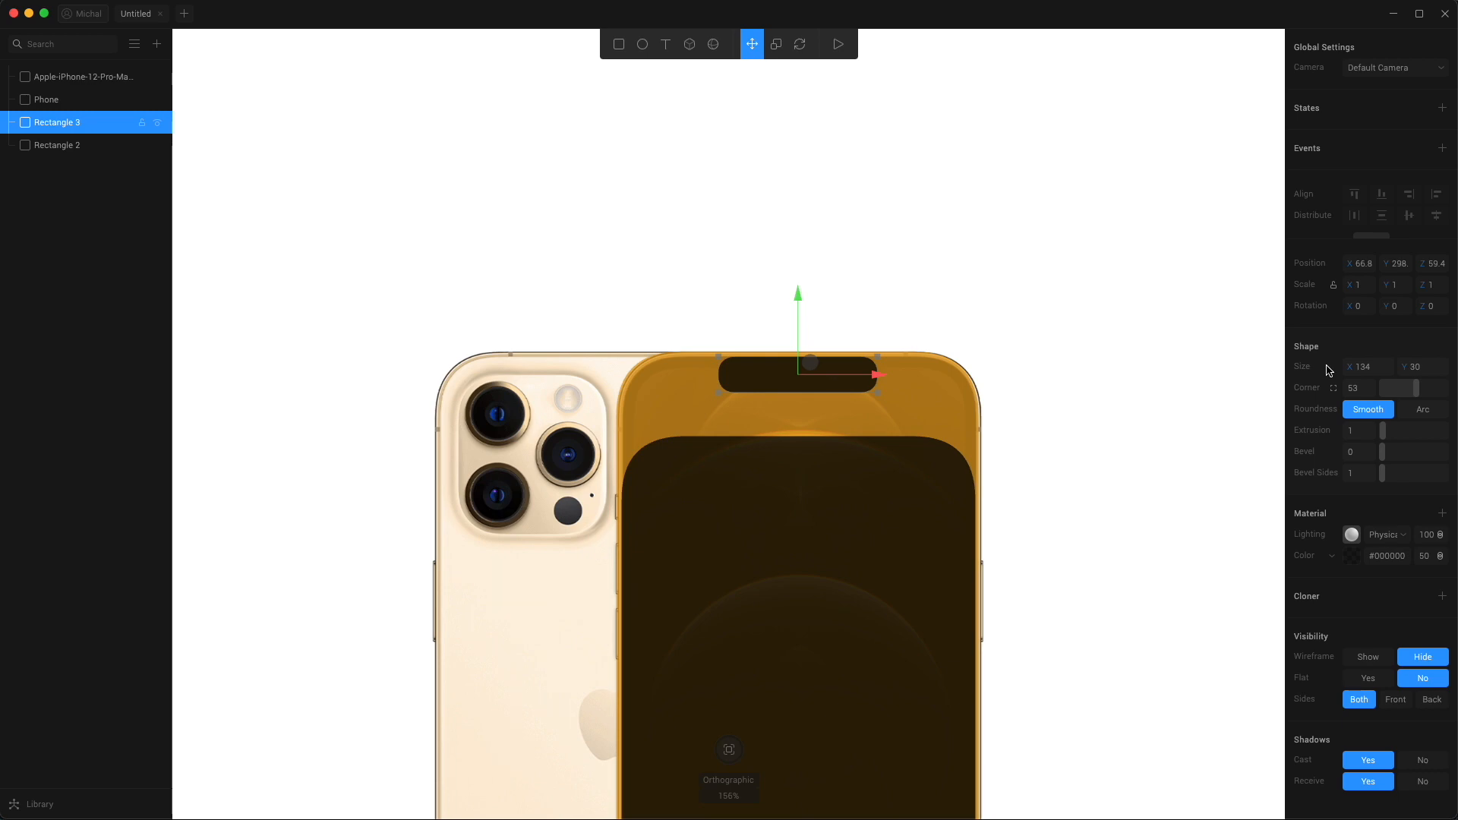
{"action": "mouse_move", "coordinate": [1334, 389]}
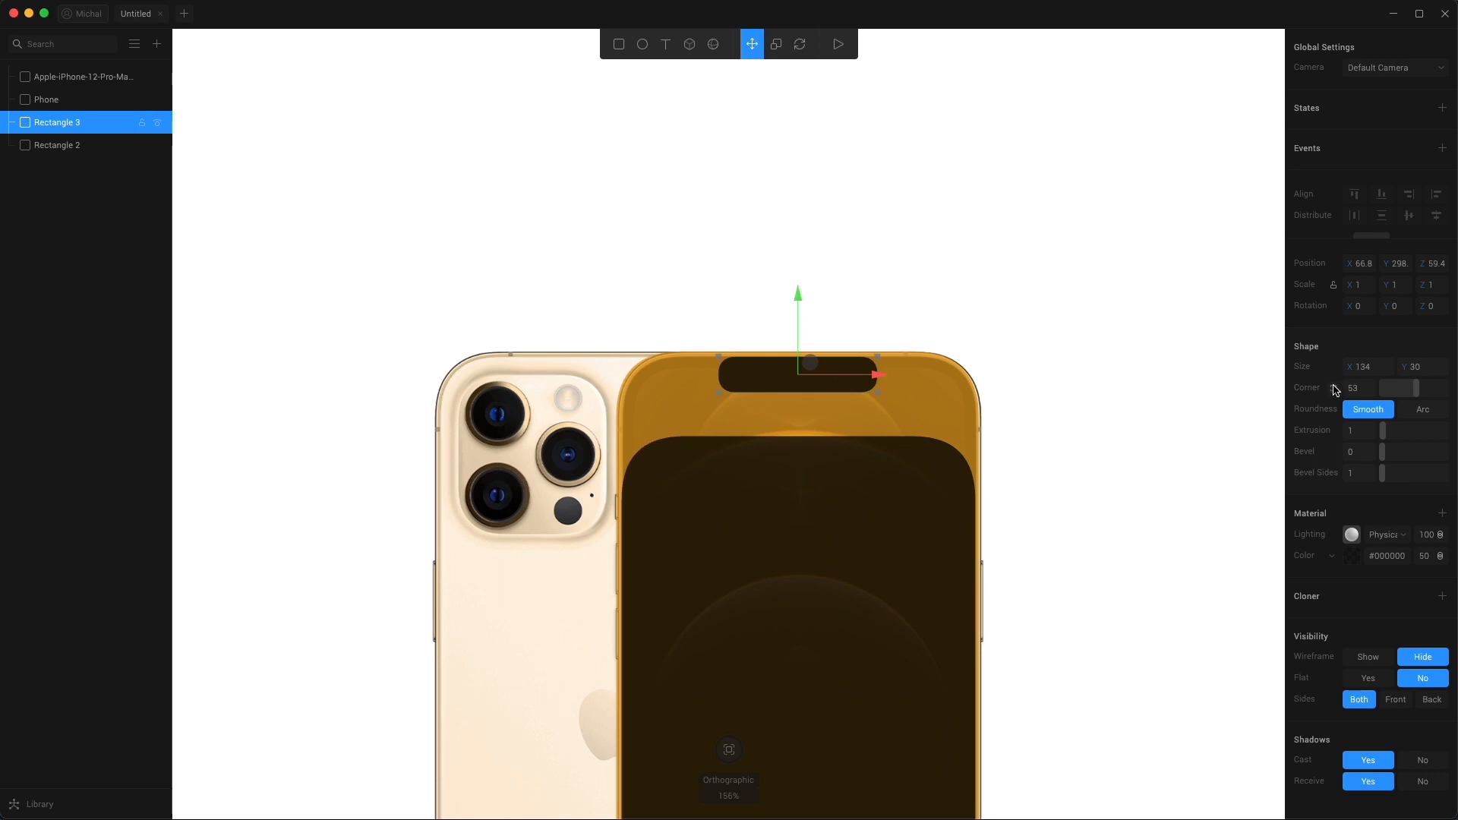
{"action": "left_click", "coordinate": [1334, 388]}
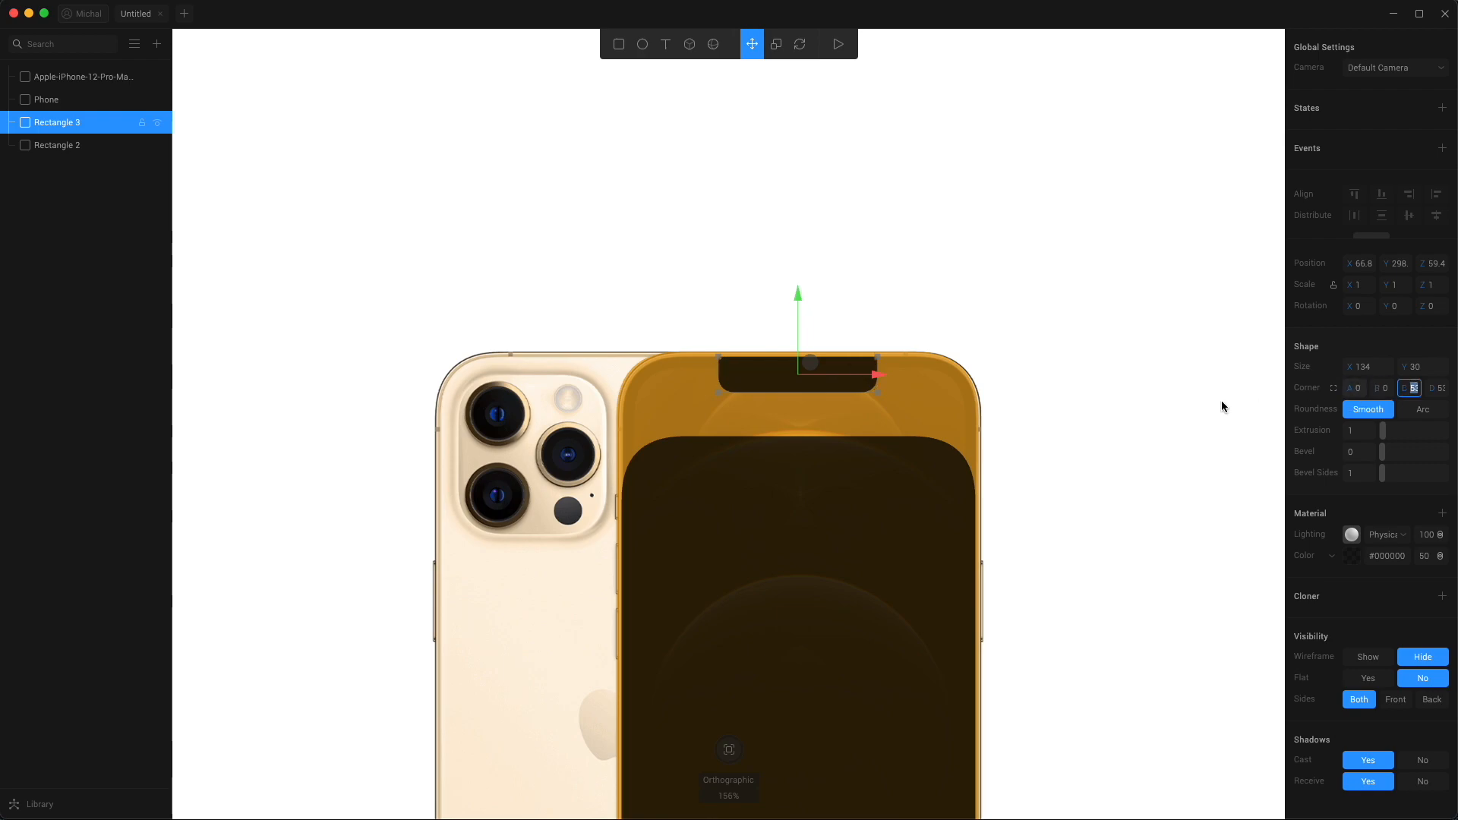
Step: Finish the notch corners (A, B at 0; C, D at 53) and adjust the phone body
{"action": "left_click", "coordinate": [82, 76]}
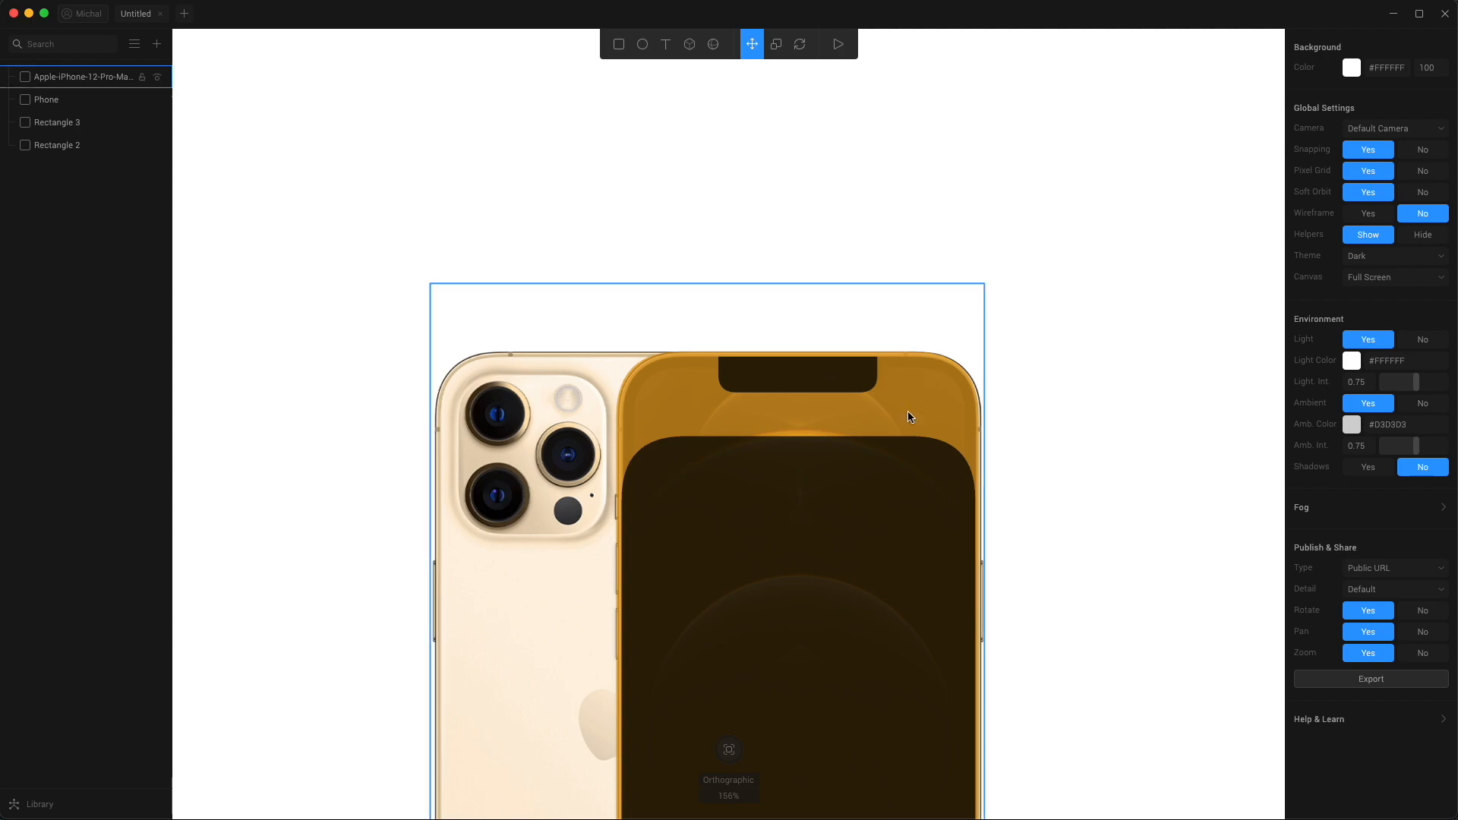
{"action": "left_click", "coordinate": [57, 146]}
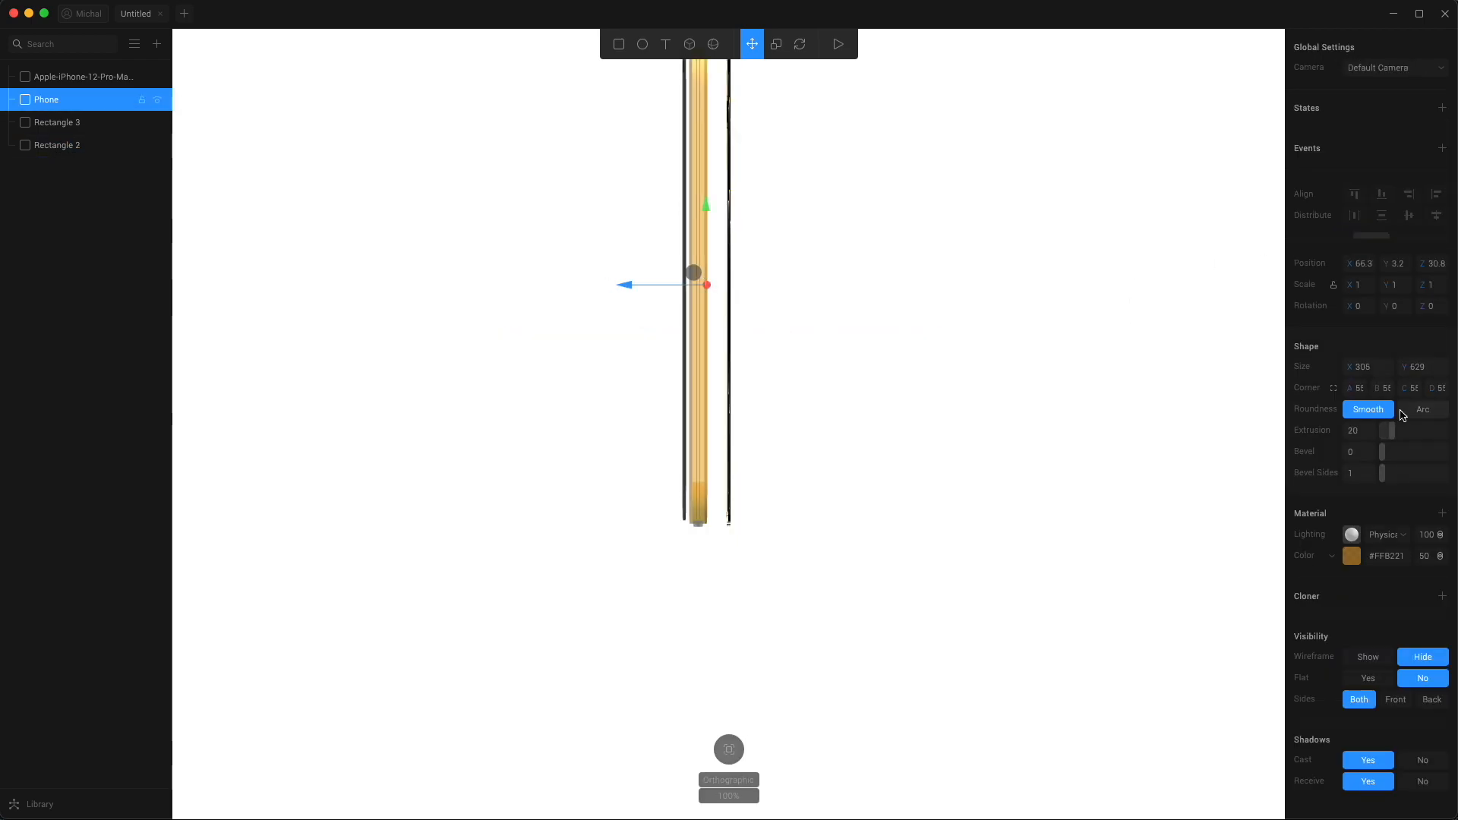
{"action": "left_click_drag", "start_coordinate": [1381, 429], "coordinate": [1392, 430]}
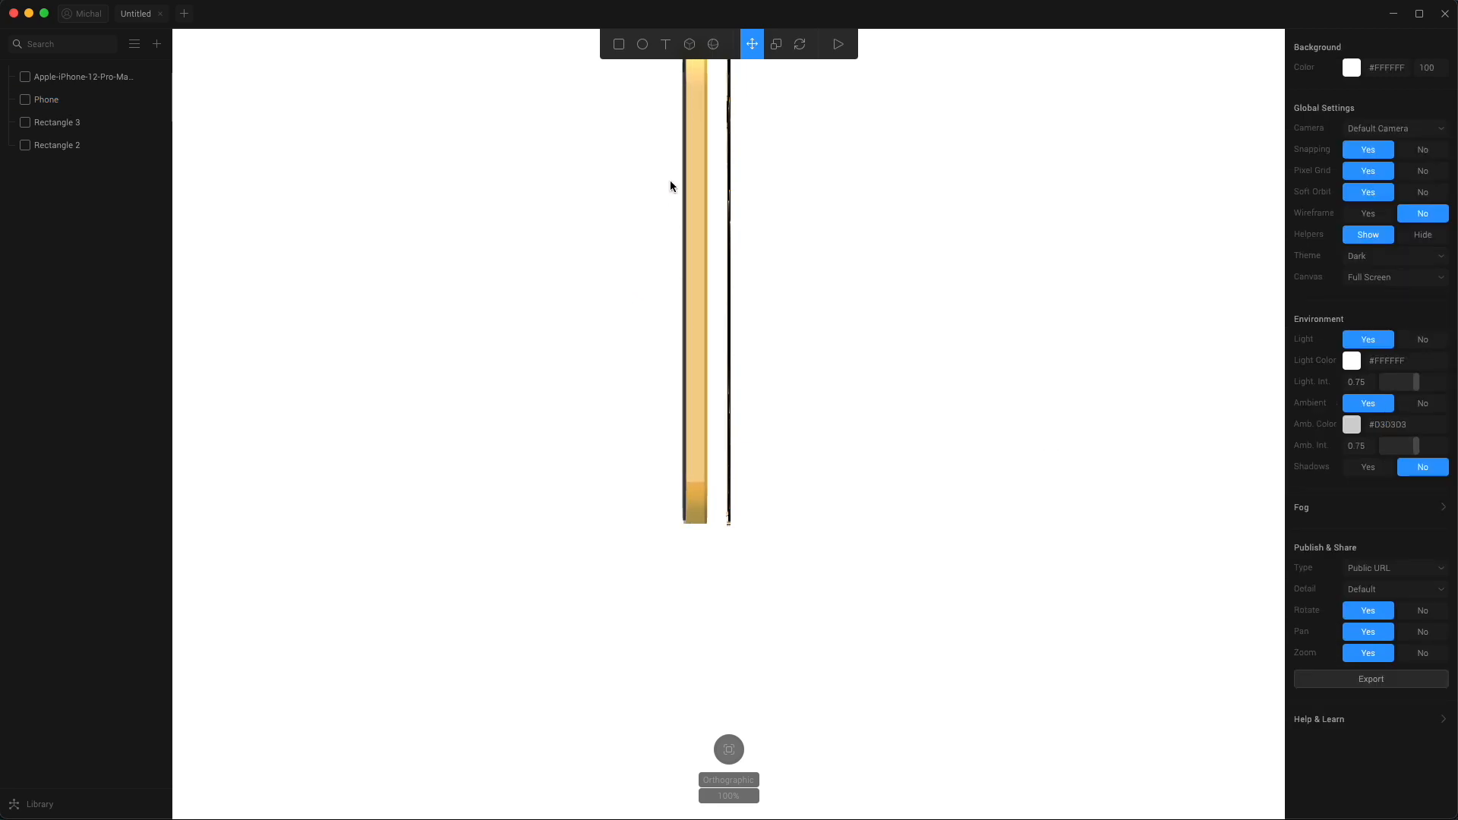
{"action": "left_click", "coordinate": [57, 145]}
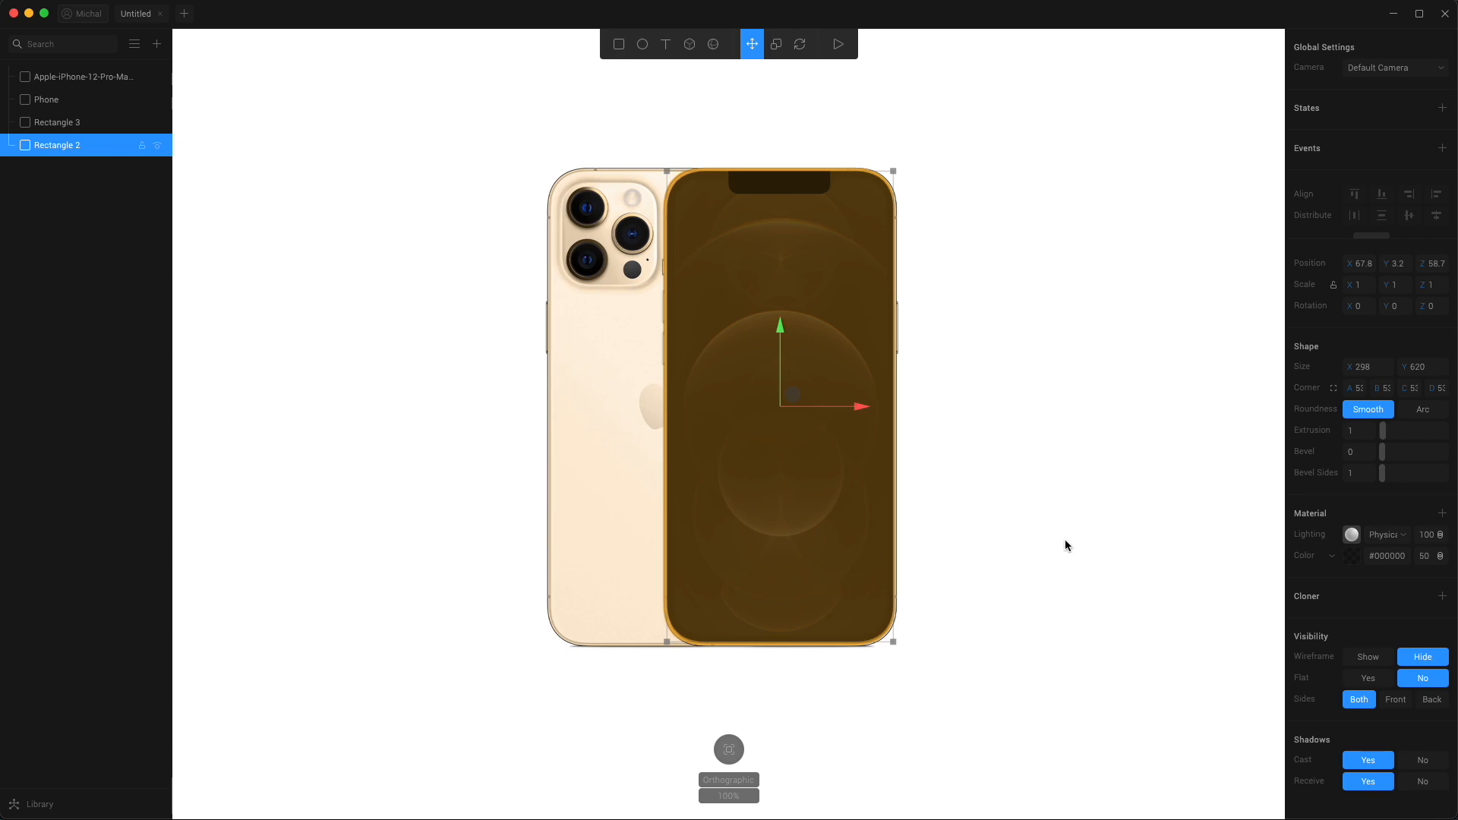
{"action": "mouse_move", "coordinate": [1082, 415]}
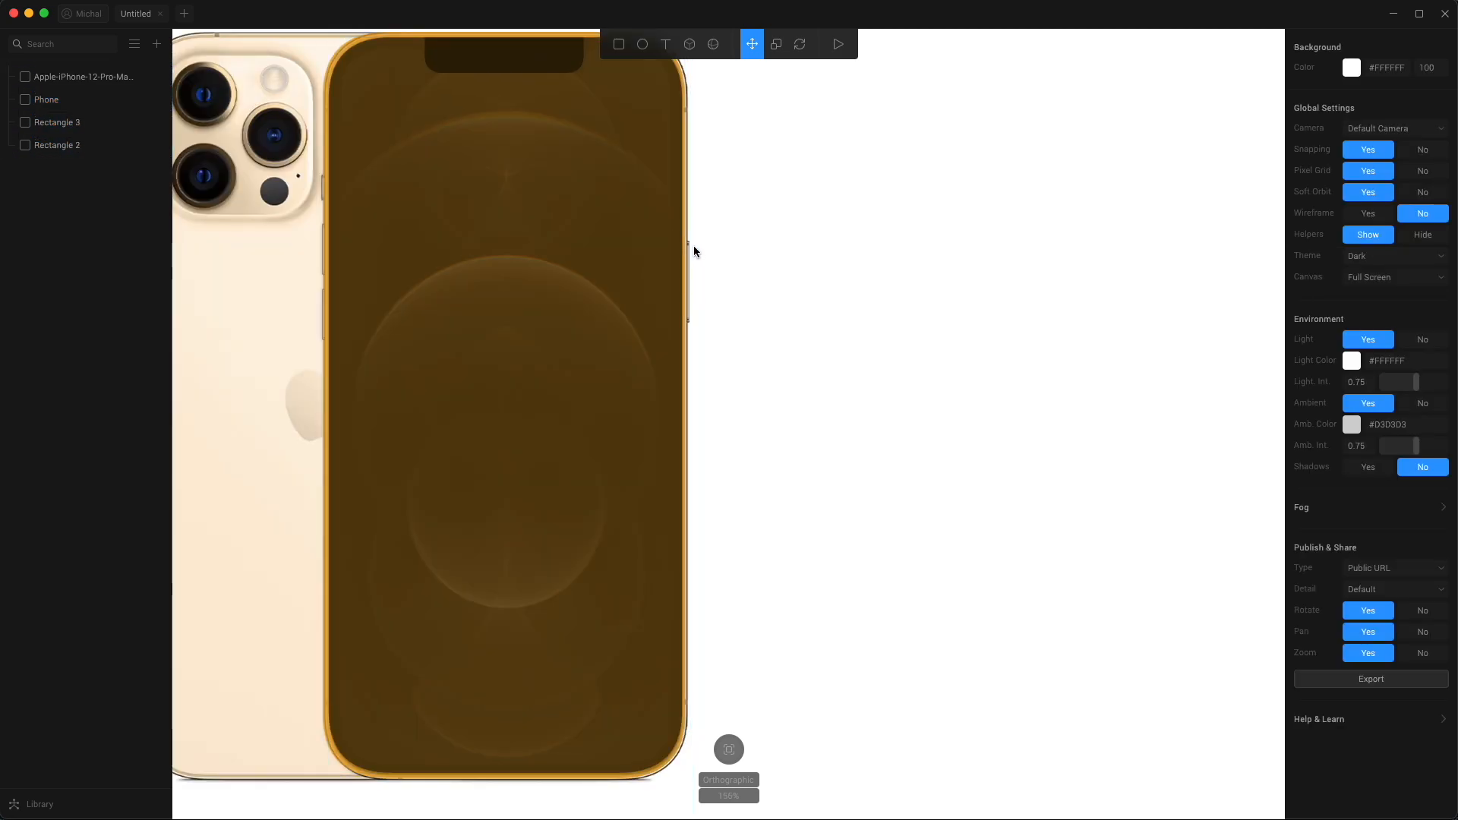
Step: Add a cube at the phone's edge, push it into the side, and select the phone body
{"action": "left_click", "coordinate": [618, 43]}
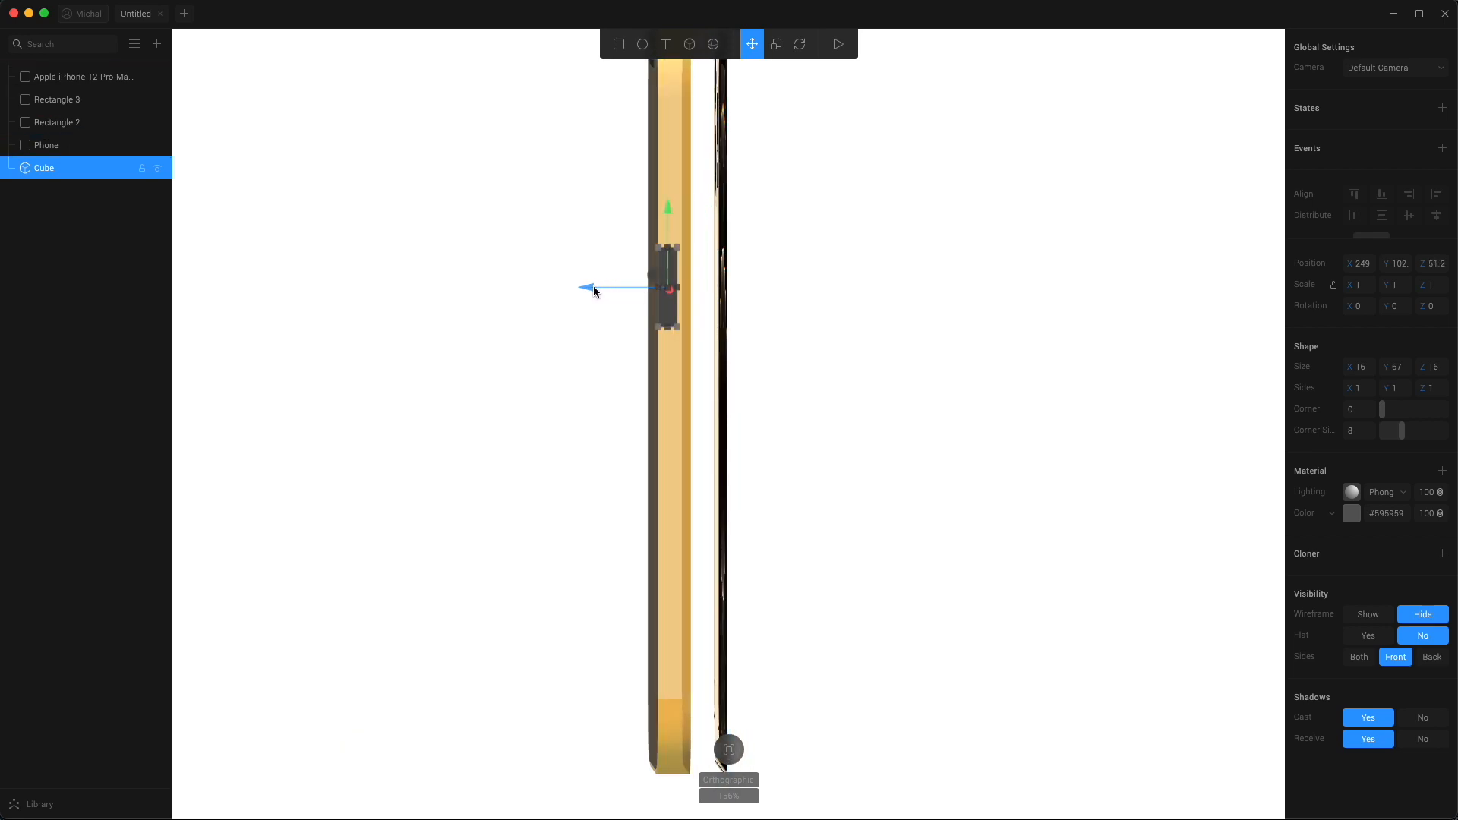
{"action": "left_click_drag", "start_coordinate": [670, 288], "coordinate": [677, 286]}
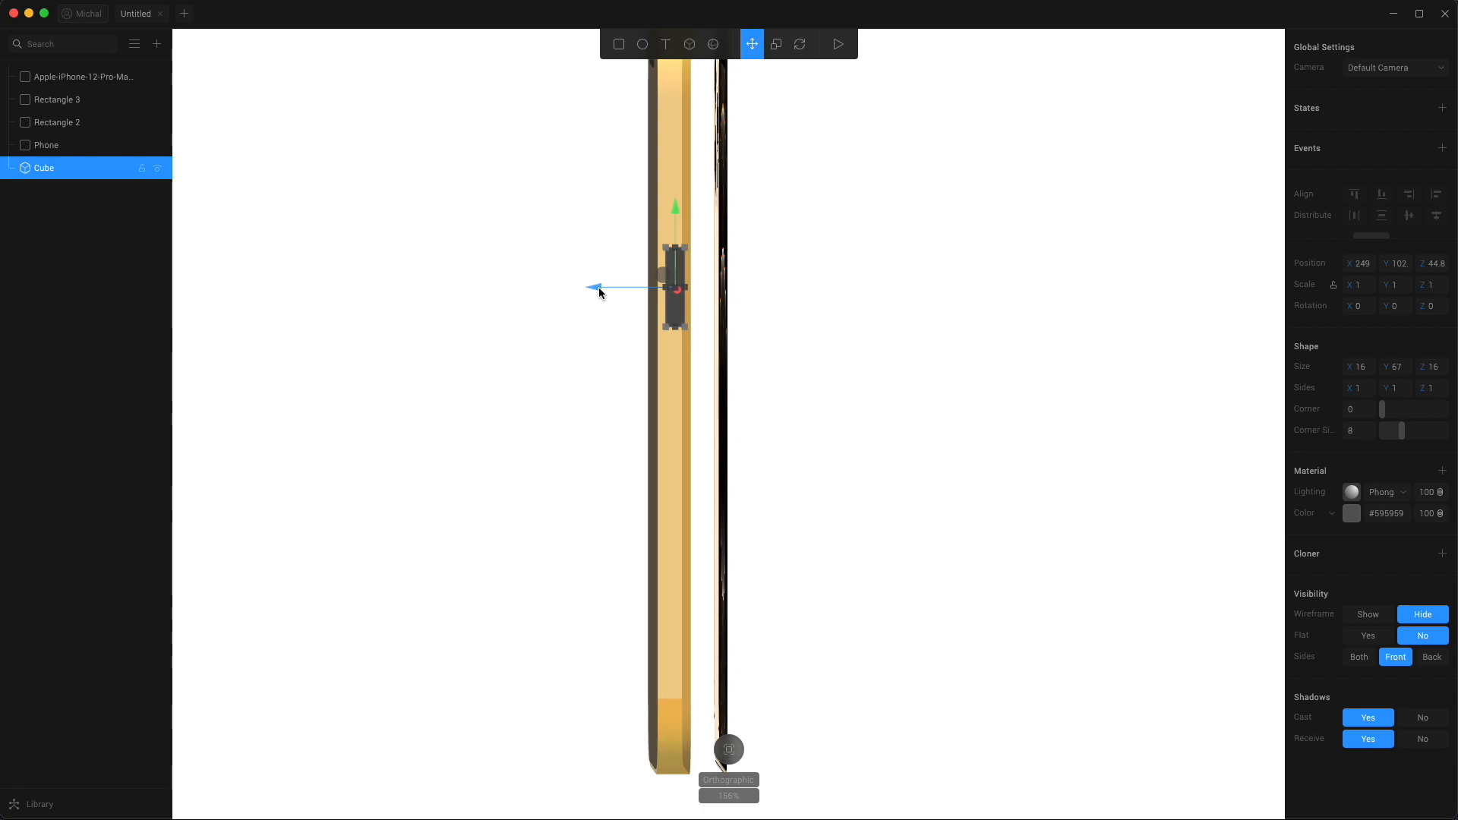
{"action": "left_click", "coordinate": [47, 145]}
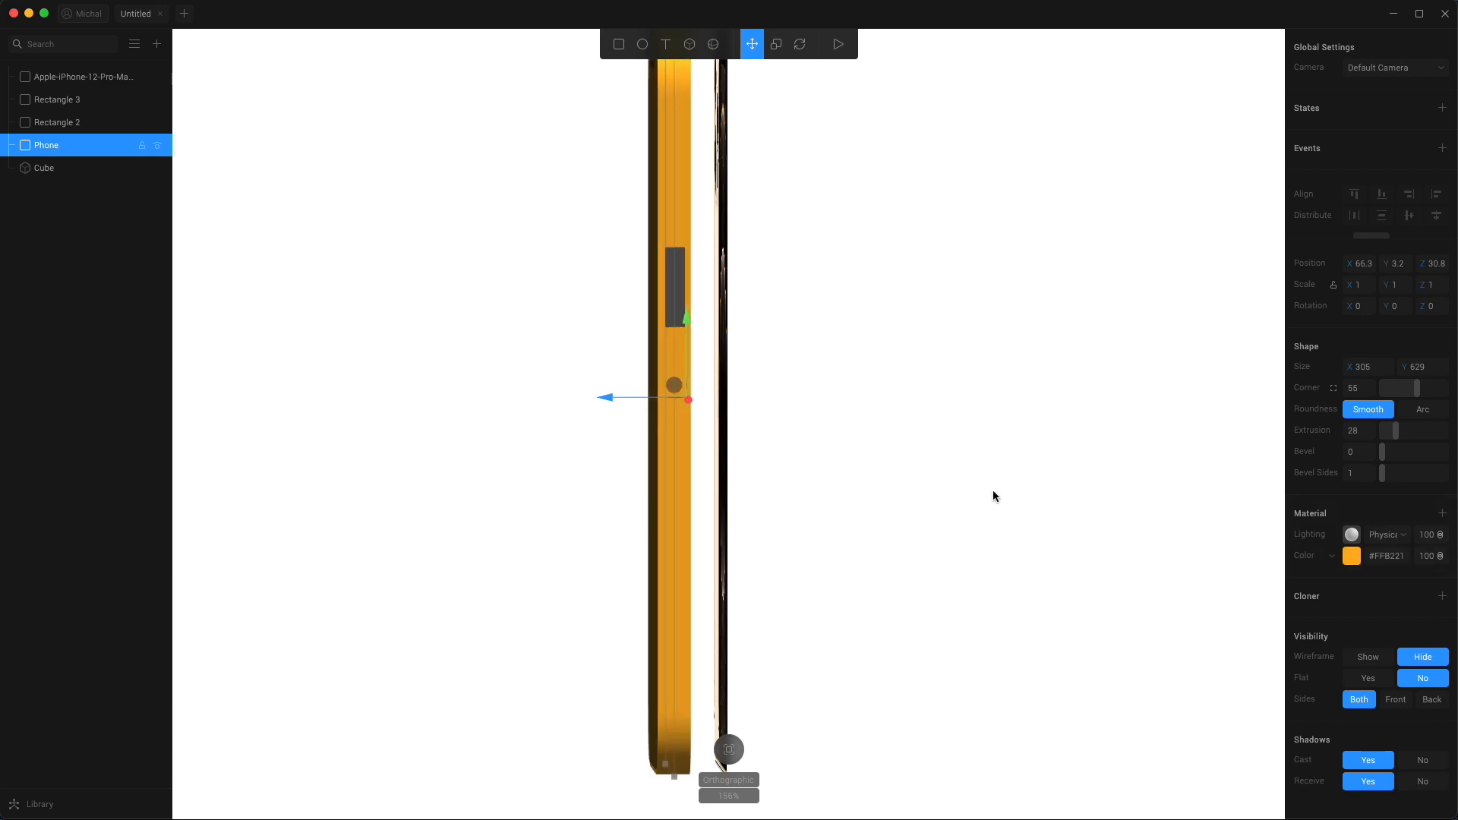
{"action": "left_click", "coordinate": [44, 167]}
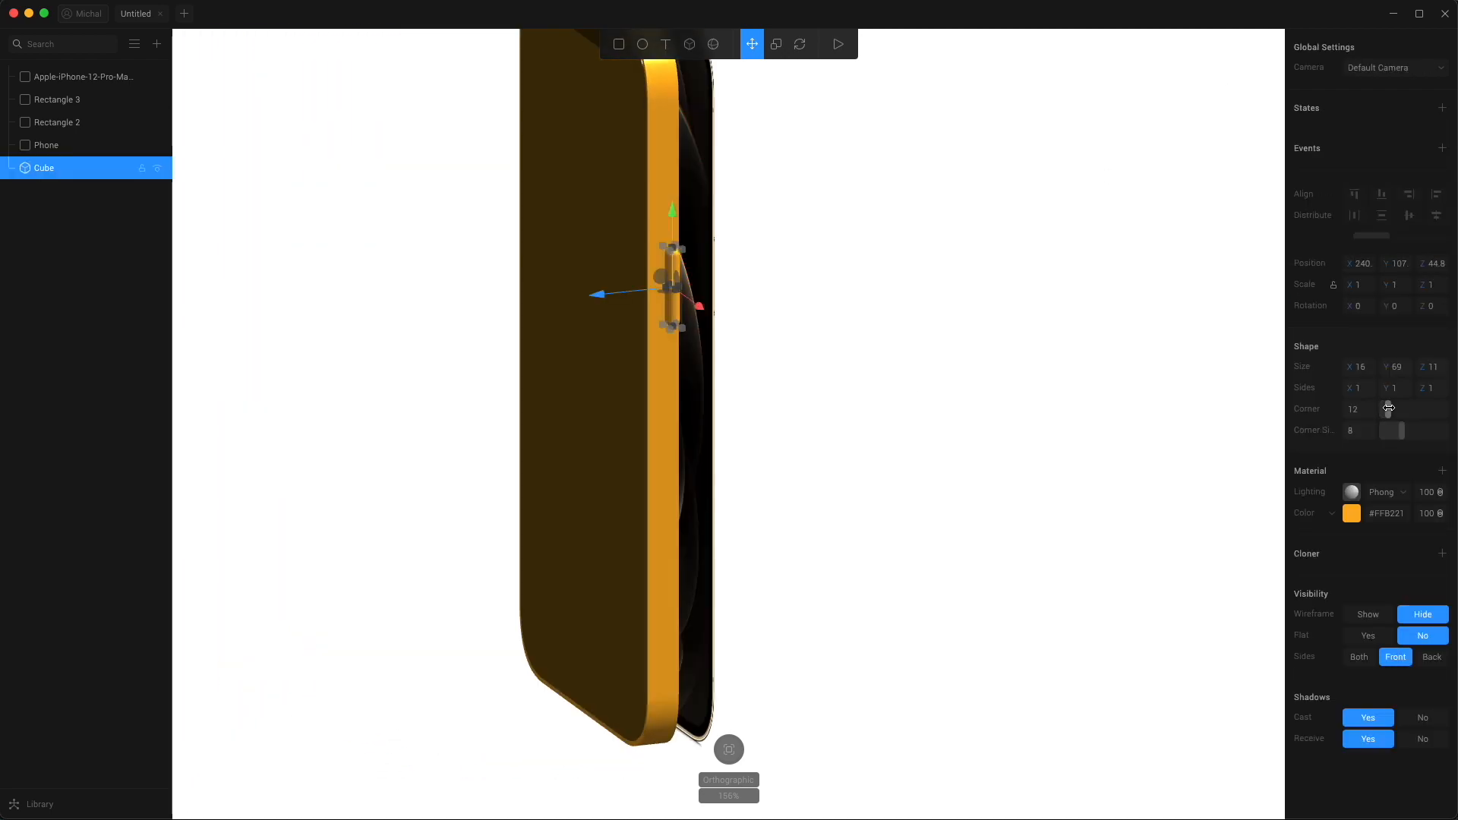
Step: Round the side button's corners to 3 and slide it against the phone's right edge
{"action": "left_click_drag", "start_coordinate": [1367, 409], "coordinate": [1384, 408]}
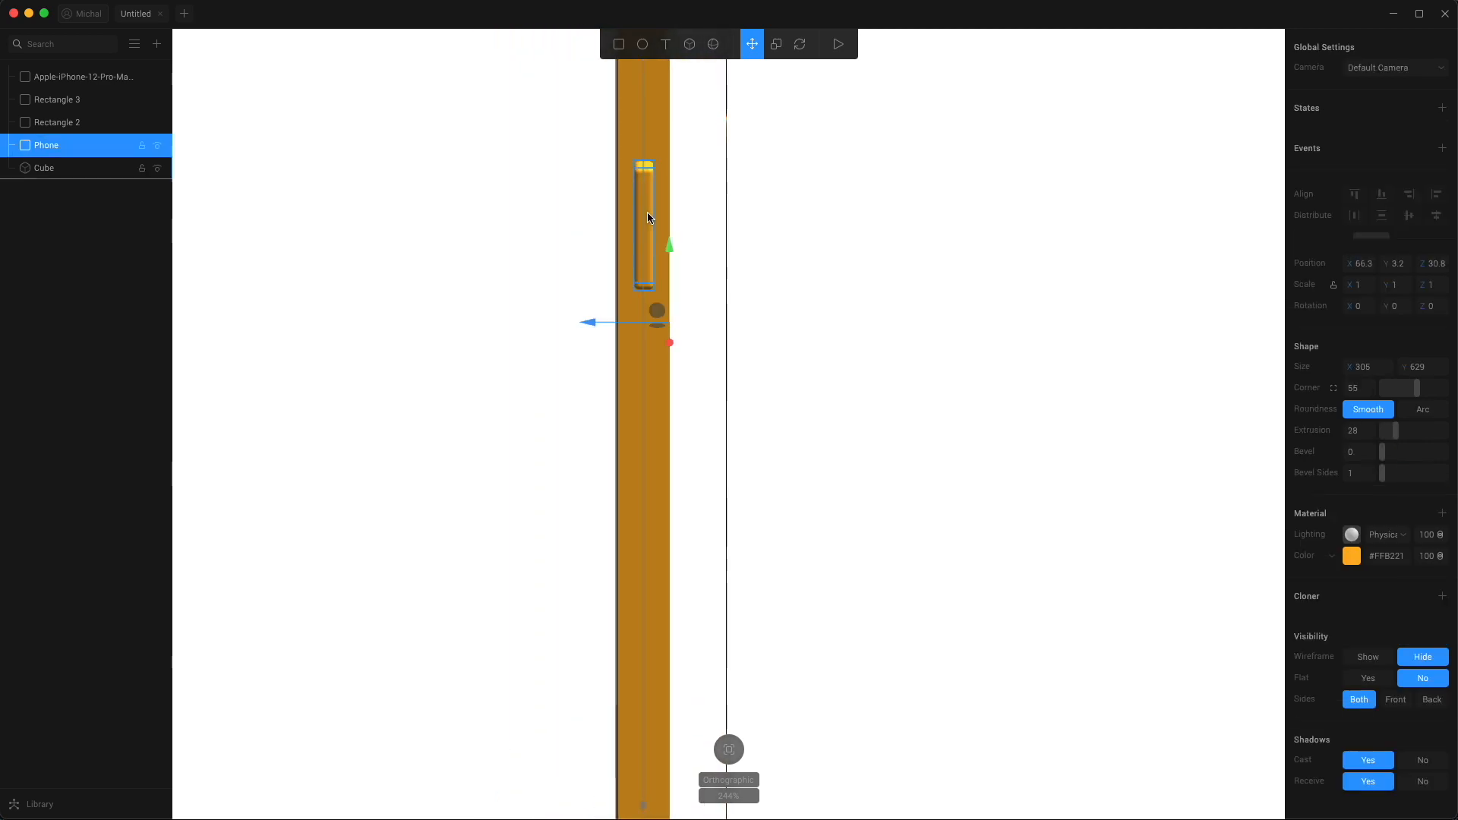
{"action": "left_click", "coordinate": [44, 168]}
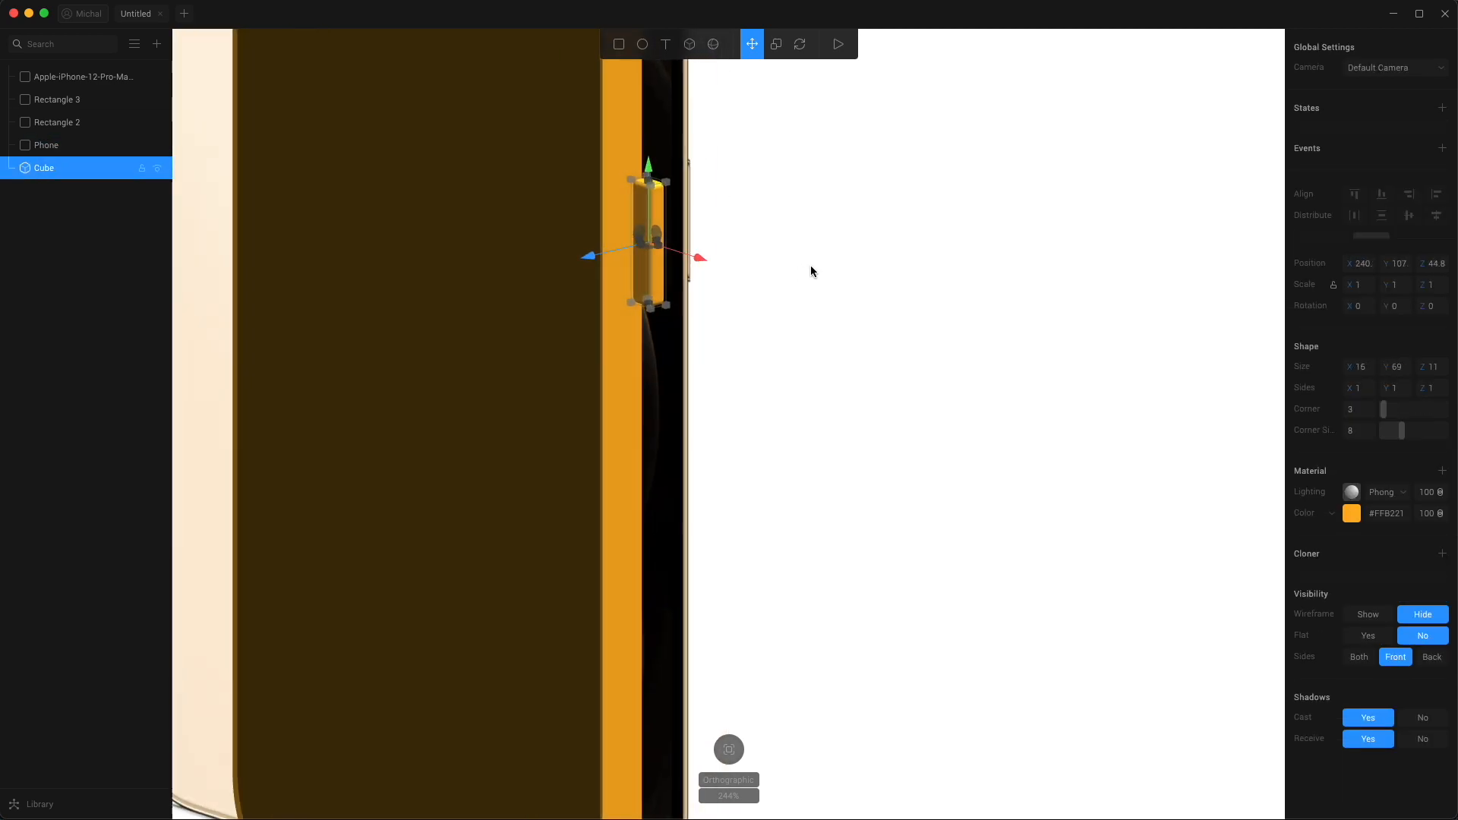
{"action": "left_click_drag", "start_coordinate": [696, 257], "coordinate": [770, 233]}
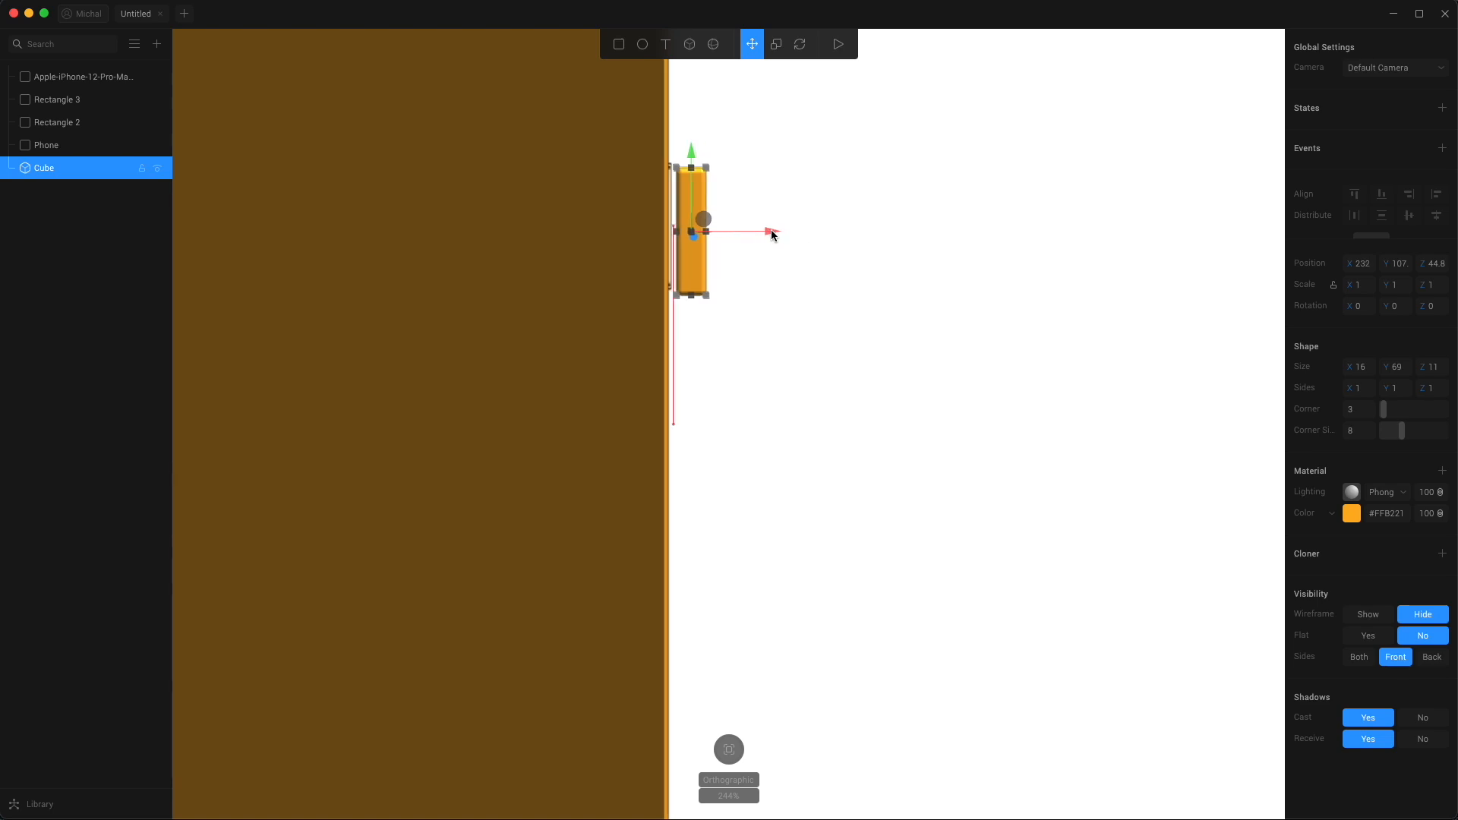
{"action": "left_click_drag", "start_coordinate": [772, 233], "coordinate": [734, 233]}
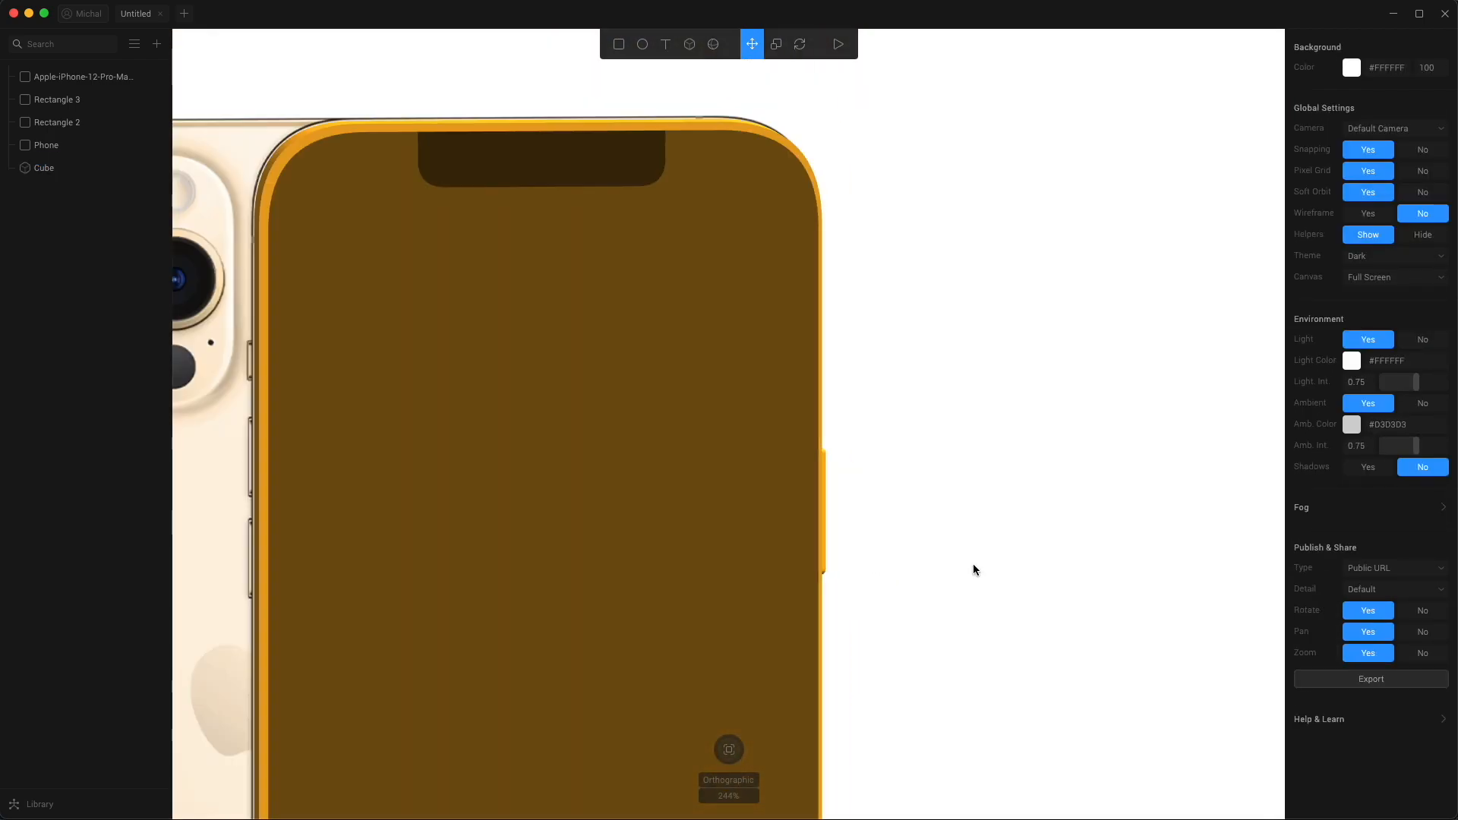
{"action": "left_click", "coordinate": [44, 168]}
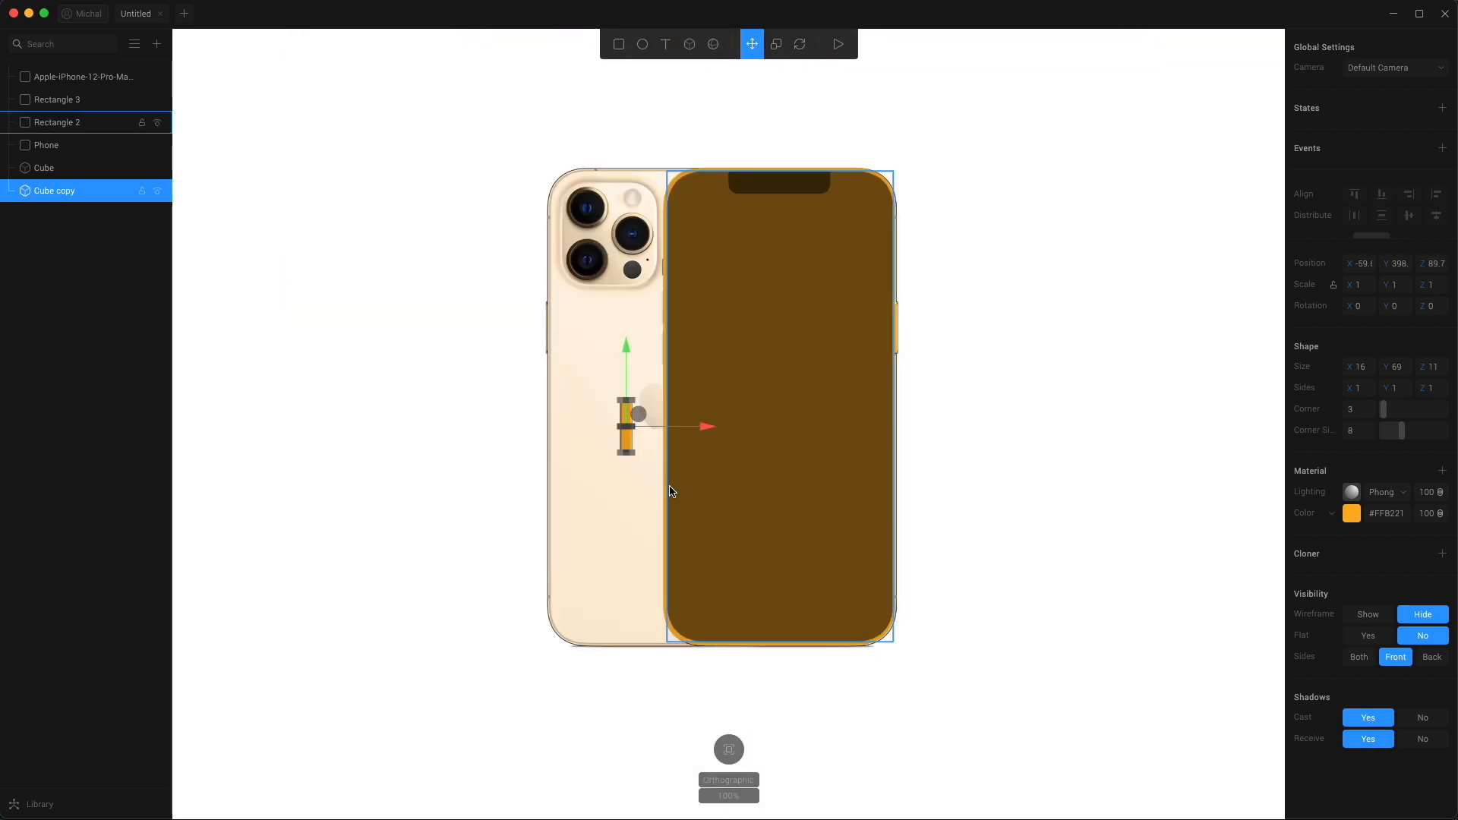
Step: Move the copied button beside the camera bump and set its height to 30
{"action": "left_click_drag", "start_coordinate": [626, 427], "coordinate": [651, 298]}
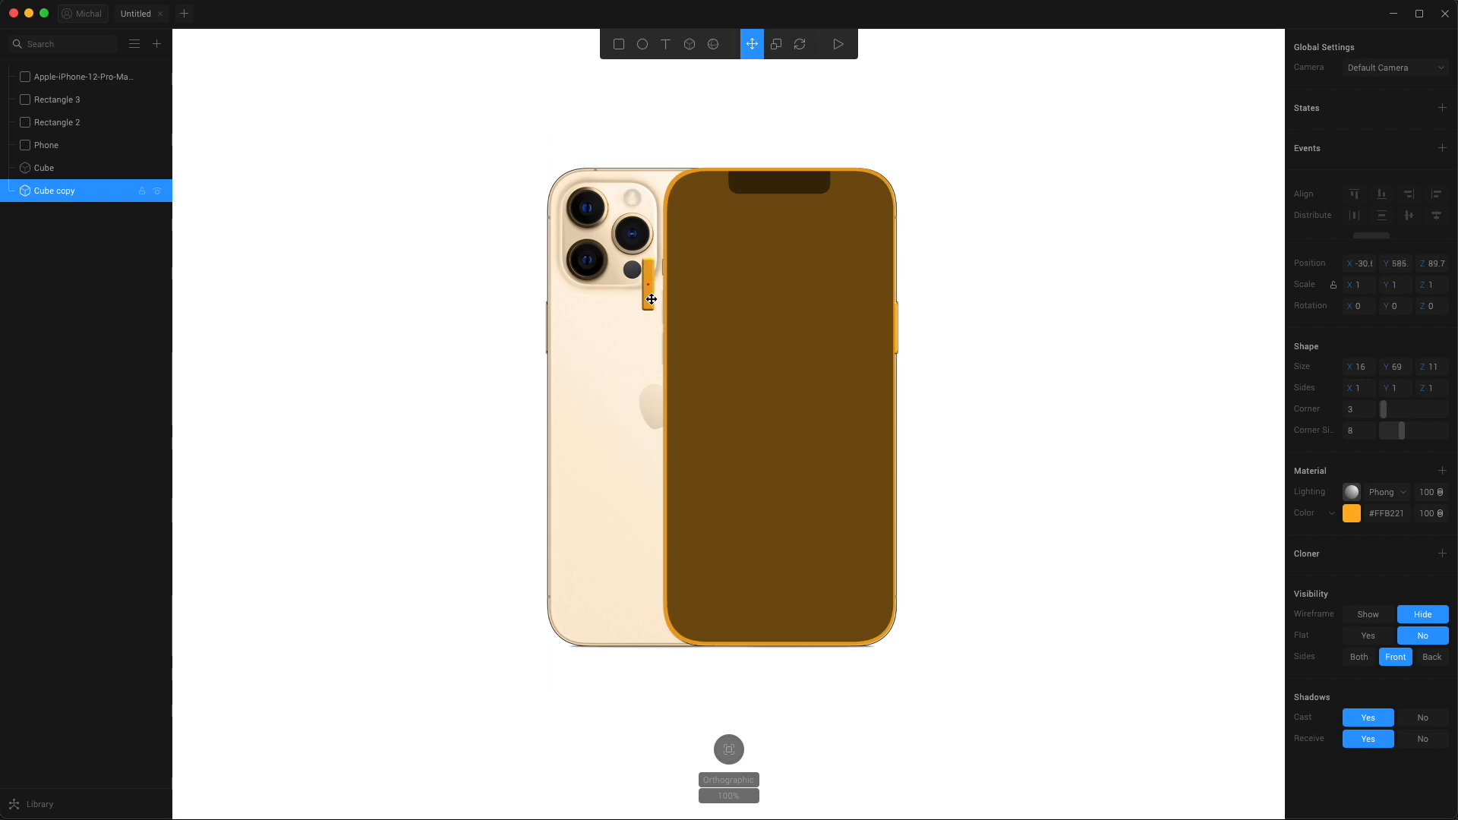
{"action": "left_click_drag", "start_coordinate": [651, 298], "coordinate": [648, 296]}
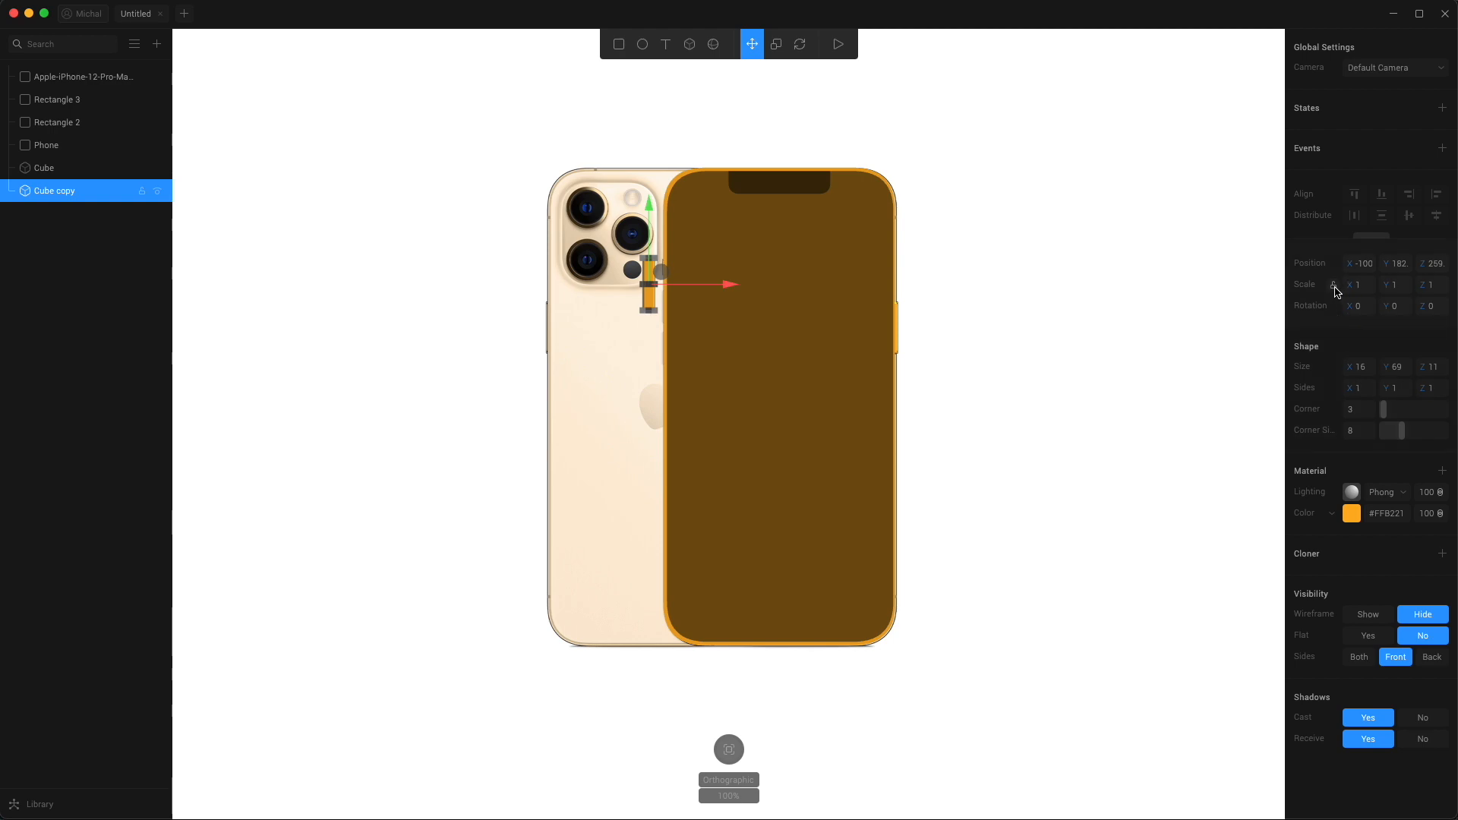
{"action": "left_click", "coordinate": [1432, 284]}
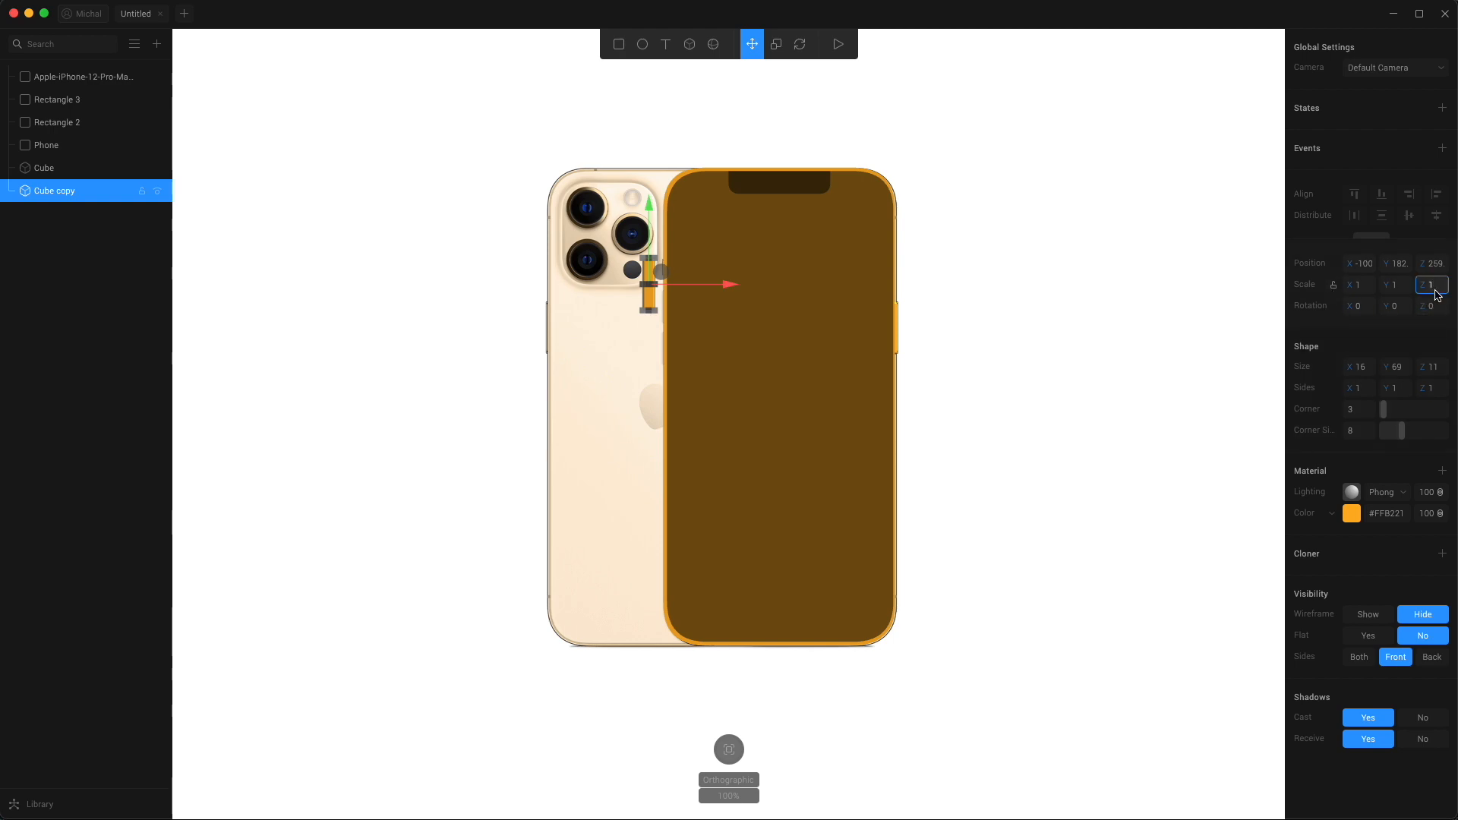
{"action": "left_click", "coordinate": [1396, 367]}
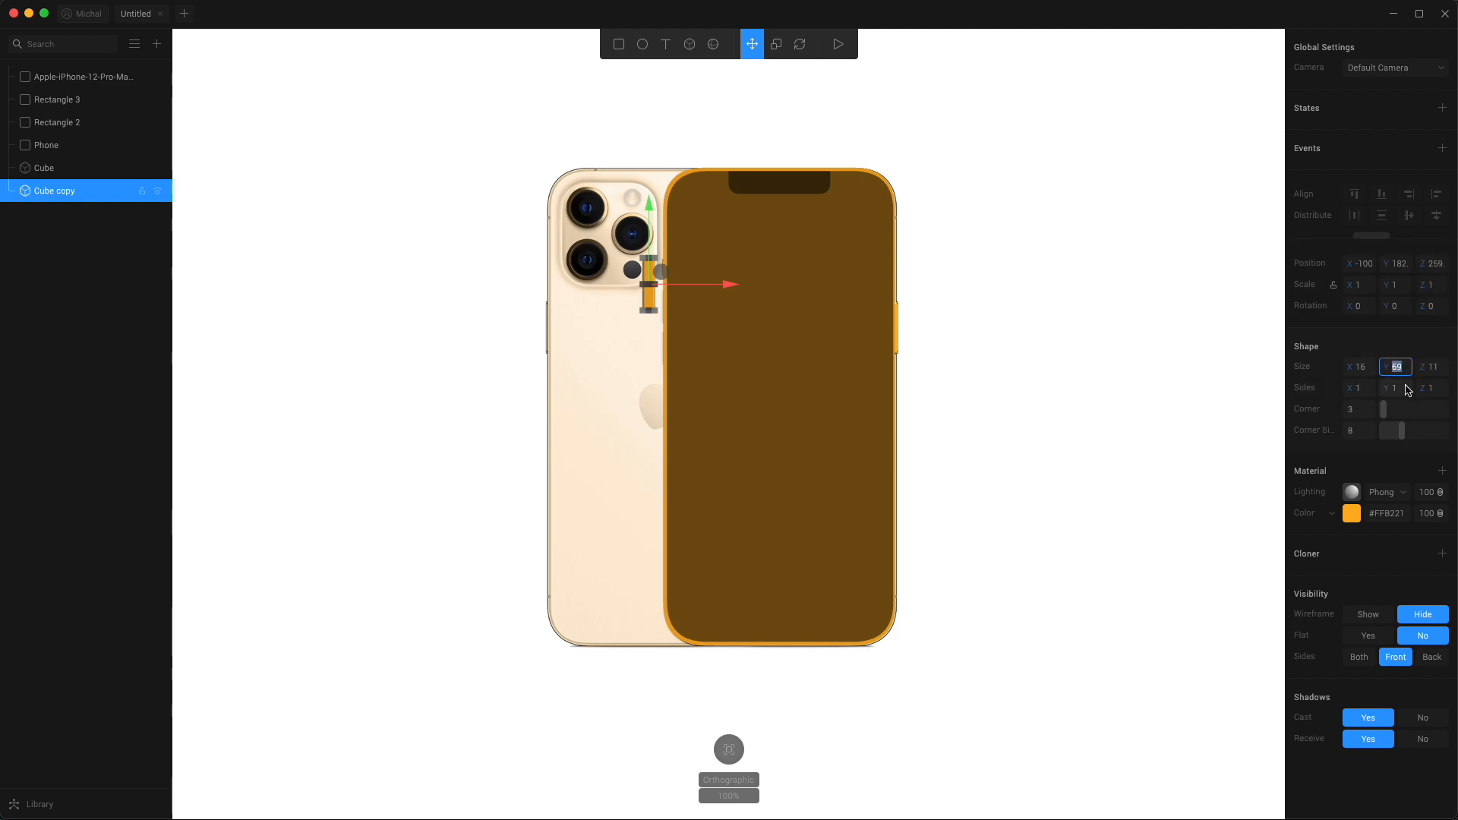
{"action": "type", "text": "30"}
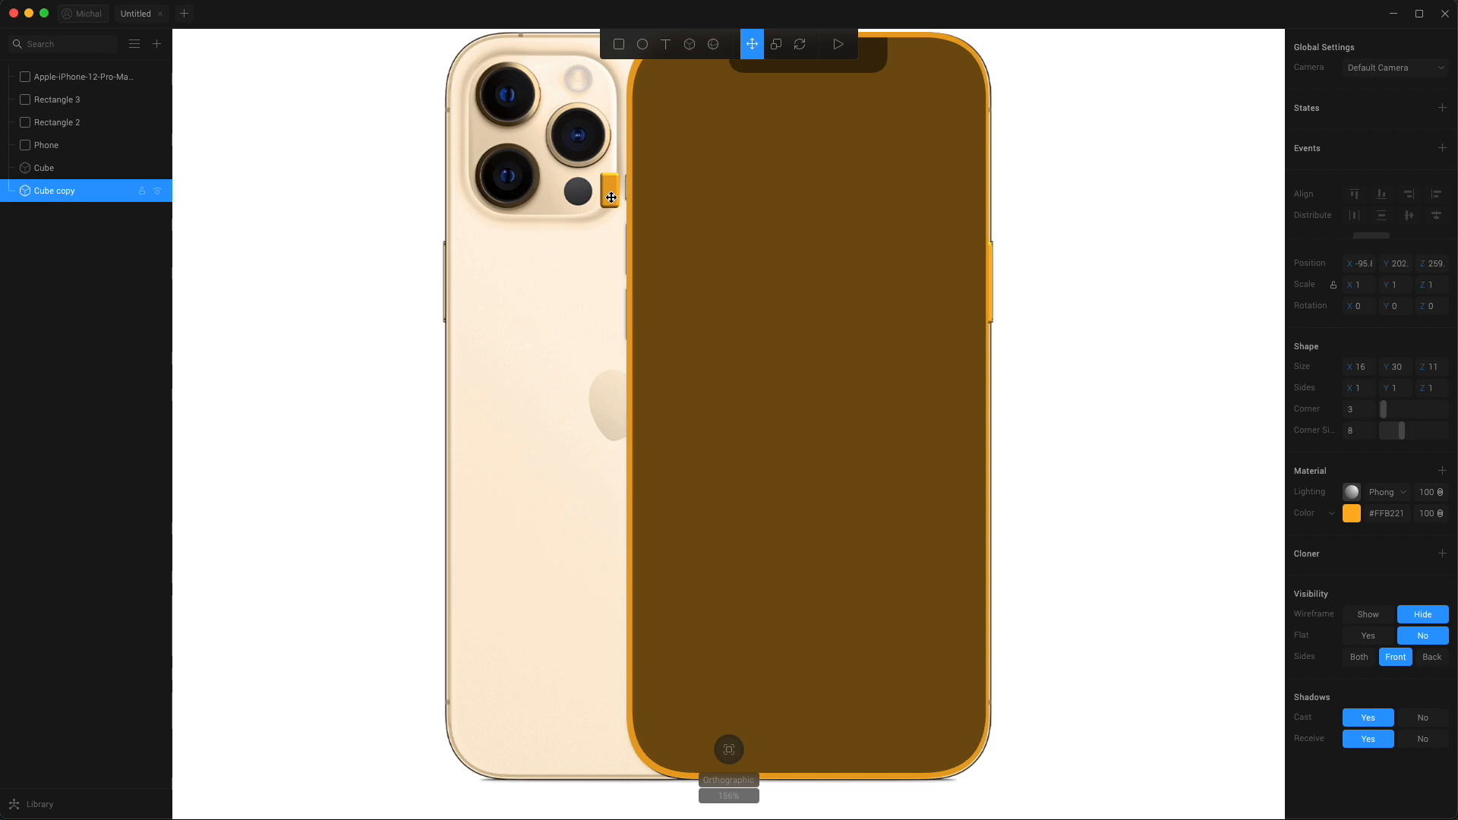
Step: Place the shortened copy, enter 35 for the new block, and move it down the edge
{"action": "left_click_drag", "start_coordinate": [610, 197], "coordinate": [604, 192]}
{"action": "type", "text": "8"}
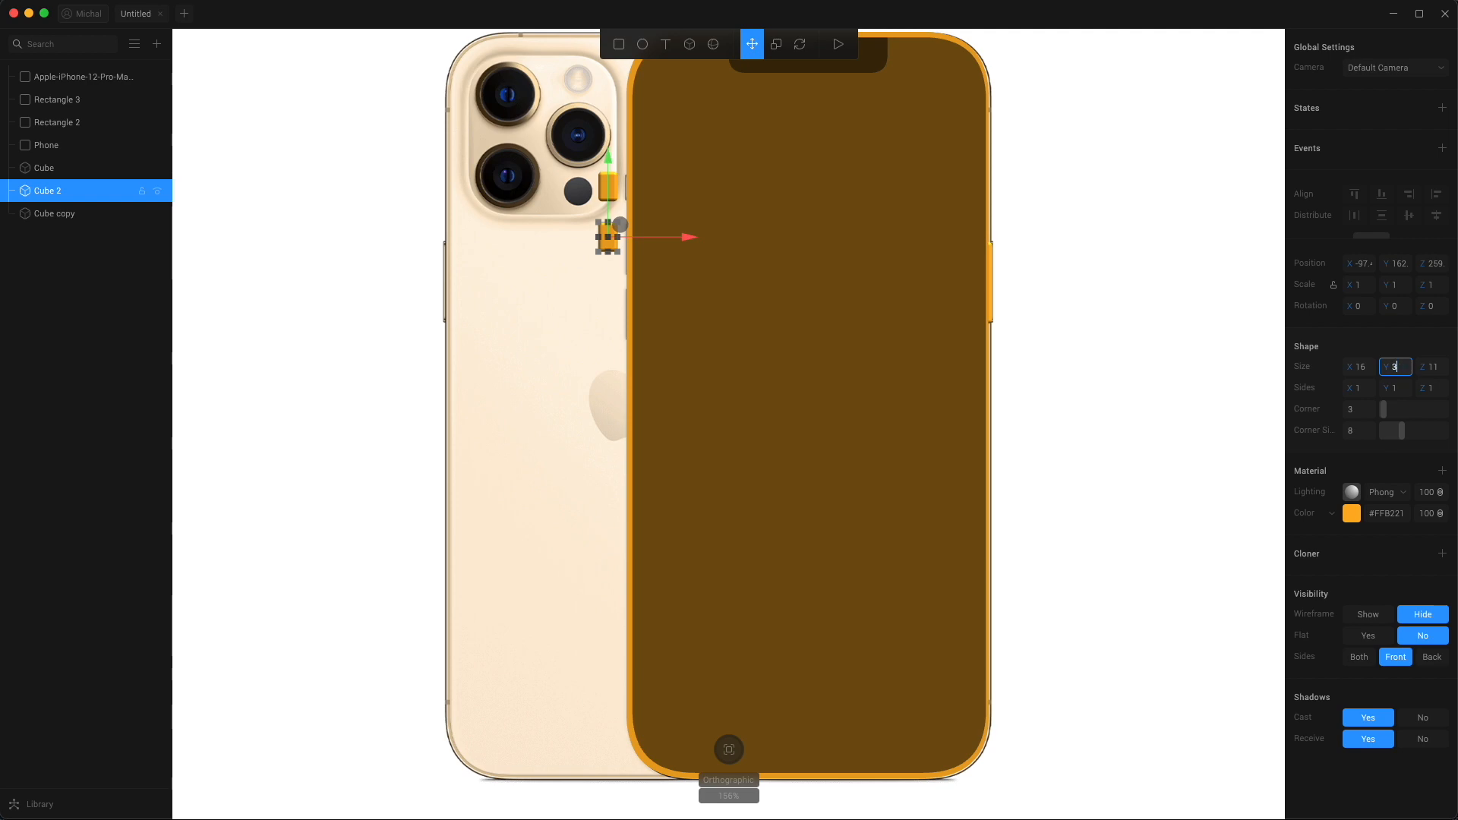
{"action": "type", "text": "35"}
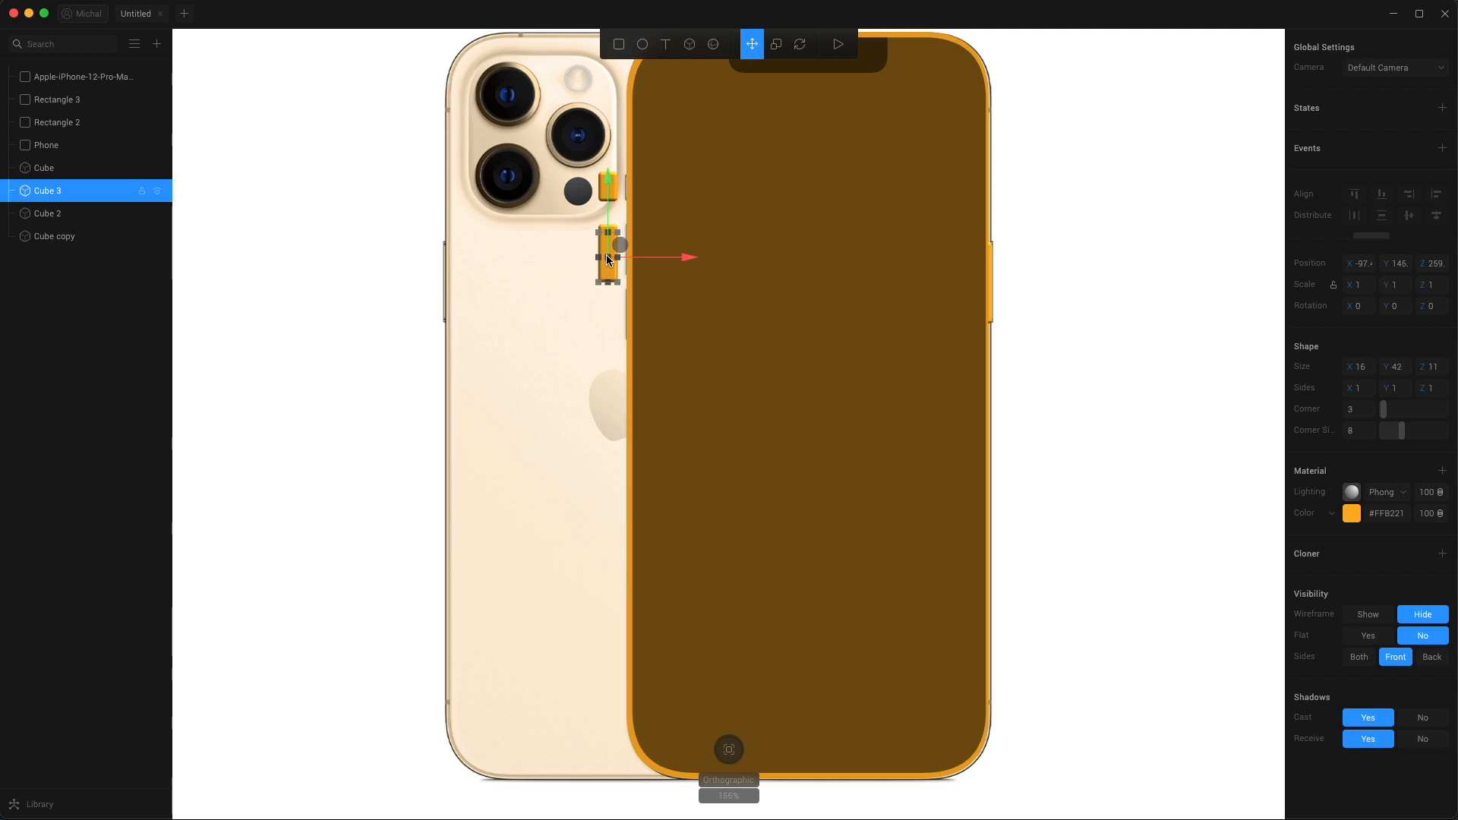
{"action": "left_click_drag", "start_coordinate": [608, 258], "coordinate": [616, 327]}
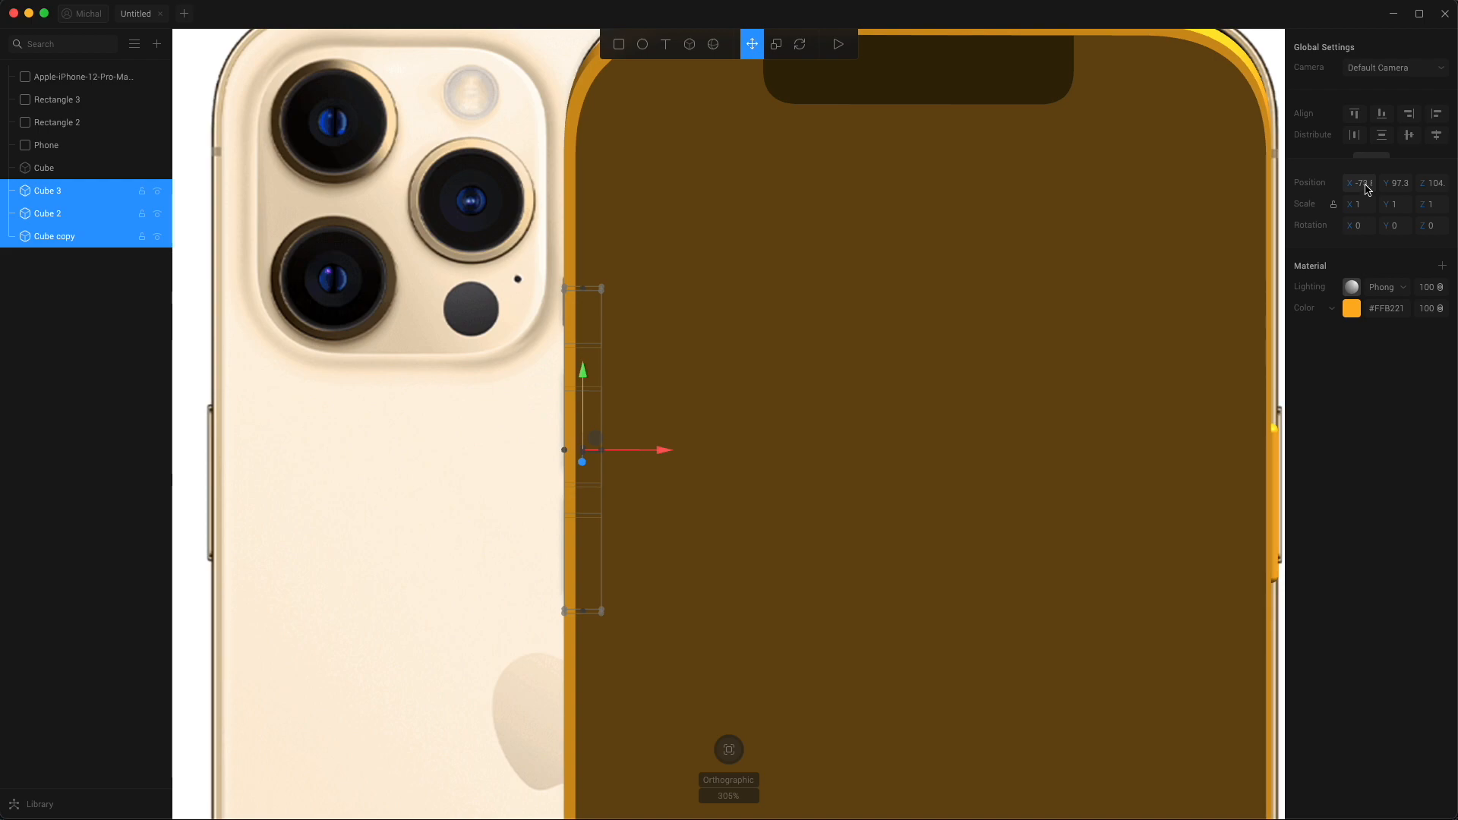
Step: Give the three button blocks a shared Position X, then adjust Cube 2 and deselect
{"action": "left_click", "coordinate": [1360, 182]}
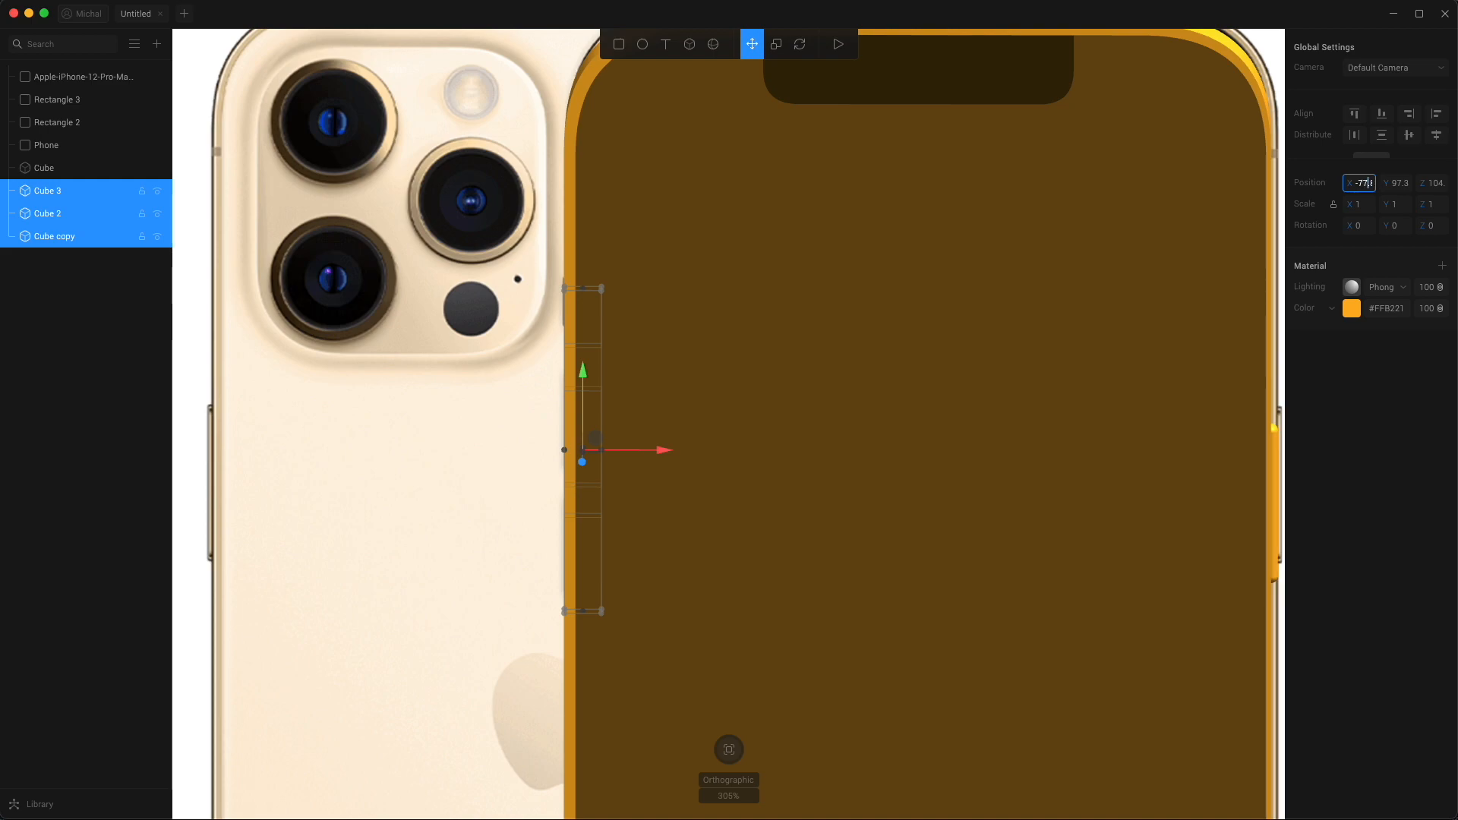
{"action": "left_click", "coordinate": [48, 214]}
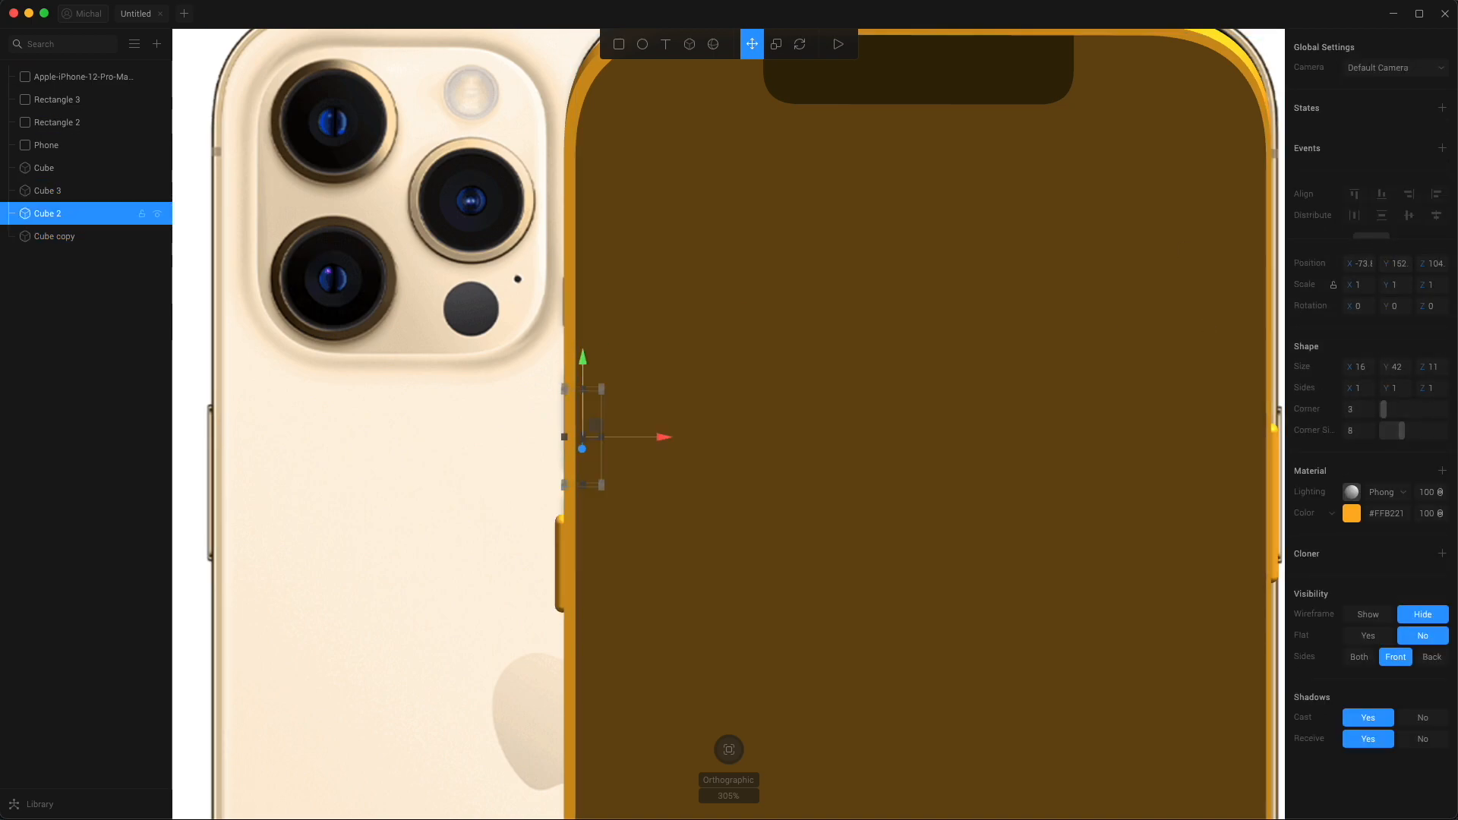
{"action": "left_click", "coordinate": [1362, 264]}
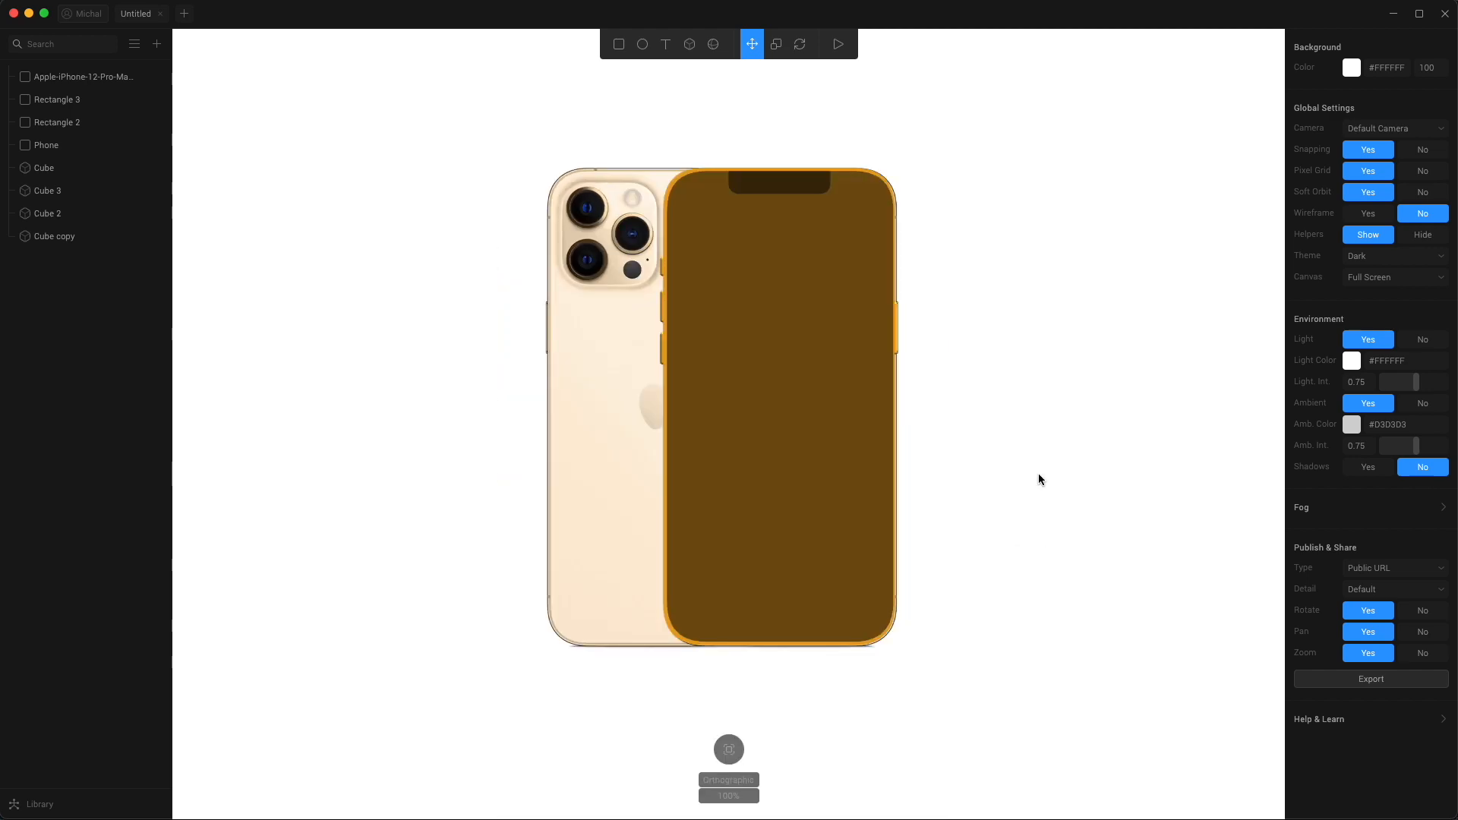
{"action": "mouse_move", "coordinate": [1061, 541]}
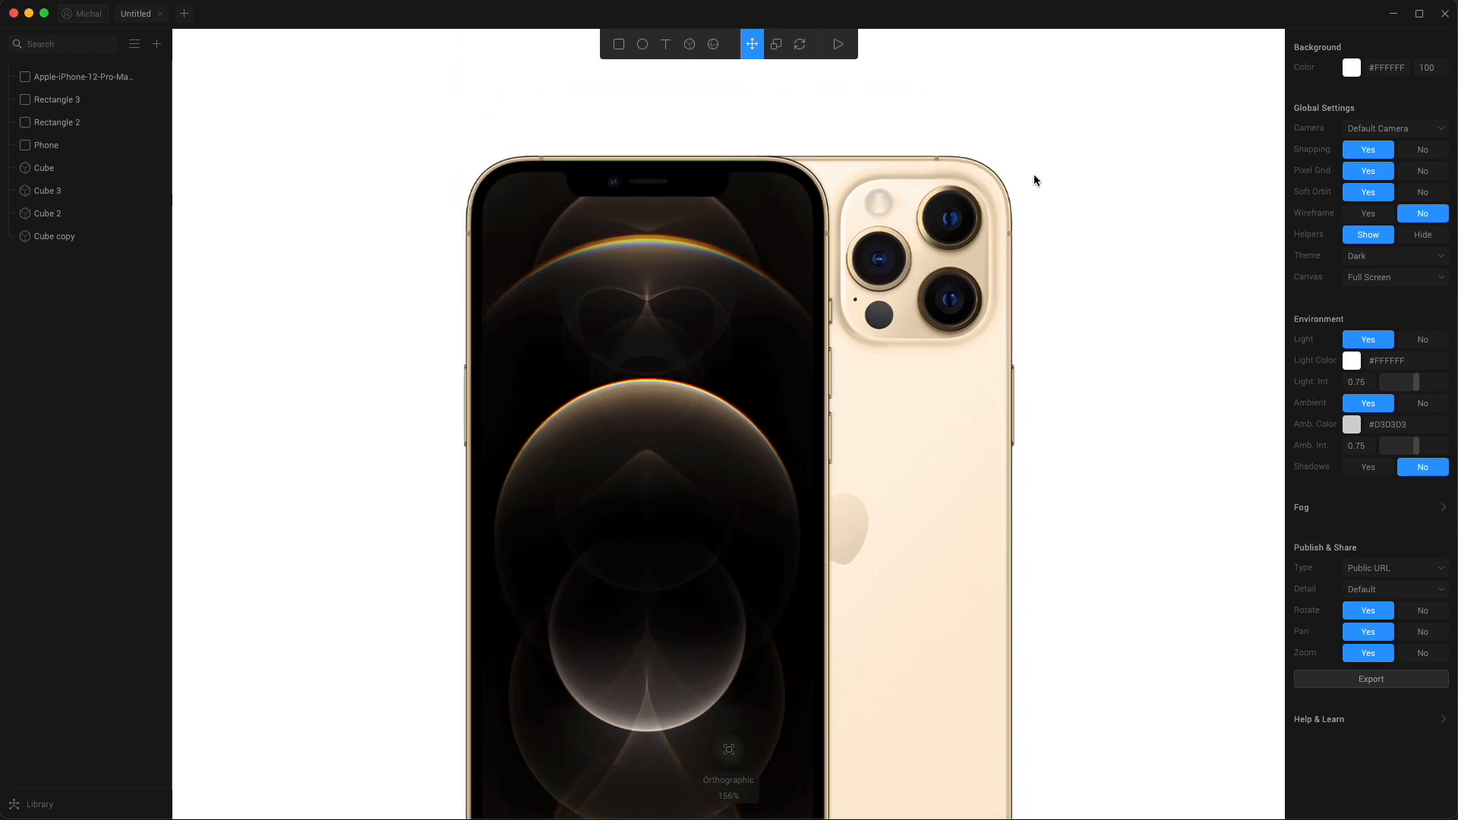
Step: Draw a 125×135 rectangle covering the camera module
{"action": "left_click", "coordinate": [619, 43]}
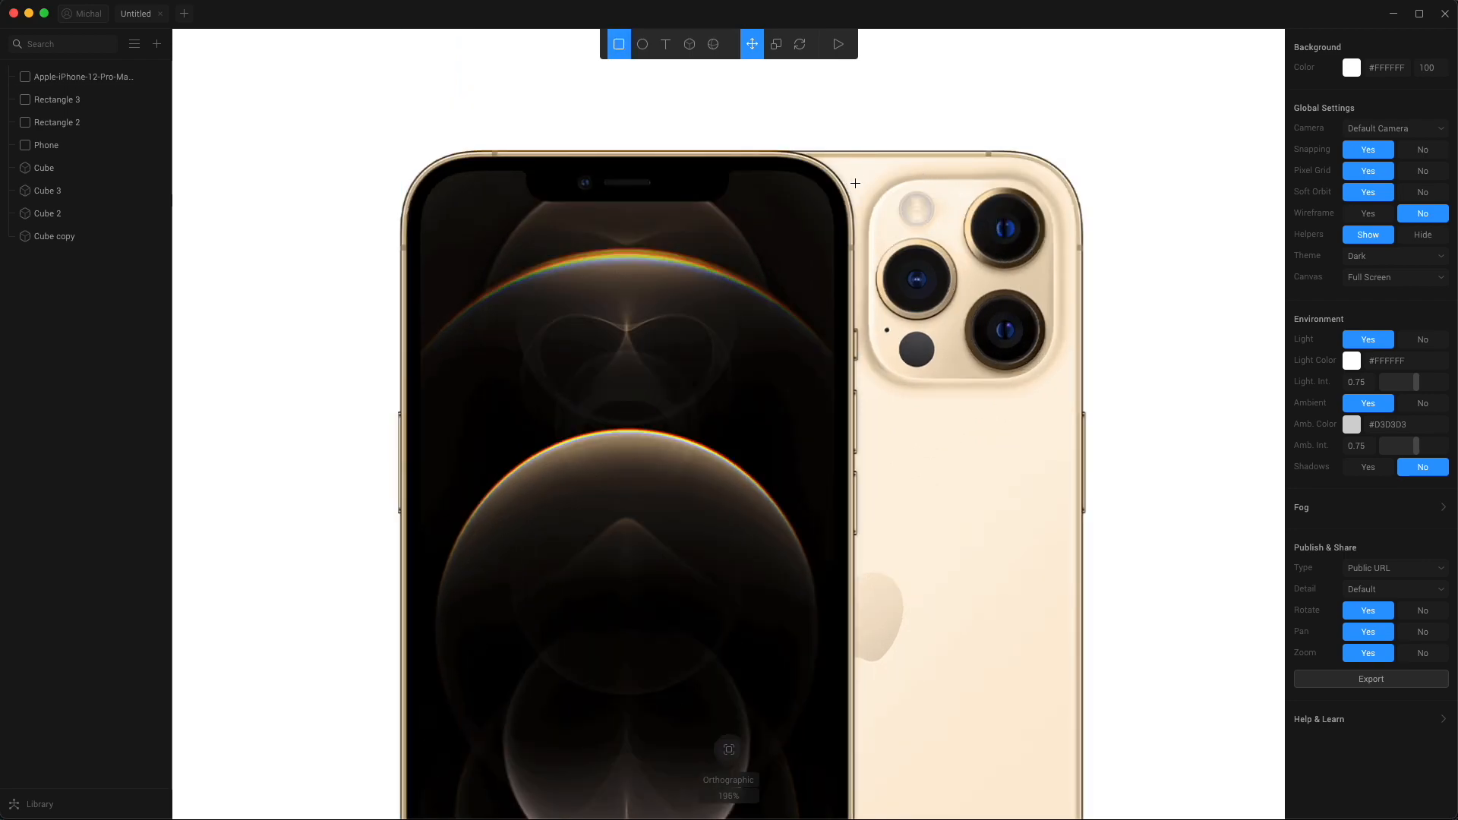
{"action": "left_click_drag", "start_coordinate": [854, 183], "coordinate": [1056, 380]}
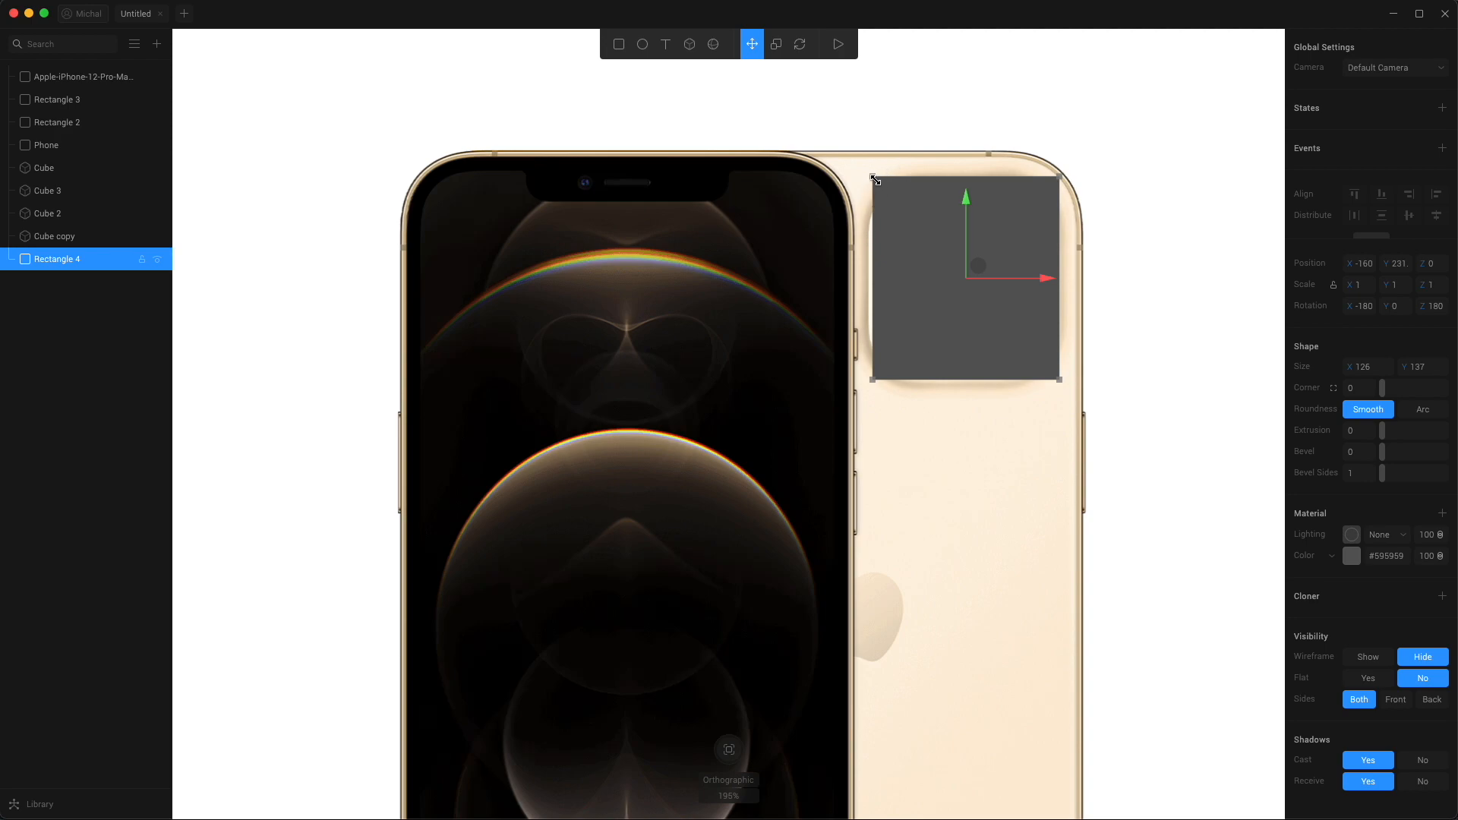
{"action": "left_click_drag", "start_coordinate": [873, 178], "coordinate": [913, 224]}
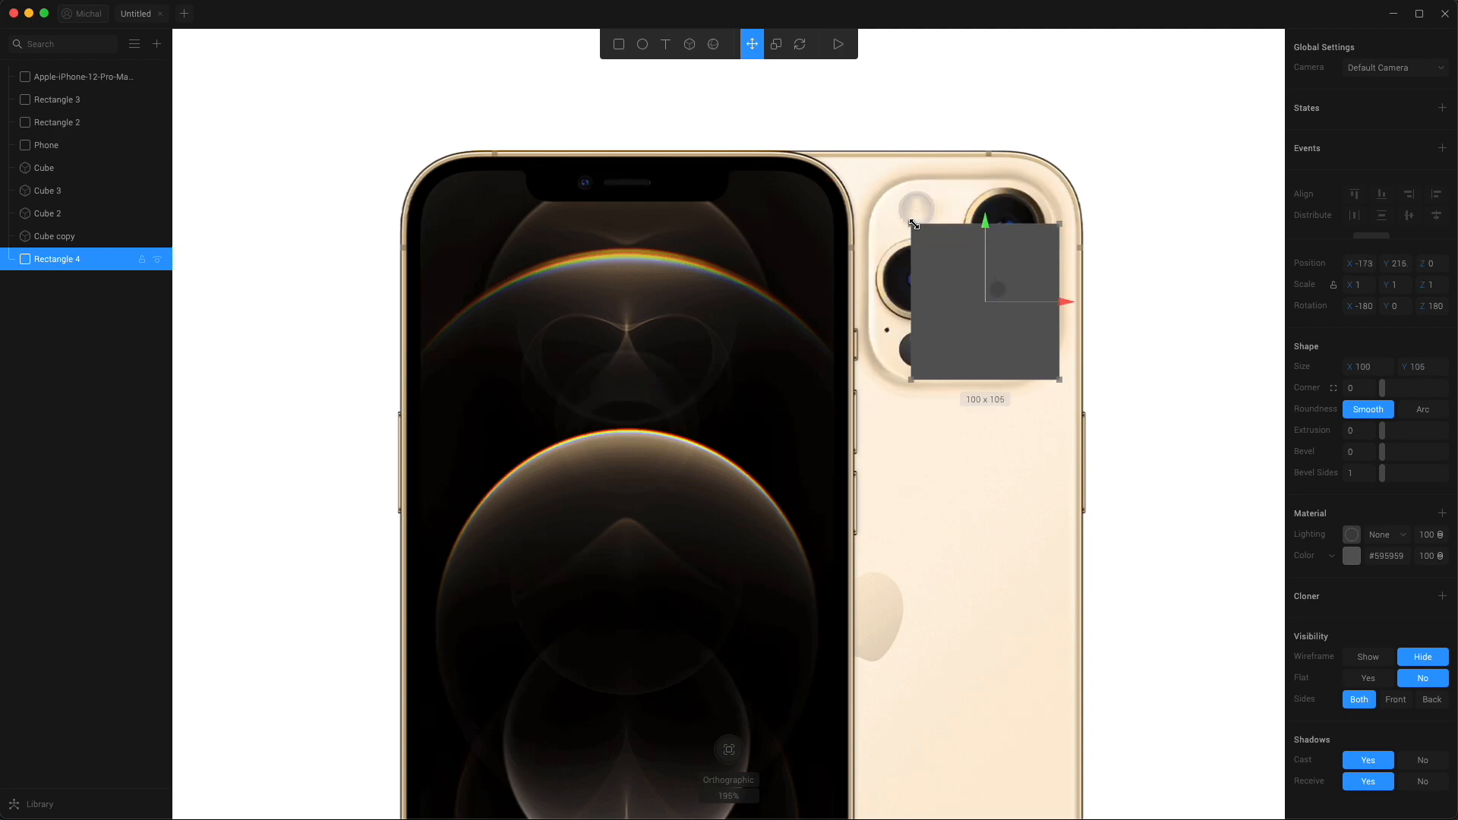
{"action": "left_click_drag", "start_coordinate": [912, 225], "coordinate": [881, 192]}
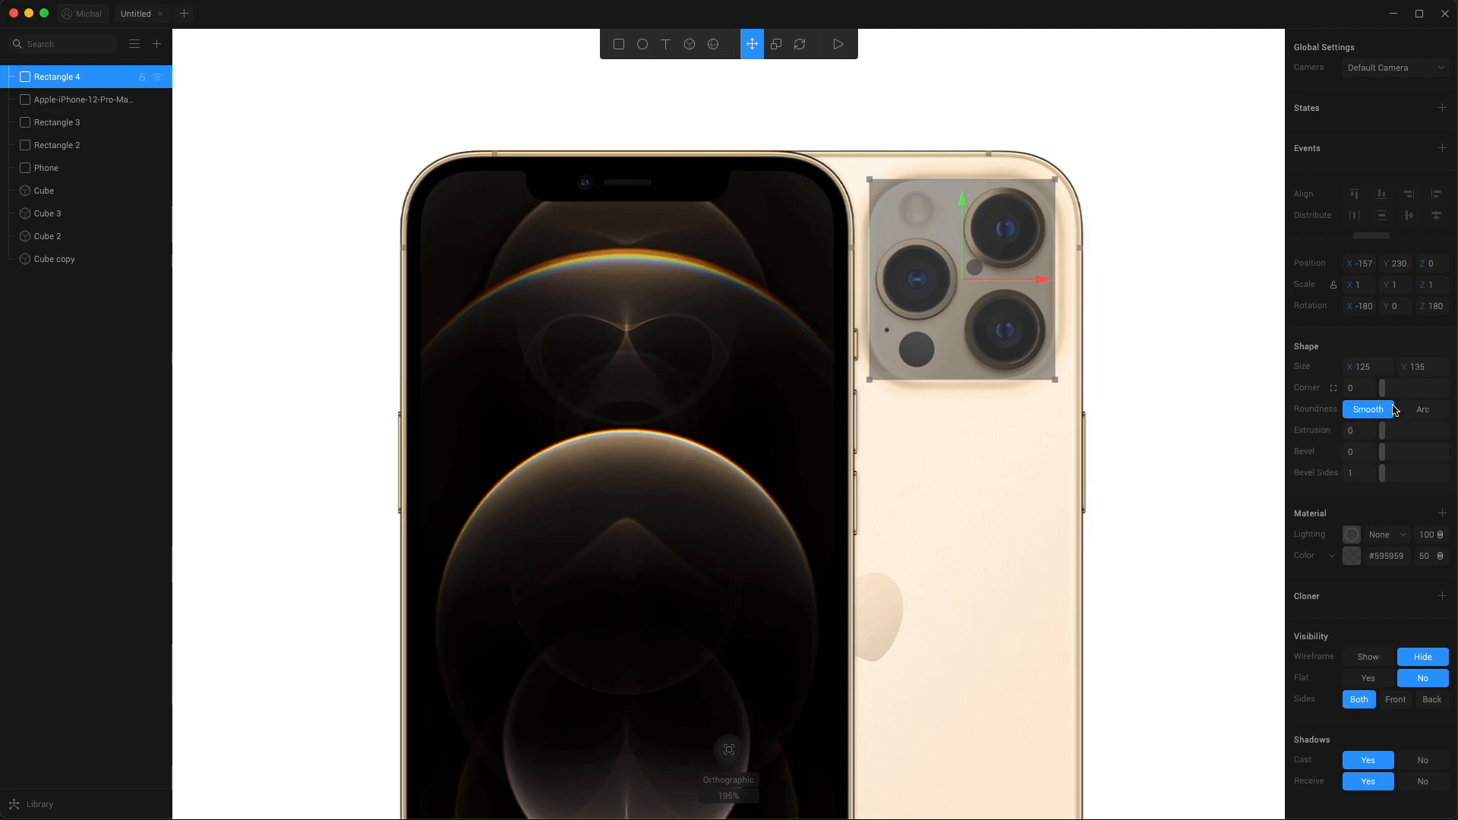
Step: Give the rectangle corner radius 37, extrusion 18 and bevel 4
{"action": "left_click_drag", "start_coordinate": [1383, 388], "coordinate": [1396, 388]}
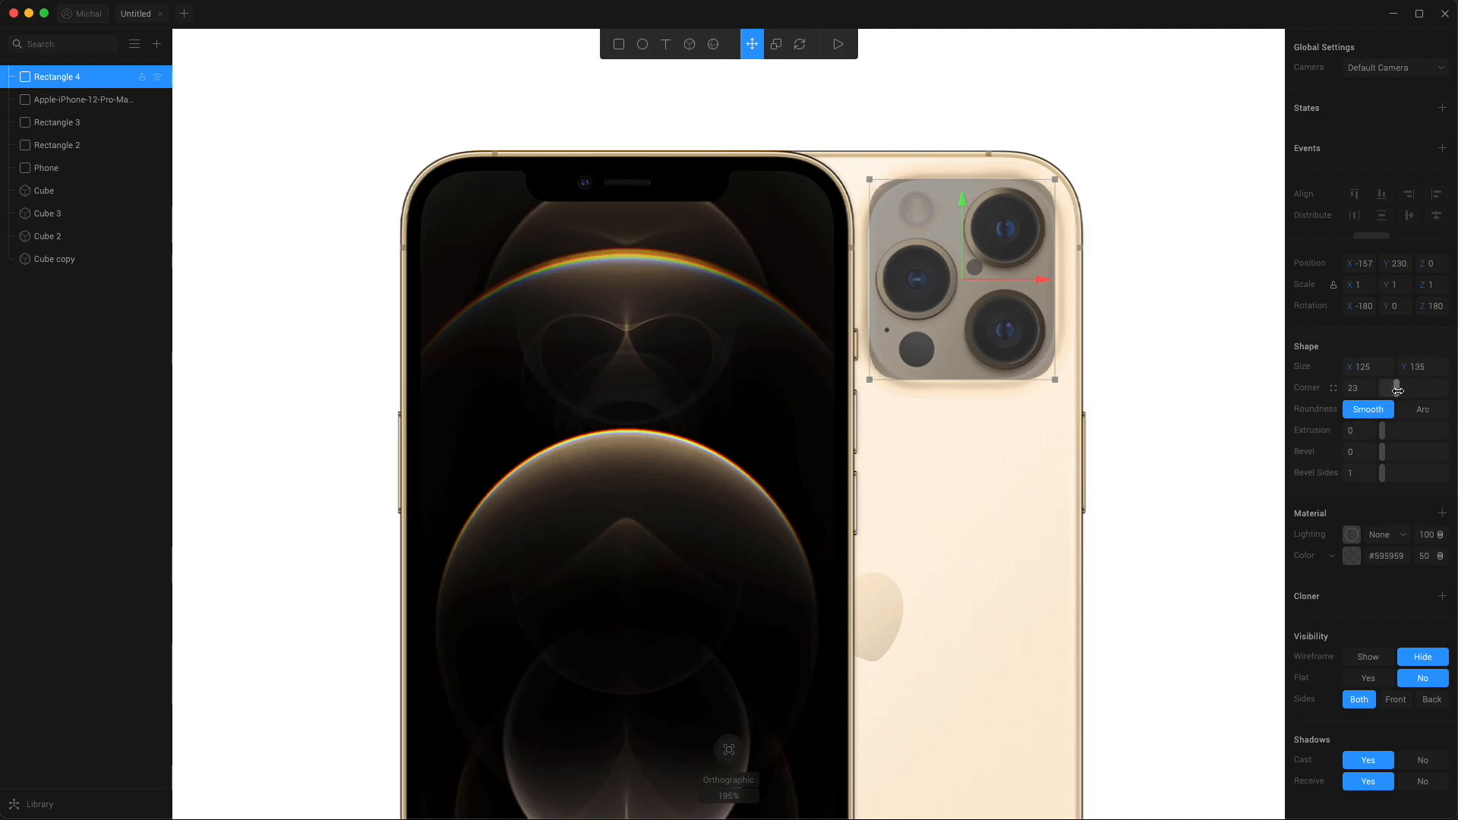
{"action": "left_click_drag", "start_coordinate": [1398, 388], "coordinate": [1405, 388]}
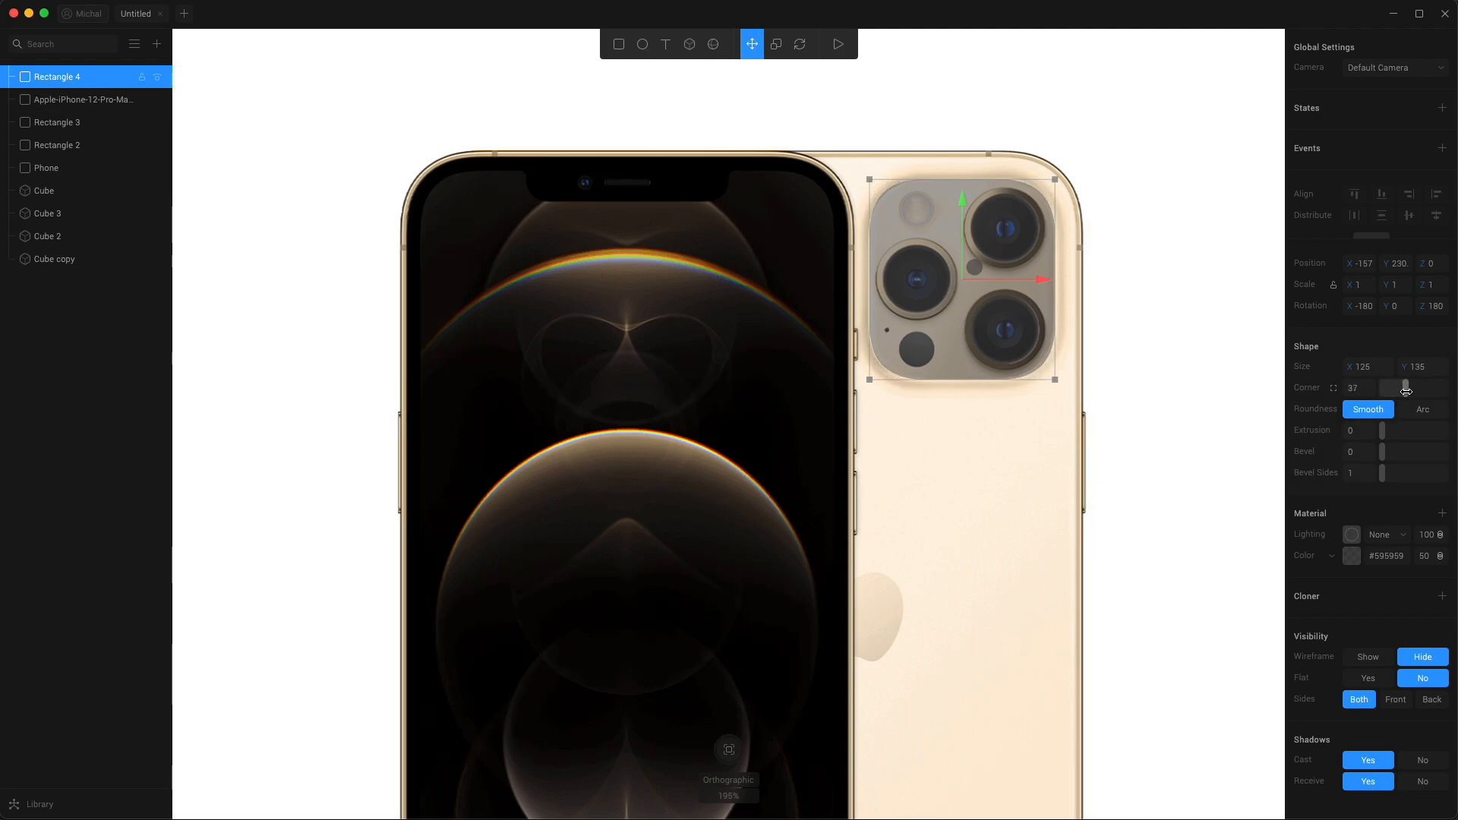
{"action": "mouse_move", "coordinate": [1384, 431]}
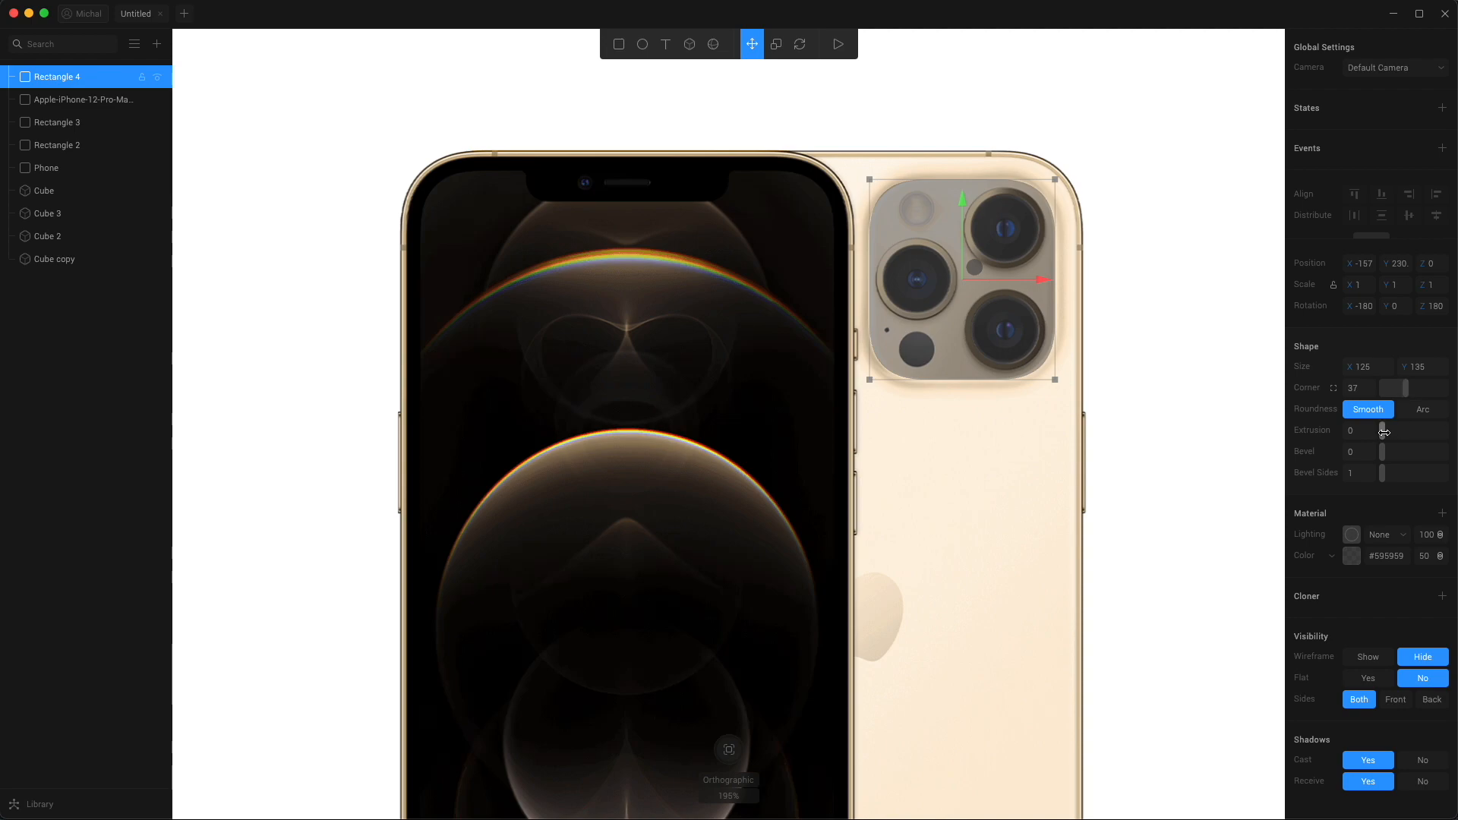
{"action": "left_click_drag", "start_coordinate": [1382, 430], "coordinate": [1391, 430]}
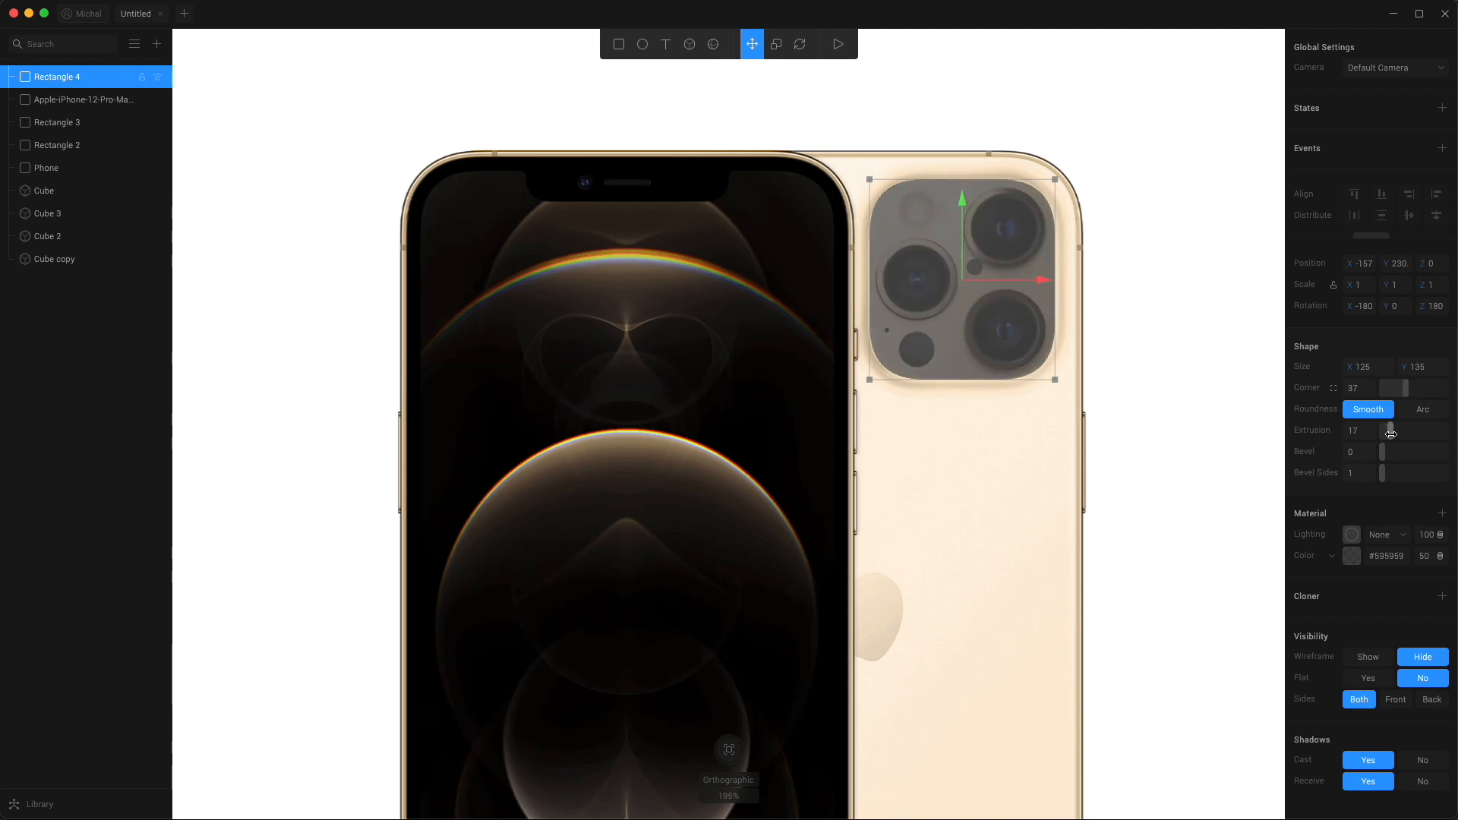
{"action": "left_click_drag", "start_coordinate": [1381, 451], "coordinate": [1390, 451]}
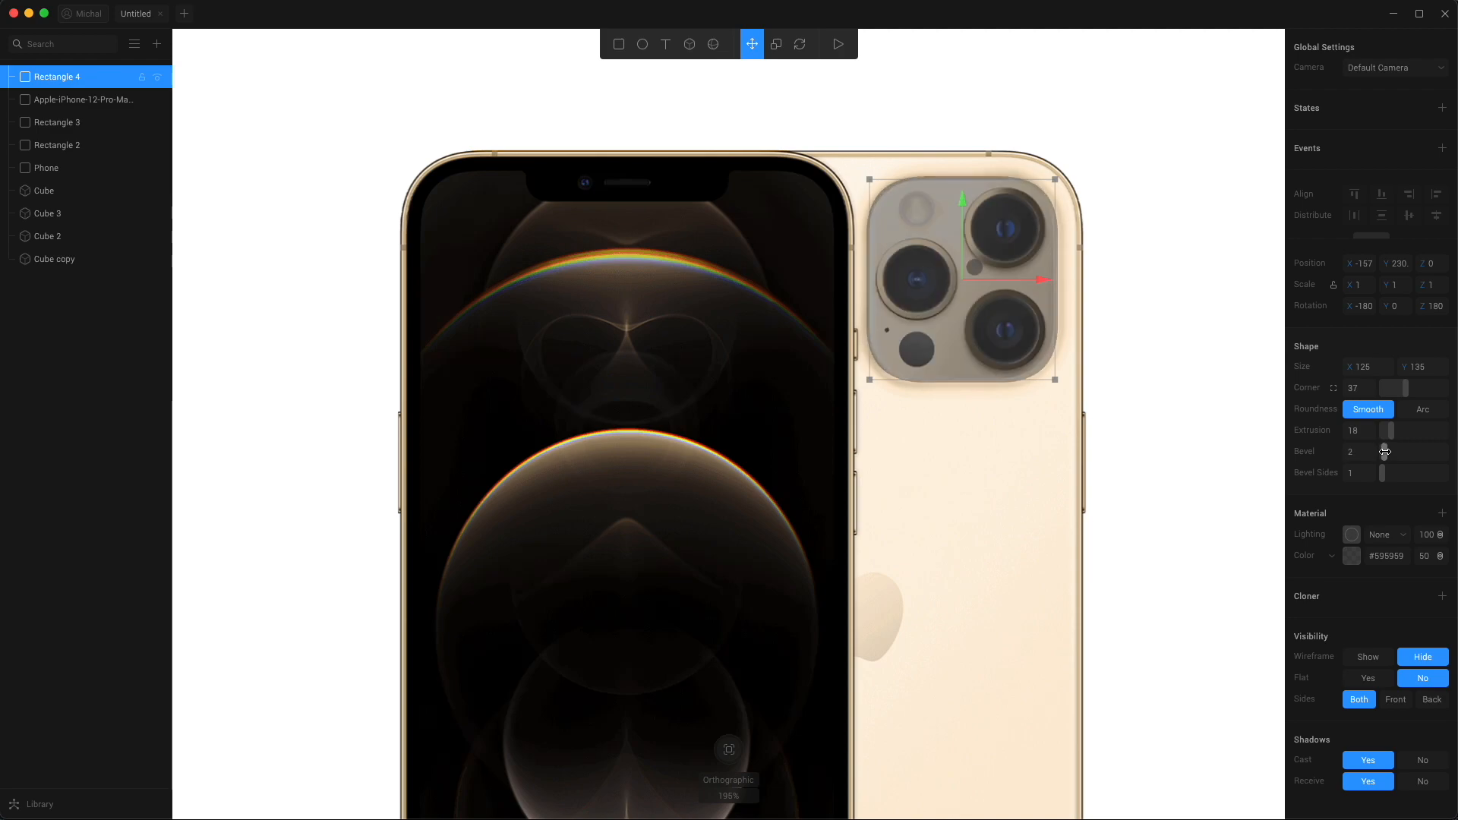
{"action": "left_click_drag", "start_coordinate": [1381, 452], "coordinate": [1385, 452]}
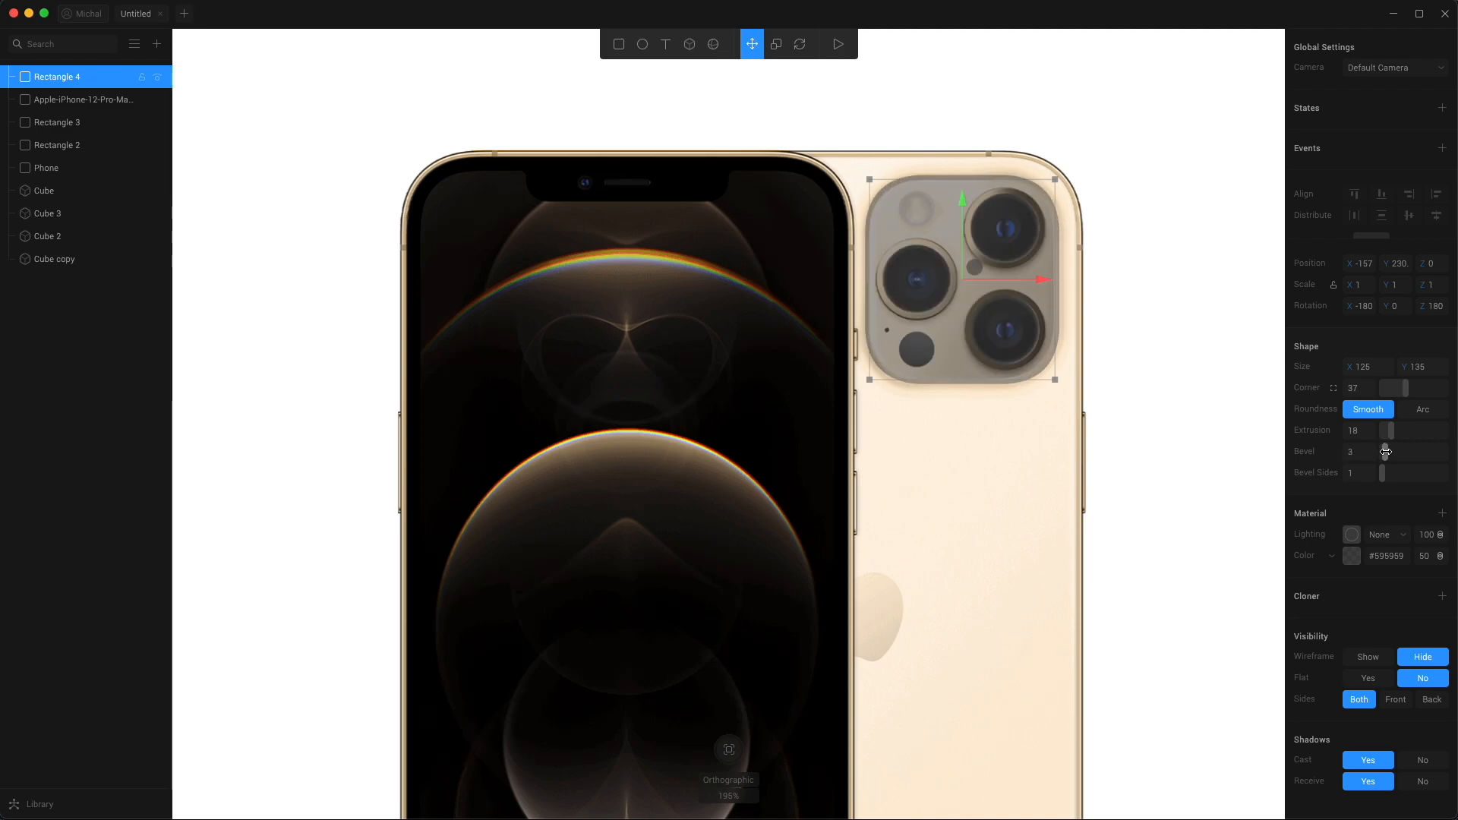
{"action": "left_click_drag", "start_coordinate": [1383, 452], "coordinate": [1386, 452]}
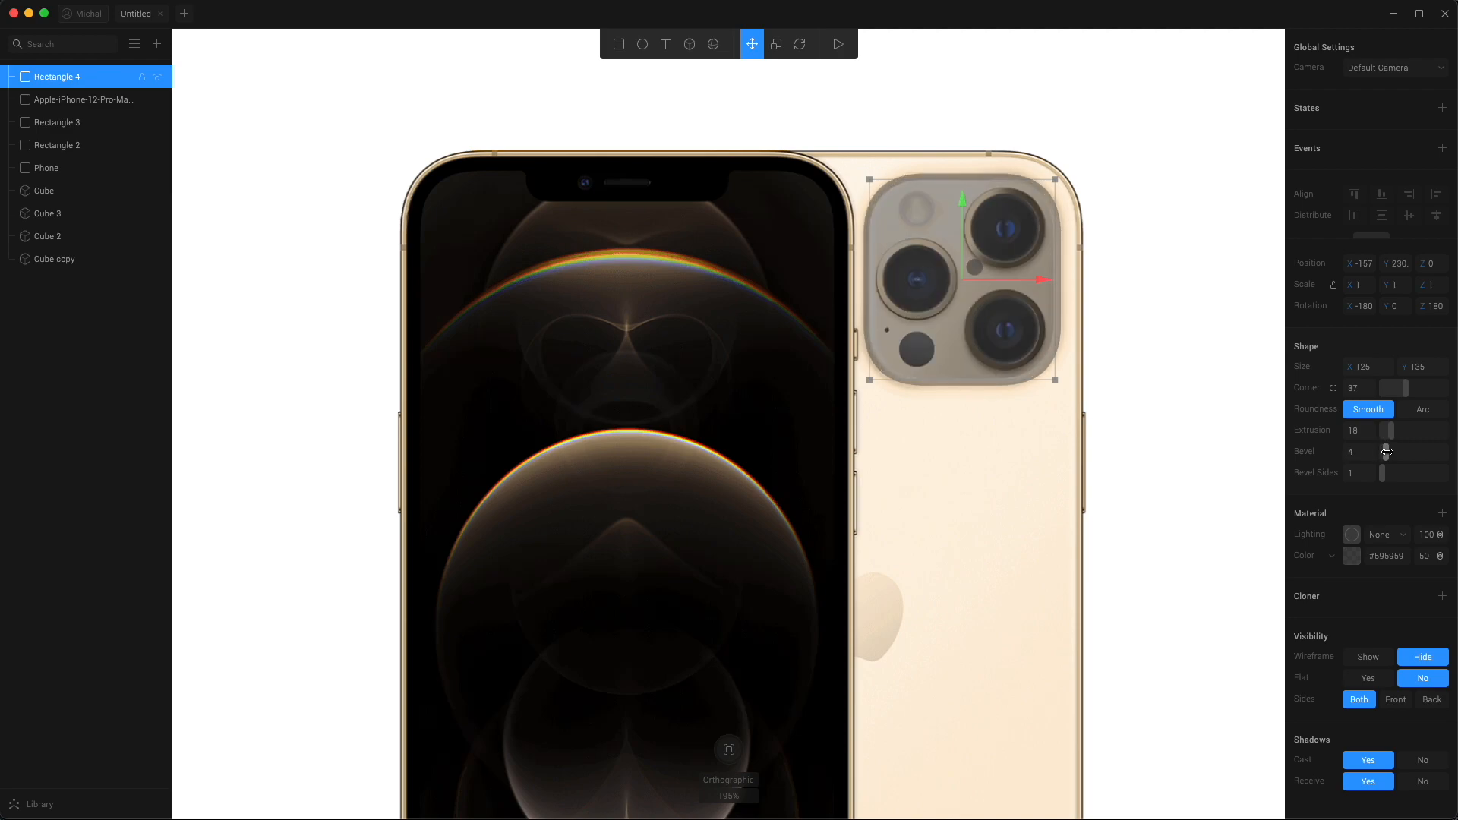
{"action": "mouse_move", "coordinate": [1273, 498]}
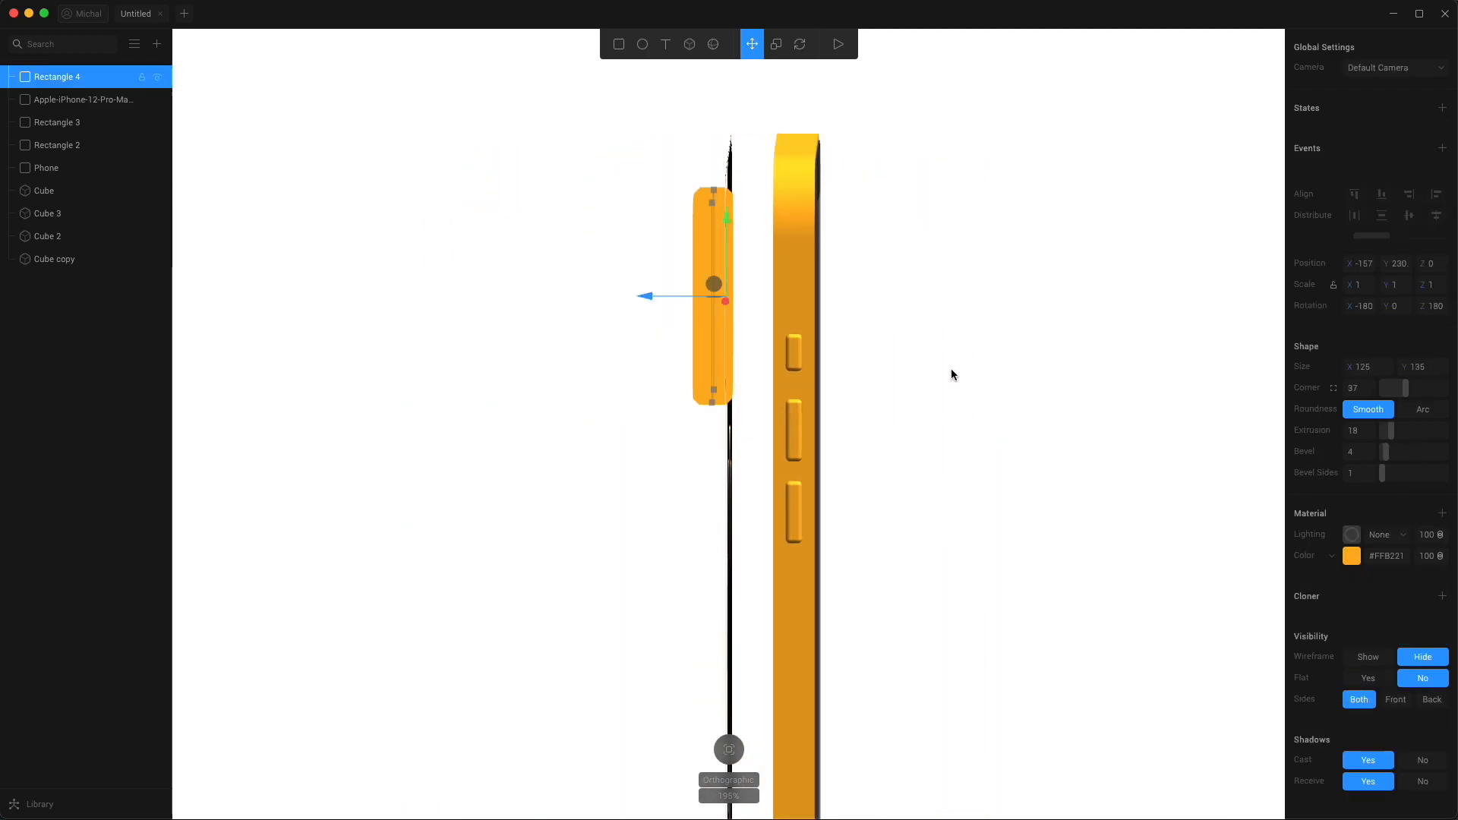
Step: Make the camera bump solid orange #FFB221 at 100% opacity
{"action": "left_click", "coordinate": [1386, 535]}
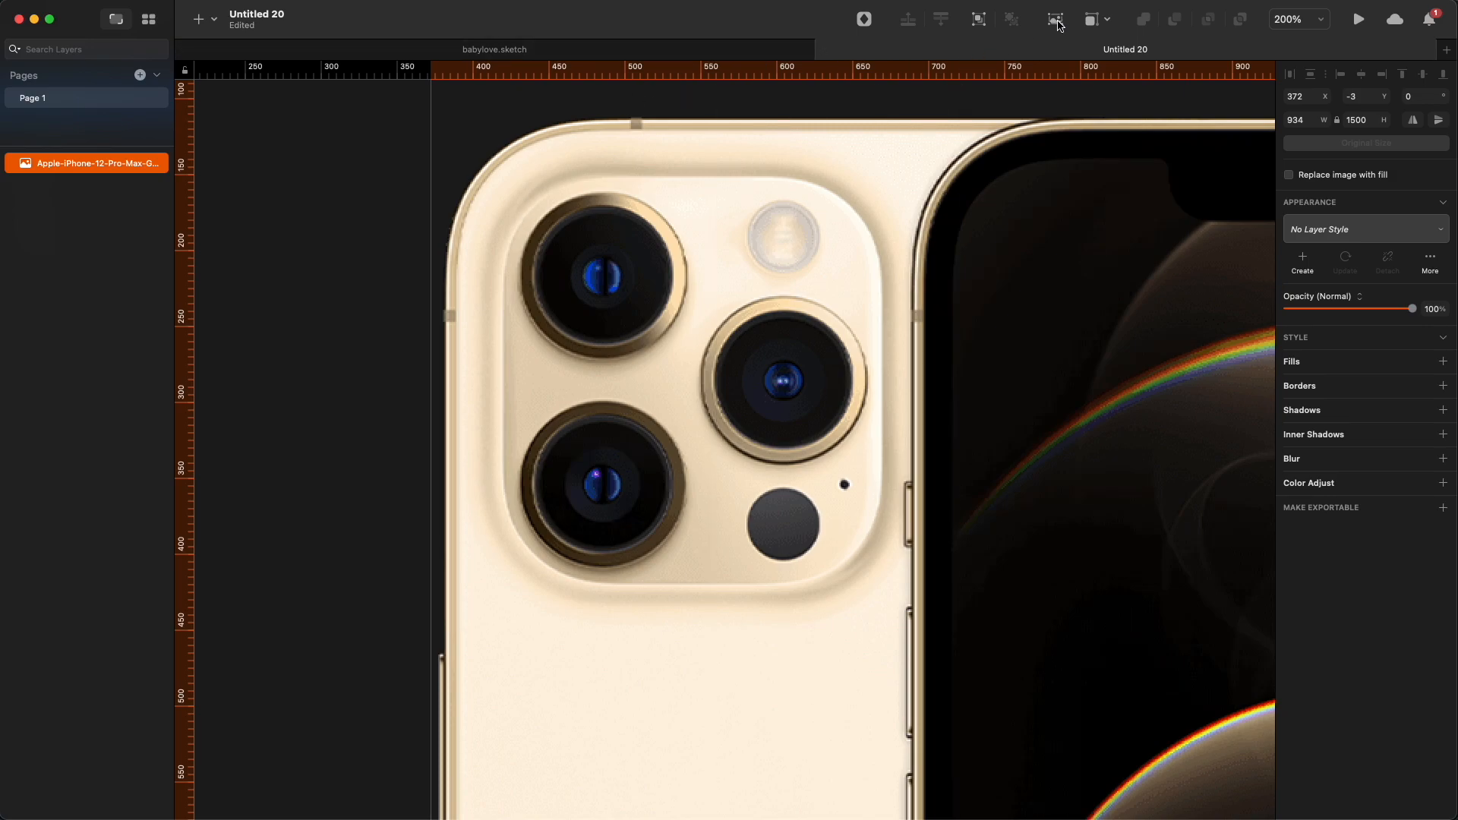
Step: Marquee-select the camera module area of the iPhone image in edit mode
{"action": "left_click", "coordinate": [1055, 19]}
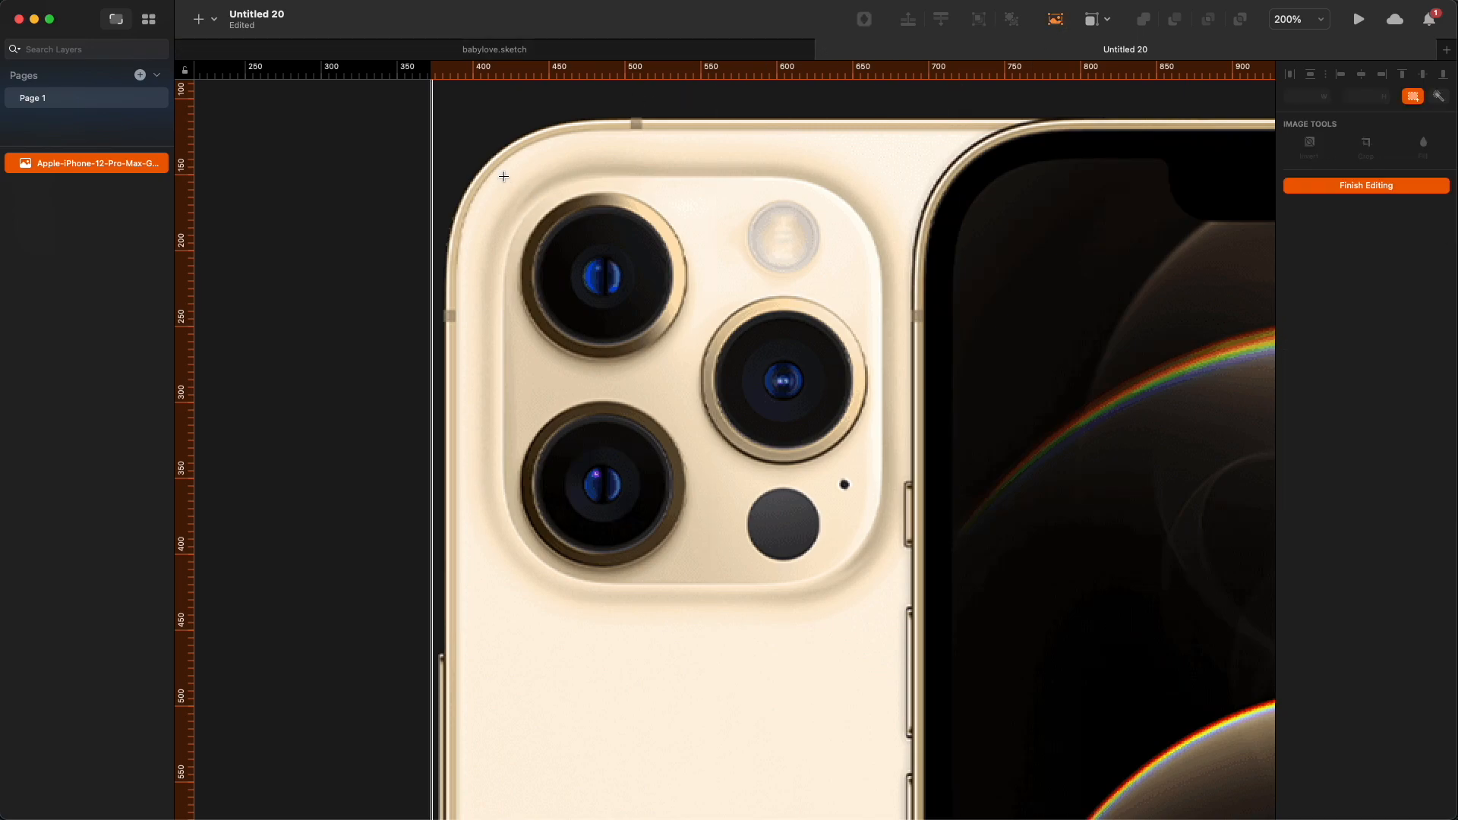
{"action": "left_click_drag", "start_coordinate": [502, 176], "coordinate": [880, 585]}
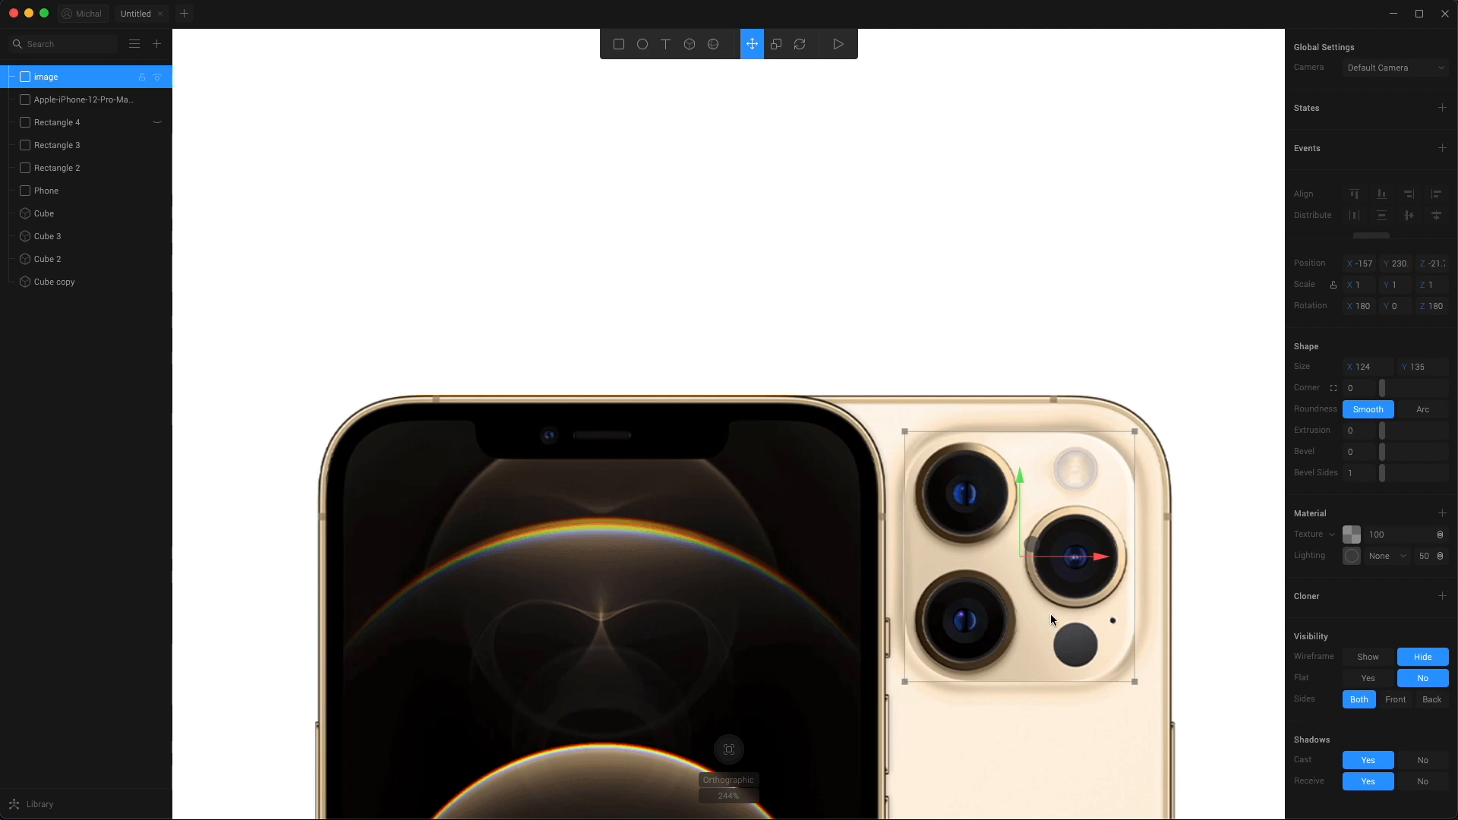
{"action": "mouse_move", "coordinate": [1059, 607]}
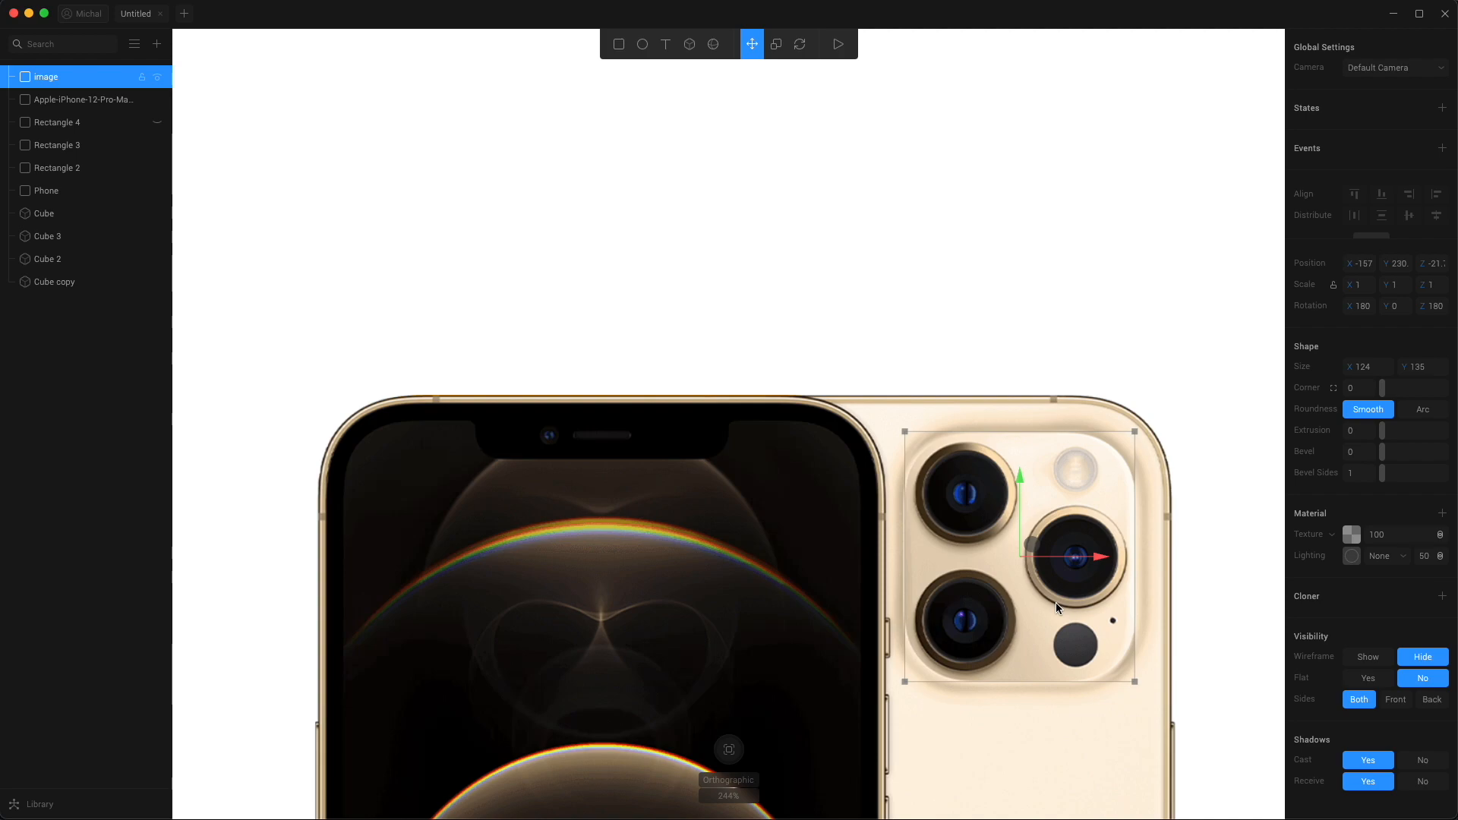
{"action": "mouse_move", "coordinate": [1038, 641]}
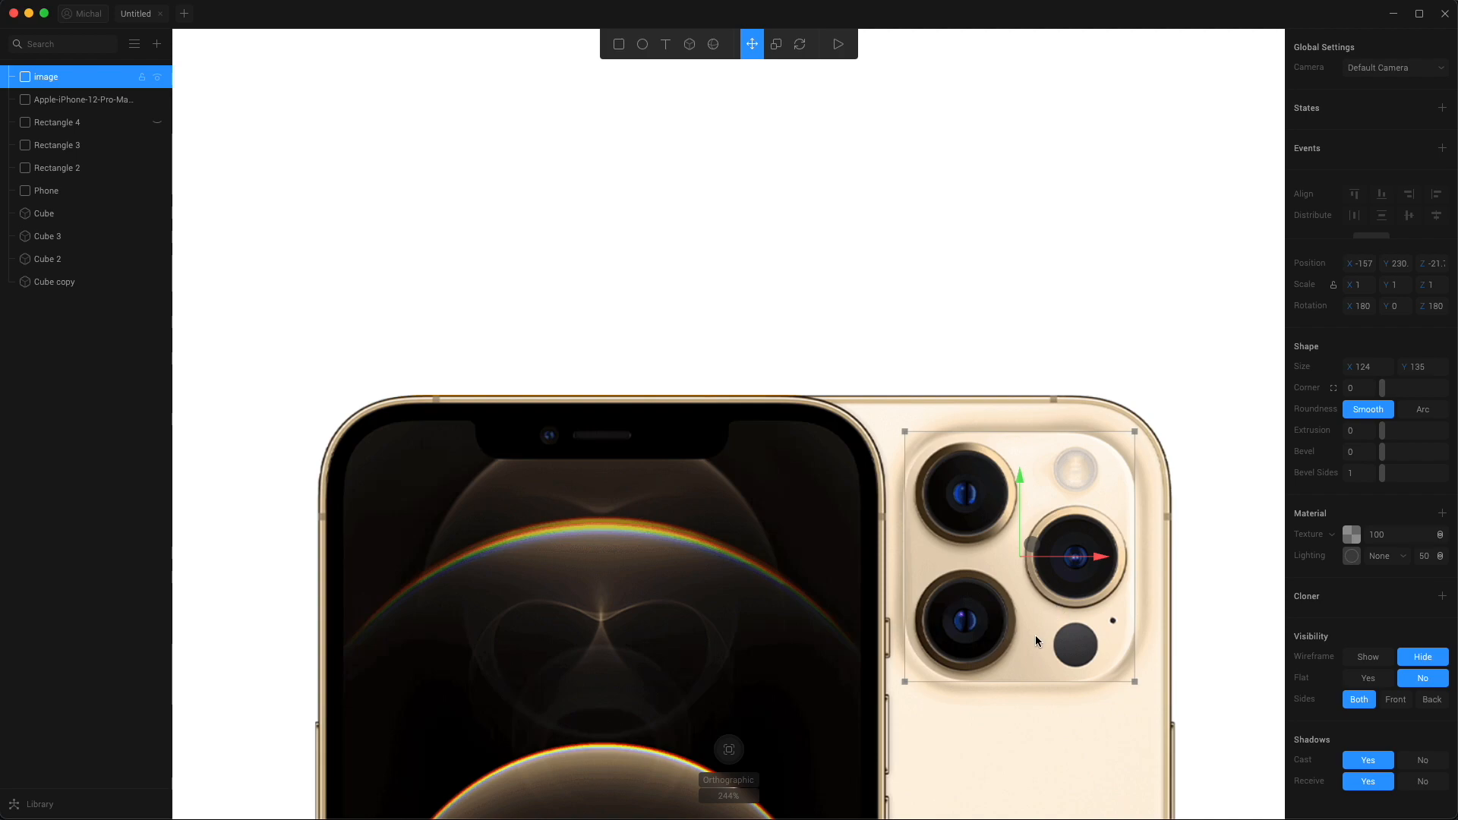
{"action": "mouse_move", "coordinate": [952, 615]}
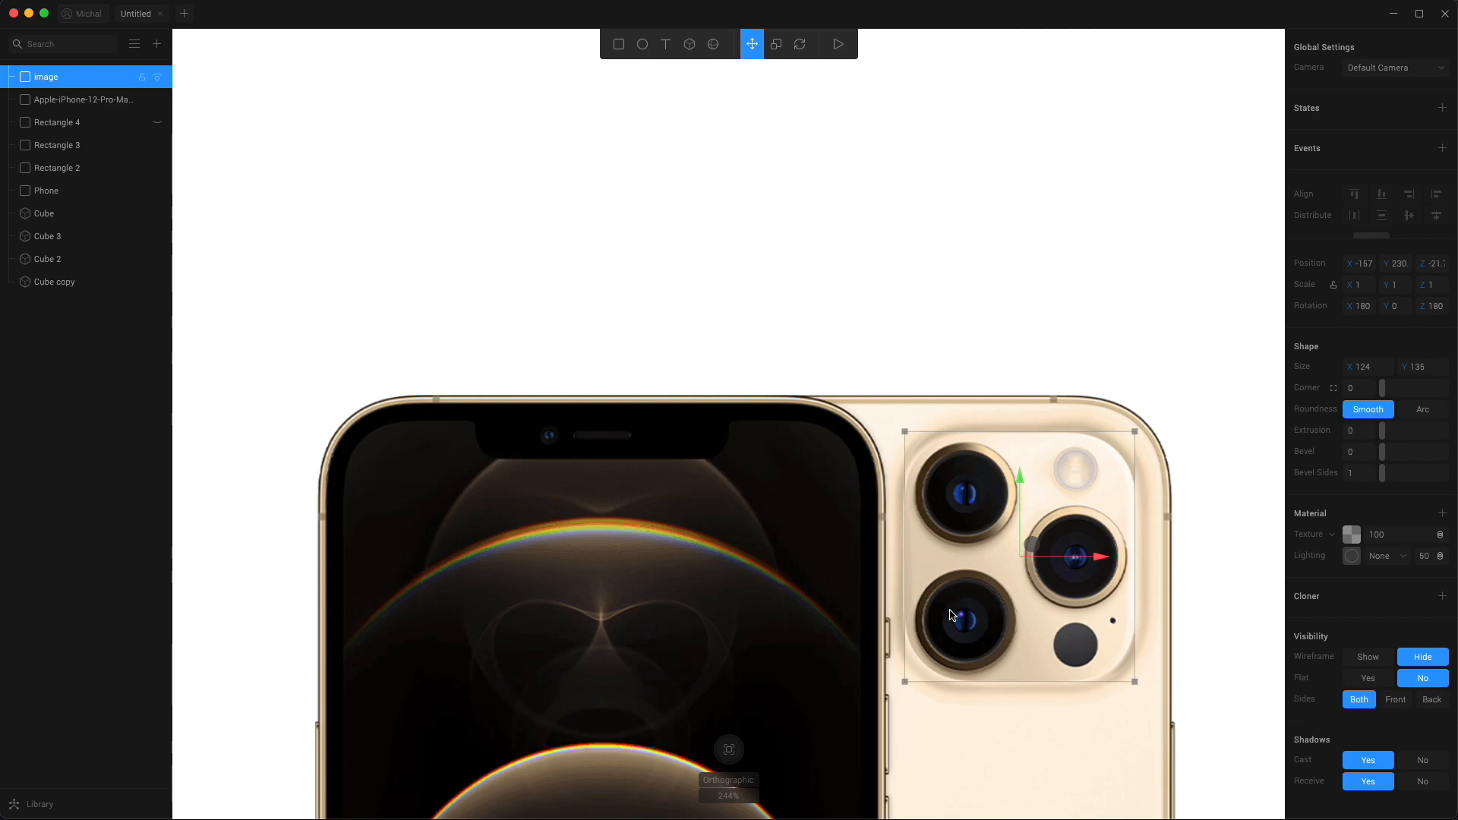
{"action": "mouse_move", "coordinate": [1012, 607]}
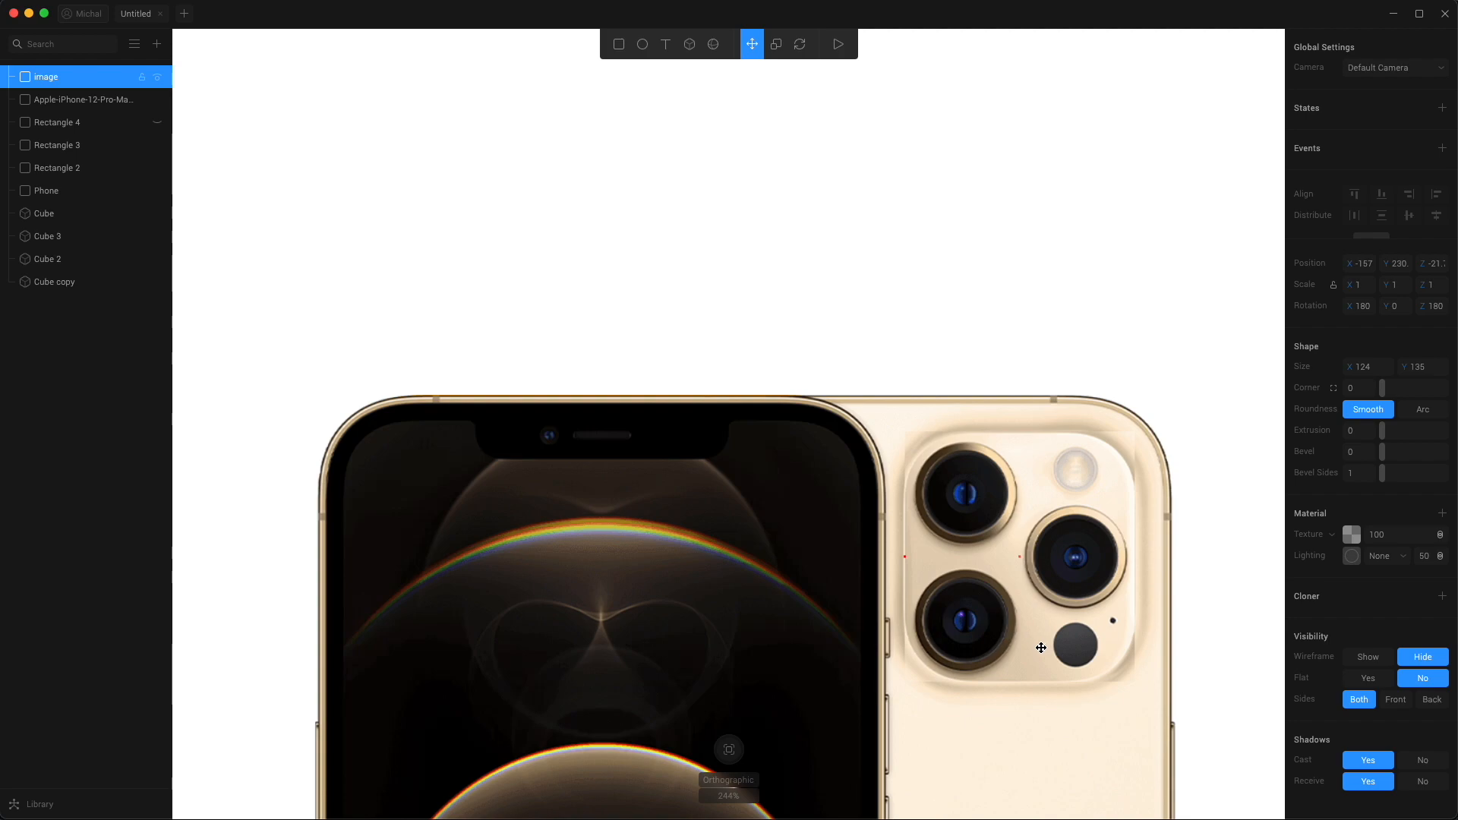
Step: Round the camera picture's corners to 39 and select the bump layer for renaming
{"action": "left_click_drag", "start_coordinate": [1383, 388], "coordinate": [1412, 388]}
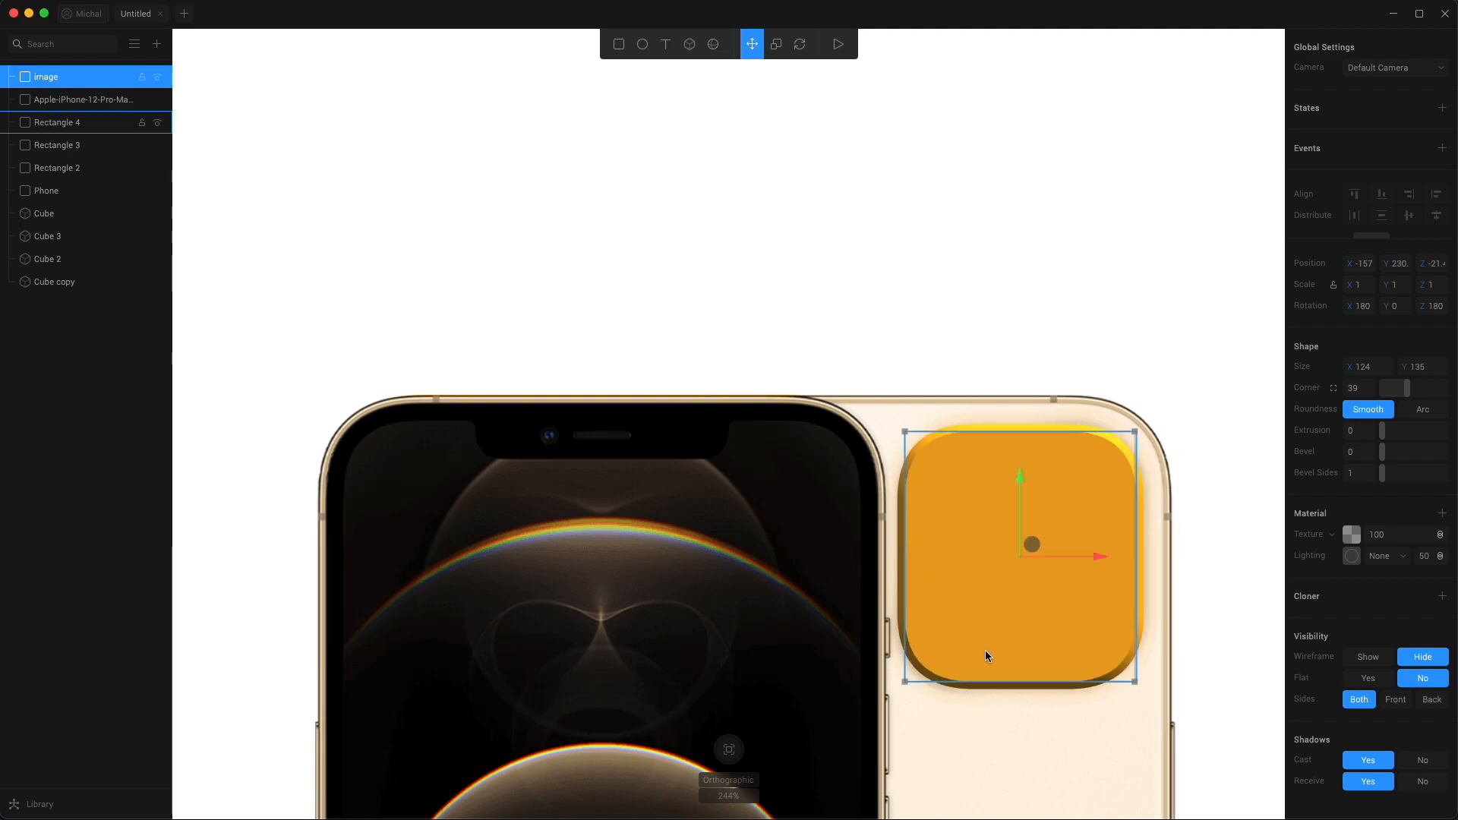
{"action": "left_click", "coordinate": [45, 76]}
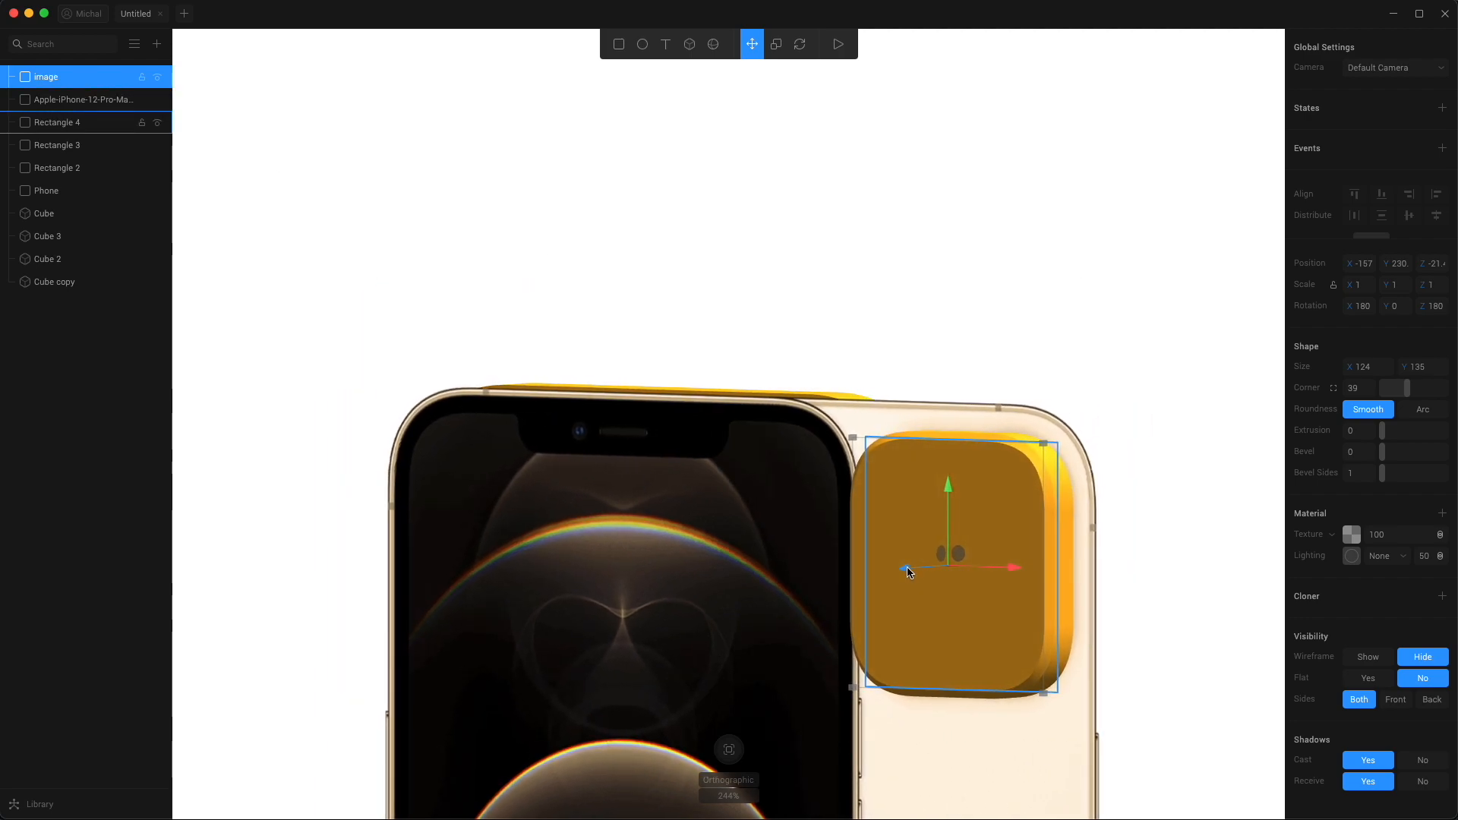
{"action": "left_click", "coordinate": [57, 123]}
{"action": "type", "text": "Camera Bum"}
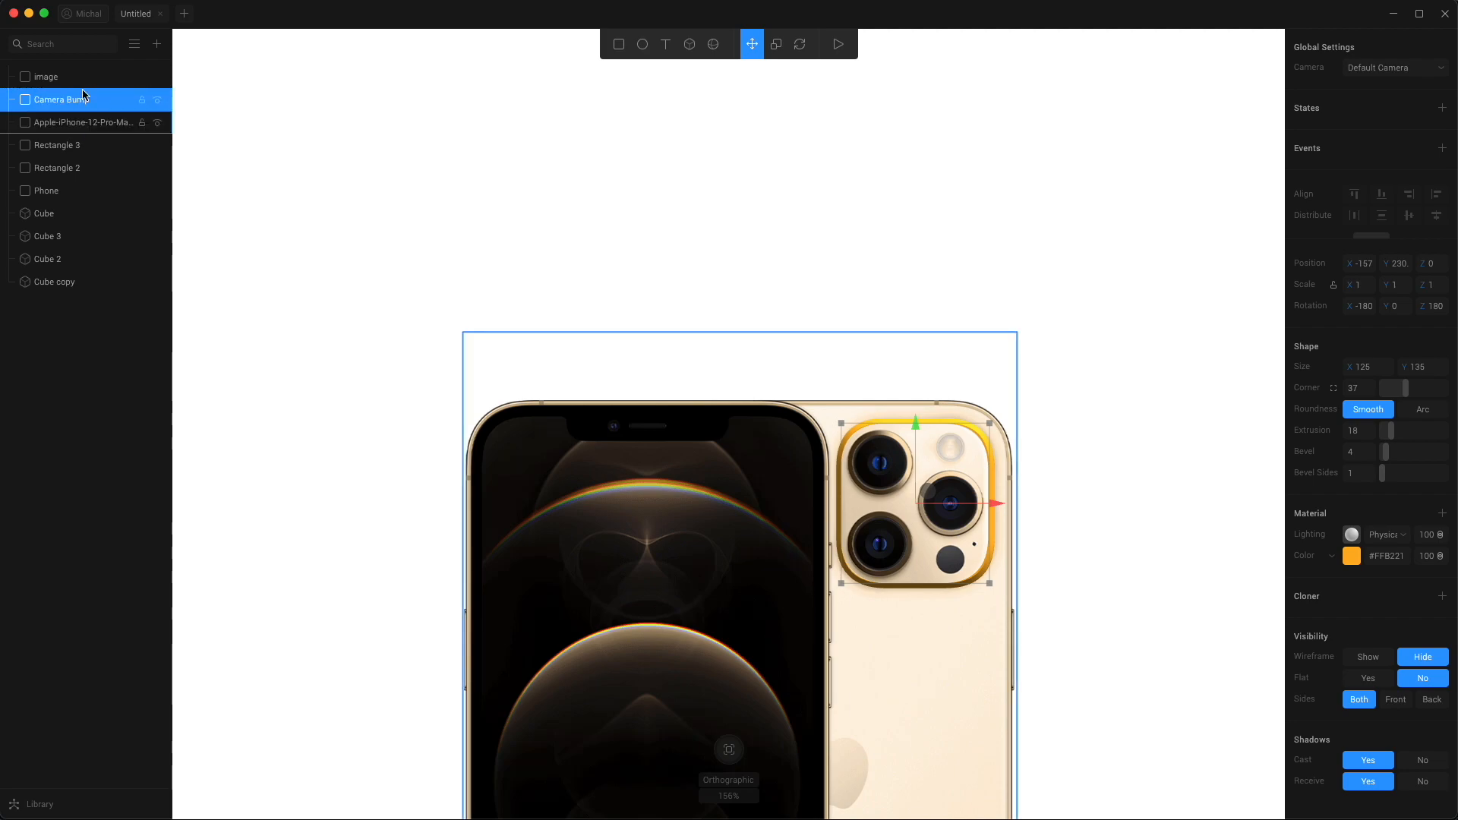
Step: Rename the image layer 'Cameras' and the empty group 'Camera', then hide the iPhone photo
{"action": "double_click", "coordinate": [46, 76]}
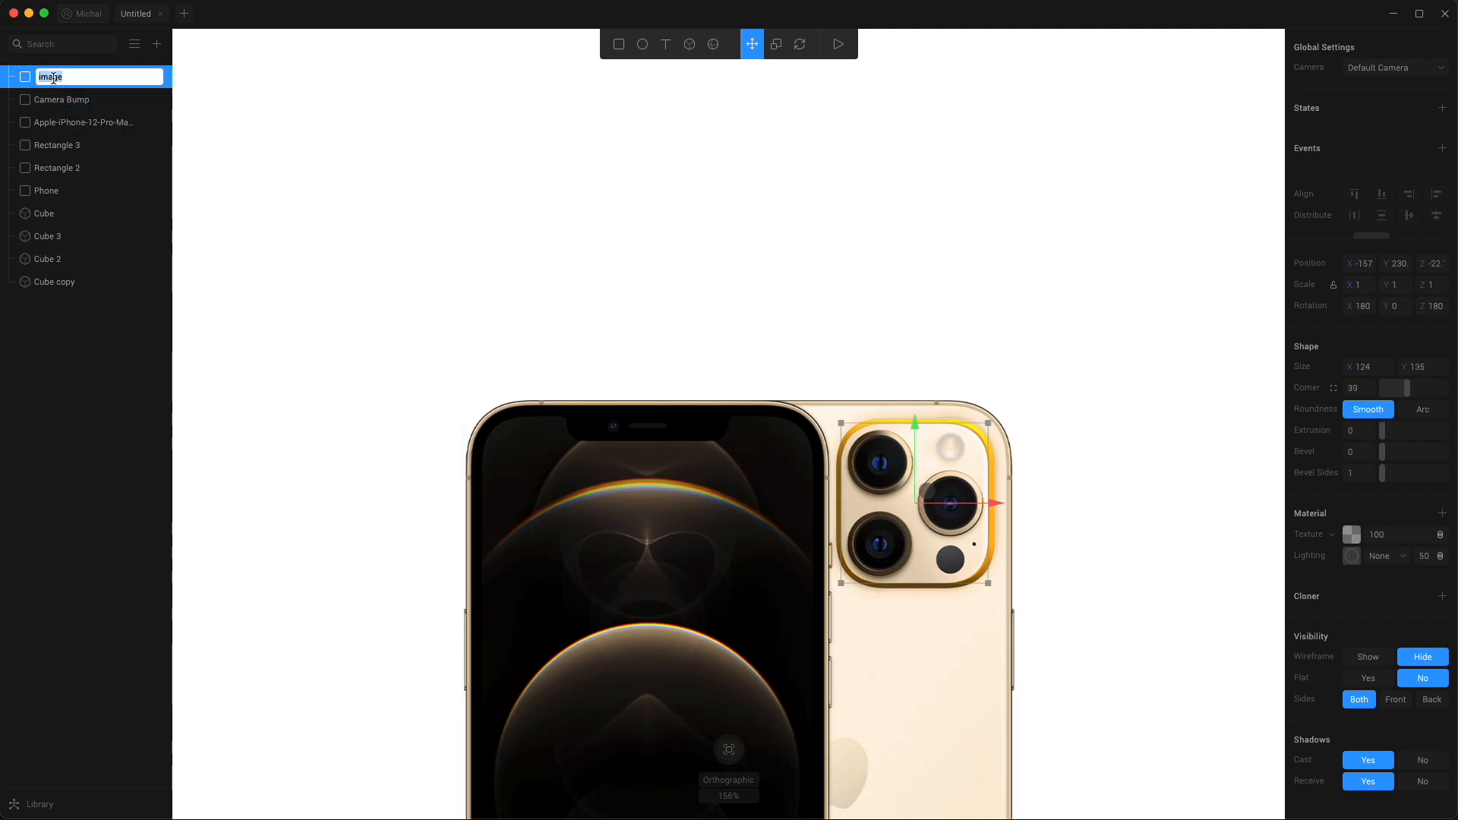
{"action": "type", "text": "Cameras"}
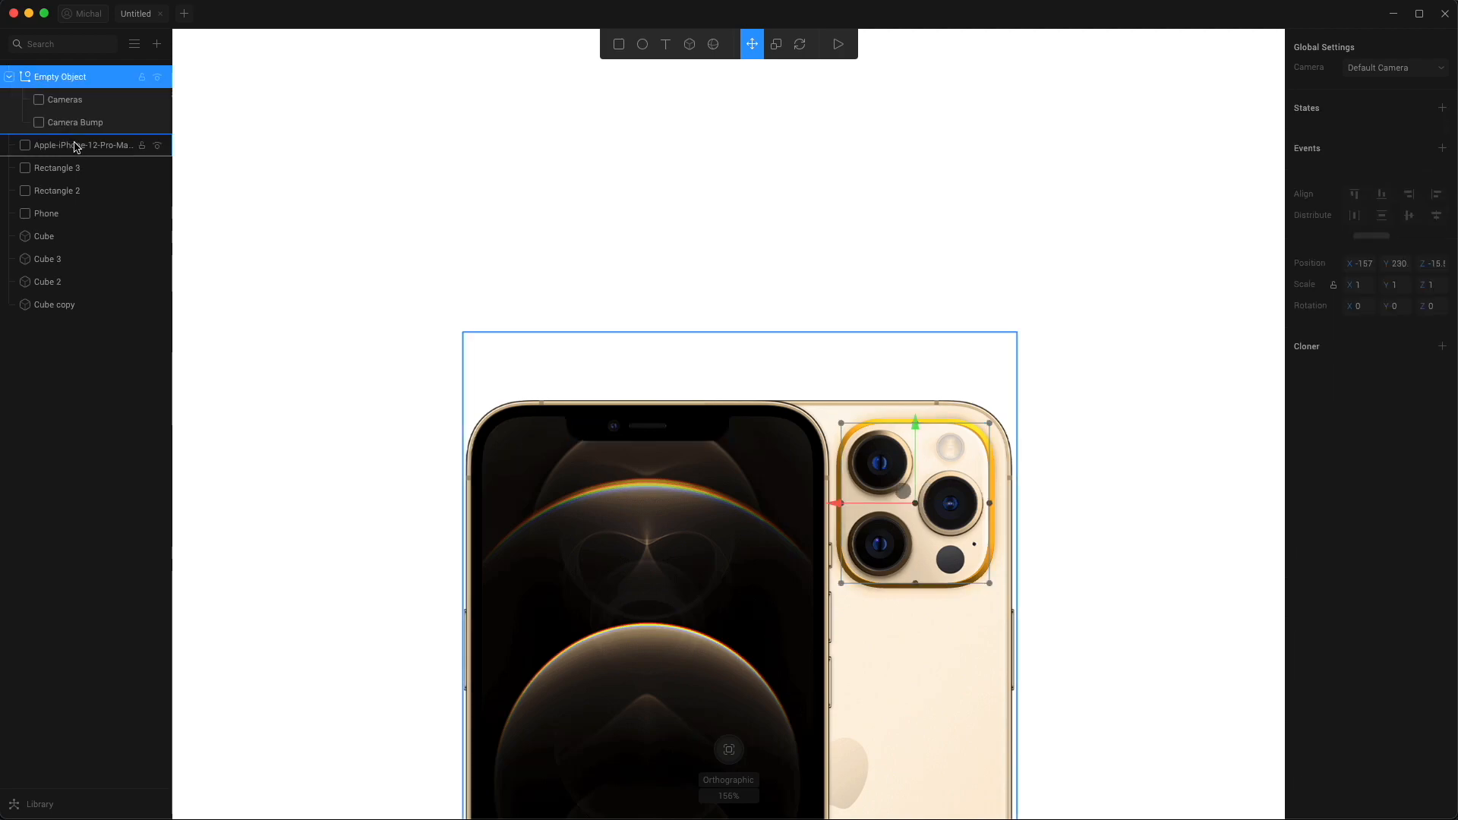
{"action": "double_click", "coordinate": [60, 76]}
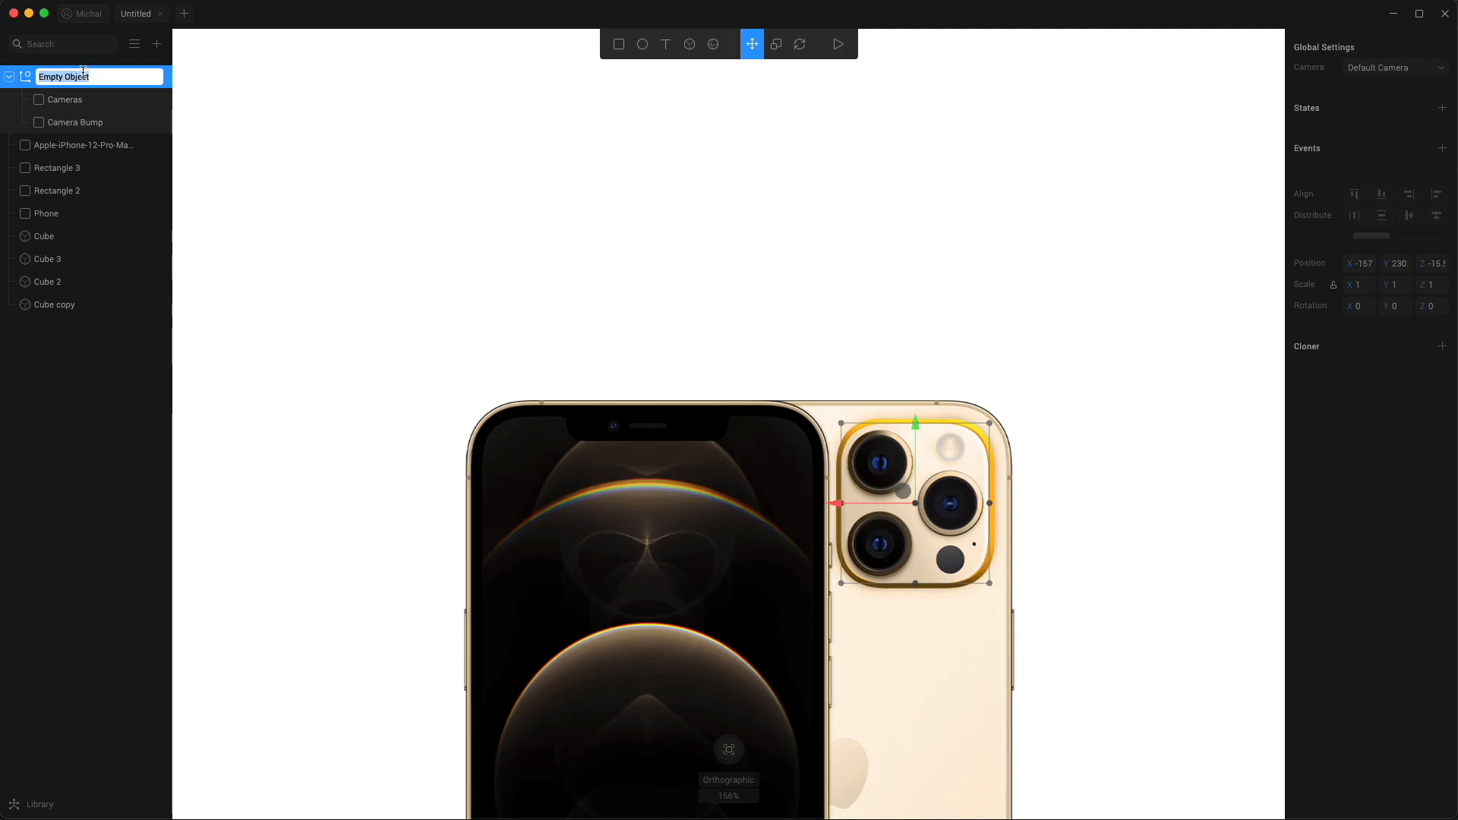
{"action": "type", "text": "Camera"}
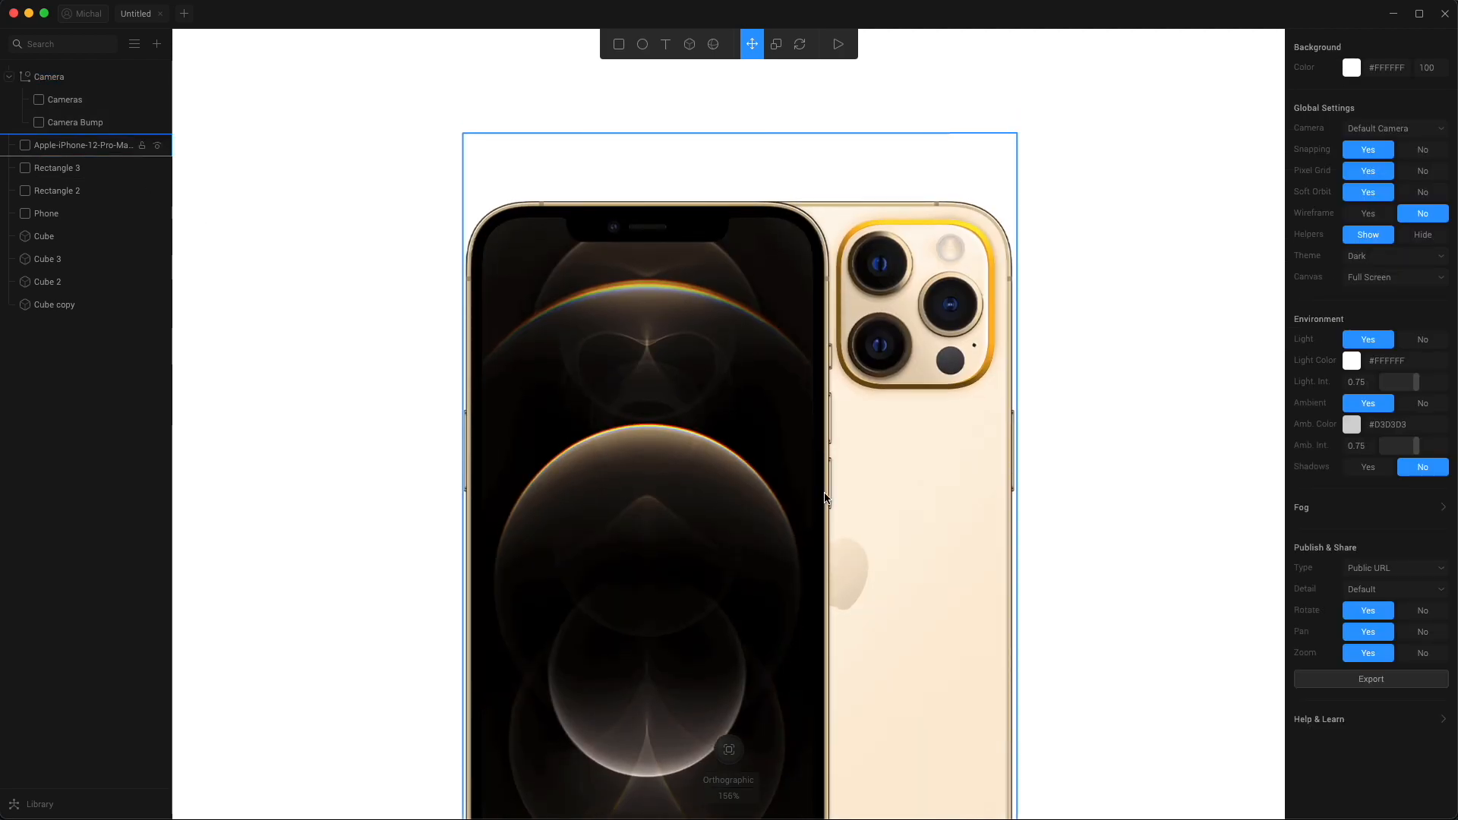
{"action": "left_click", "coordinate": [83, 145]}
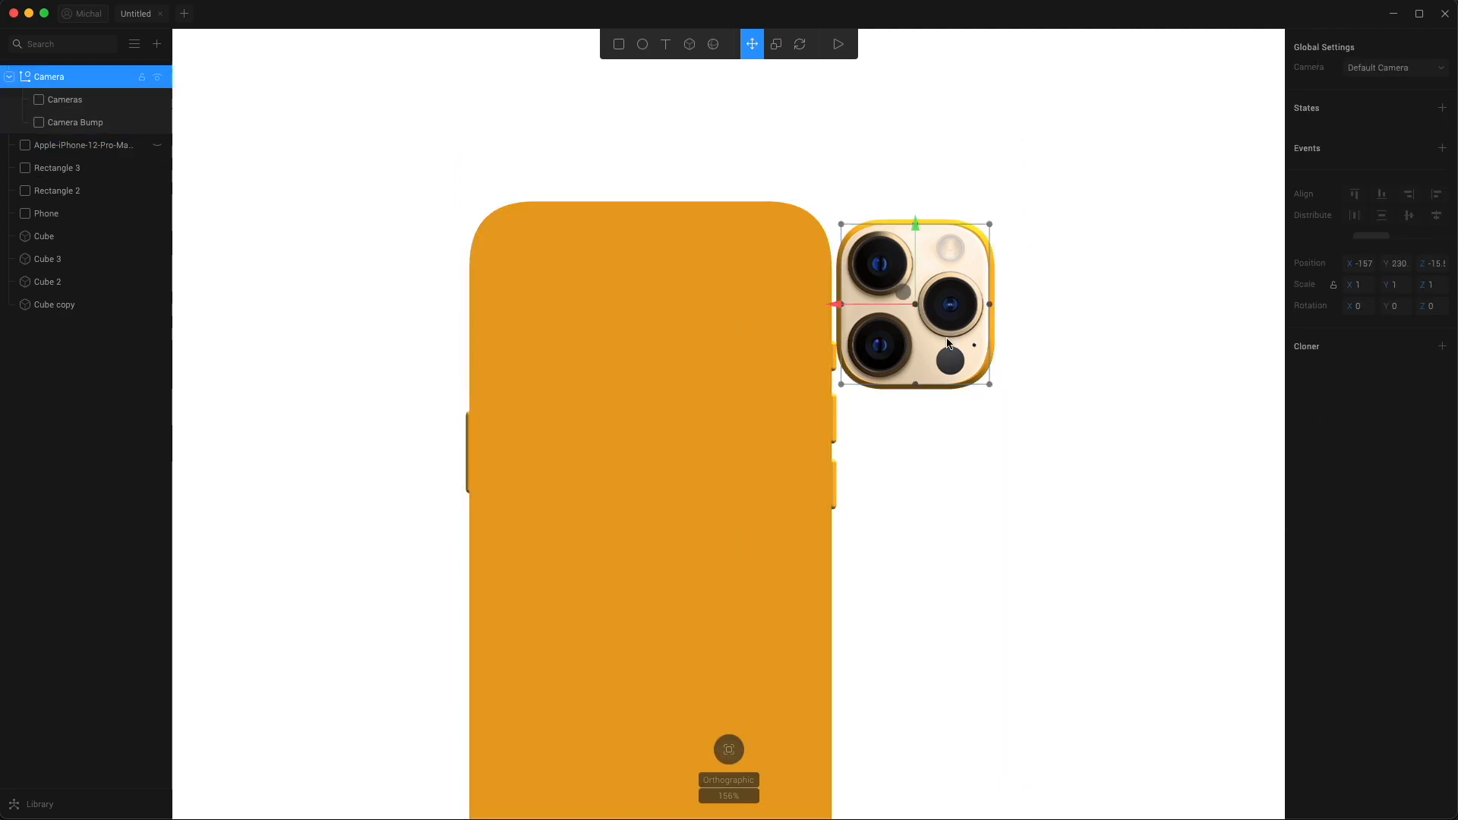
Step: Drag the Camera group onto the phone body's upper-left corner and zoom in
{"action": "left_click_drag", "start_coordinate": [911, 302], "coordinate": [576, 303]}
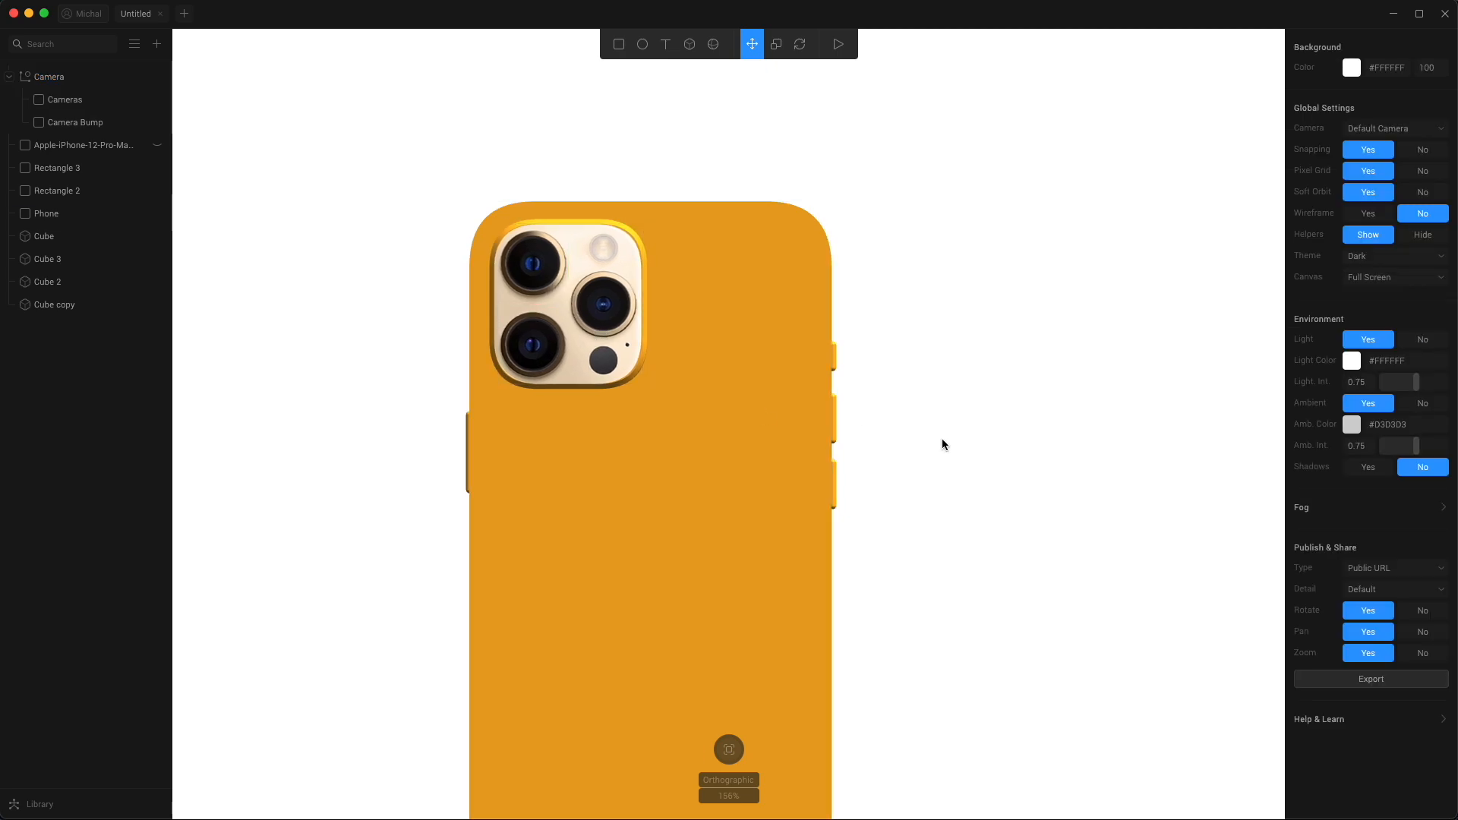
{"action": "scroll", "scroll_direction": "down", "scroll_amount": 3}
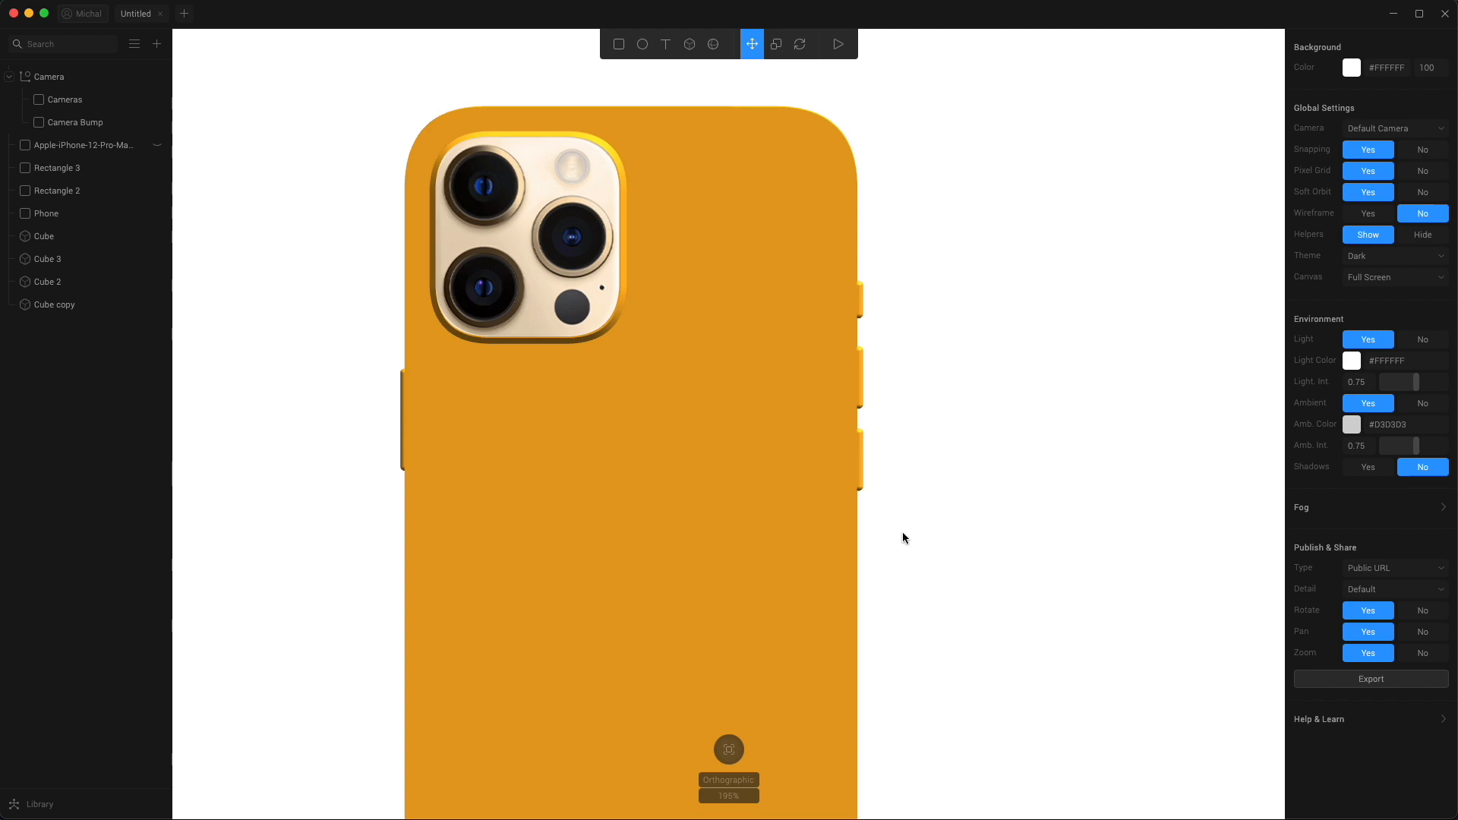
{"action": "left_click", "coordinate": [46, 214]}
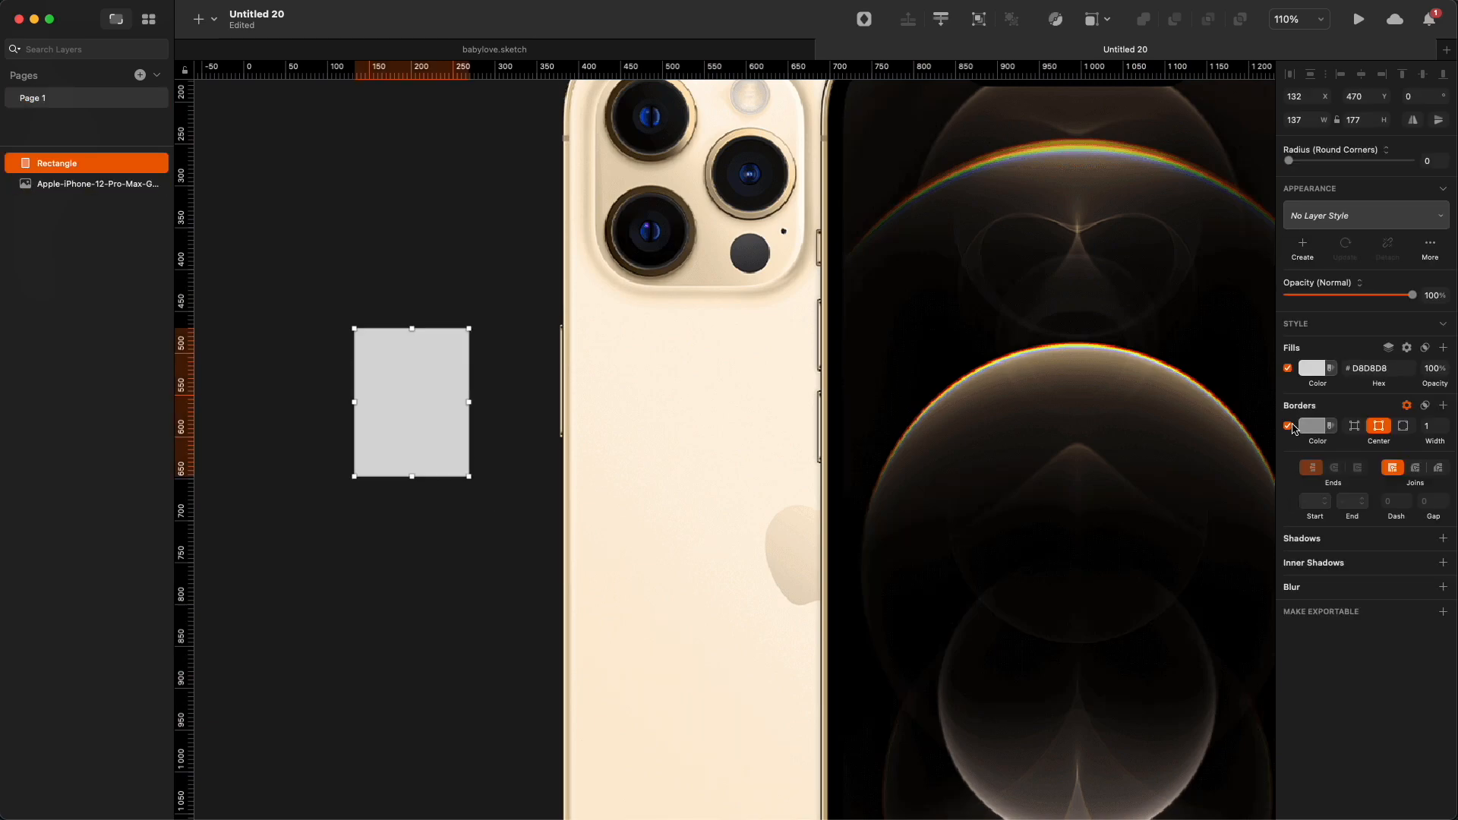
Step: Toggle Borders on the grey rectangle in Sketch, then return to Spline
{"action": "left_click", "coordinate": [1312, 367]}
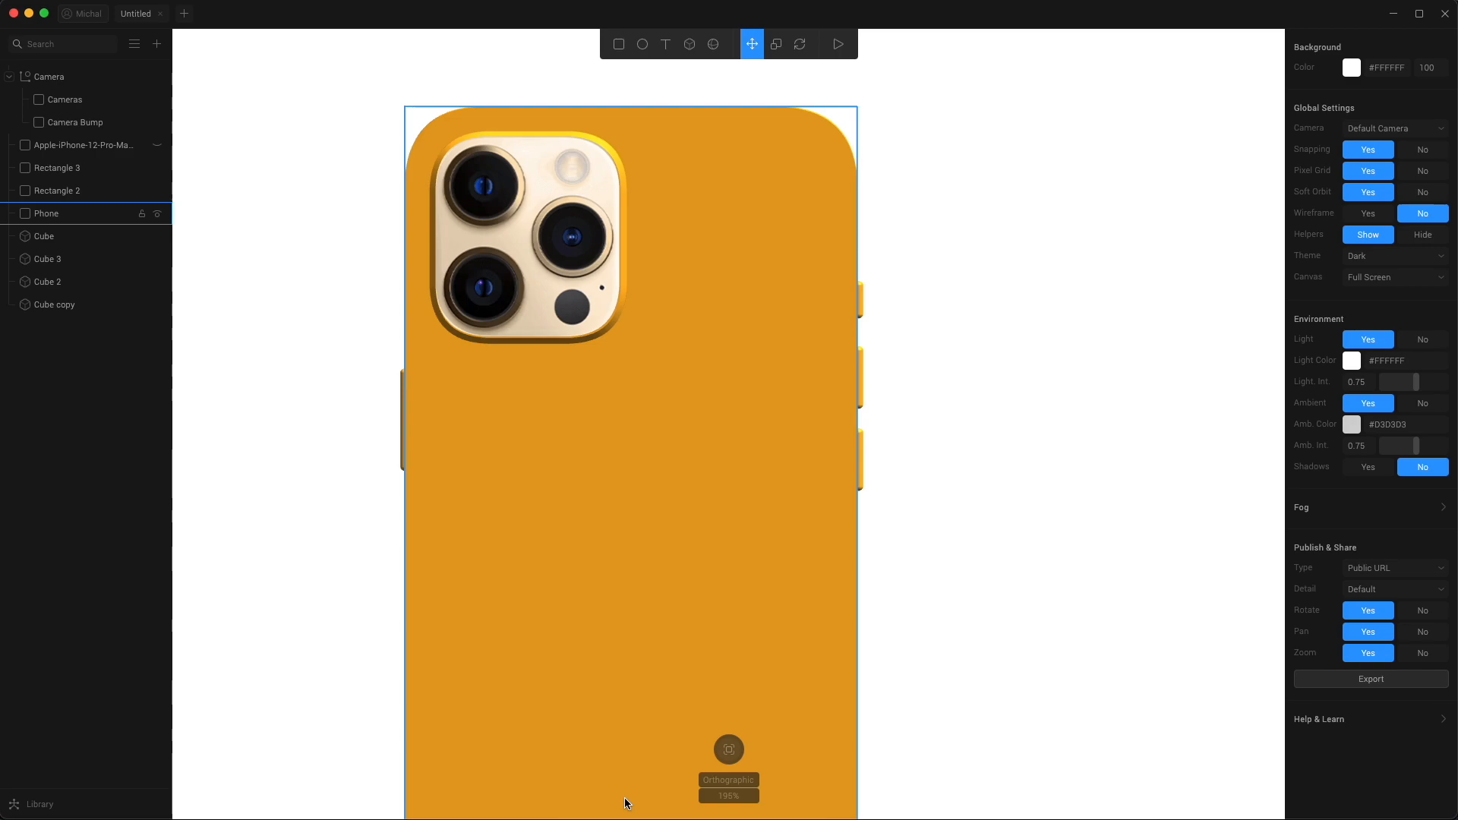
Step: Recolour the Phone layer's material to #FDEED9 beige
{"action": "left_click", "coordinate": [46, 214]}
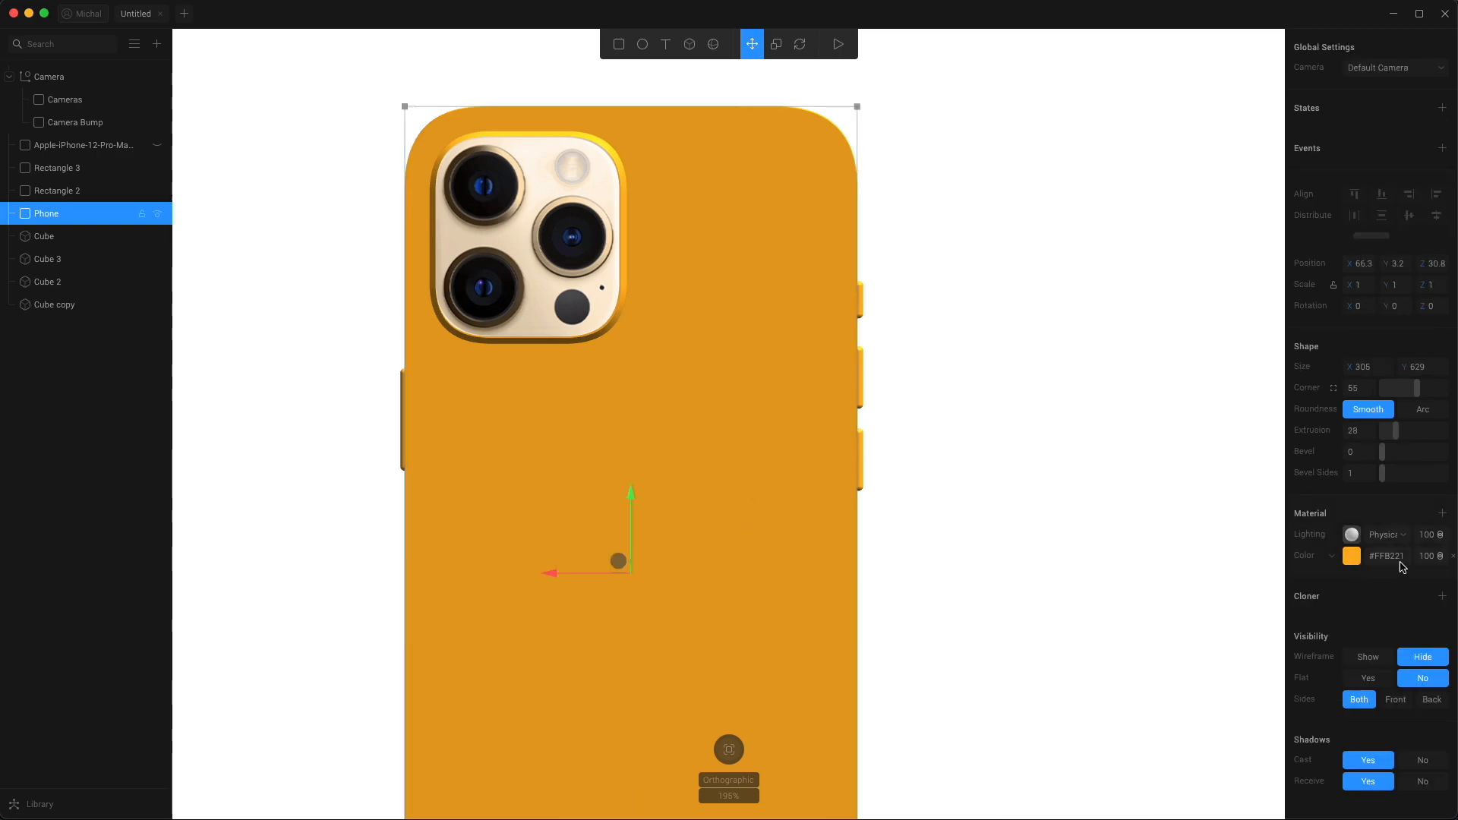
{"action": "type", "text": "#FDEED9"}
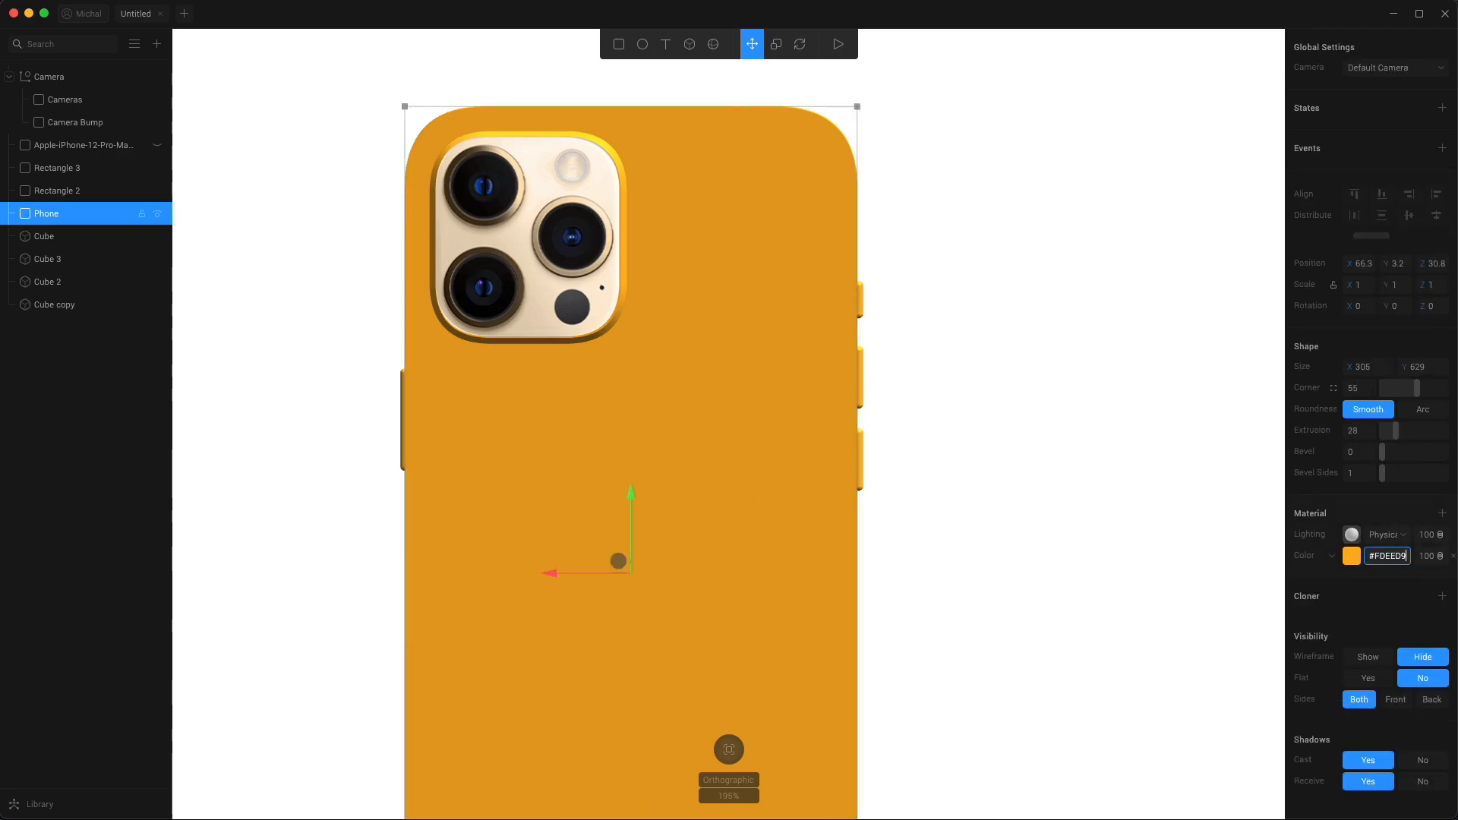
{"action": "left_click", "coordinate": [76, 122]}
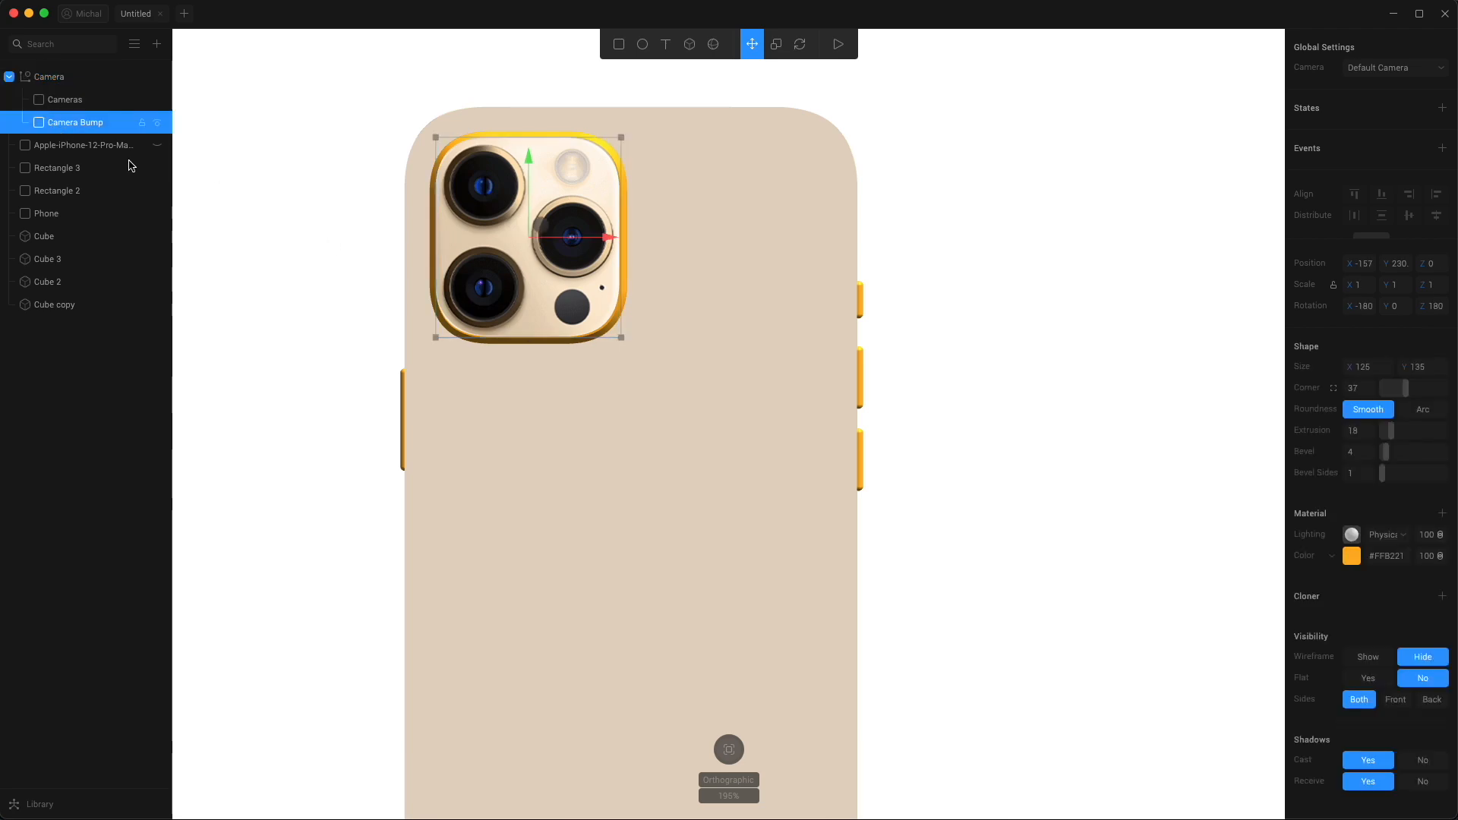
Step: Check the beige phone from two side views
{"action": "left_click", "coordinate": [1387, 556]}
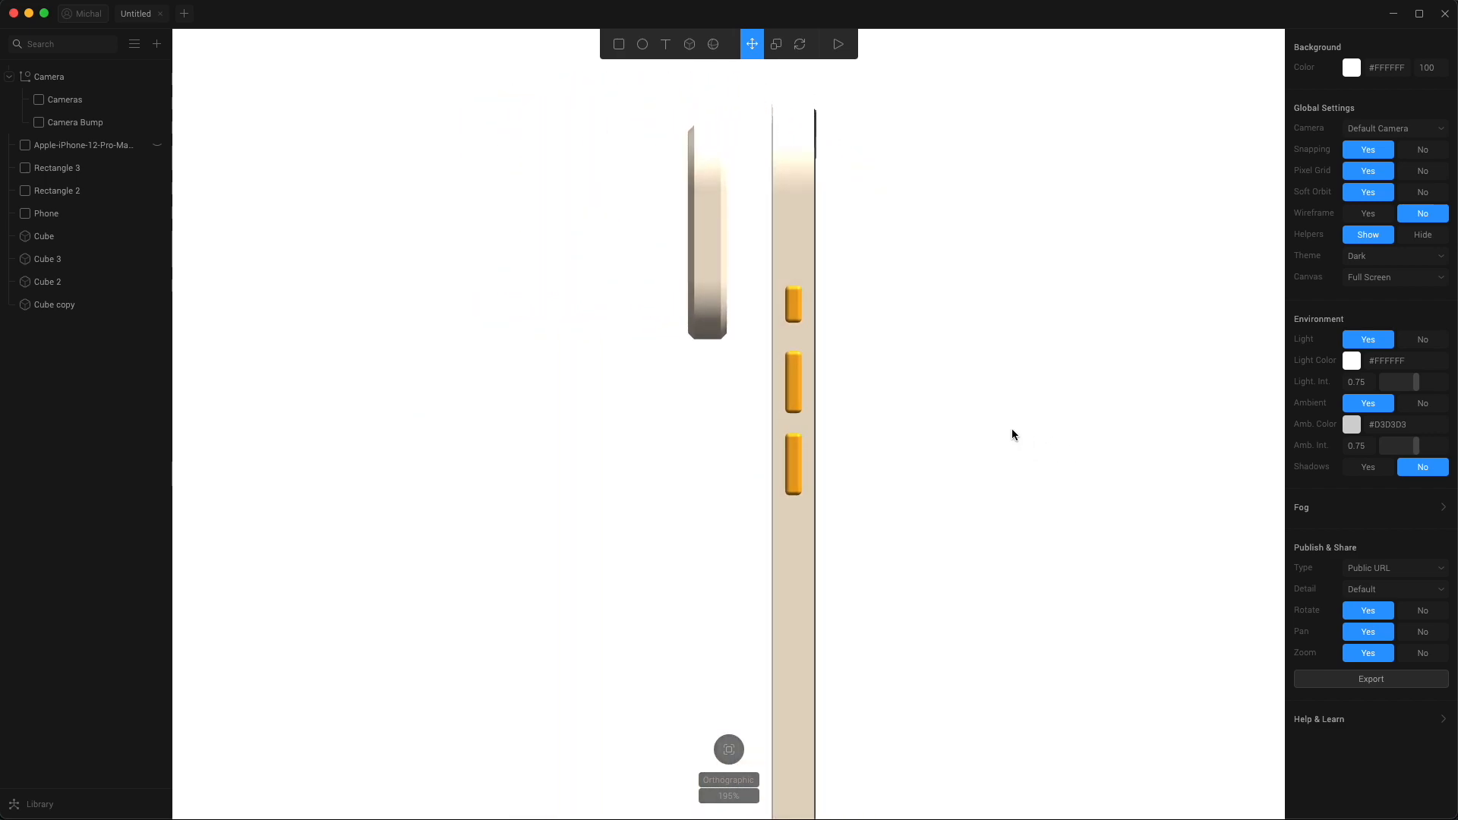
{"action": "left_click", "coordinate": [793, 469]}
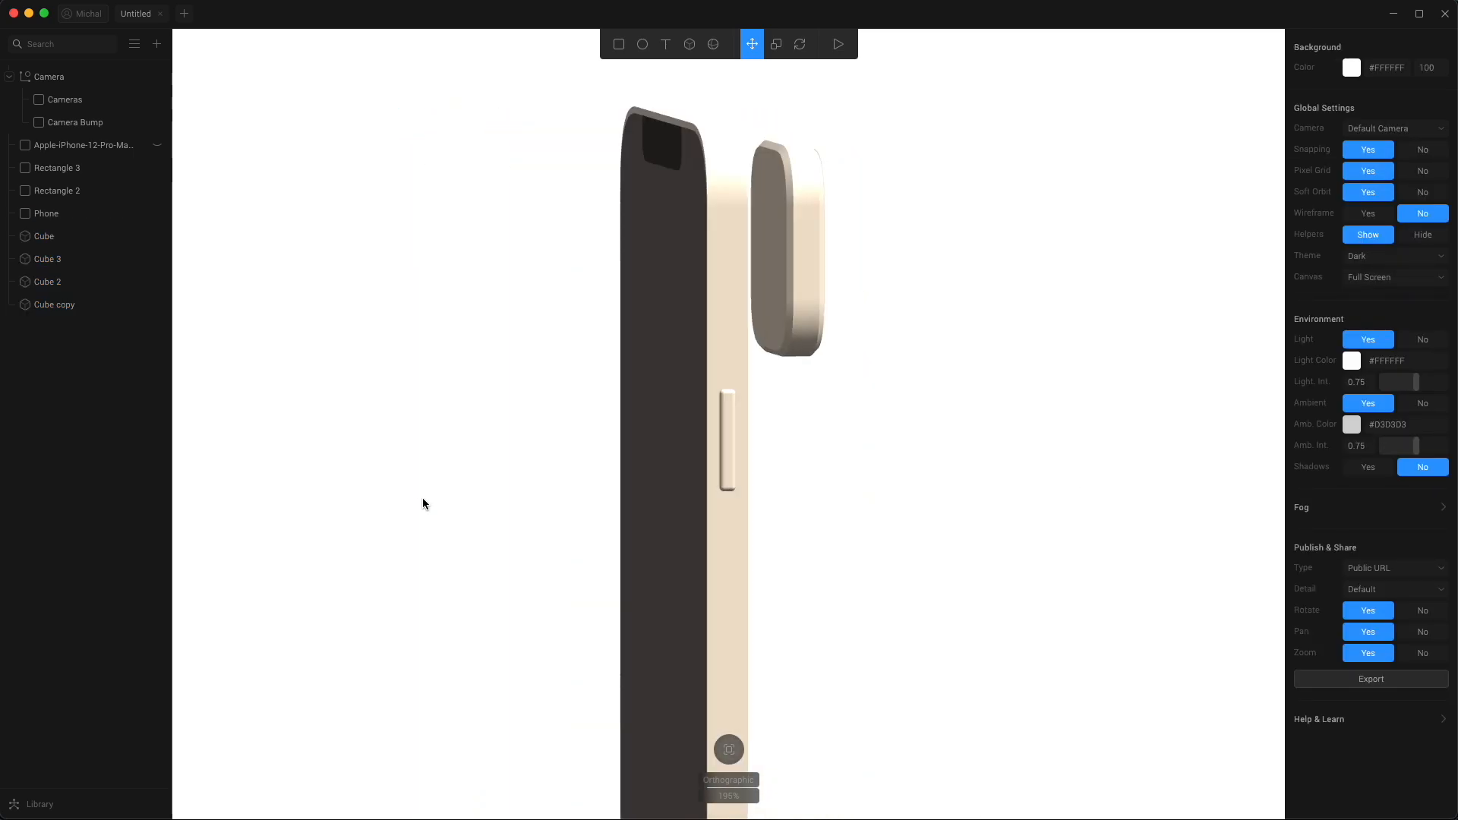
{"action": "left_click", "coordinate": [48, 76]}
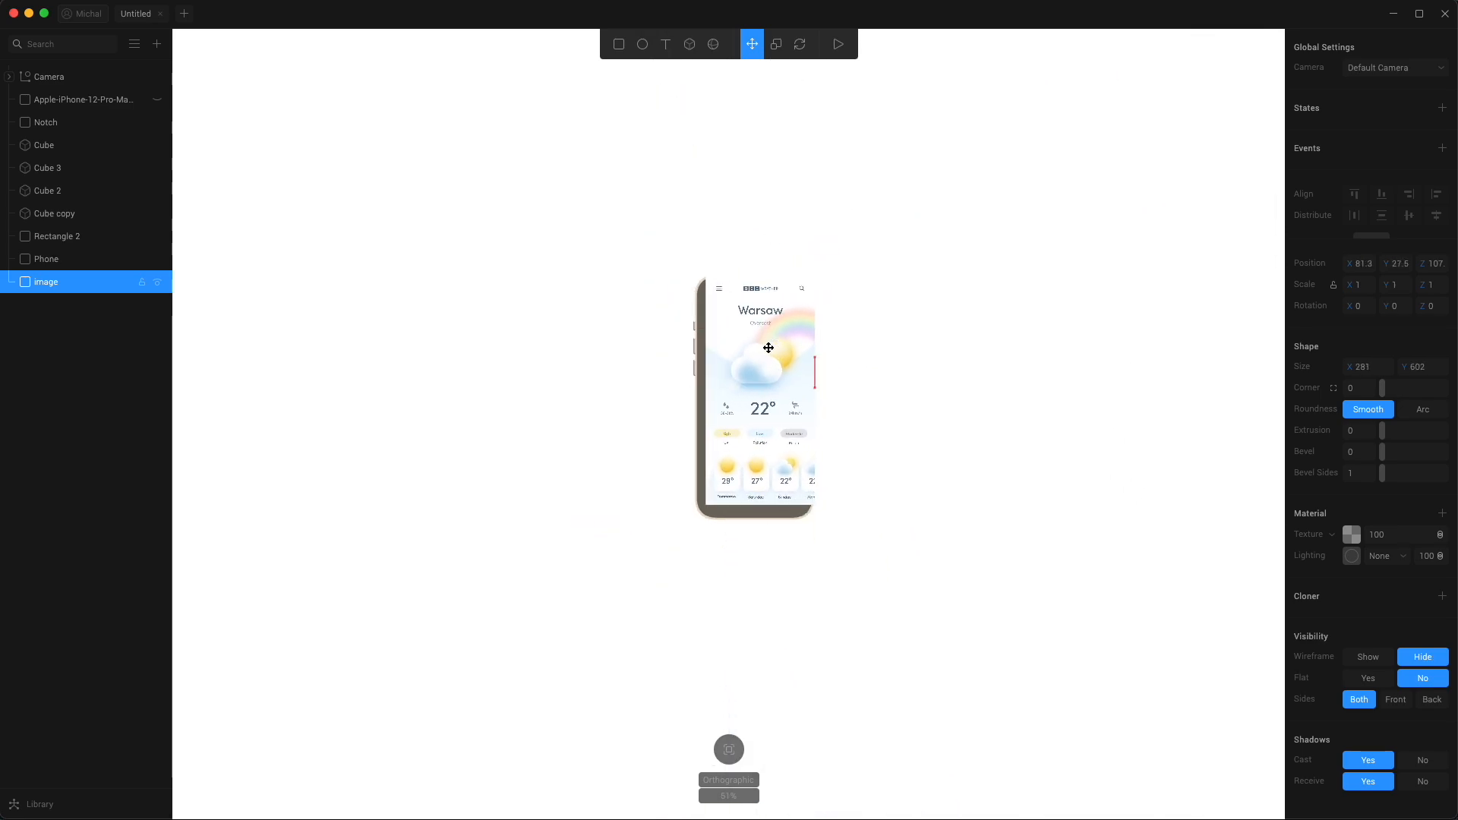
Step: Align the weather screen image with the phone front and round its corners to about 26
{"action": "left_click_drag", "start_coordinate": [768, 348], "coordinate": [770, 352]}
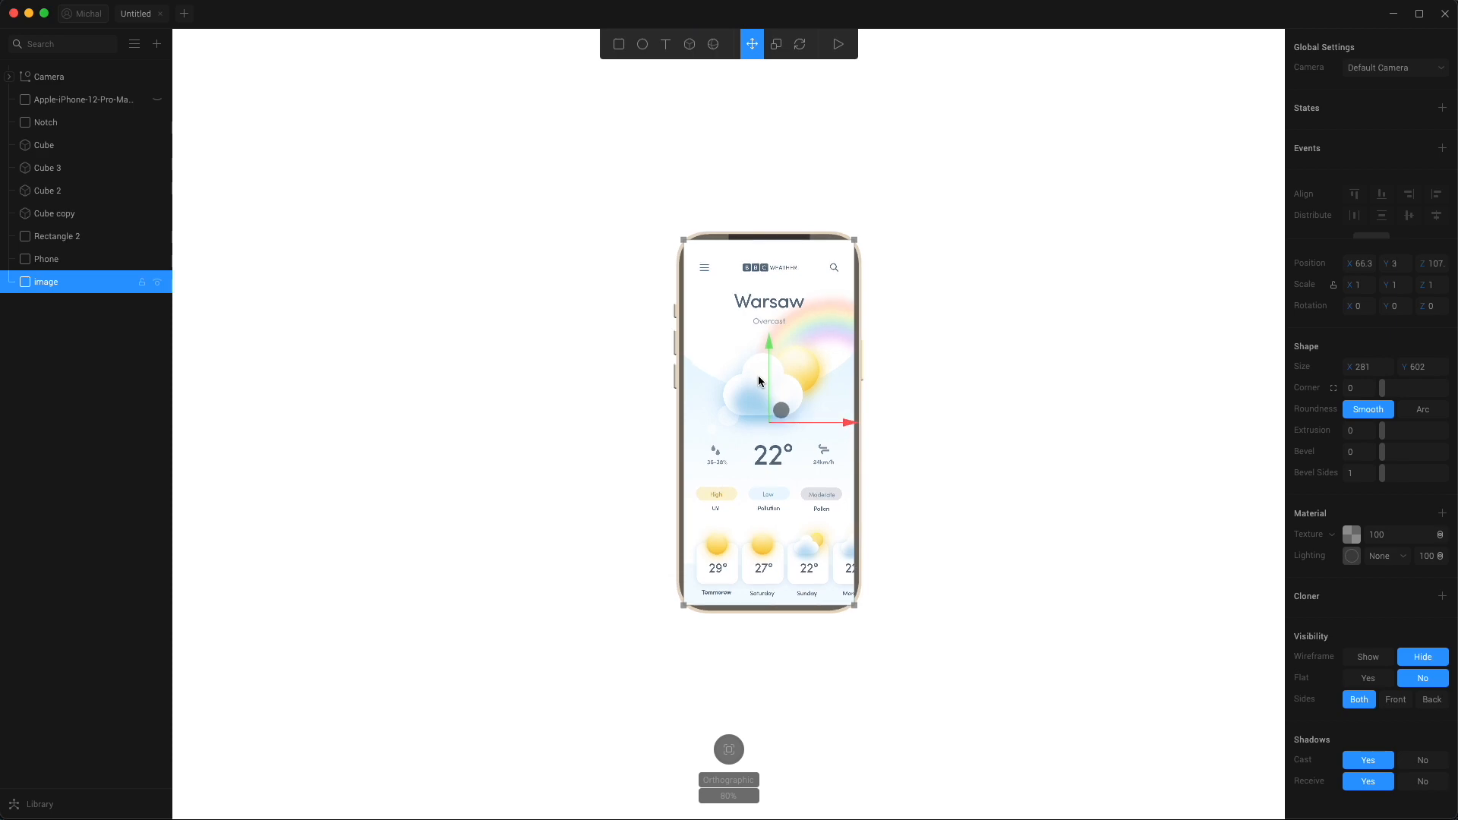
{"action": "left_click_drag", "start_coordinate": [1384, 388], "coordinate": [1399, 388]}
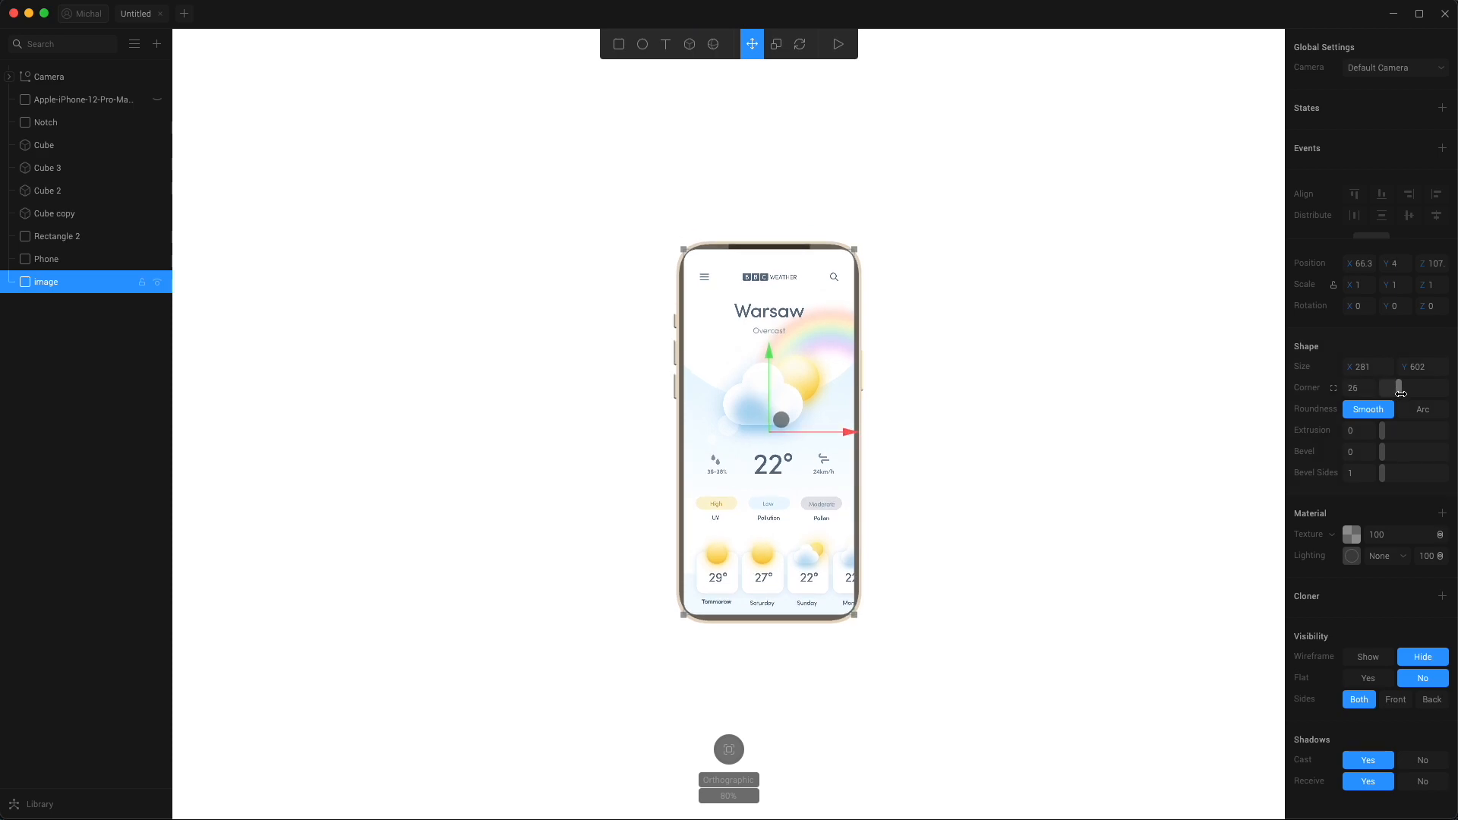
{"action": "left_click_drag", "start_coordinate": [1399, 389], "coordinate": [1410, 389]}
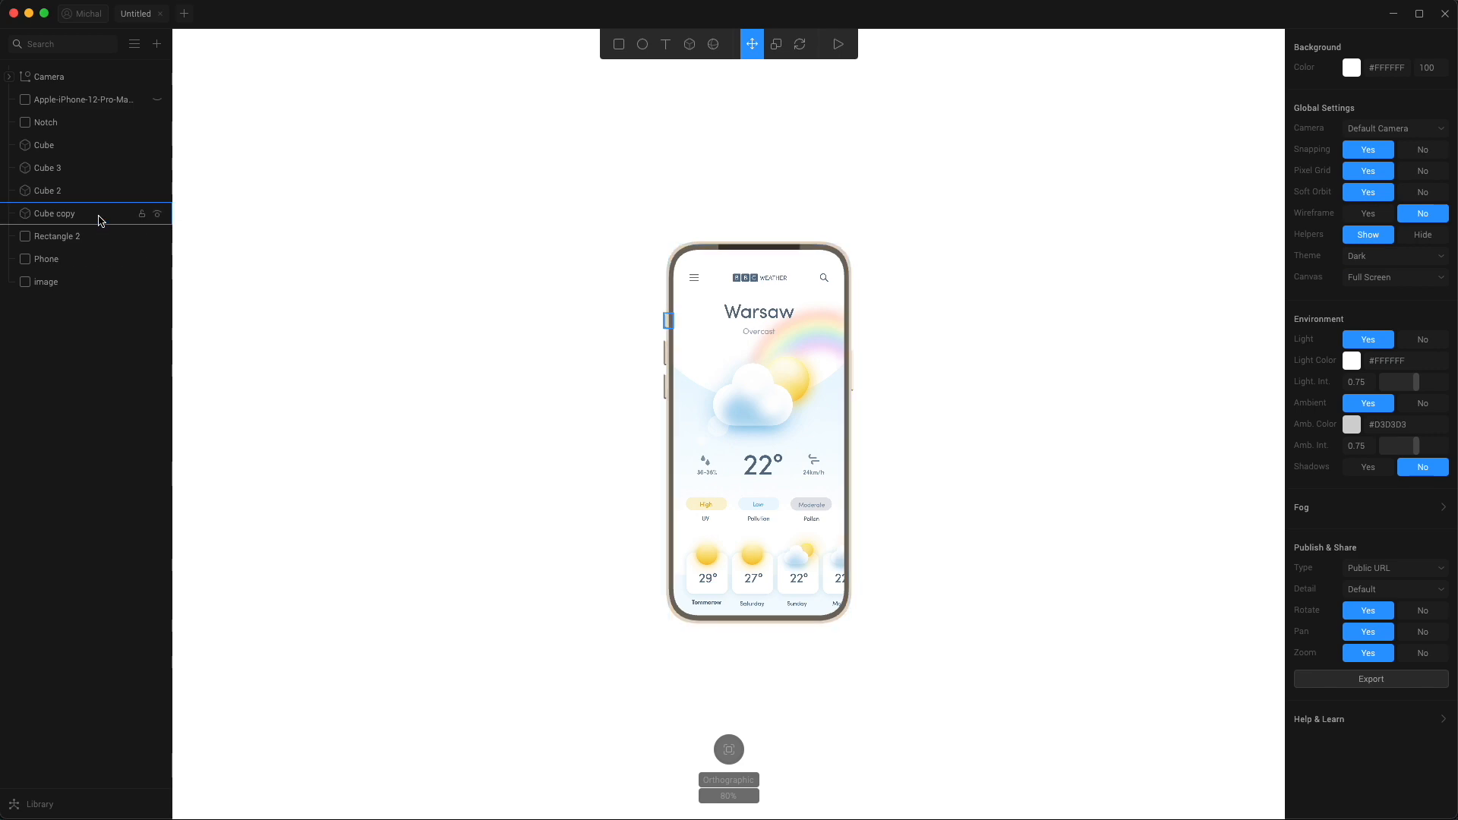
Step: Select the weather screen image and drag it along Z against the phone front
{"action": "left_click", "coordinate": [57, 236]}
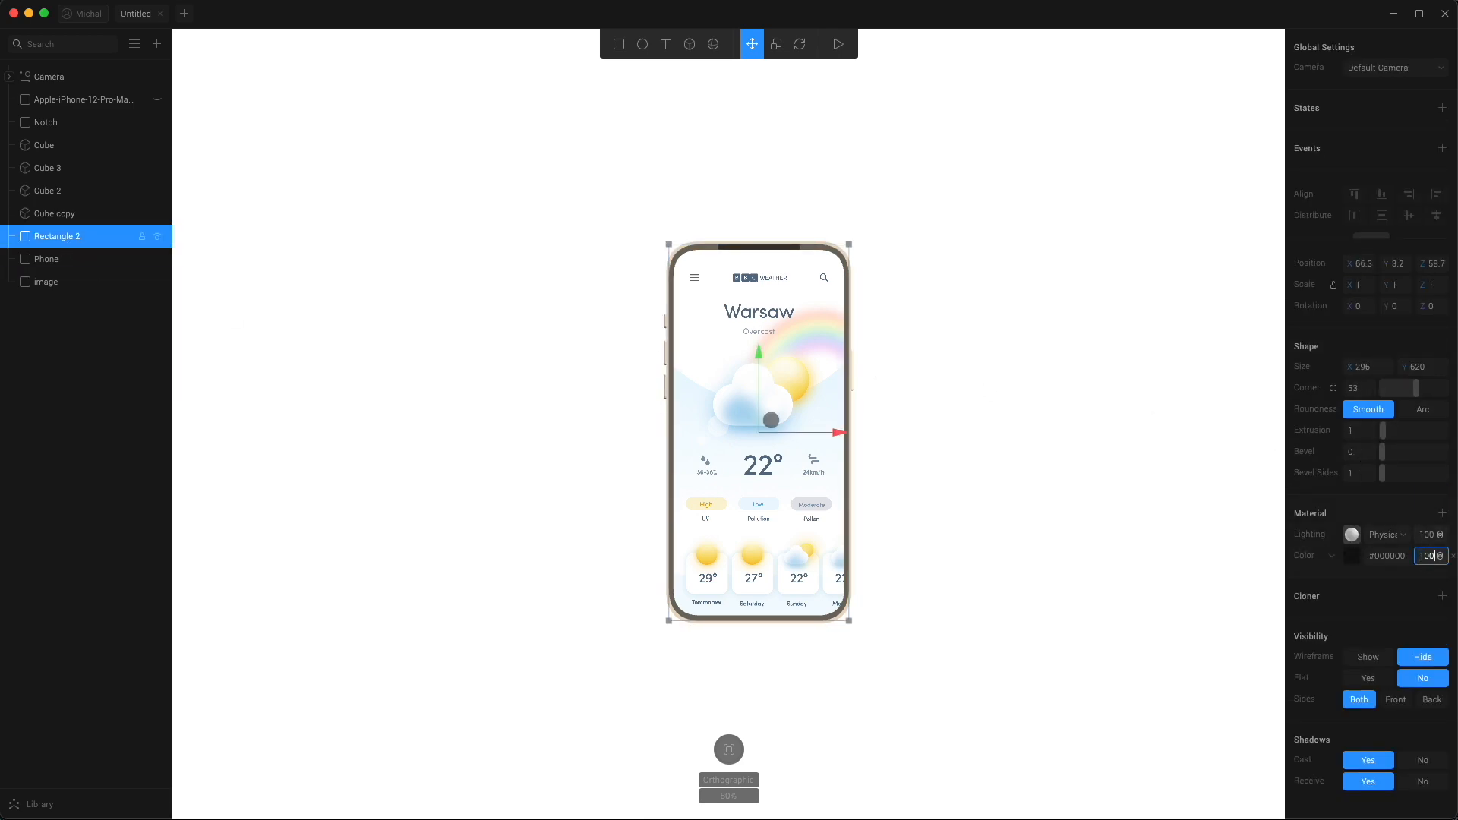
{"action": "left_click", "coordinate": [922, 540]}
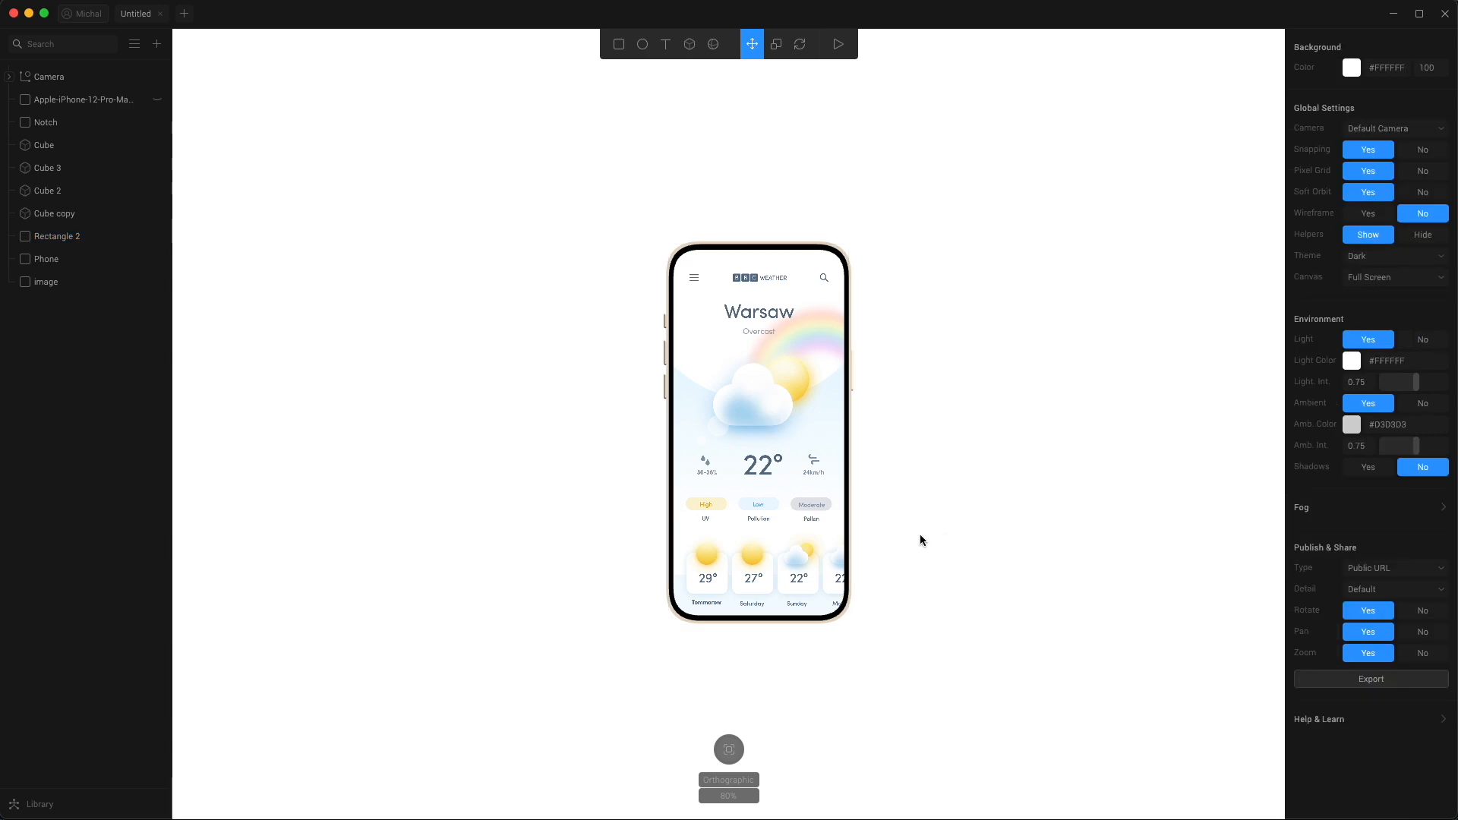
{"action": "left_click", "coordinate": [47, 281]}
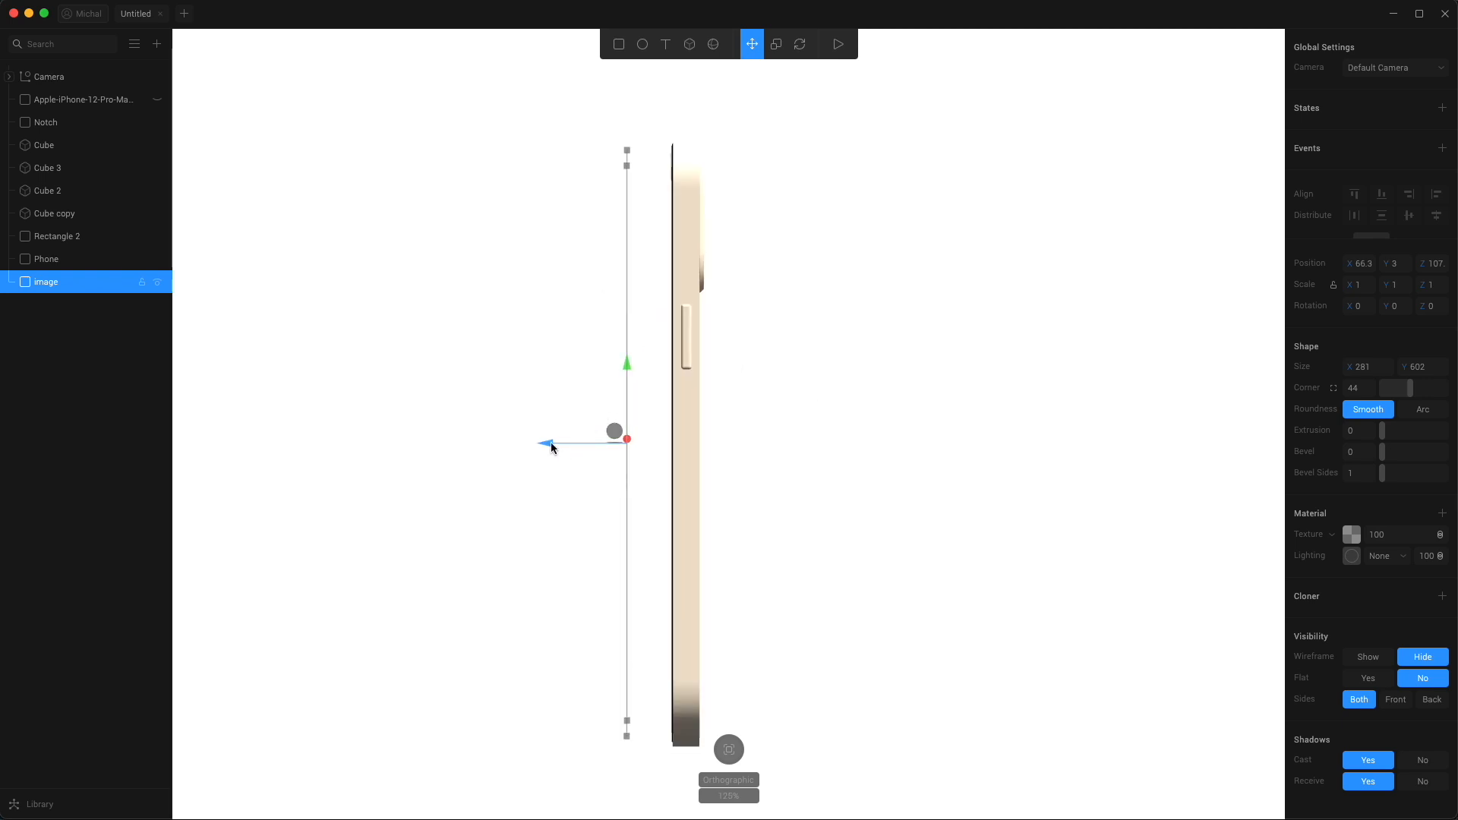
{"action": "left_click_drag", "start_coordinate": [614, 430], "coordinate": [649, 431]}
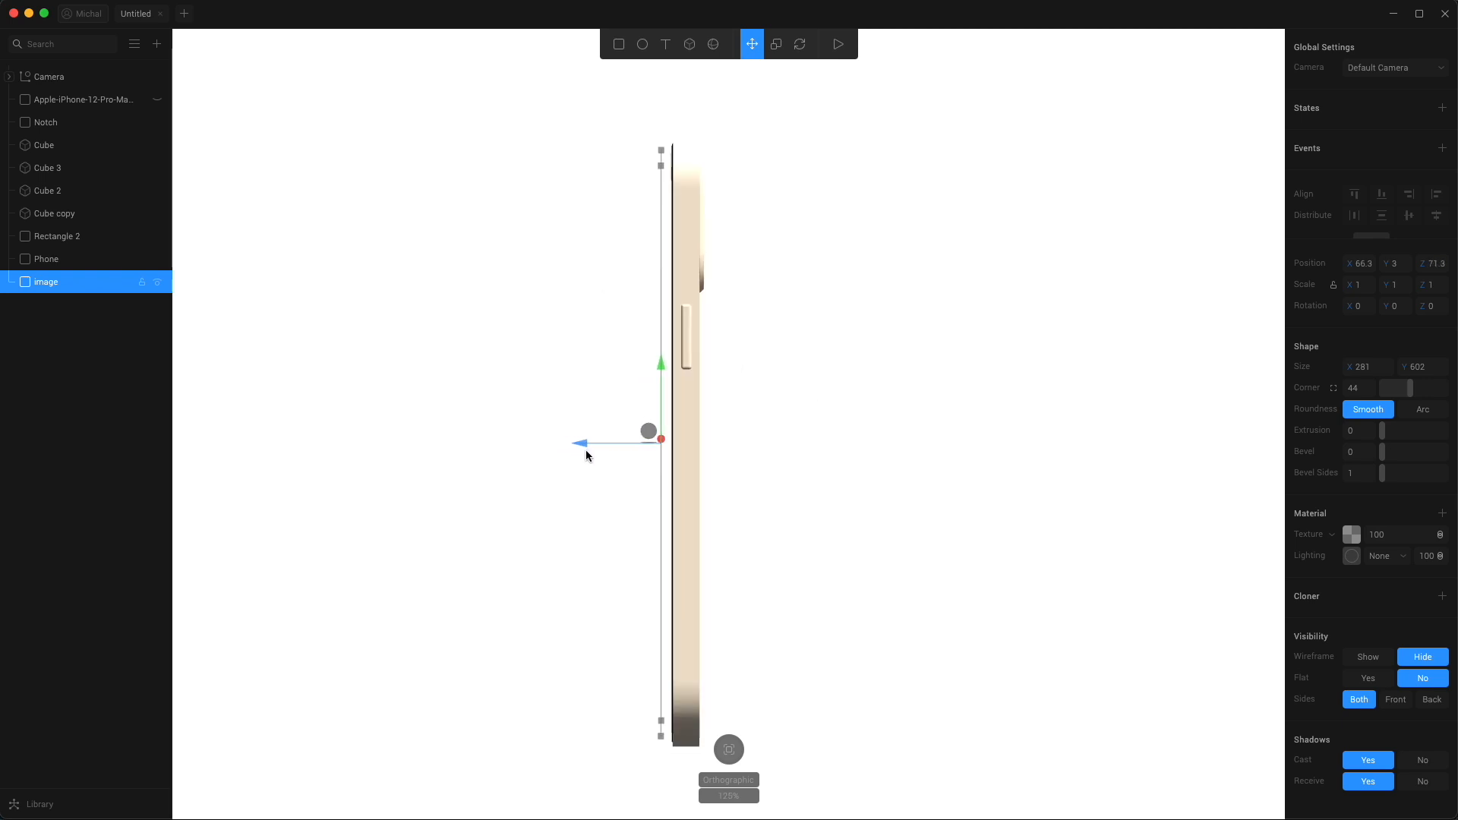
{"action": "left_click_drag", "start_coordinate": [650, 431], "coordinate": [672, 438]}
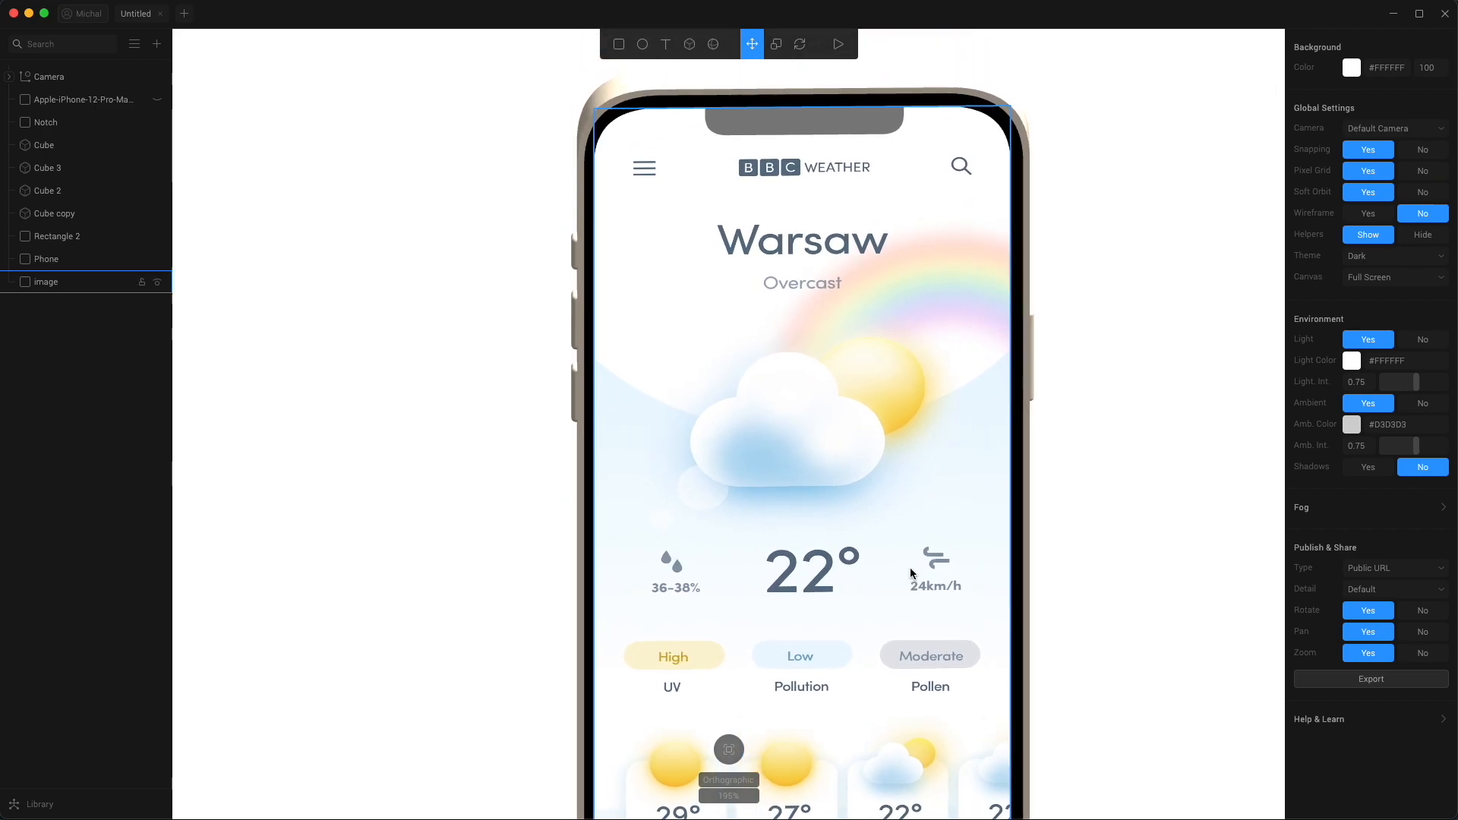
Step: Resize the weather screen to 286×611 with corner 48 and depth 59.9
{"action": "left_click", "coordinate": [46, 123]}
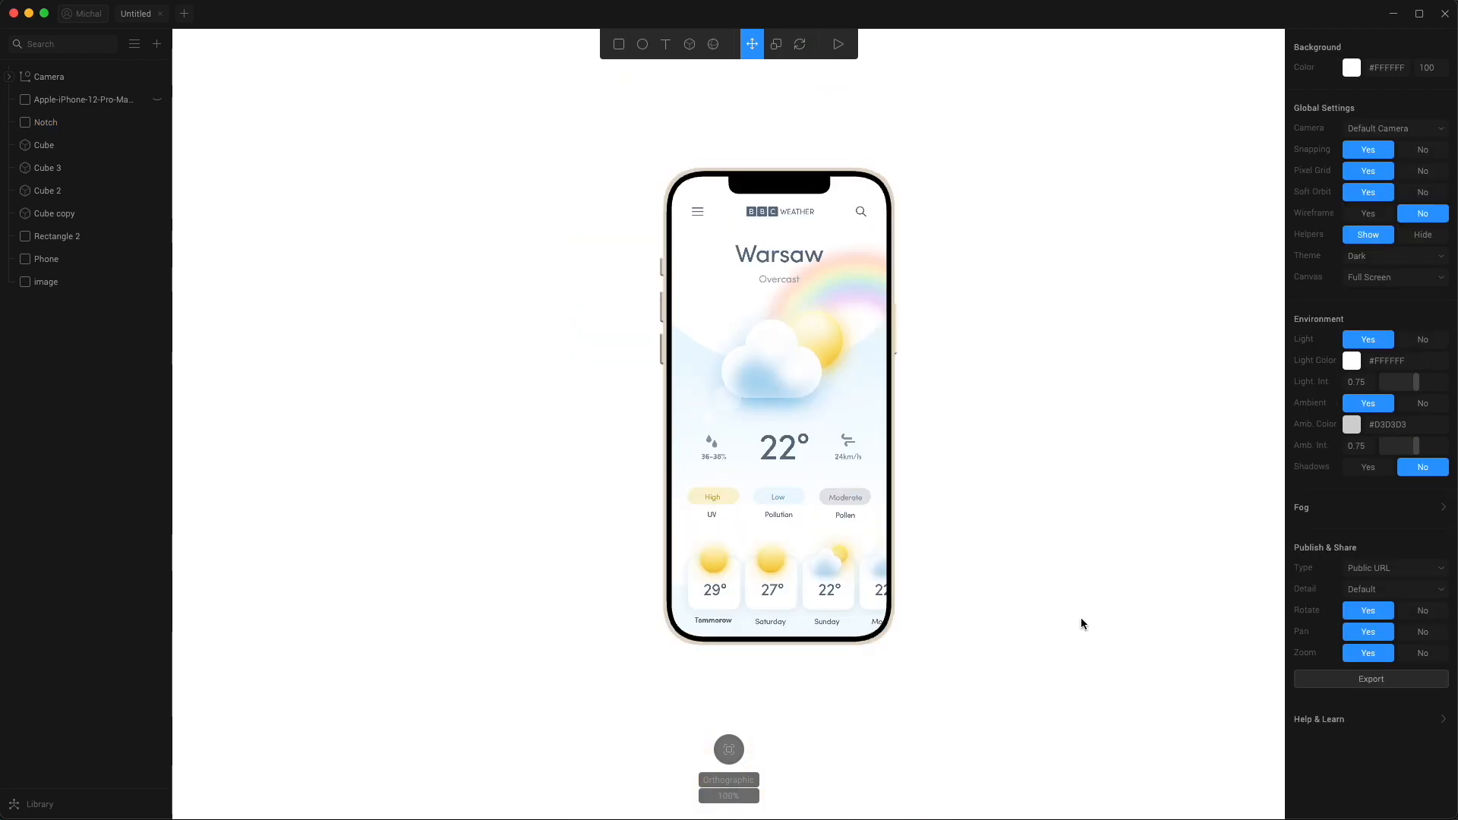
{"action": "left_click", "coordinate": [46, 282]}
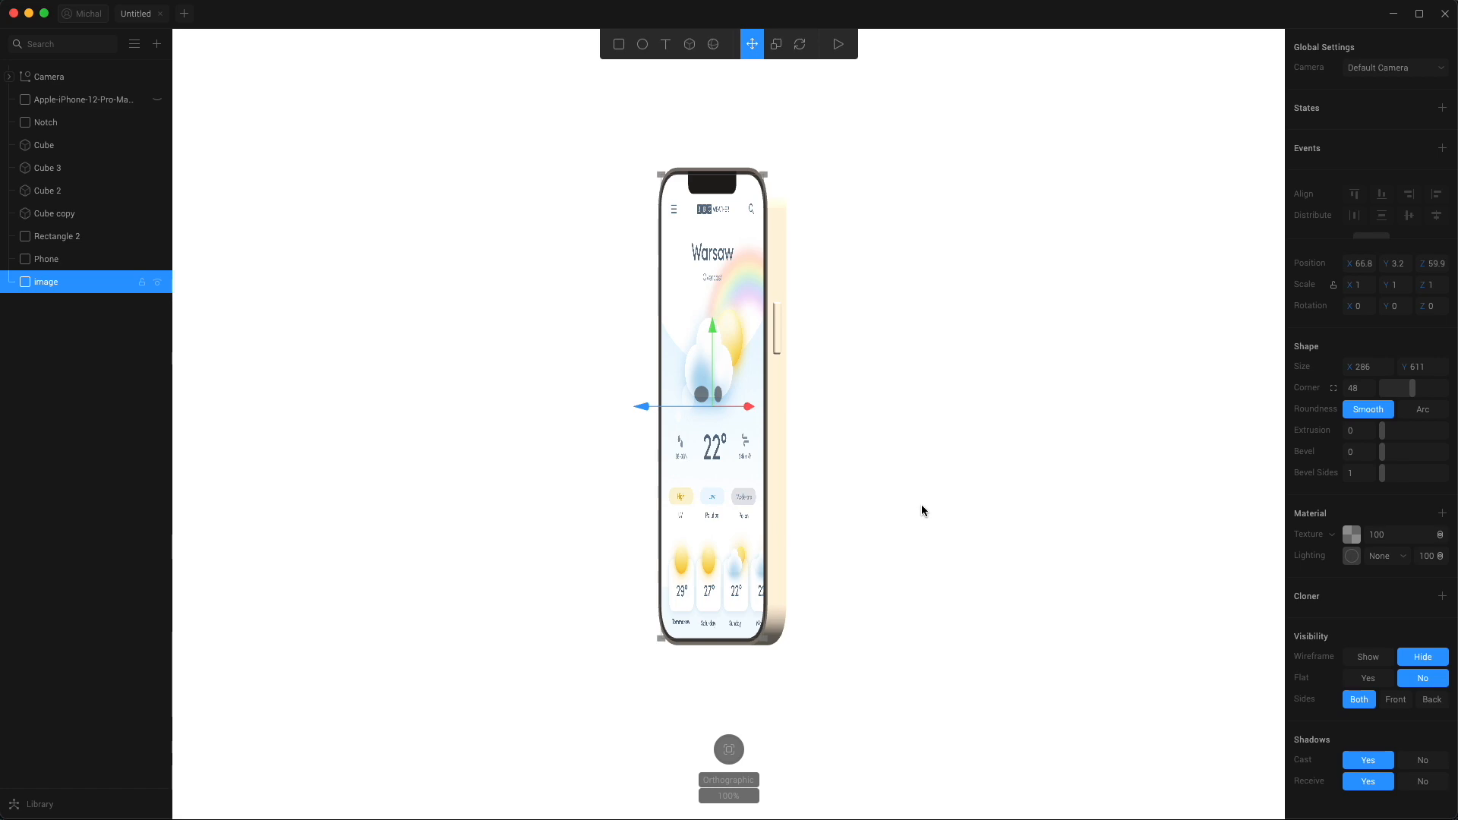
{"action": "mouse_move", "coordinate": [654, 530]}
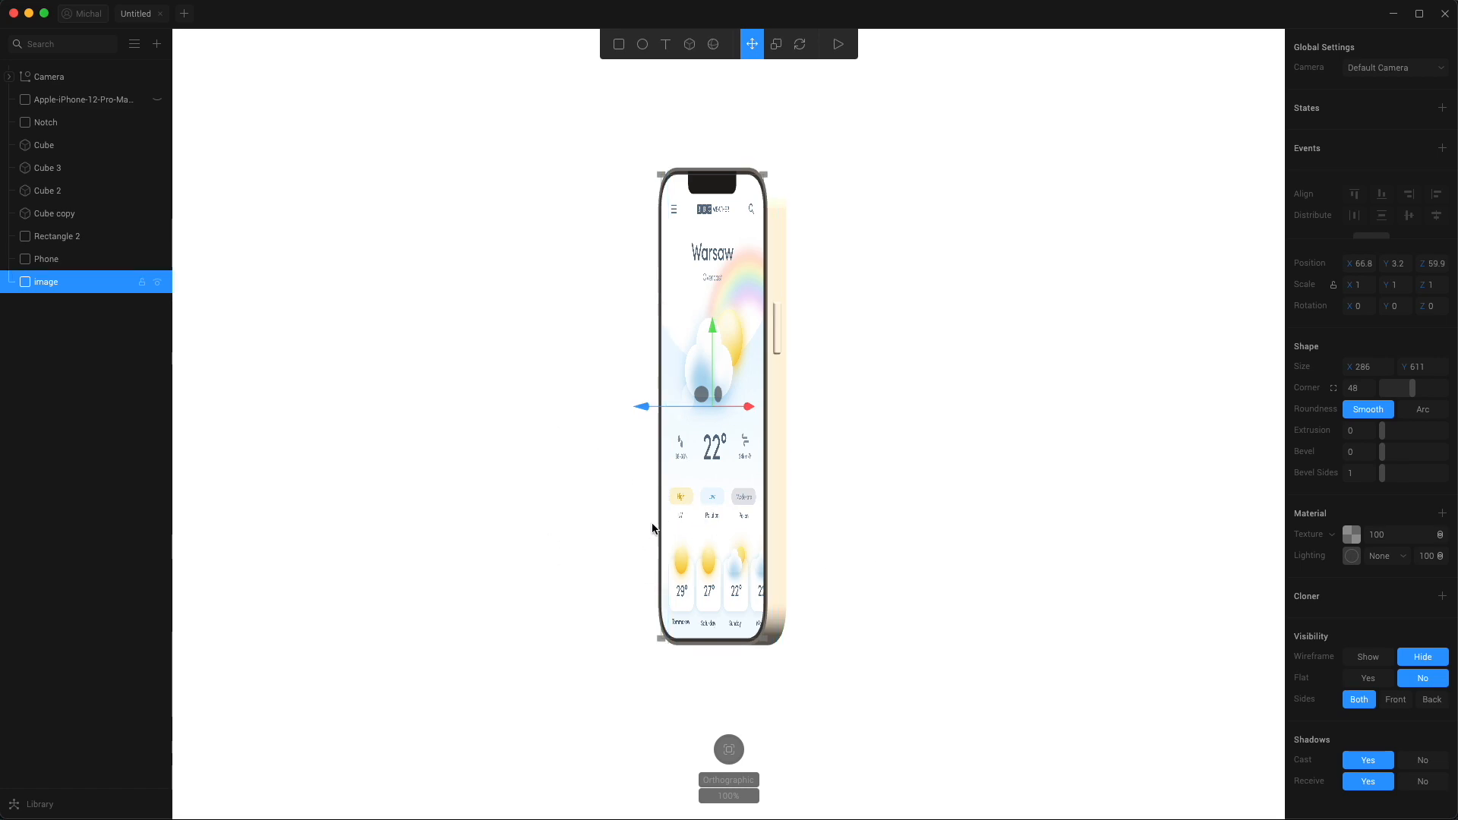
{"action": "mouse_move", "coordinate": [875, 536]}
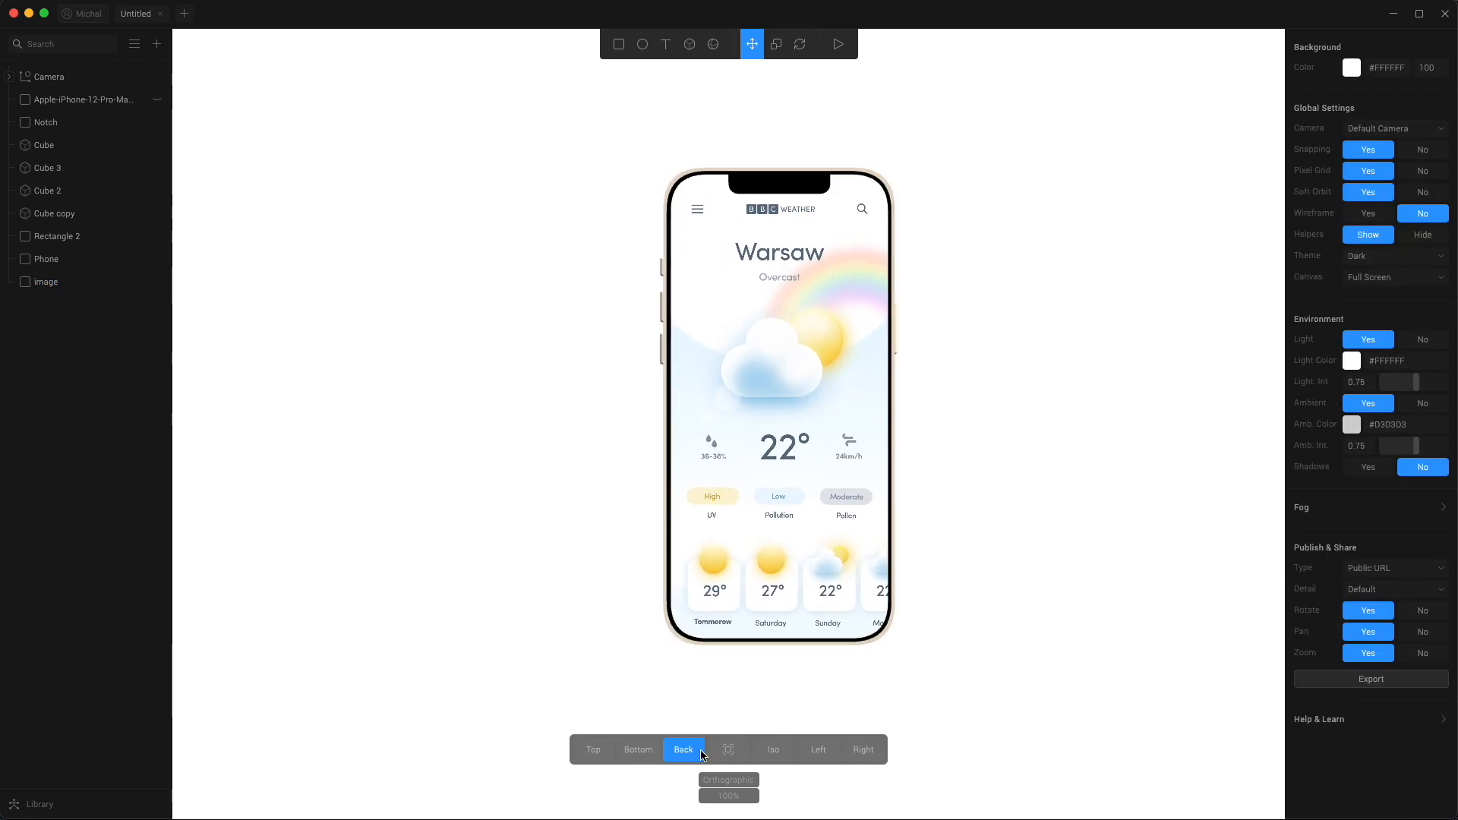
Step: Switch the viewport camera to the Back view
{"action": "left_click", "coordinate": [638, 750]}
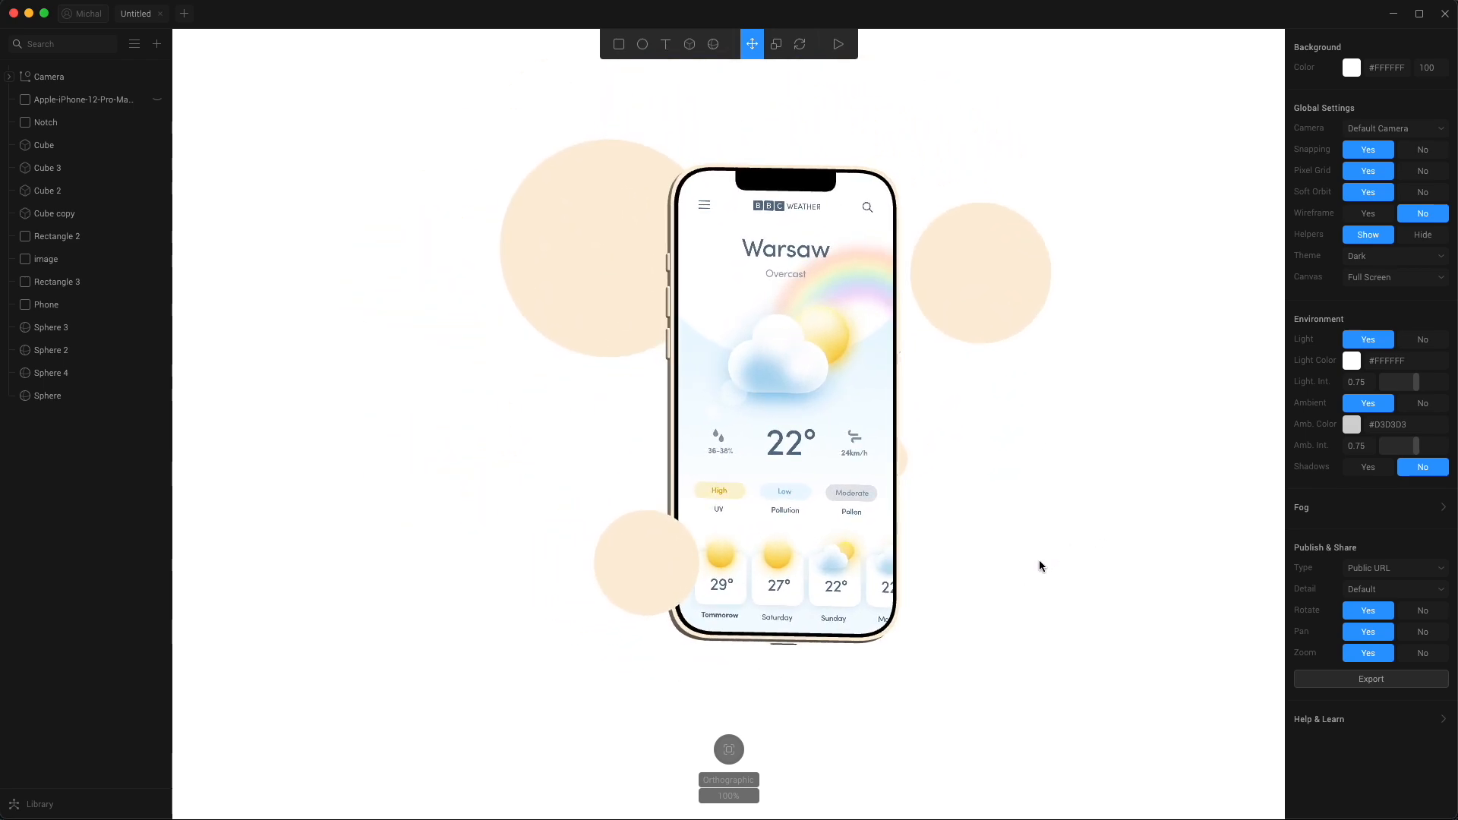
Step: Export the scene as a Public URL and select the generated link
{"action": "left_click", "coordinate": [1370, 679]}
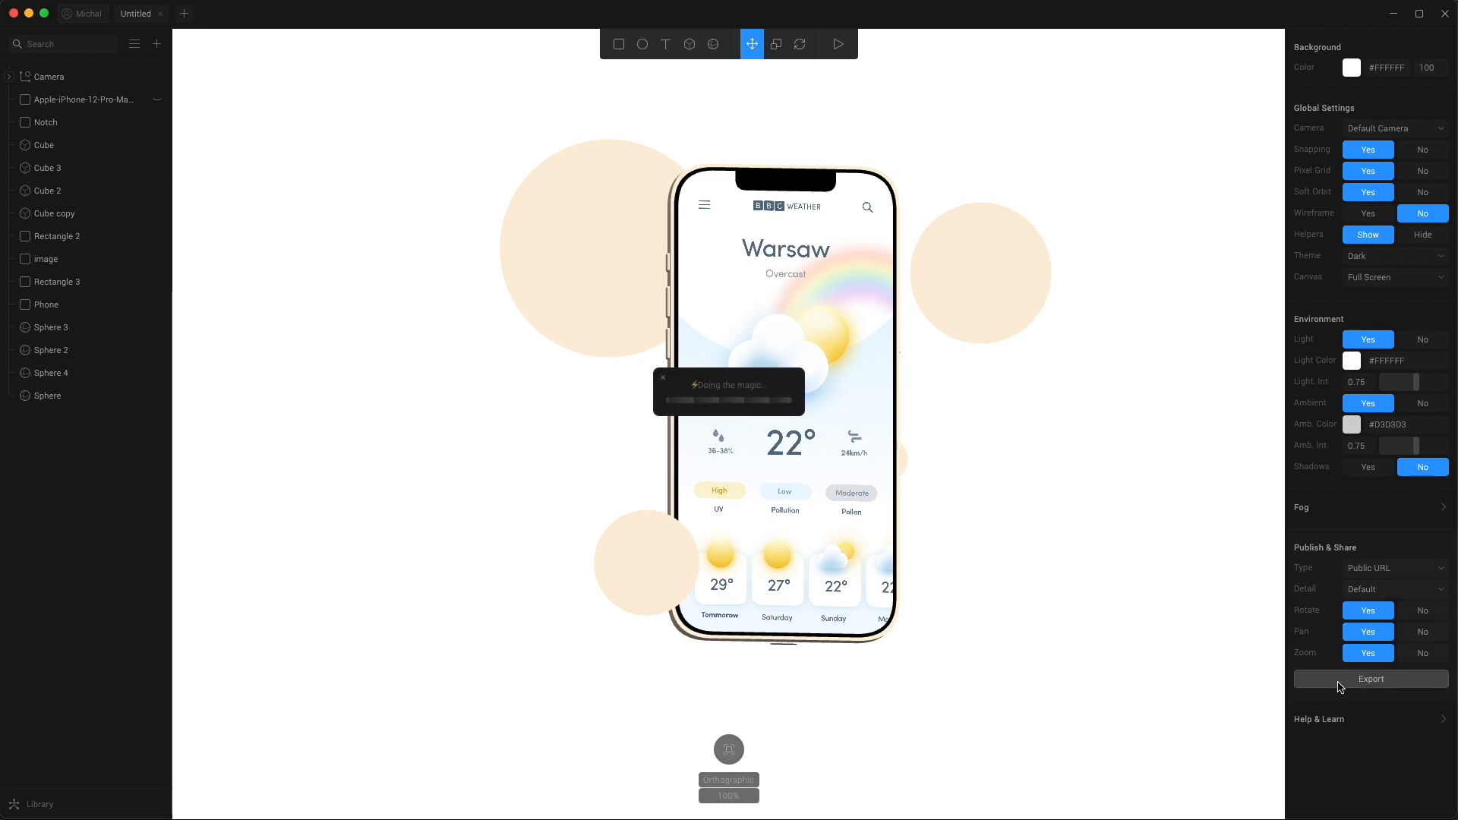
{"action": "left_click", "coordinate": [1371, 679]}
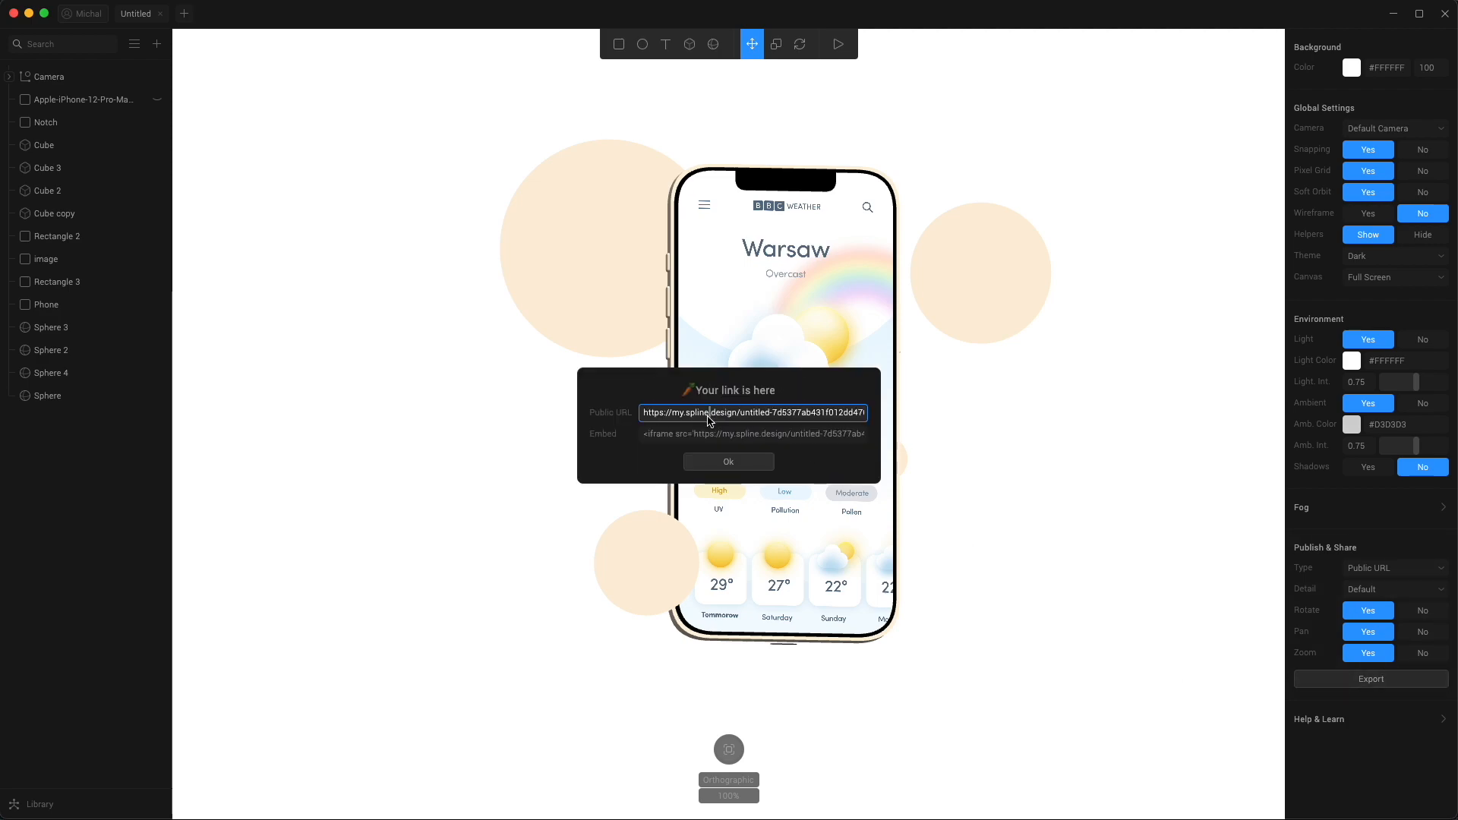